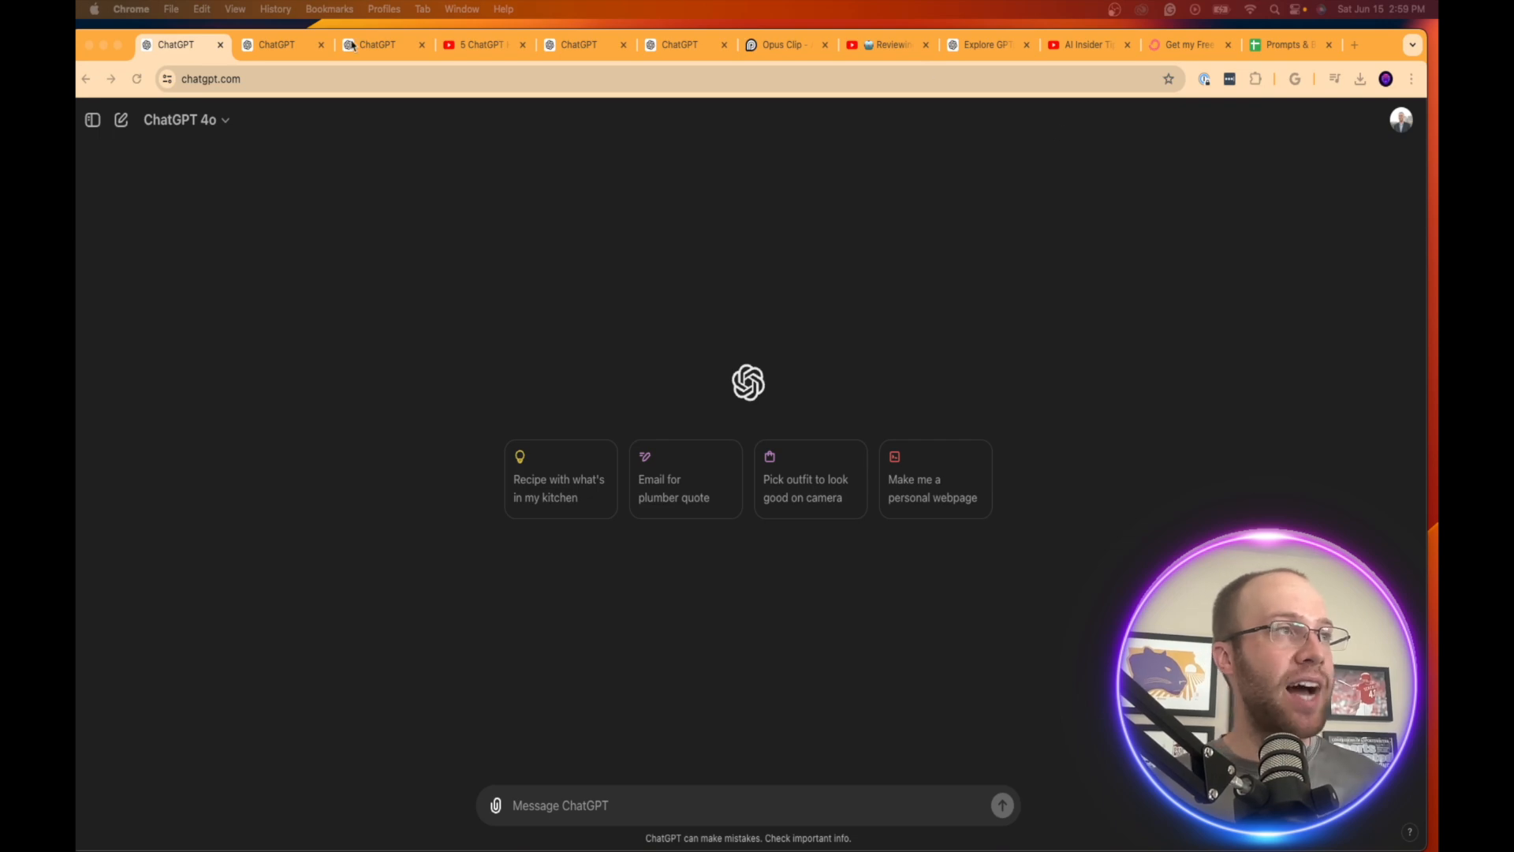
- Browse the AI Insider Tips channel's video catalog and return to the top
click(1082, 44)
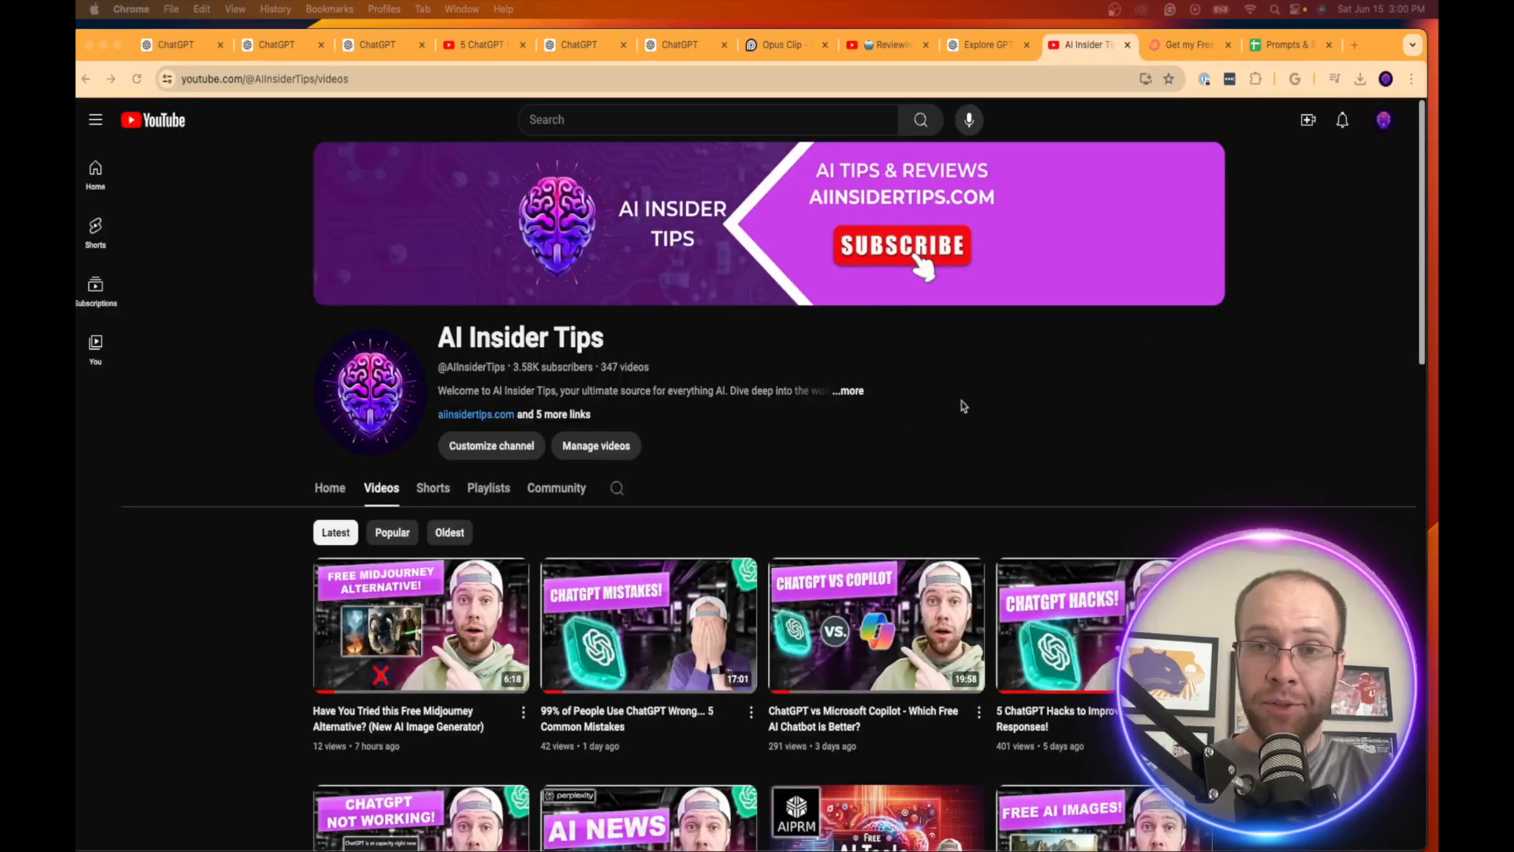
scroll(down, 3)
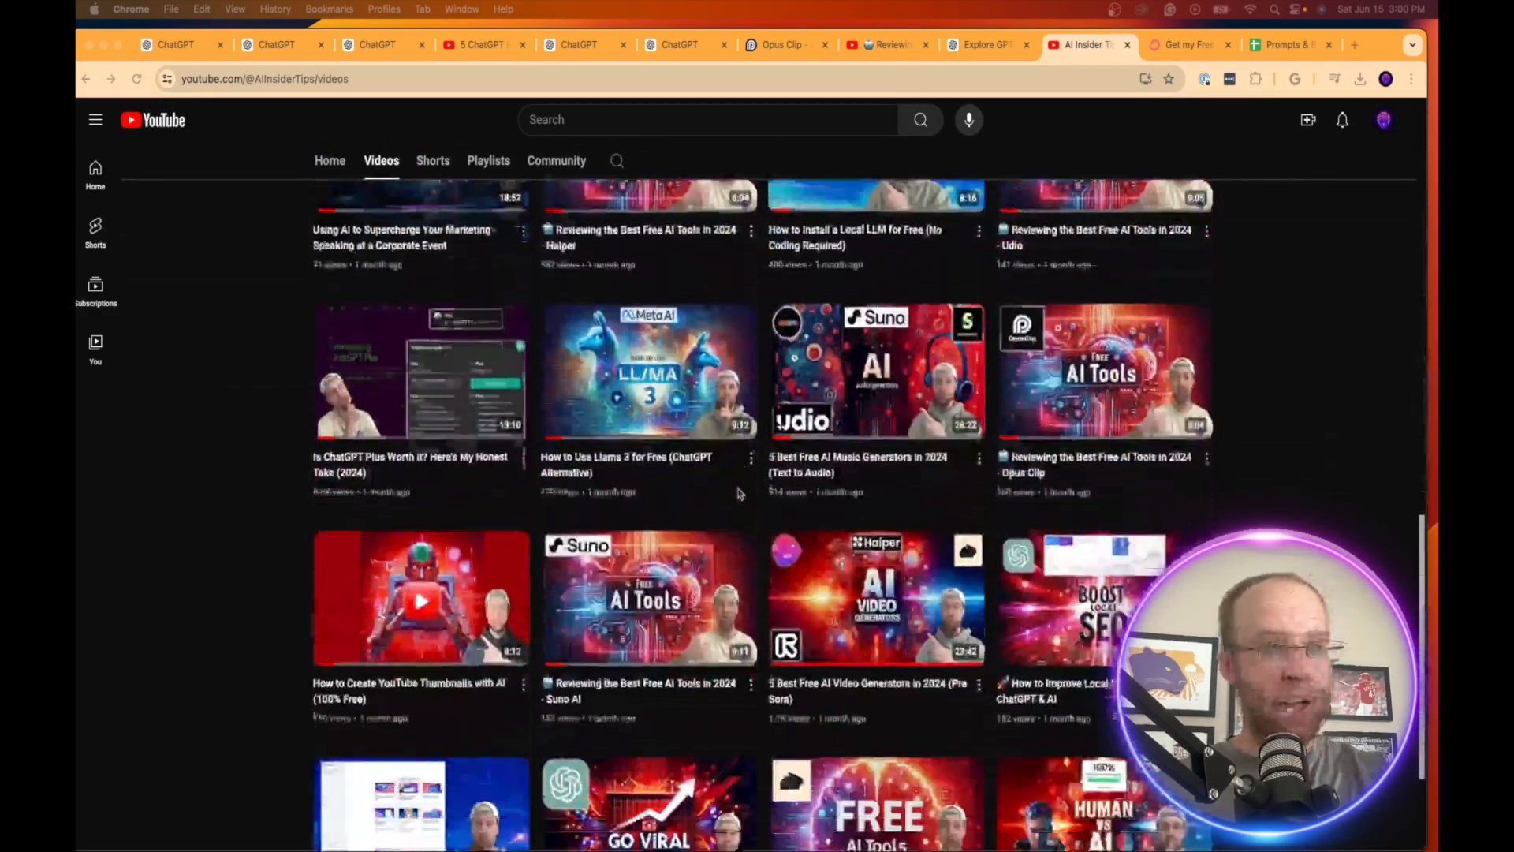
scroll(up, 3)
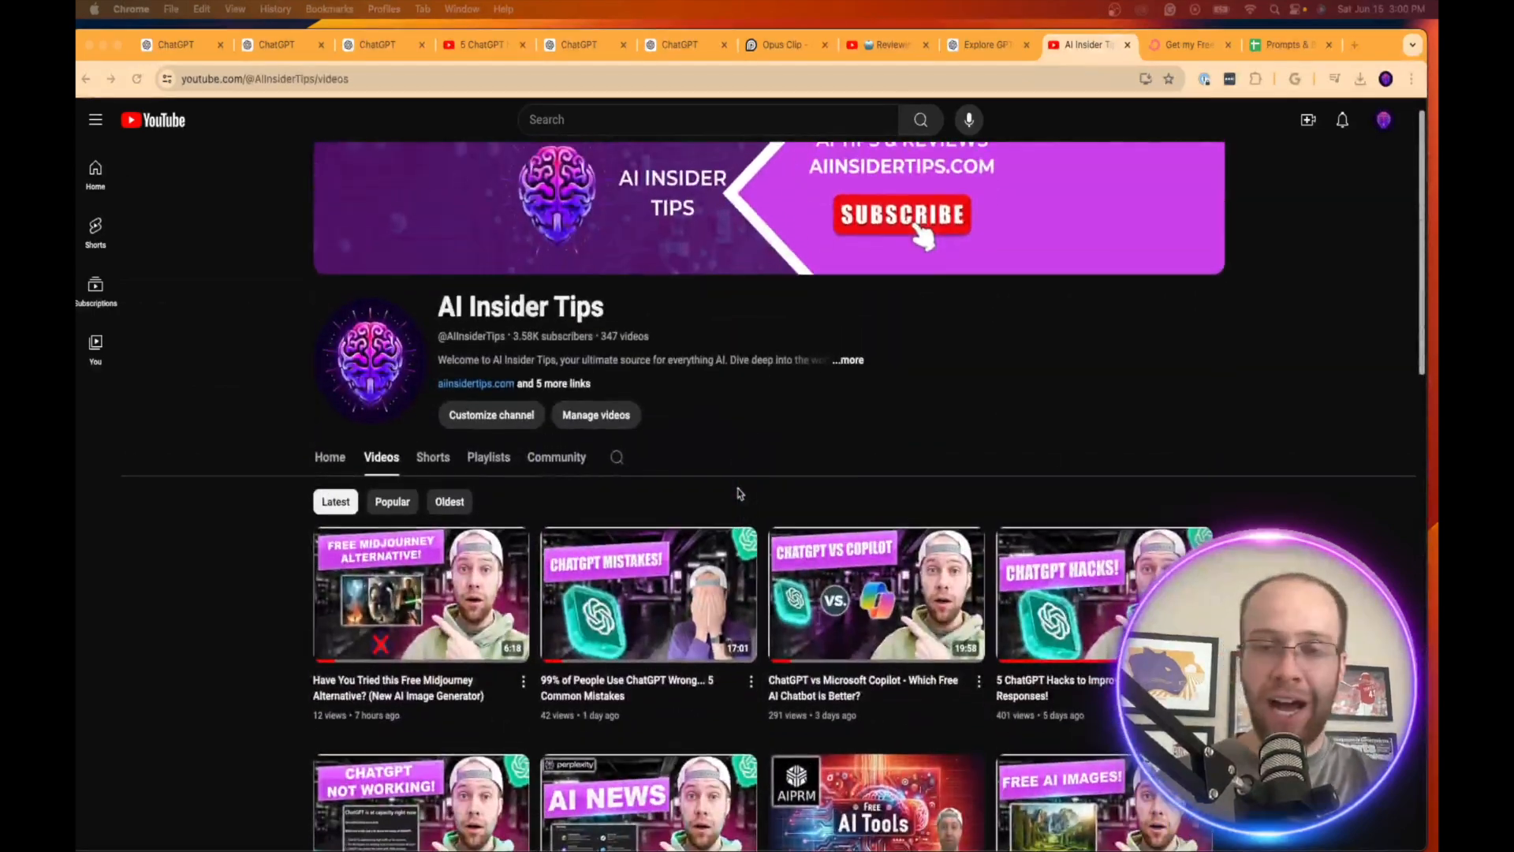
scroll(down, 3)
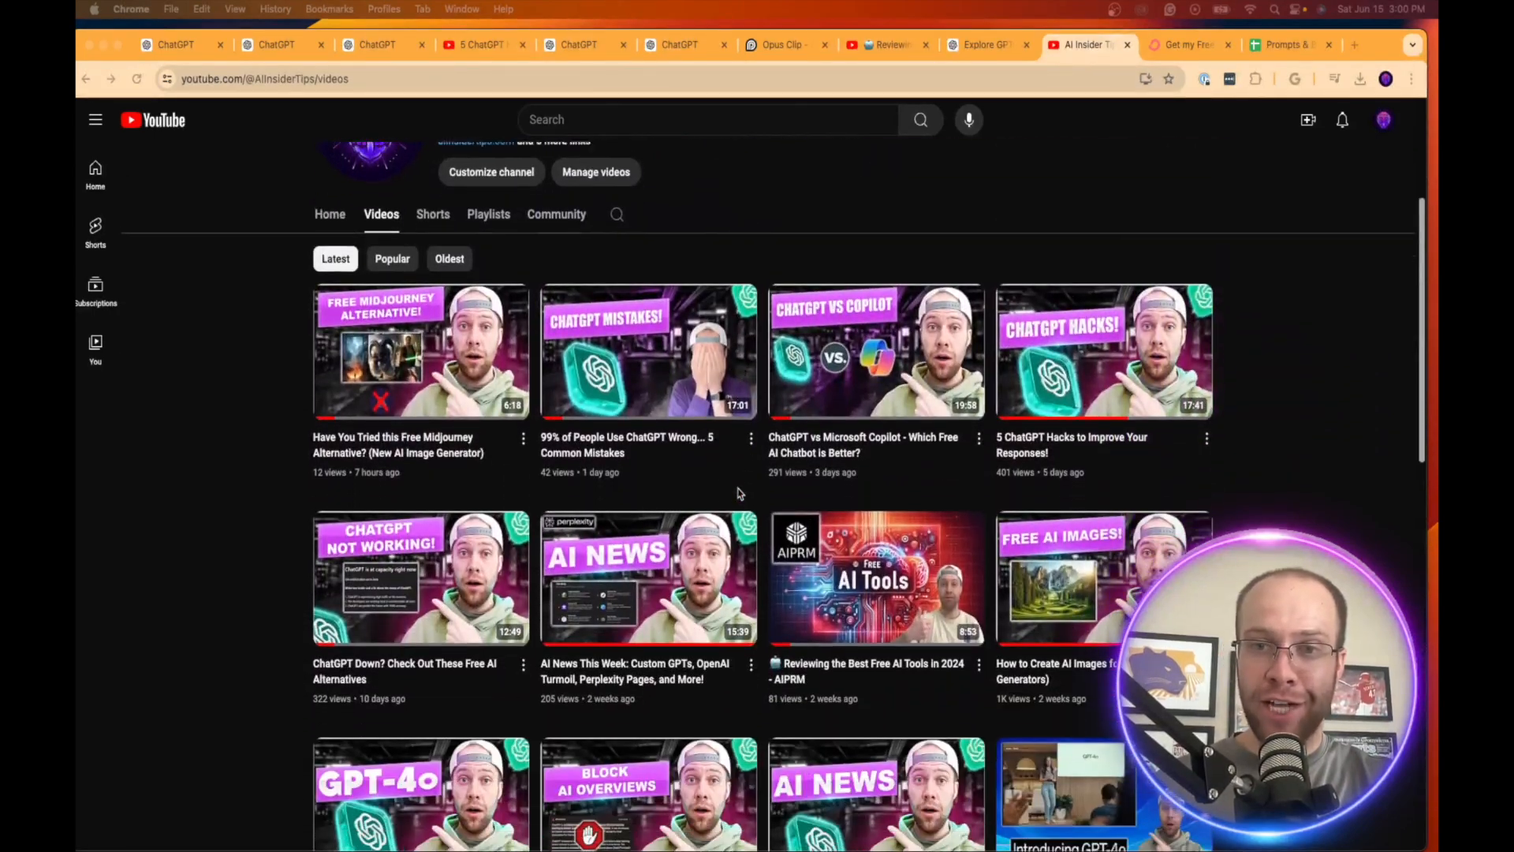
scroll(down, 3)
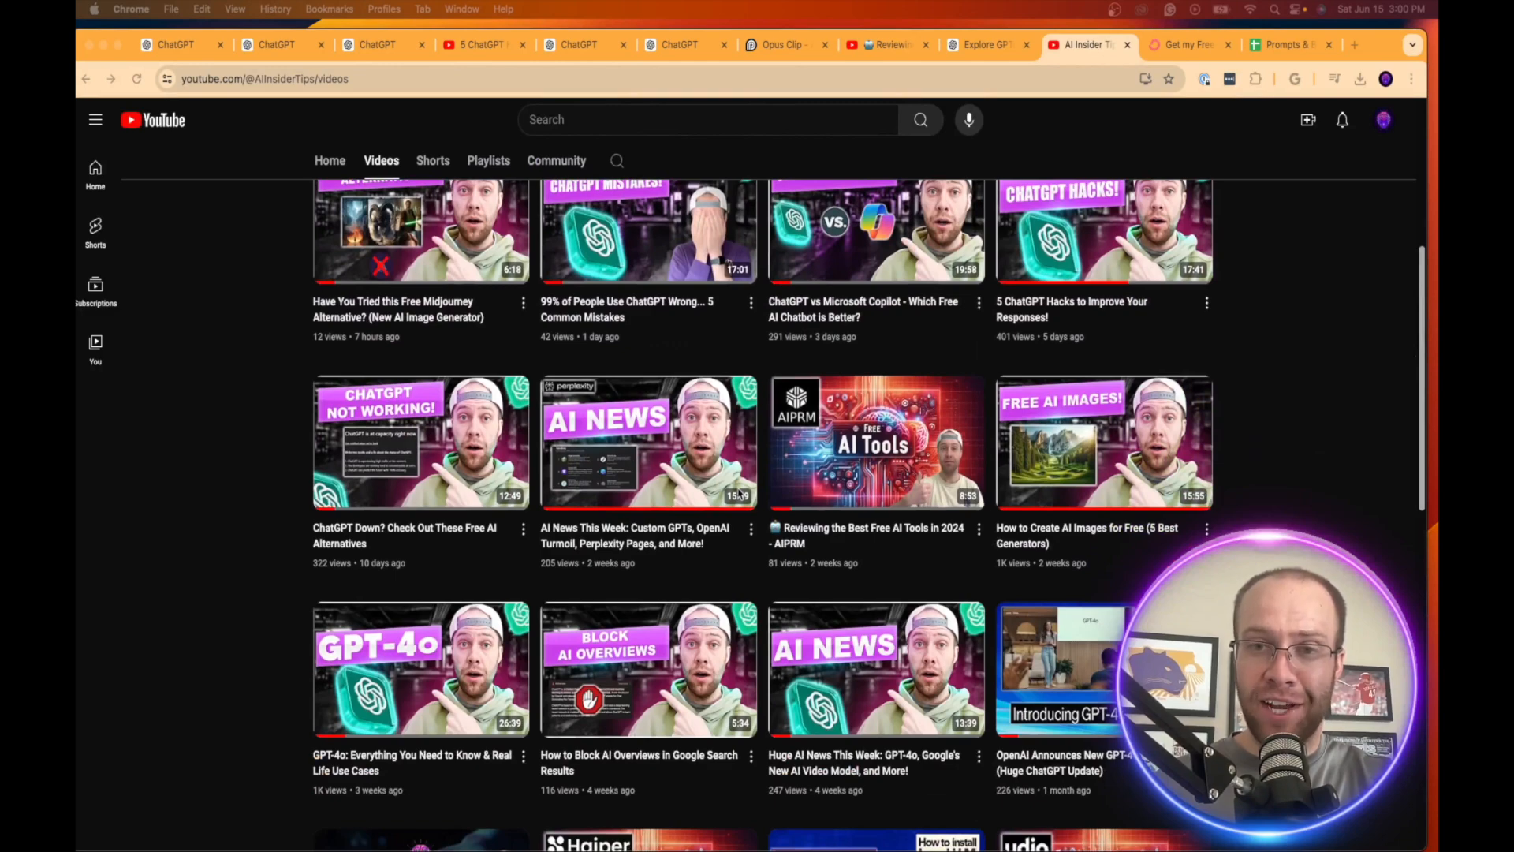
scroll(up, 3)
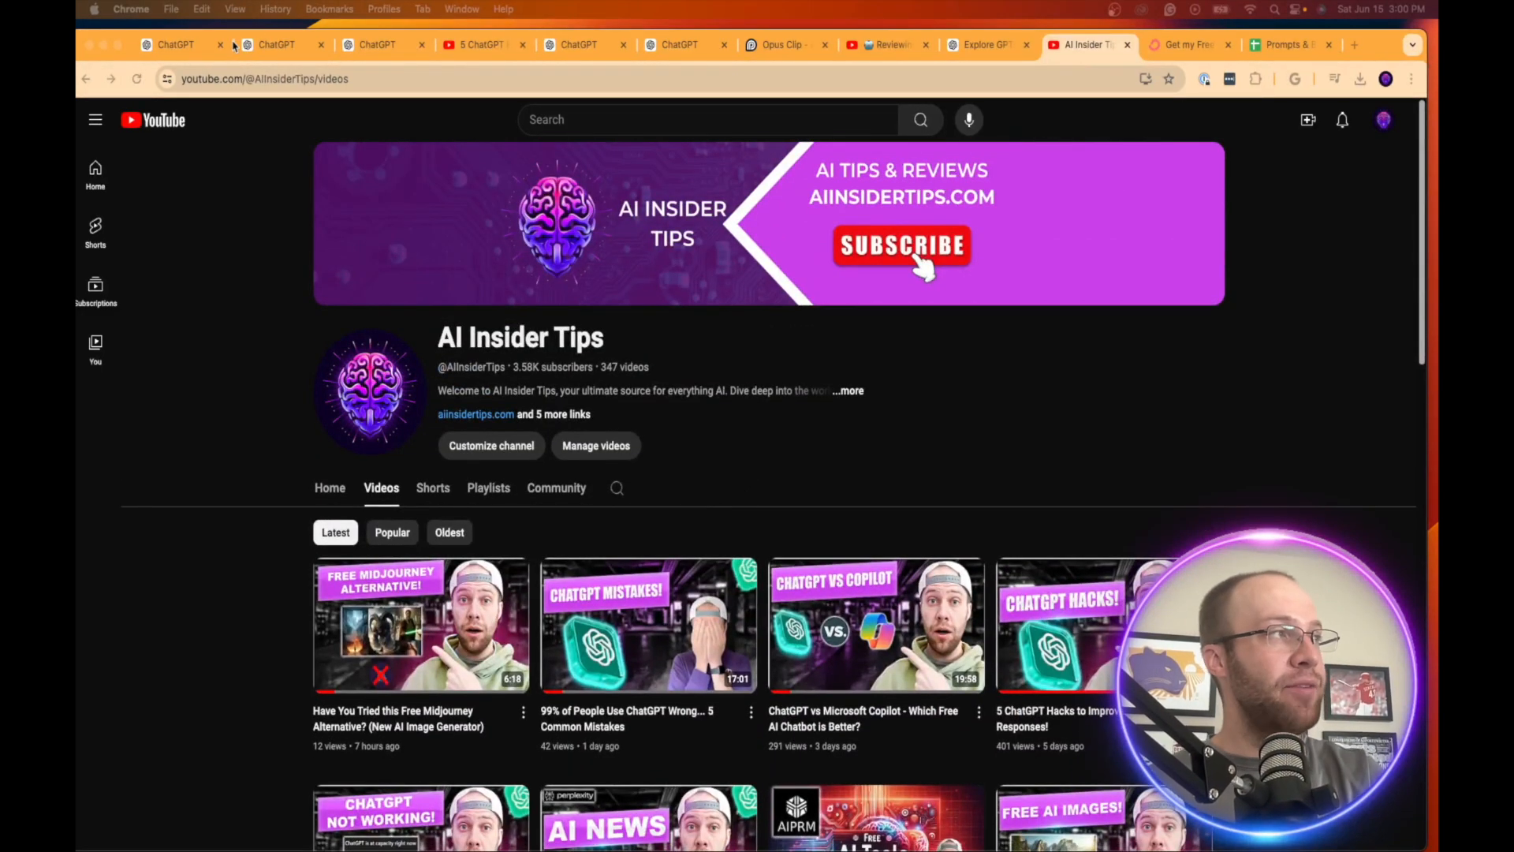
- Switch to the ChatGPT chat listing ten AI tutorial video ideas
click(274, 44)
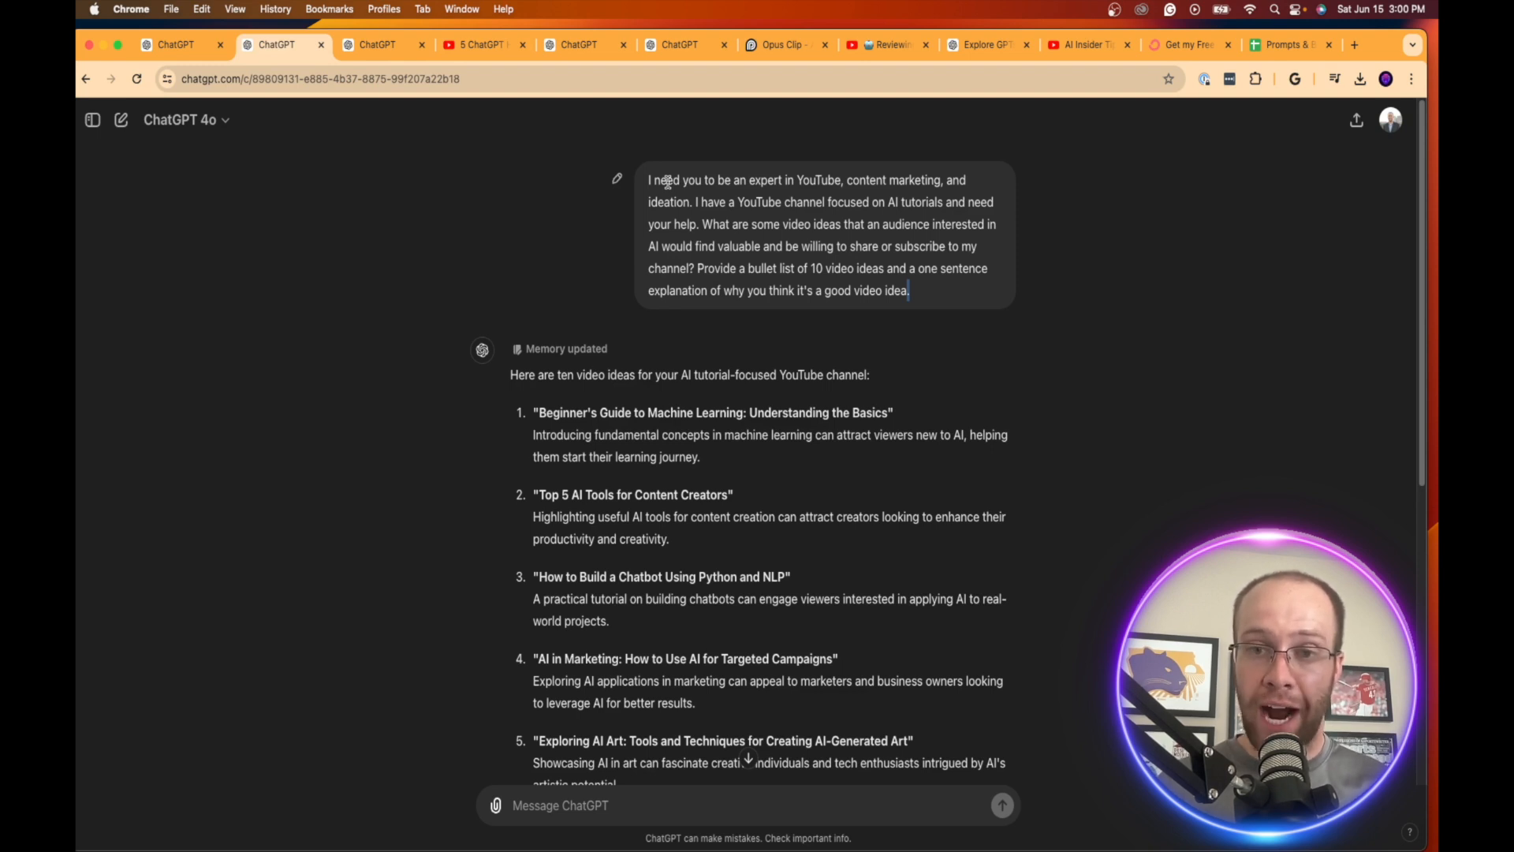
mouse_move(661, 141)
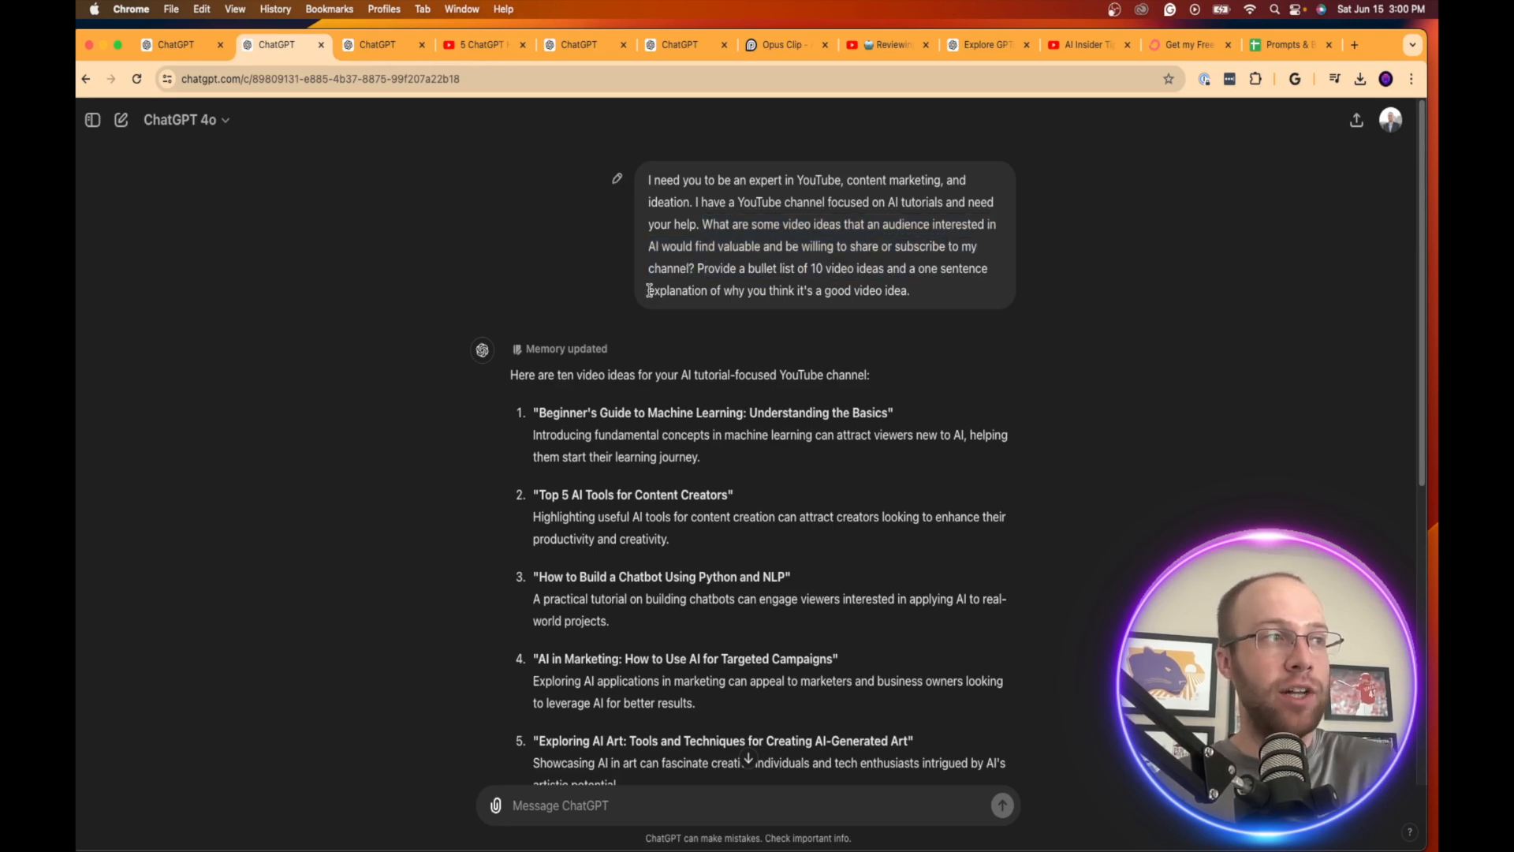
mouse_move(996, 304)
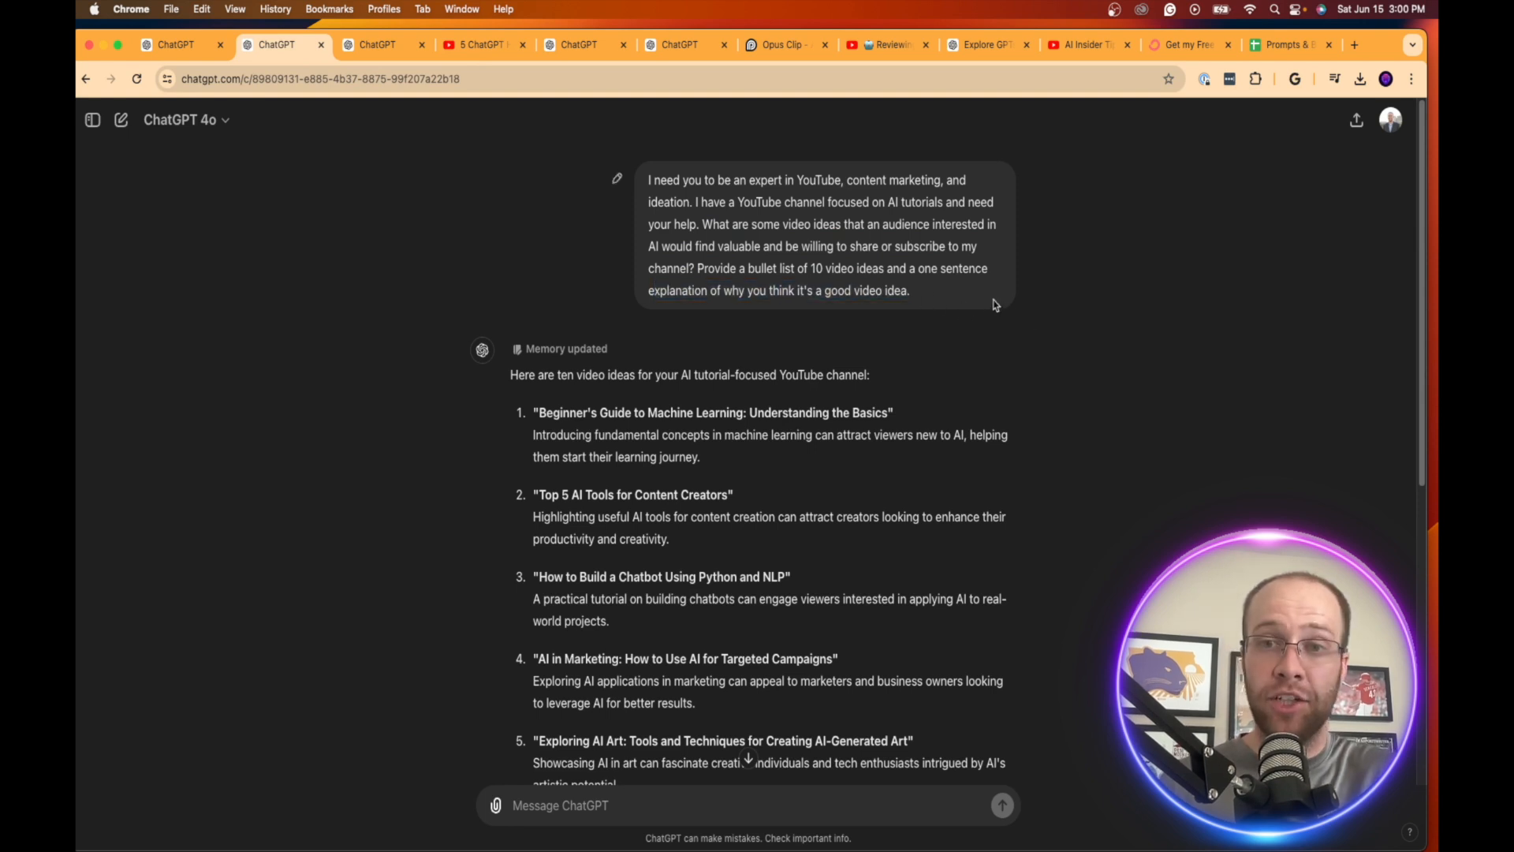
mouse_move(923, 309)
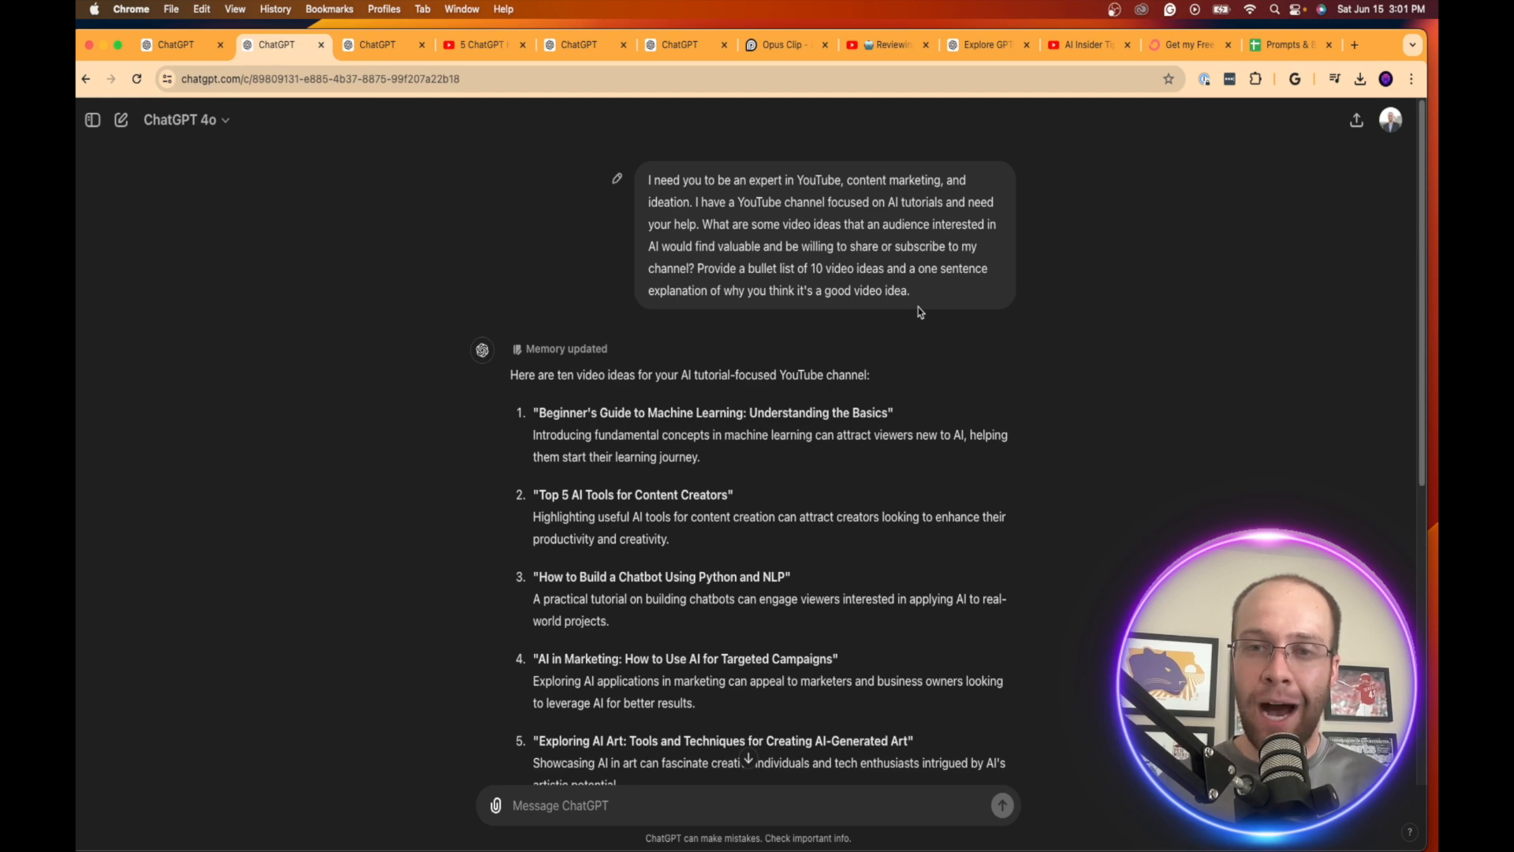
mouse_move(919, 292)
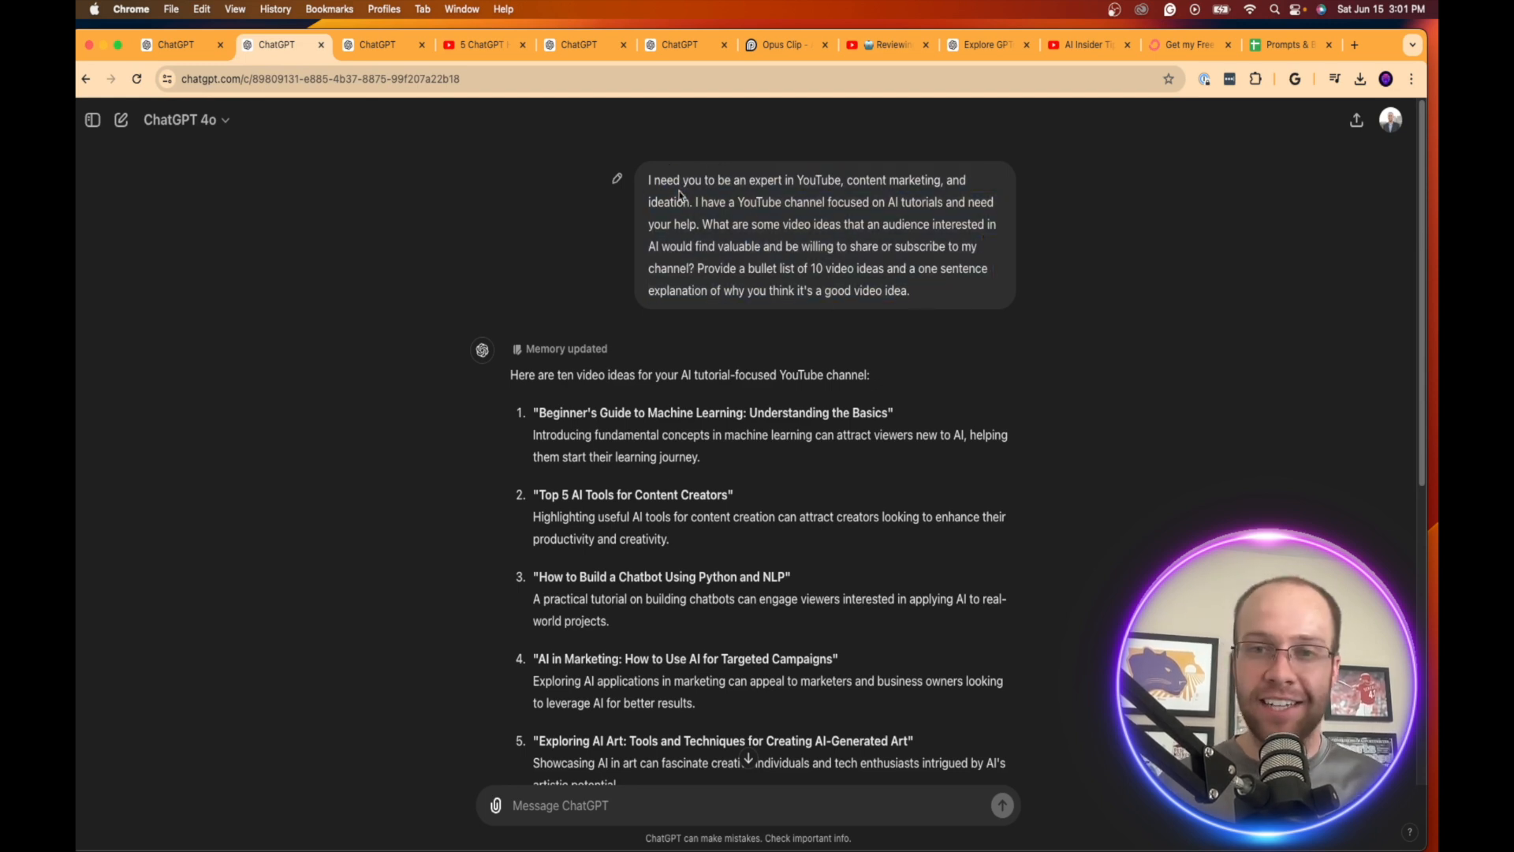
mouse_move(805, 243)
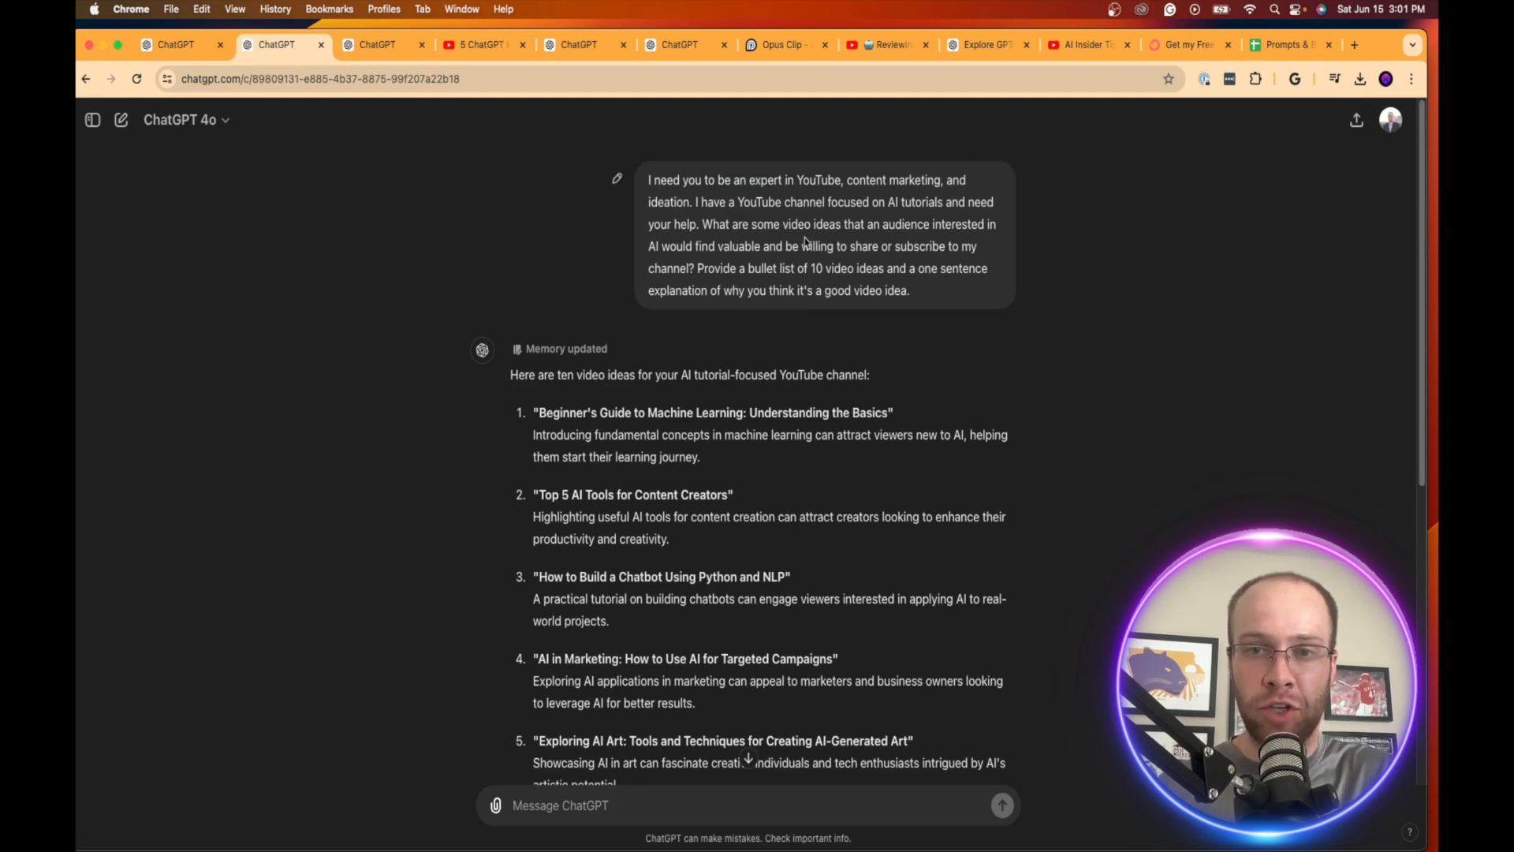
scroll(down, 3)
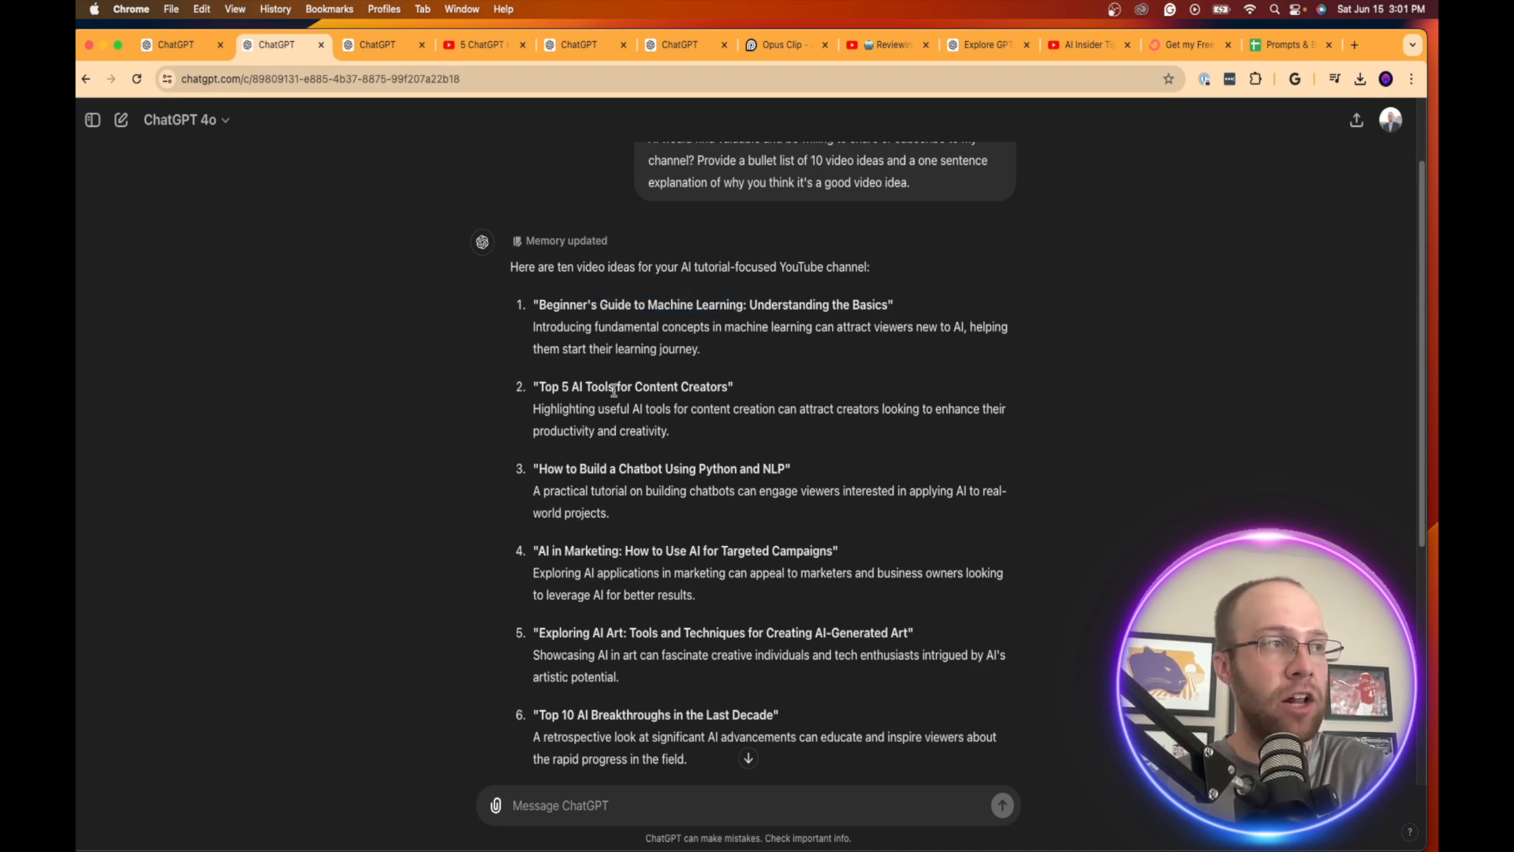
mouse_move(754, 390)
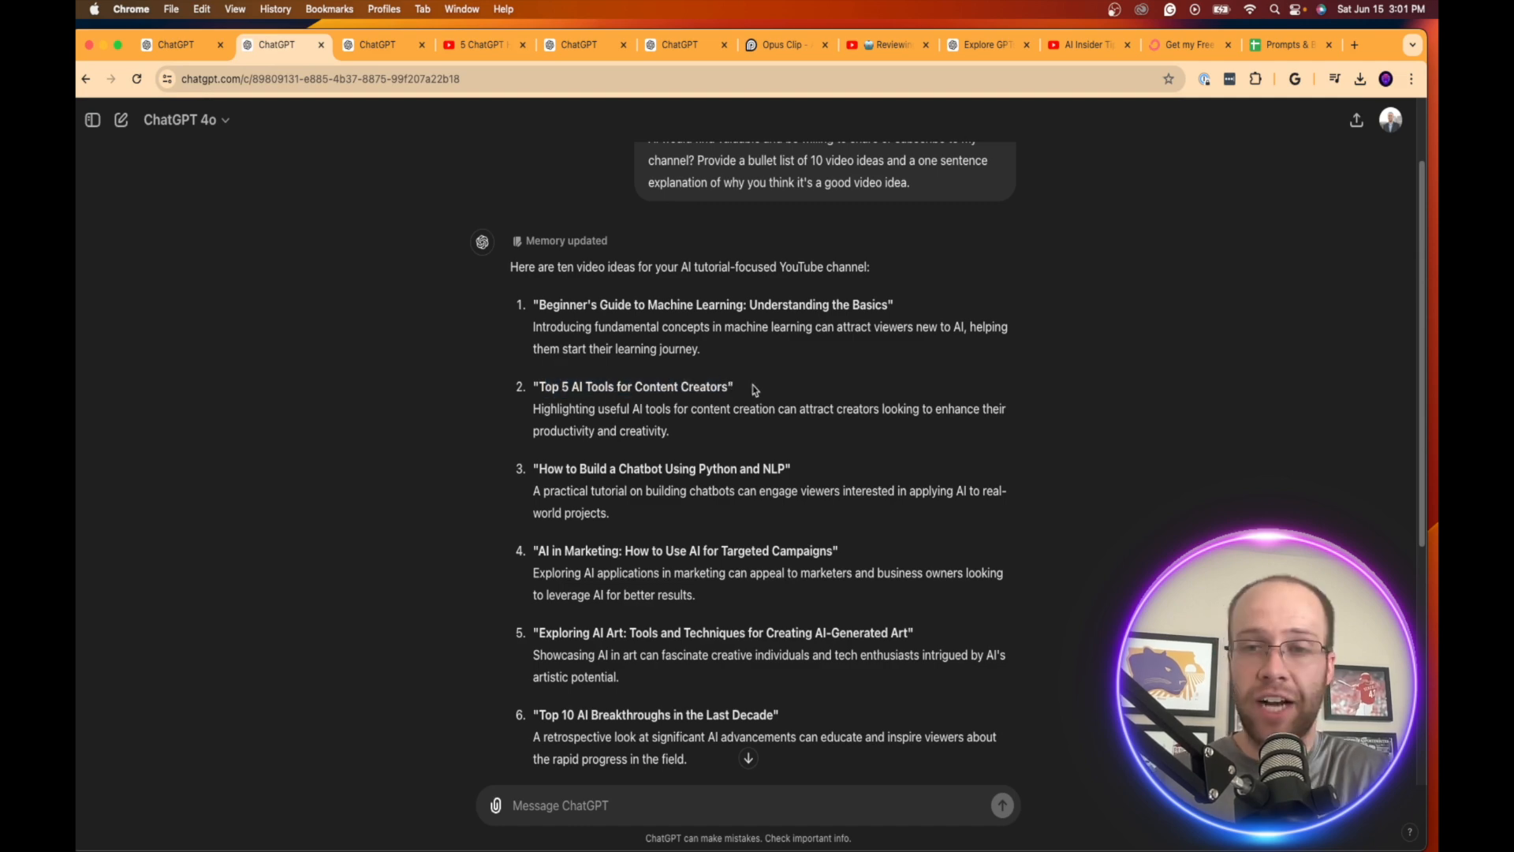
mouse_move(538, 387)
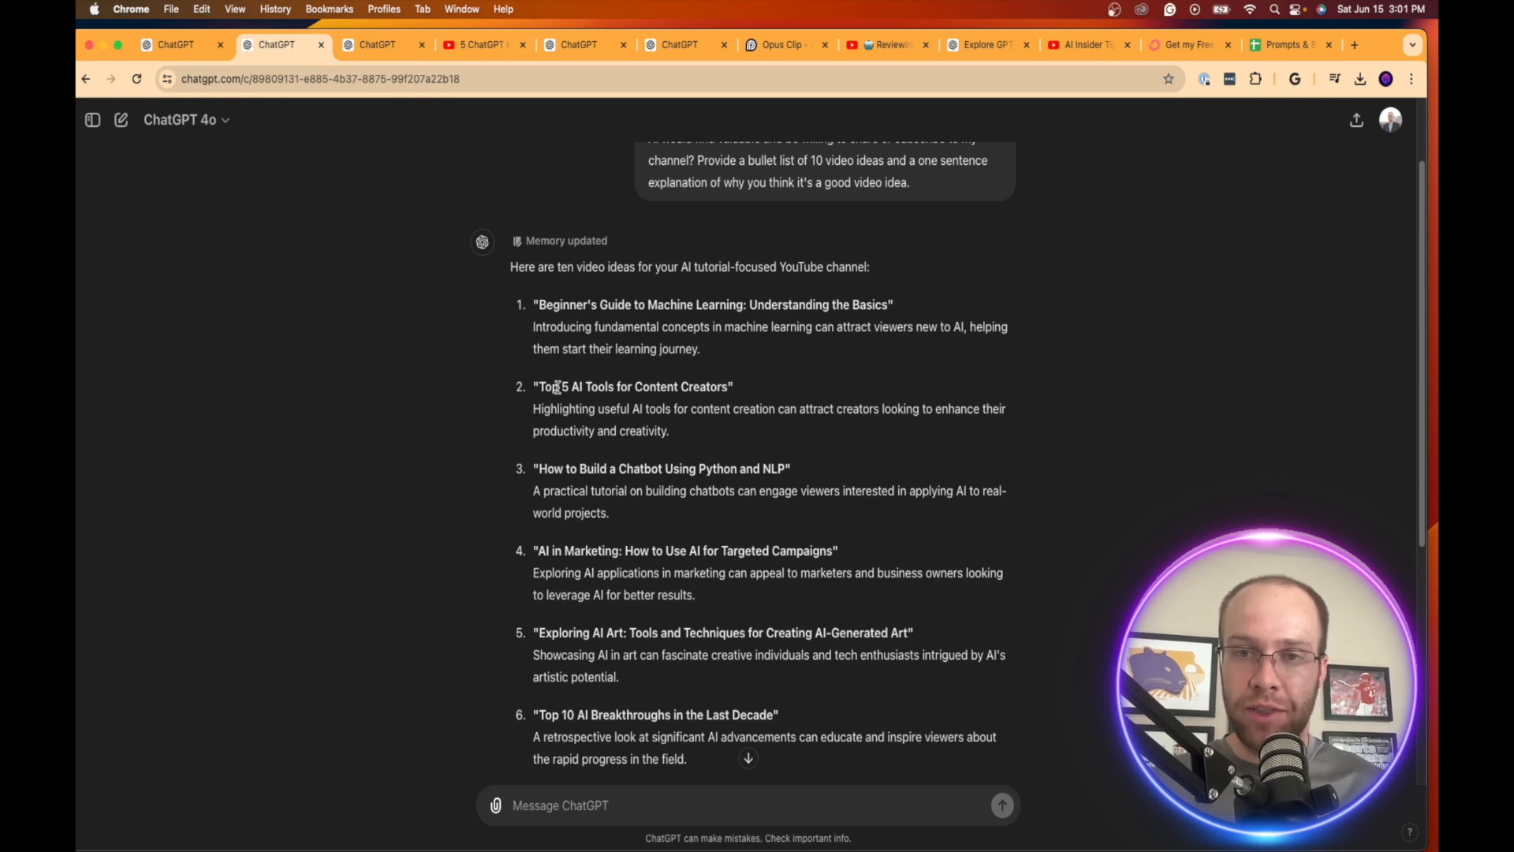
mouse_move(849, 434)
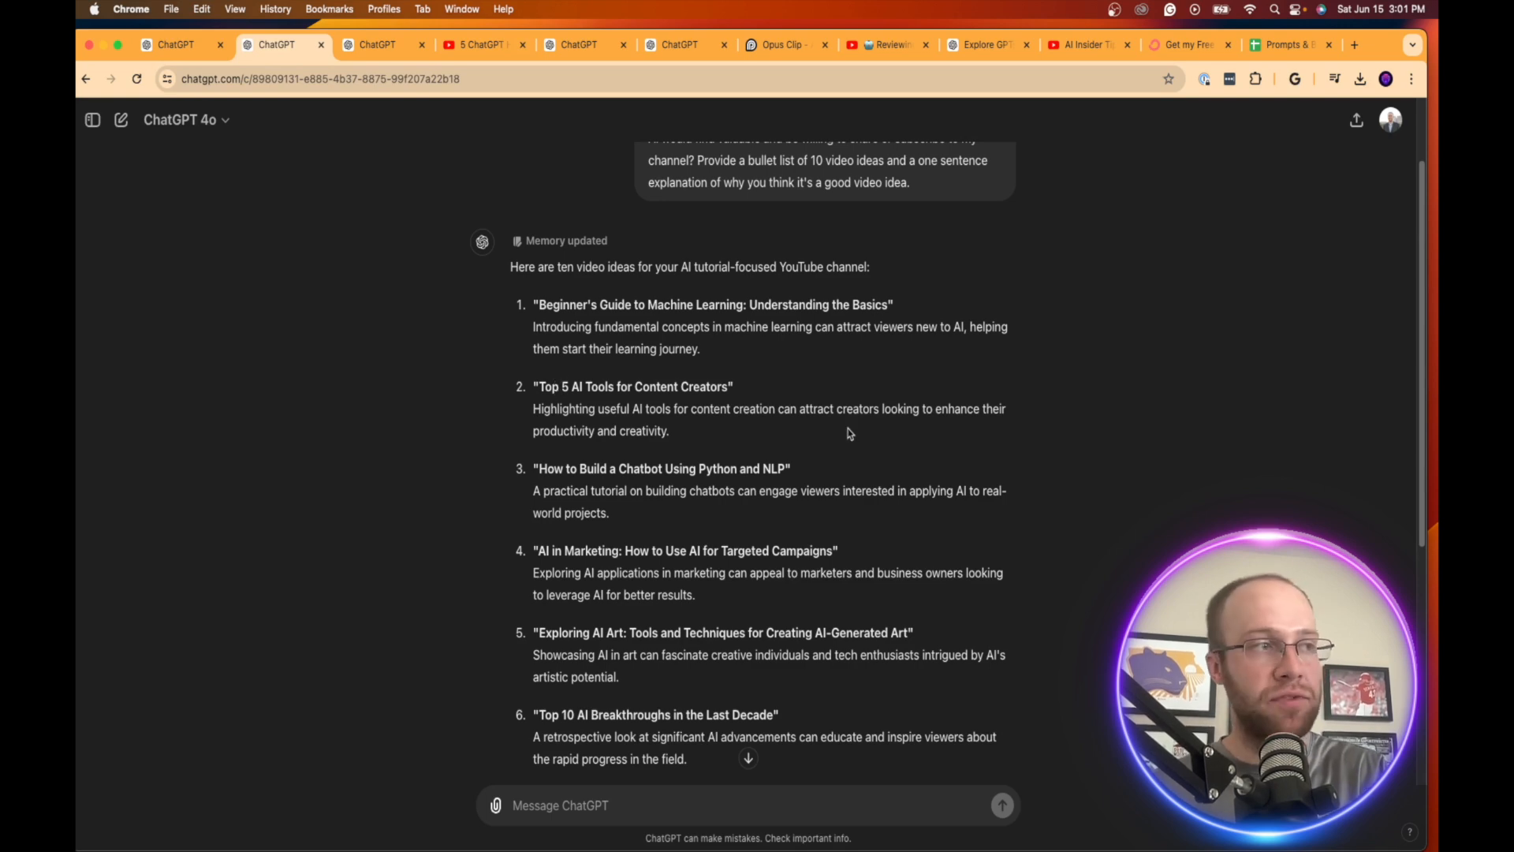
scroll(down, 3)
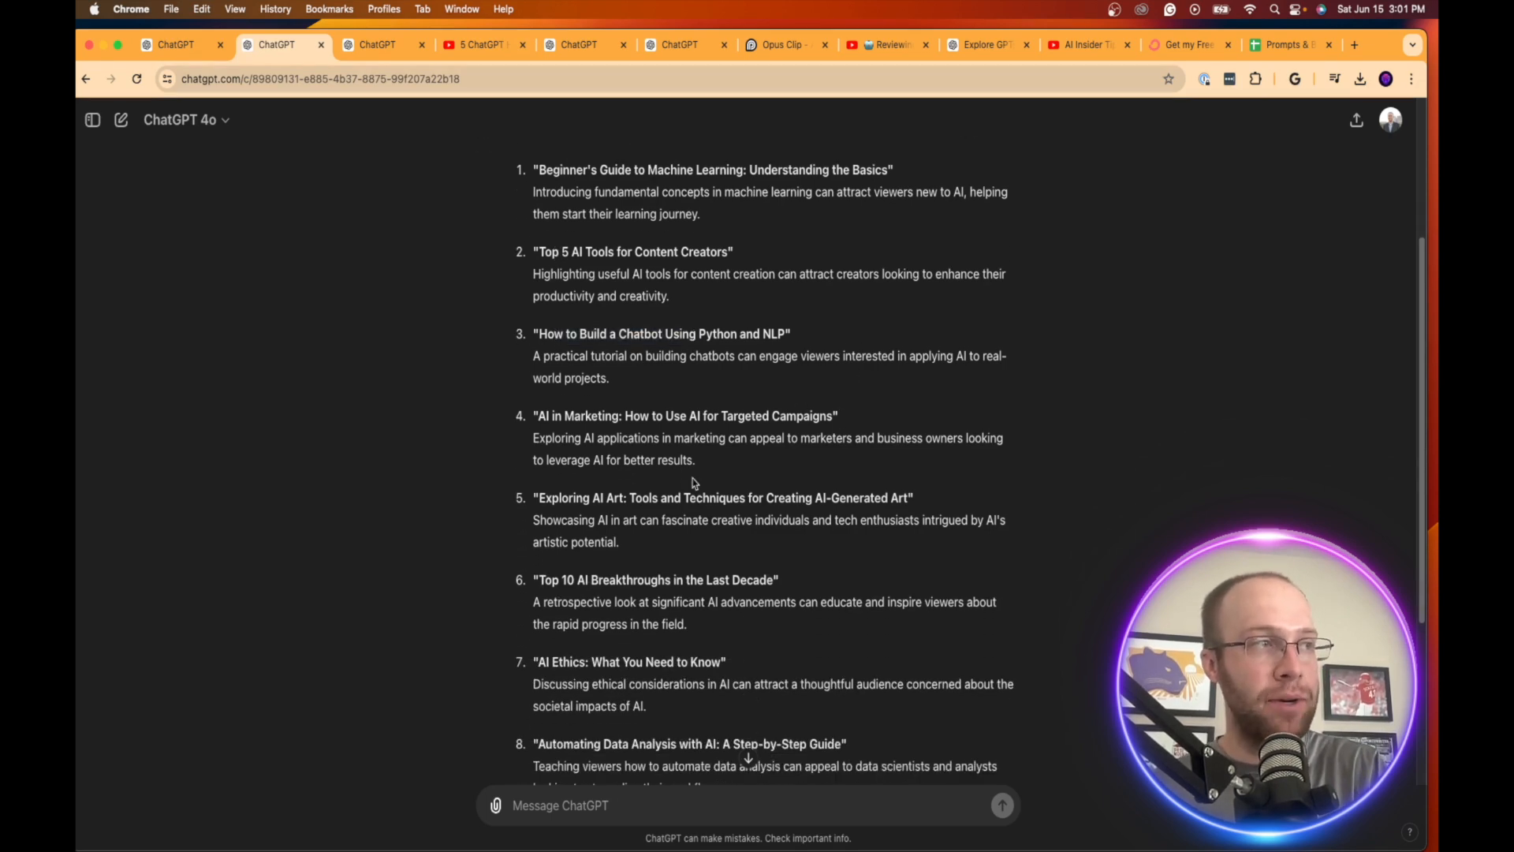
scroll(up, 3)
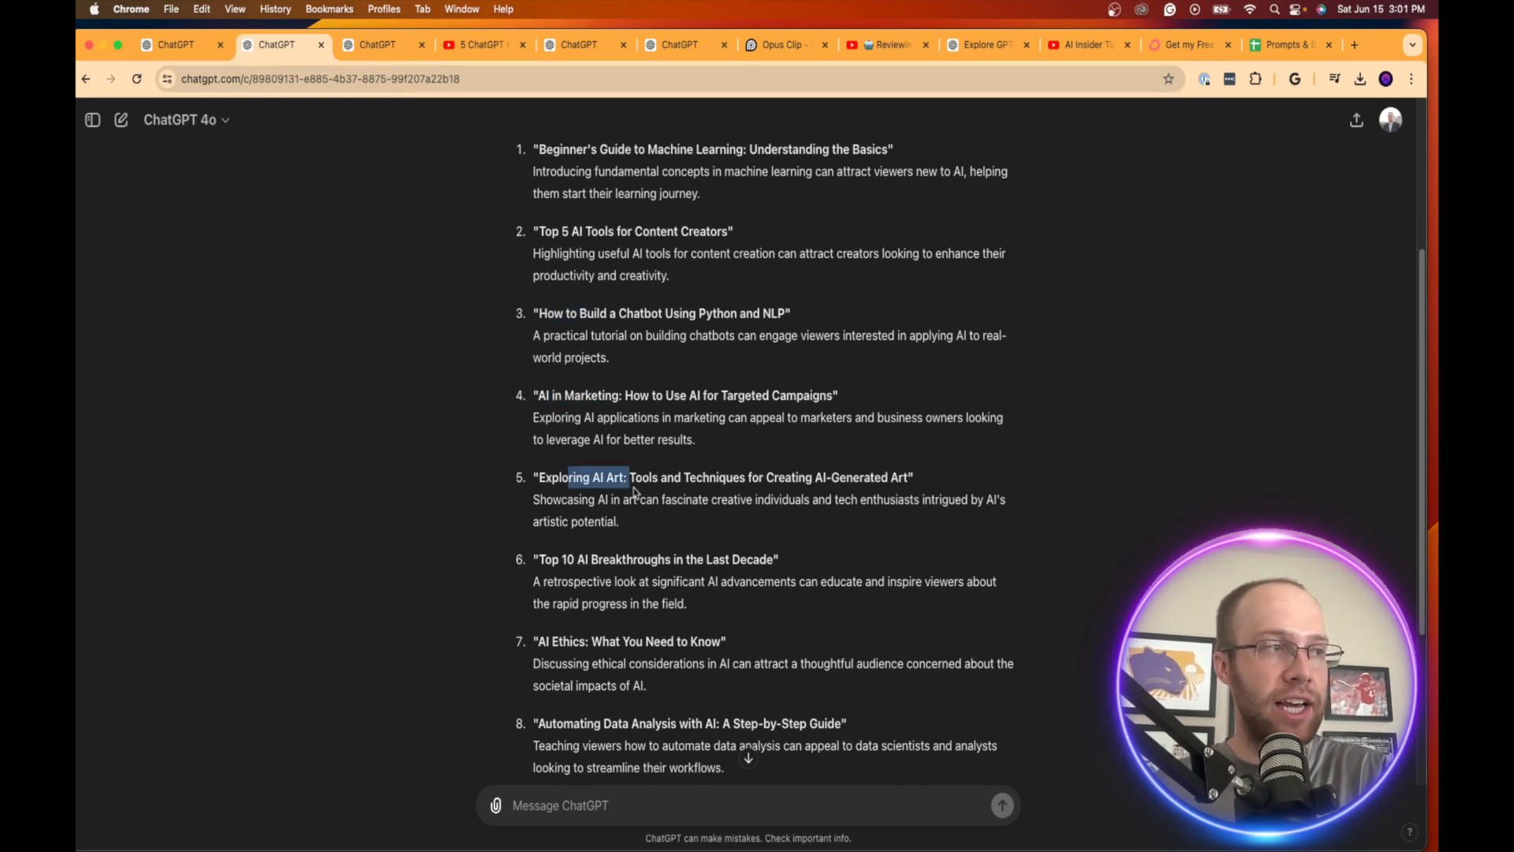
scroll(down, 3)
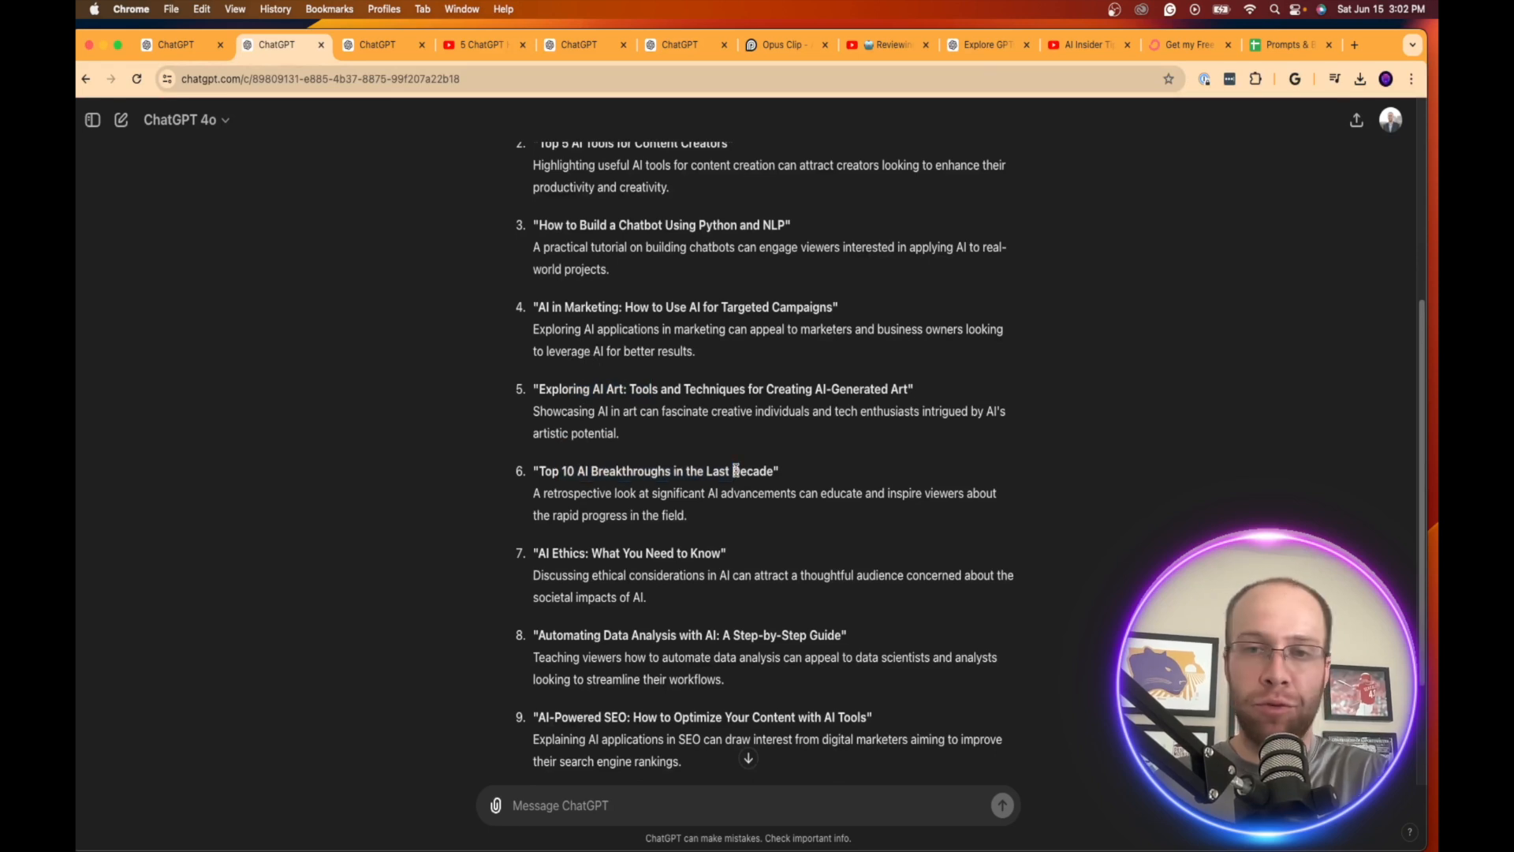
scroll(down, 3)
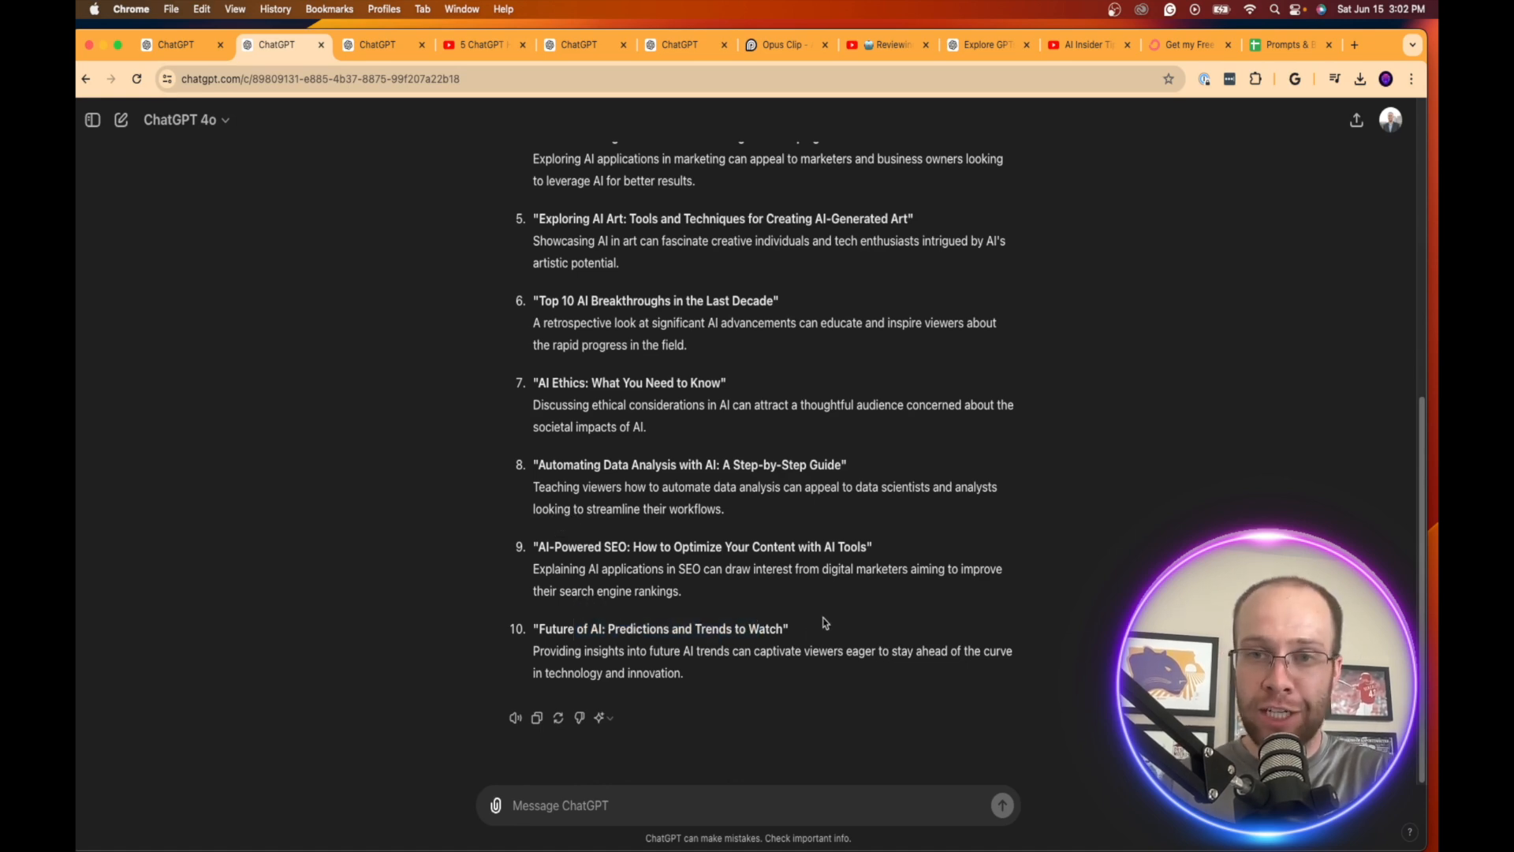
scroll(up, 3)
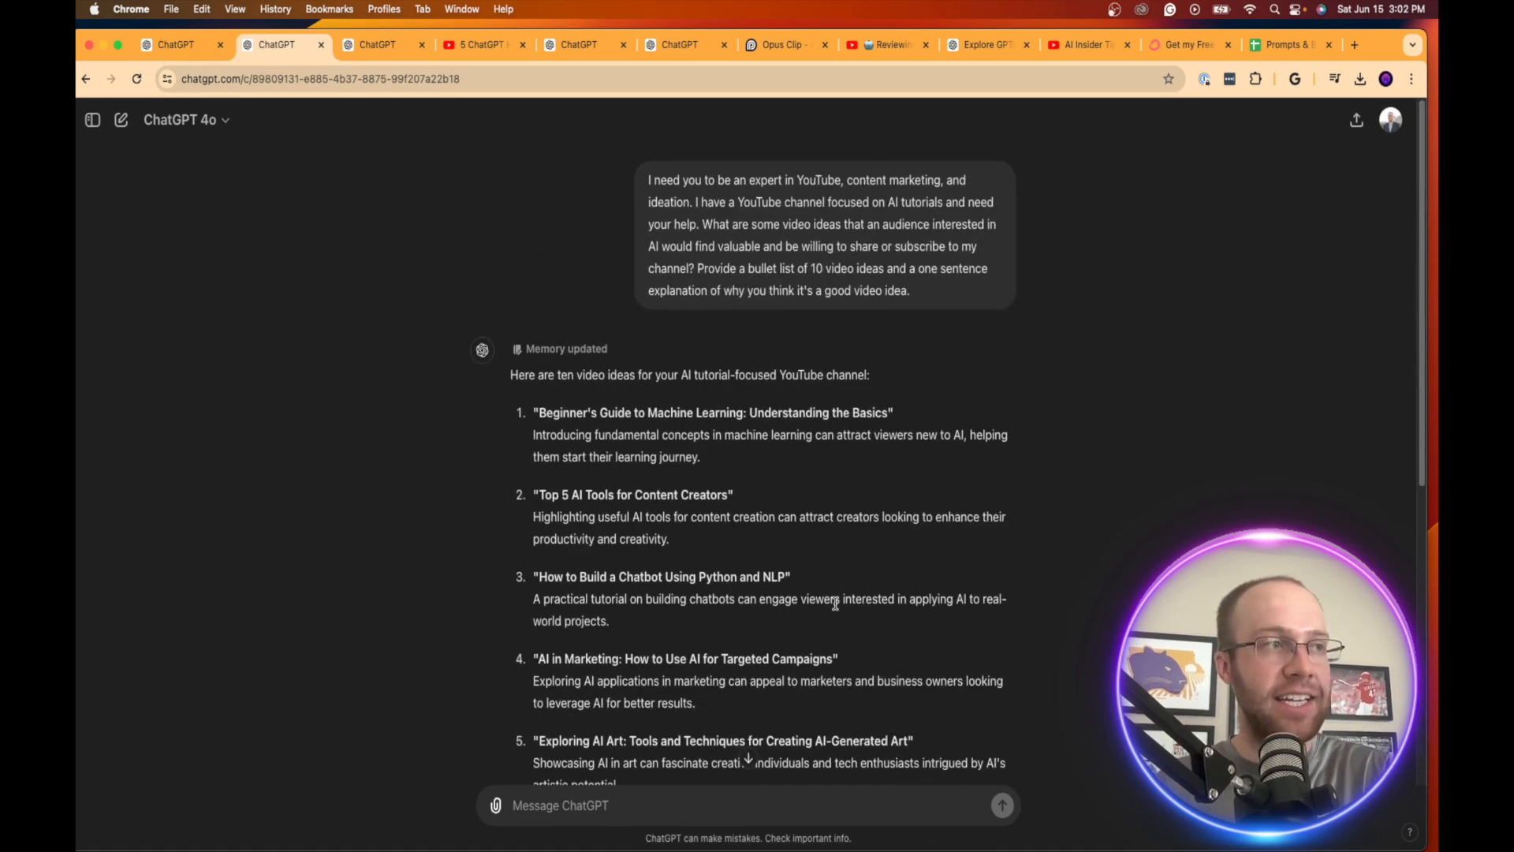
scroll(down, 3)
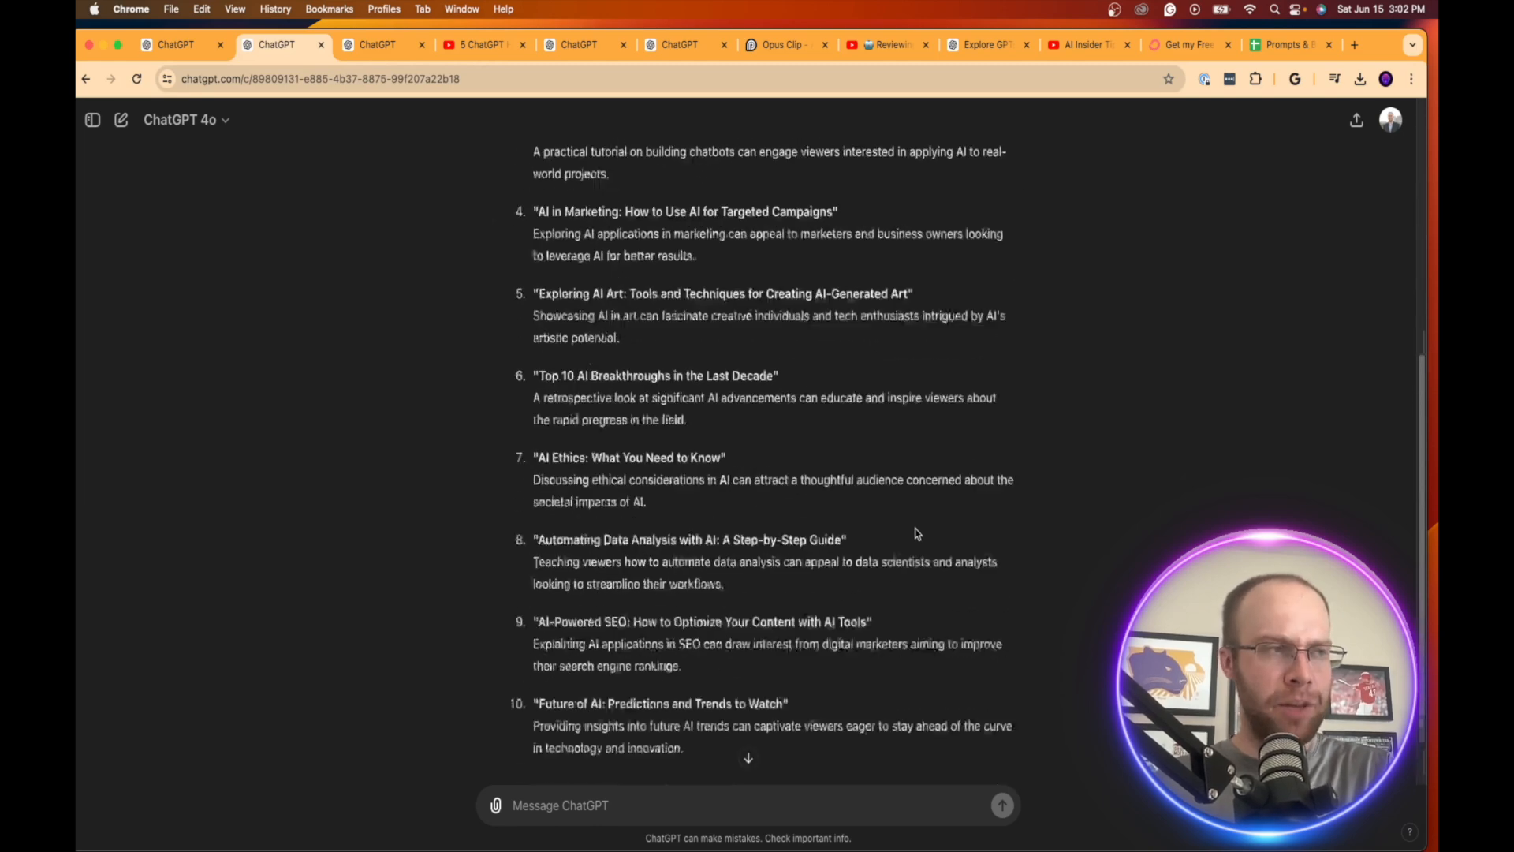
scroll(down, 3)
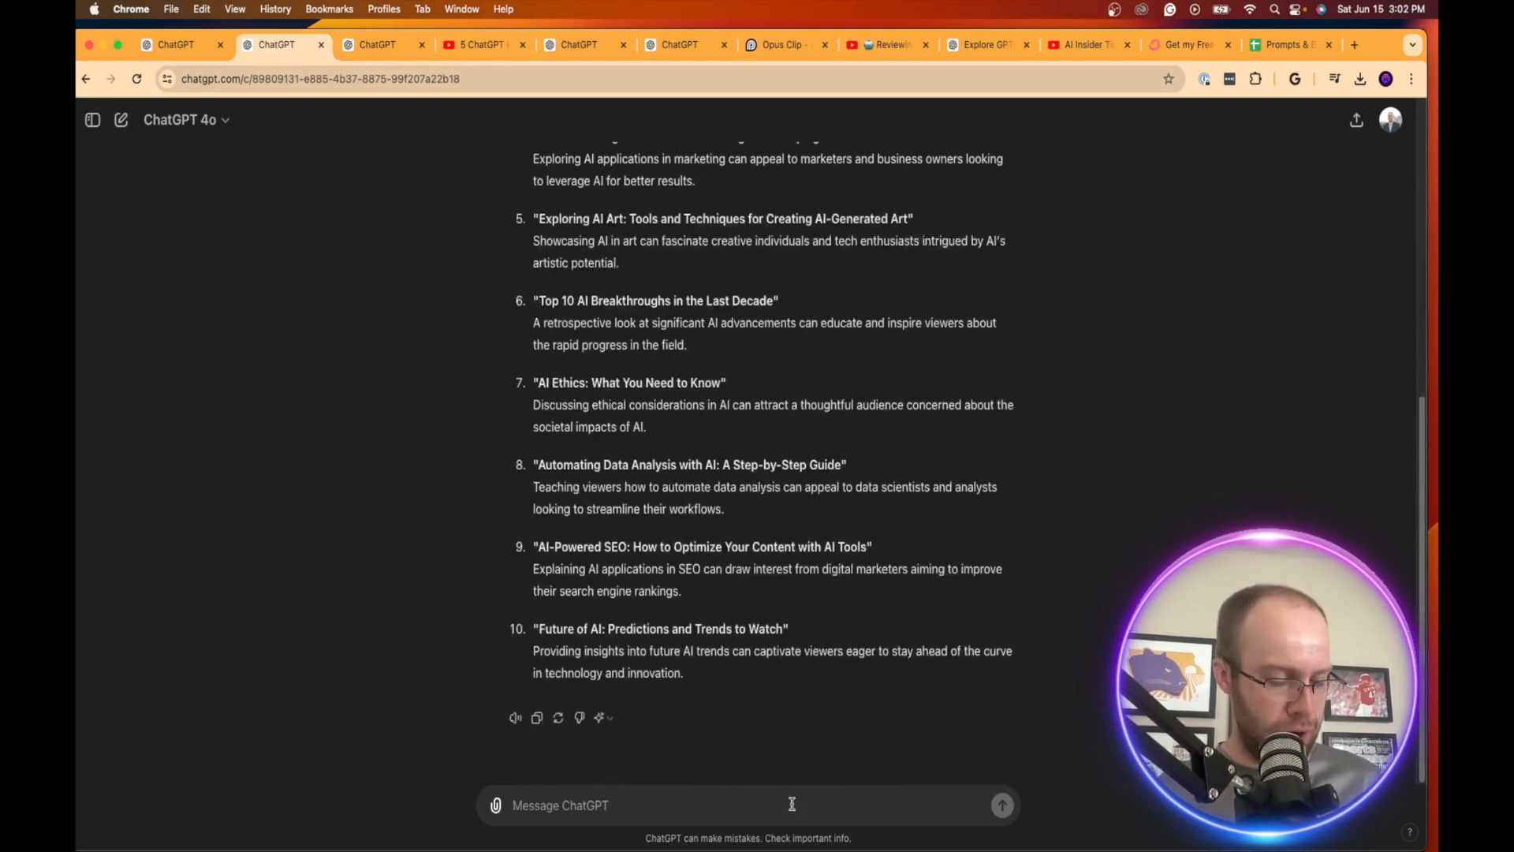
text(Create 5 more content)
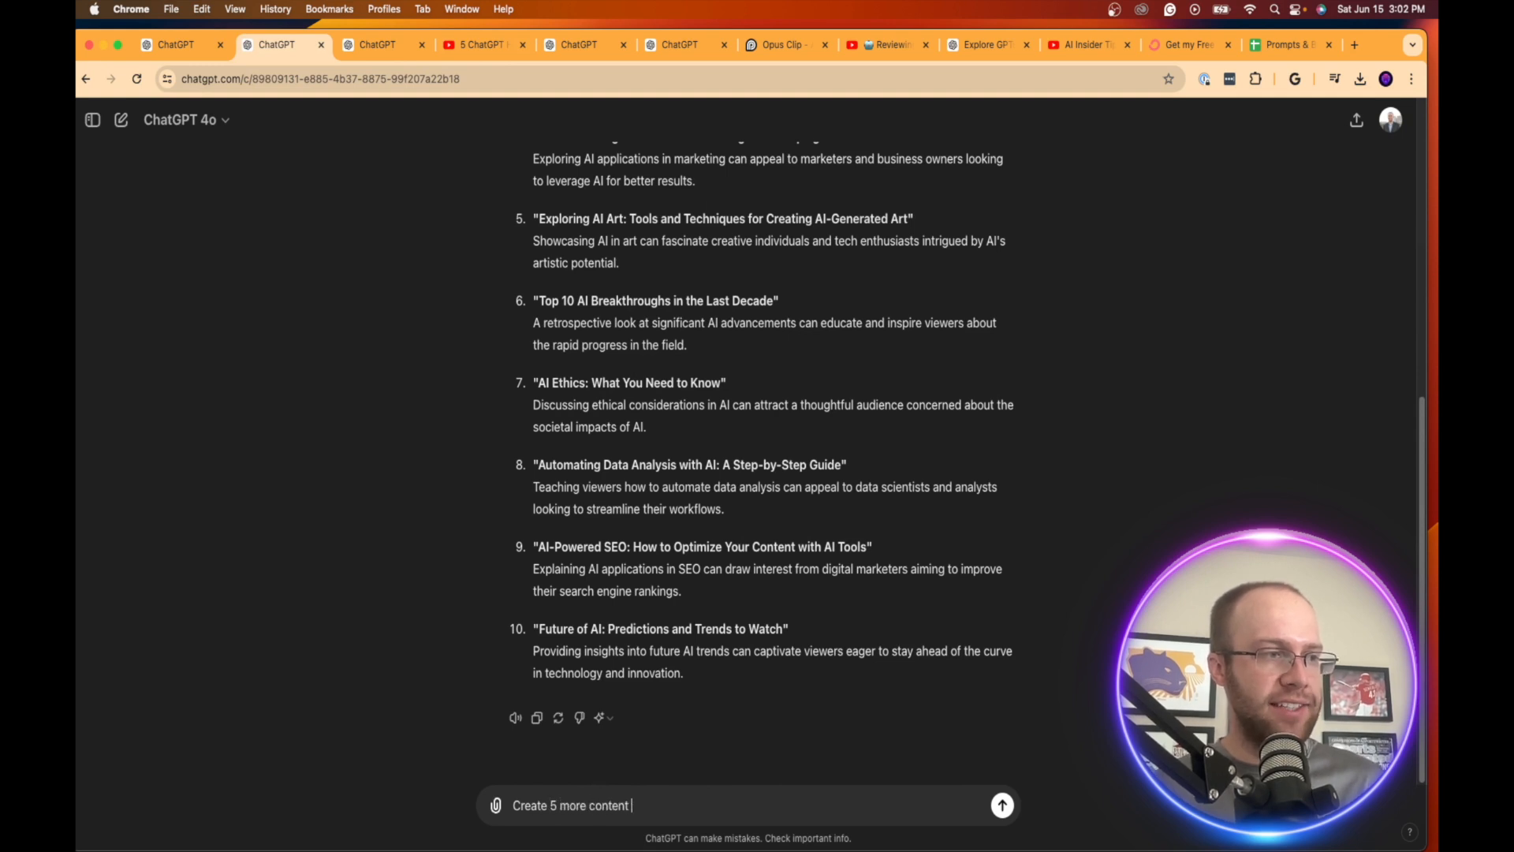
text(ideas realted t)
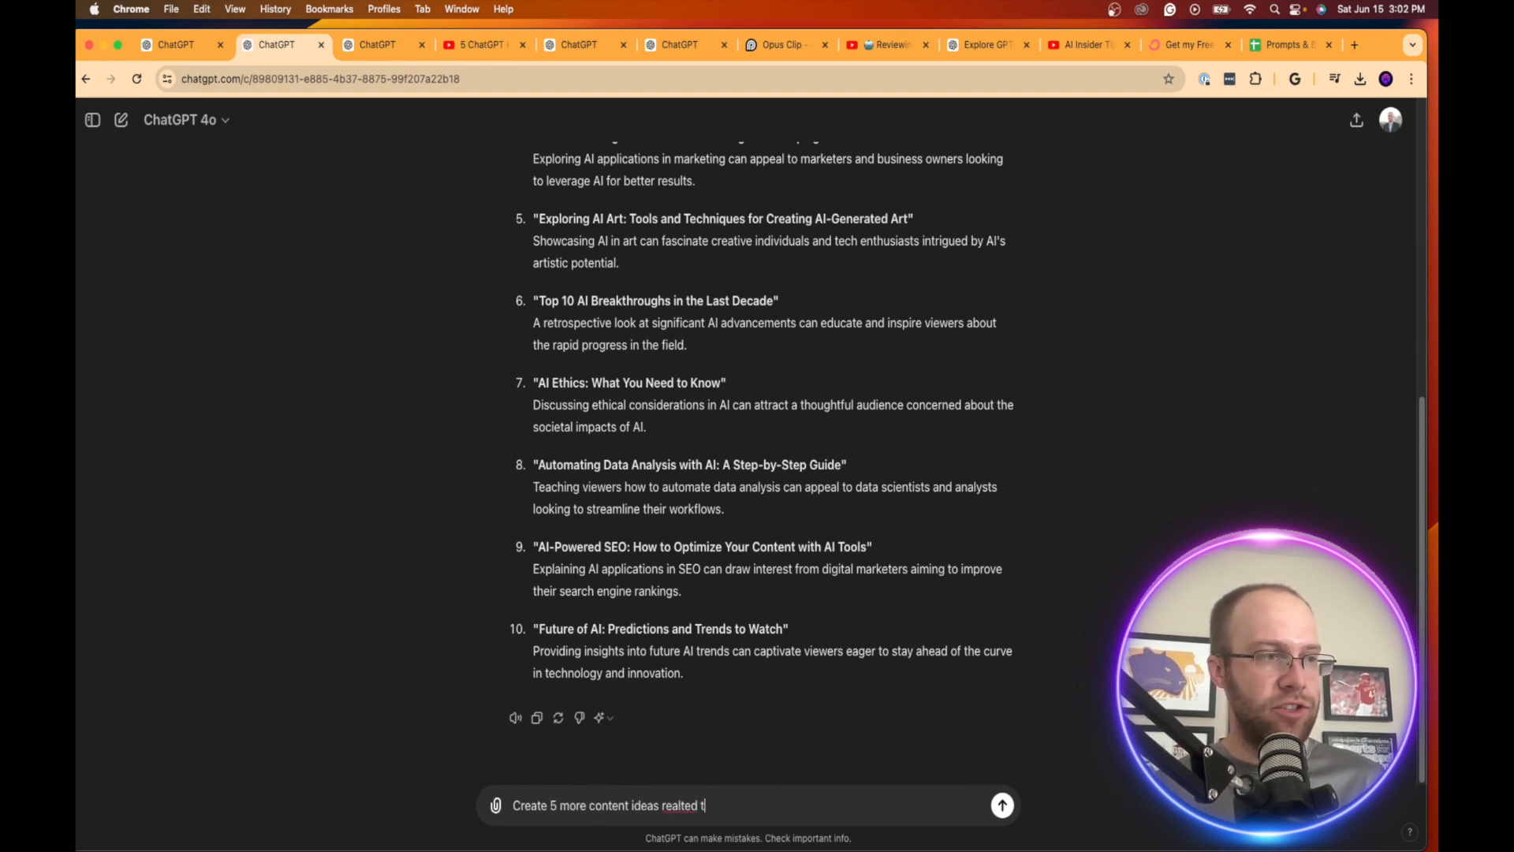
text(o "5 best)
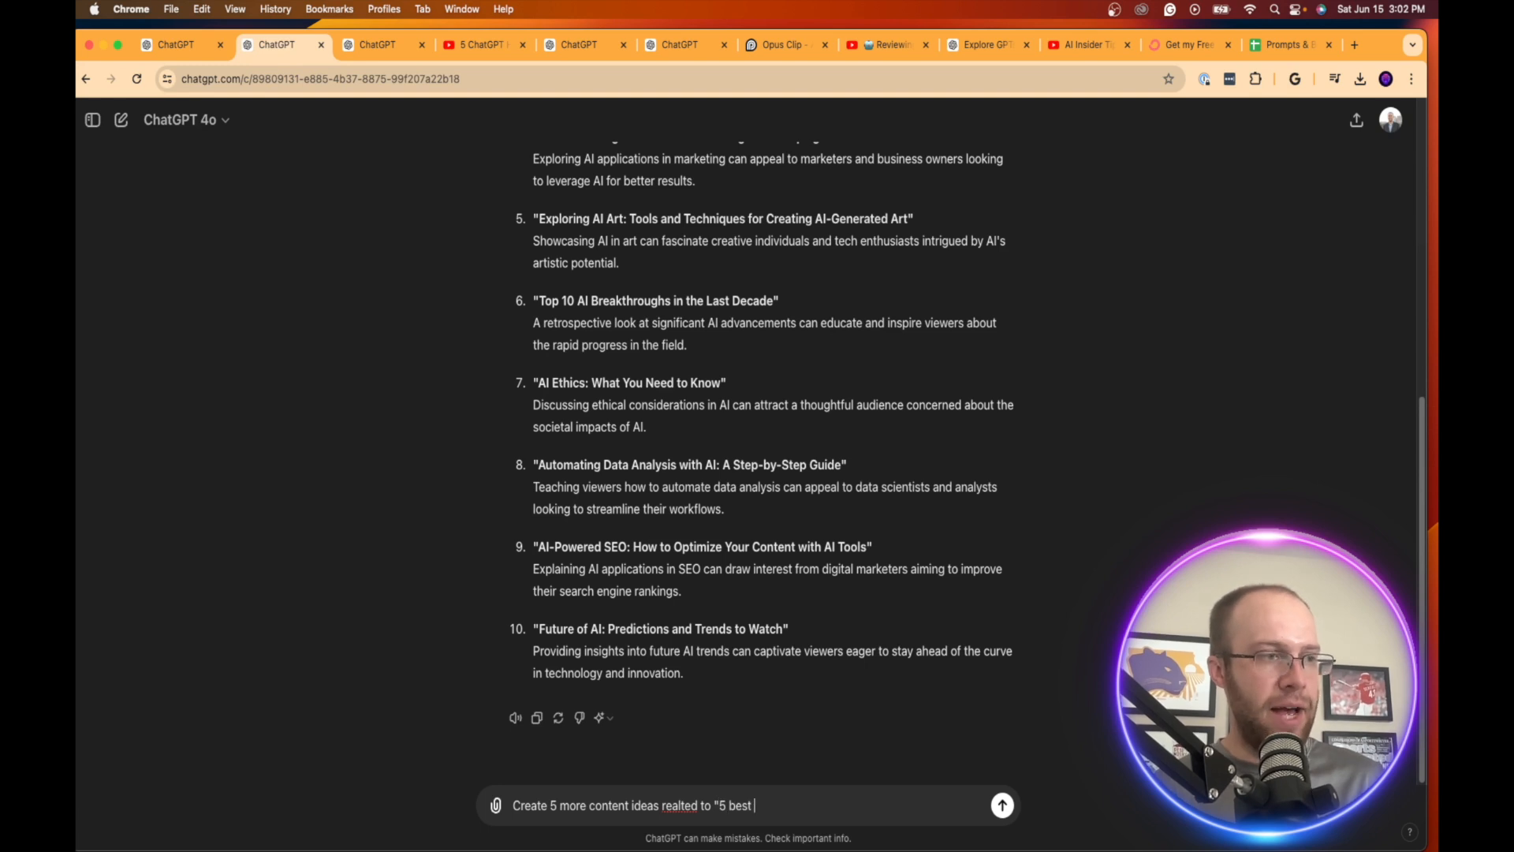
click(1002, 804)
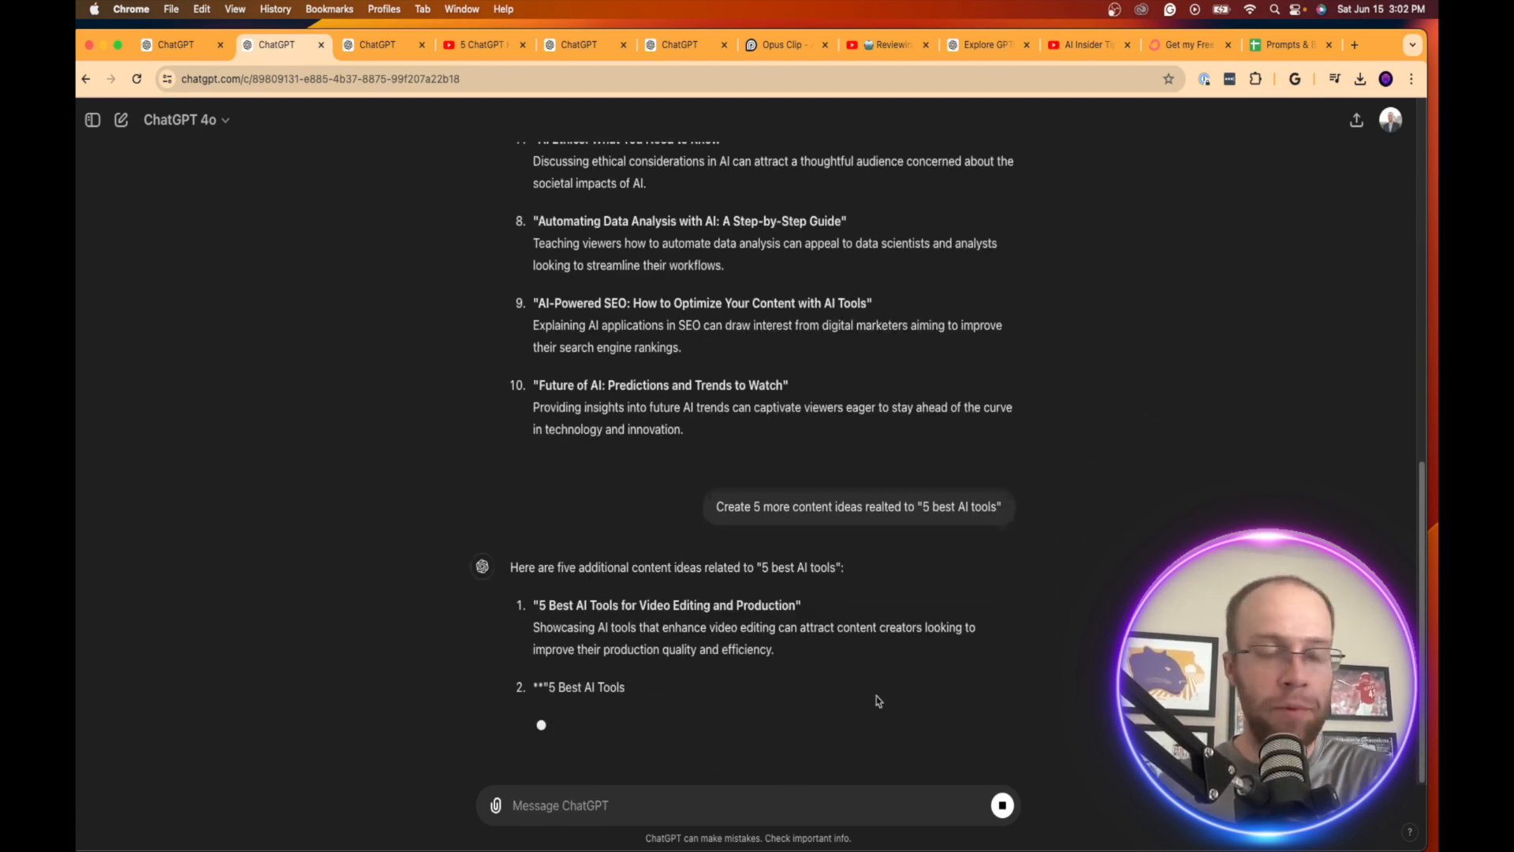
scroll(down, 3)
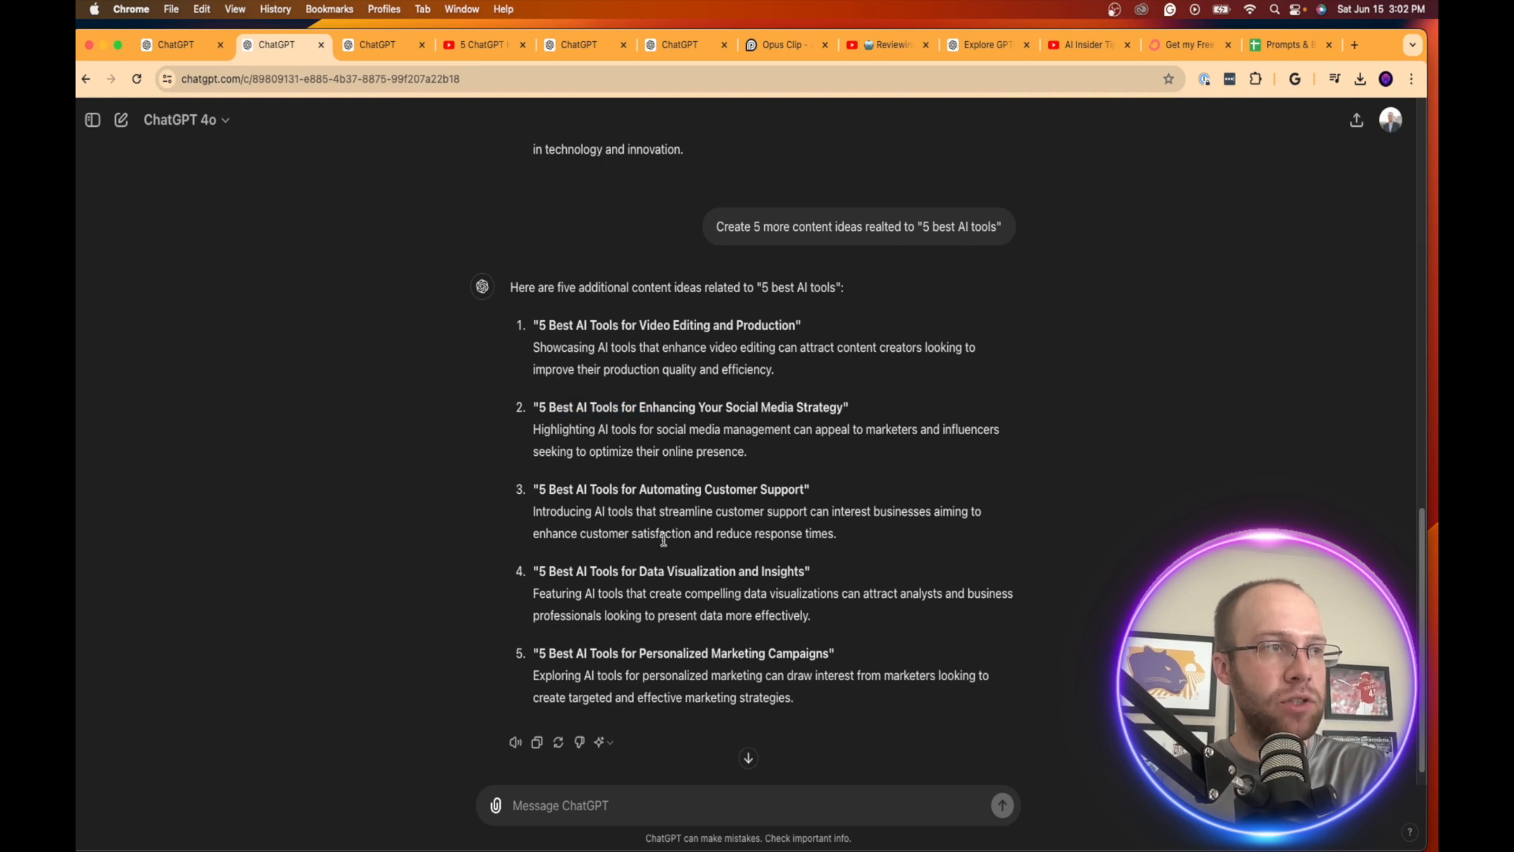
double_click(686, 571)
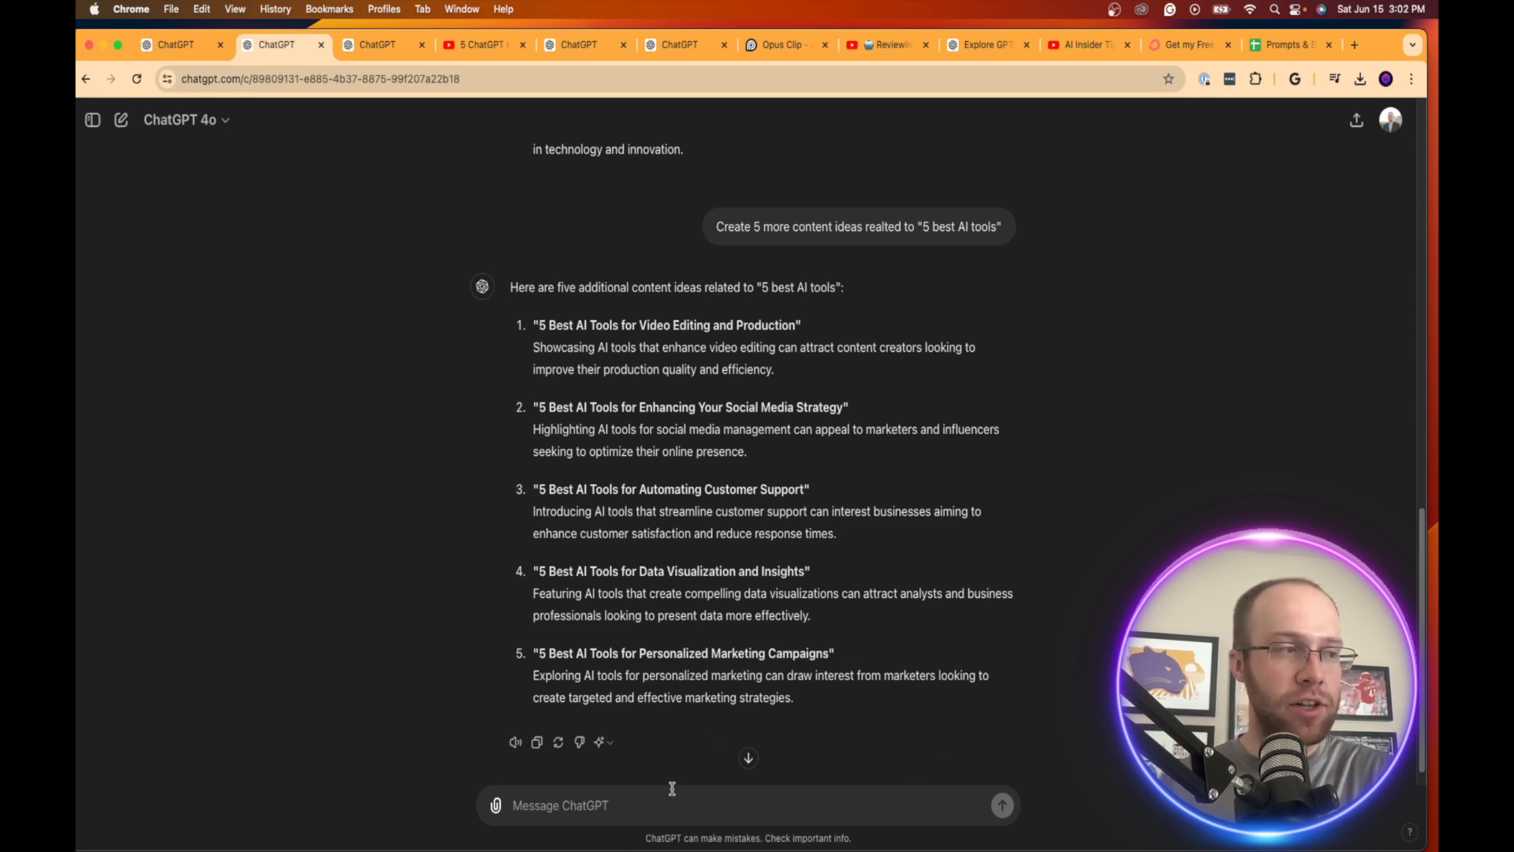
mouse_move(746, 630)
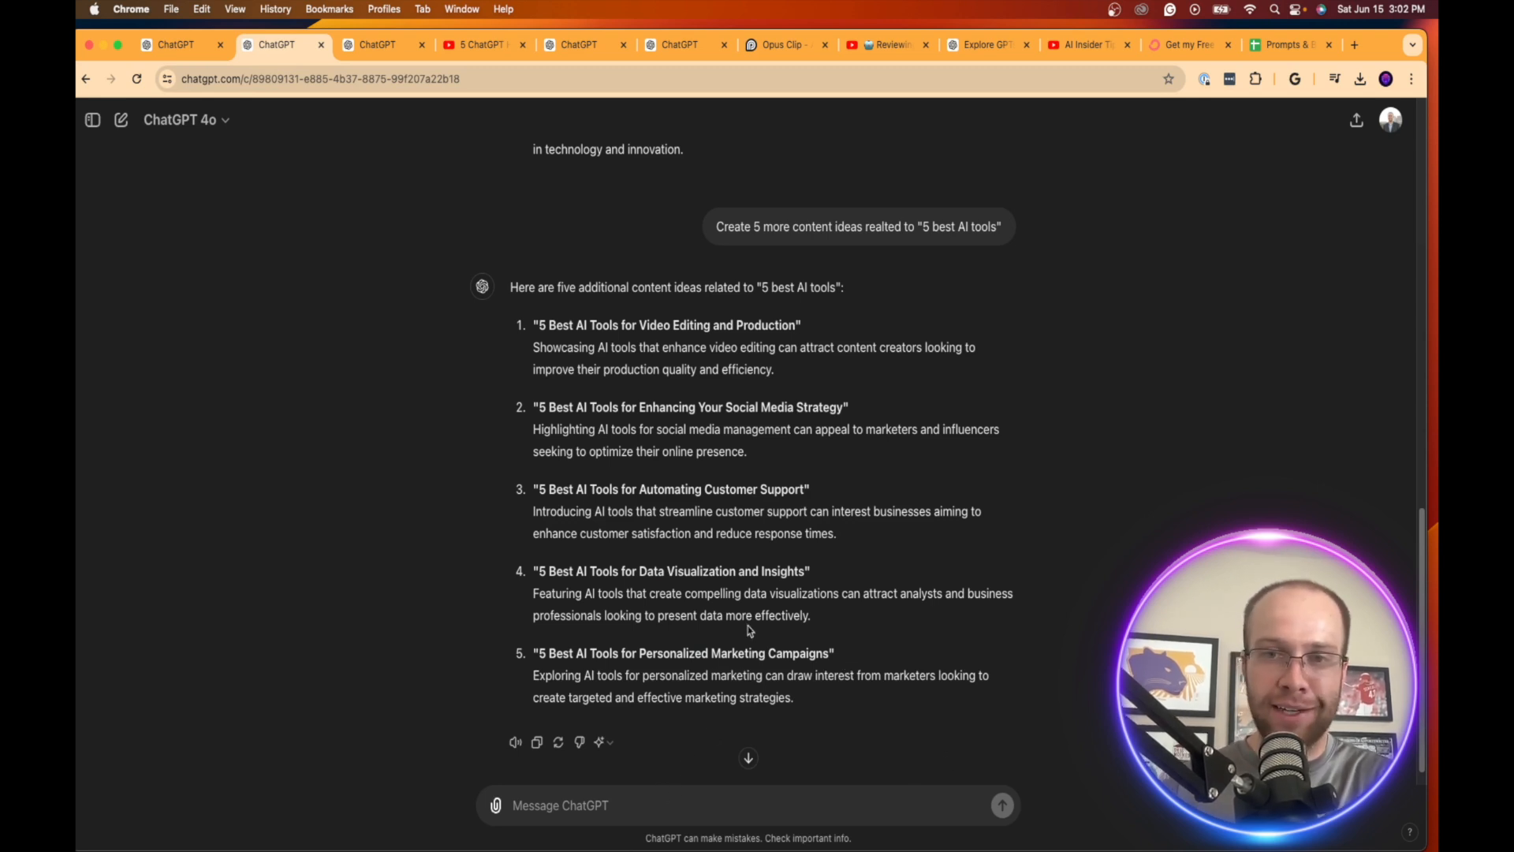
scroll(up, 3)
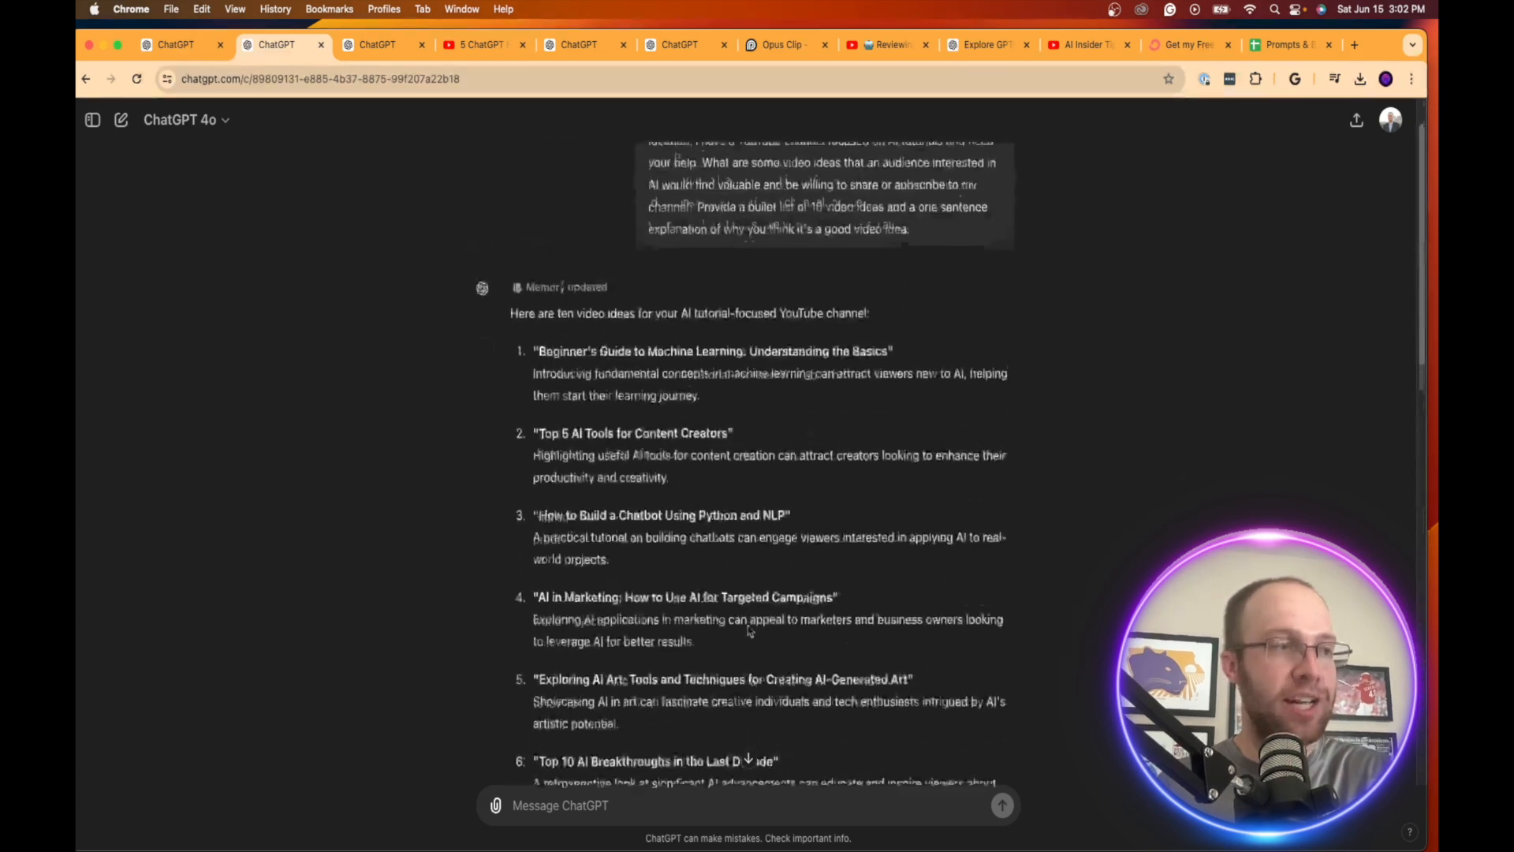
scroll(down, 3)
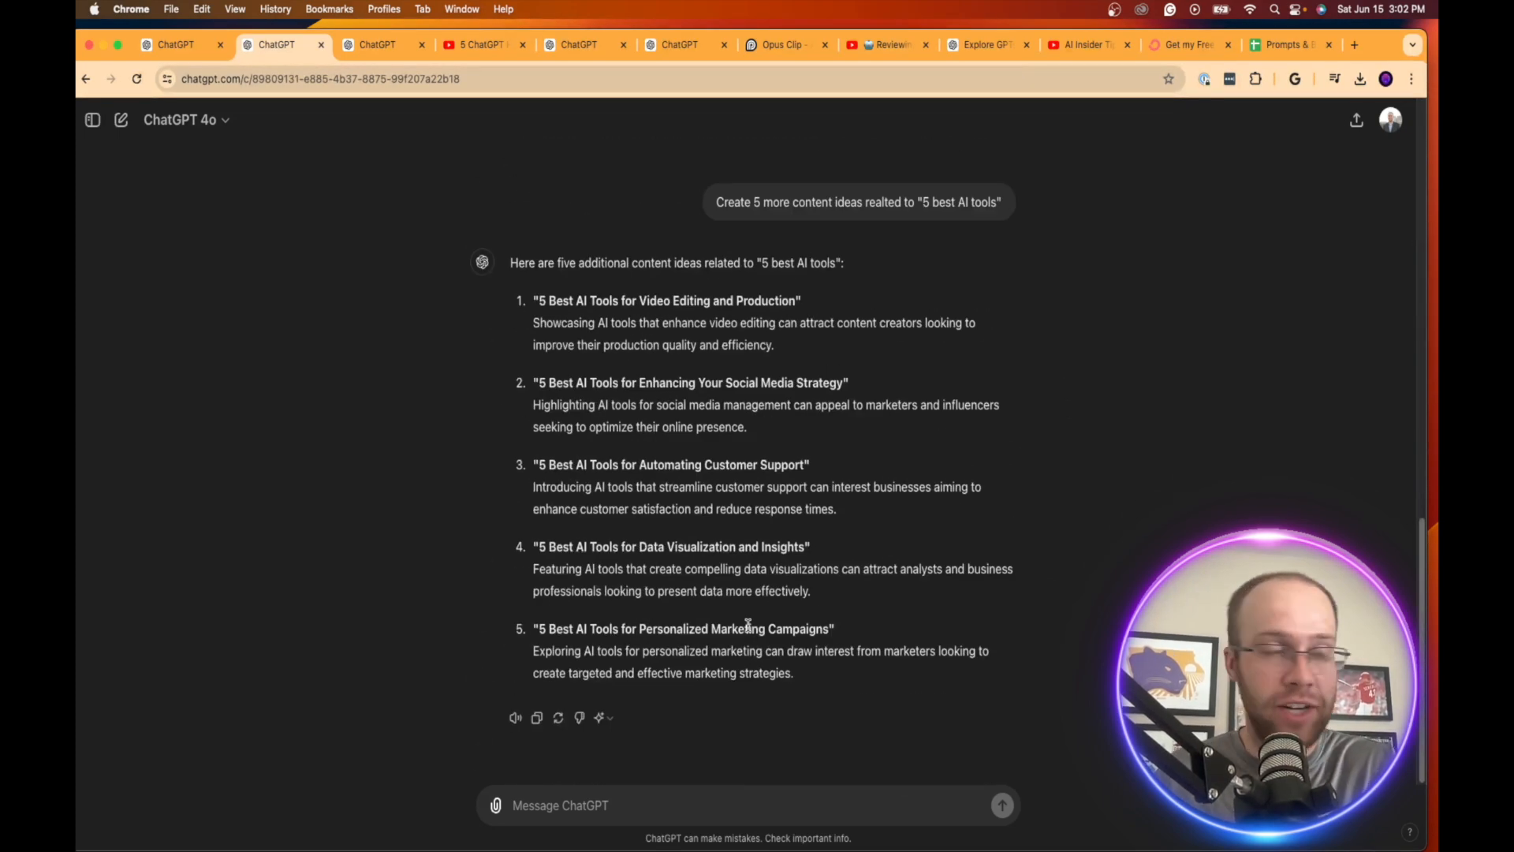
scroll(up, 3)
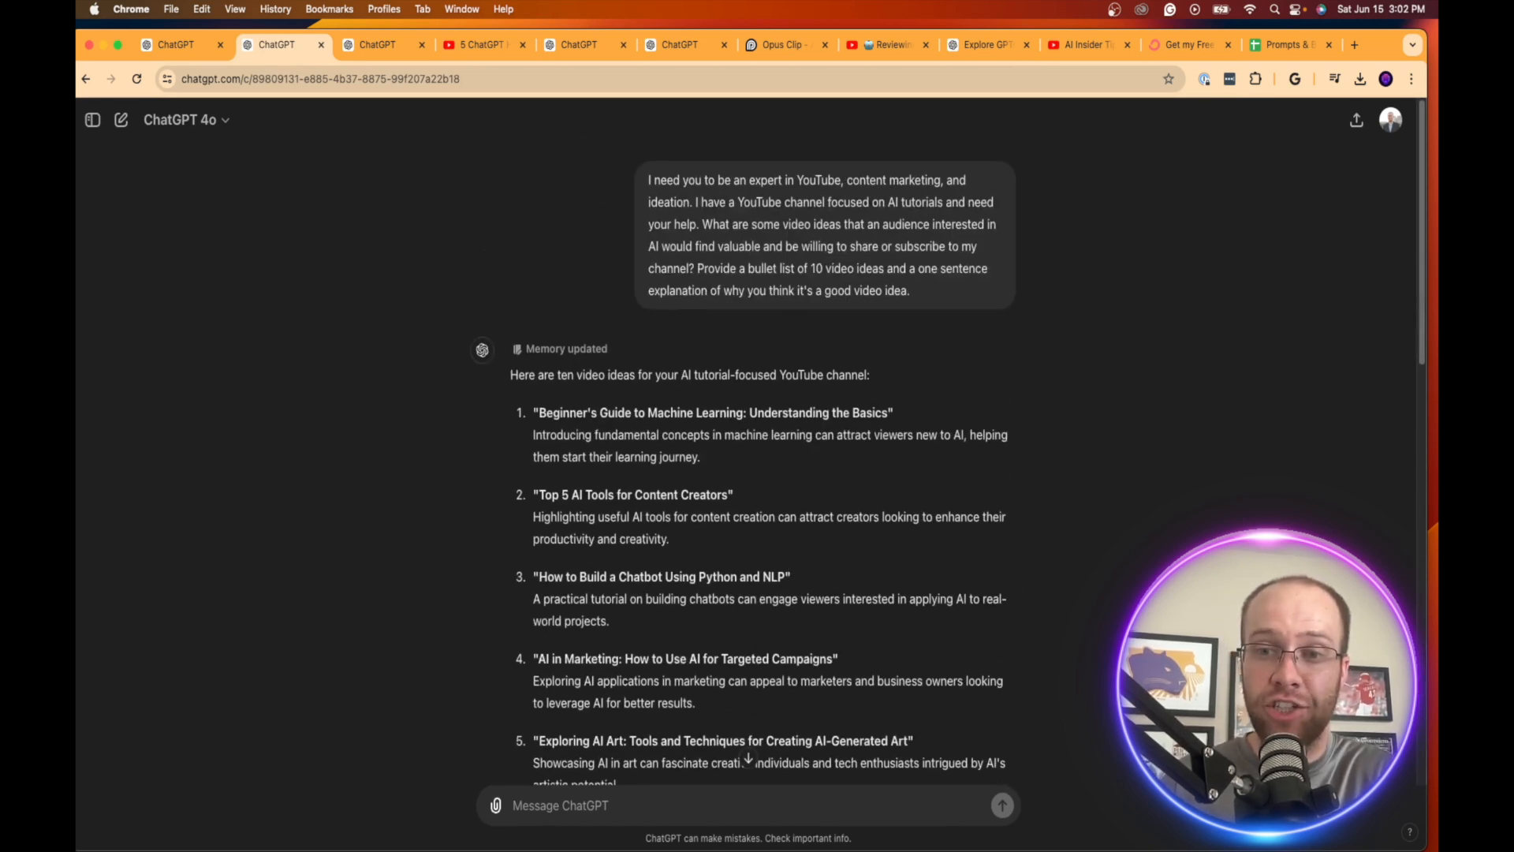
- Switch to the transcript-to-blog-post chat and clear the highlighted prompt text
click(377, 44)
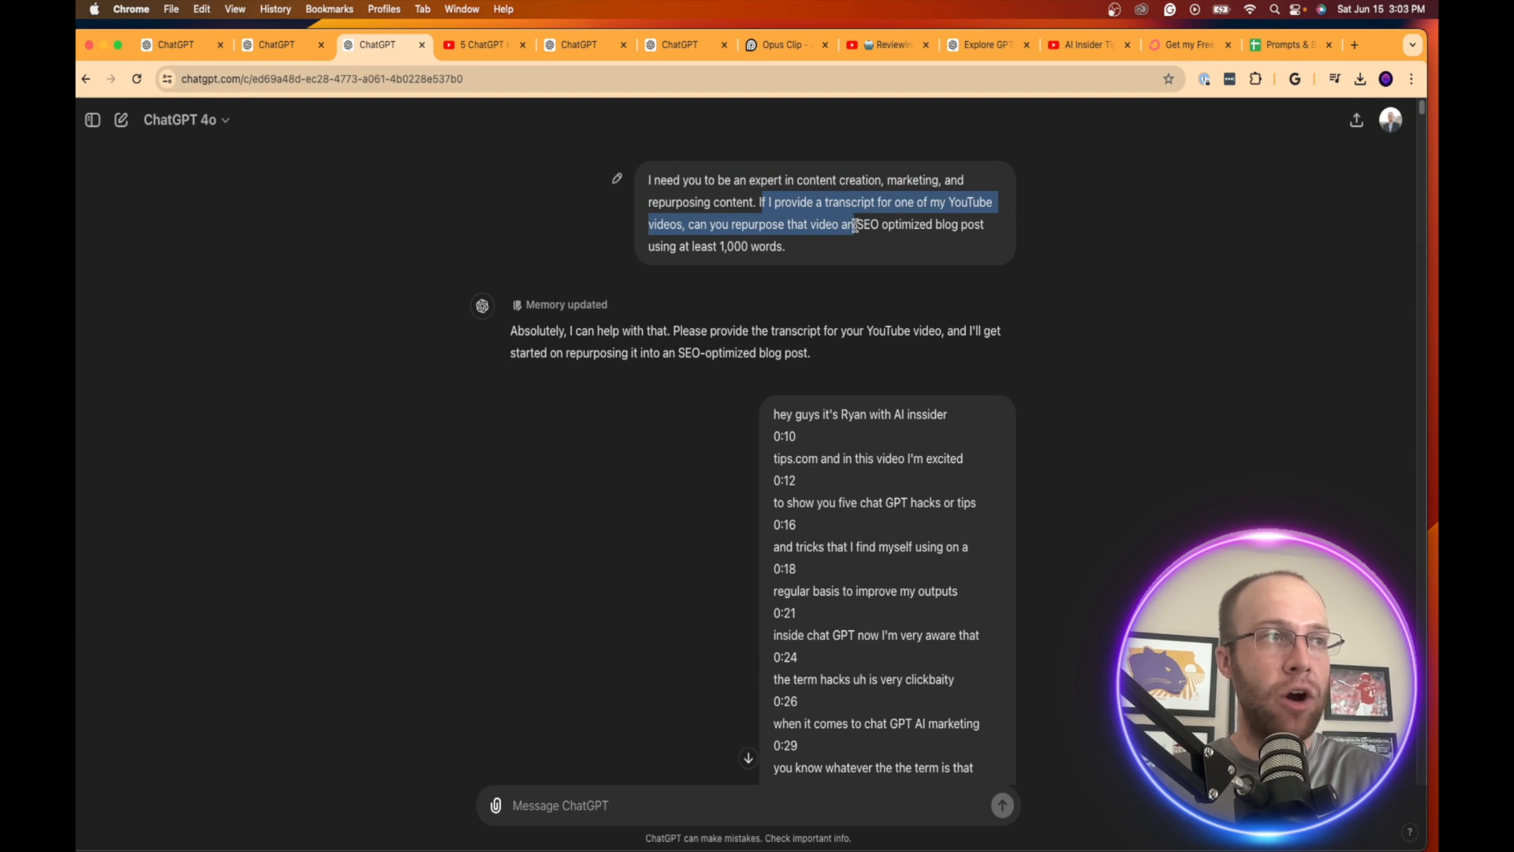
click(820, 250)
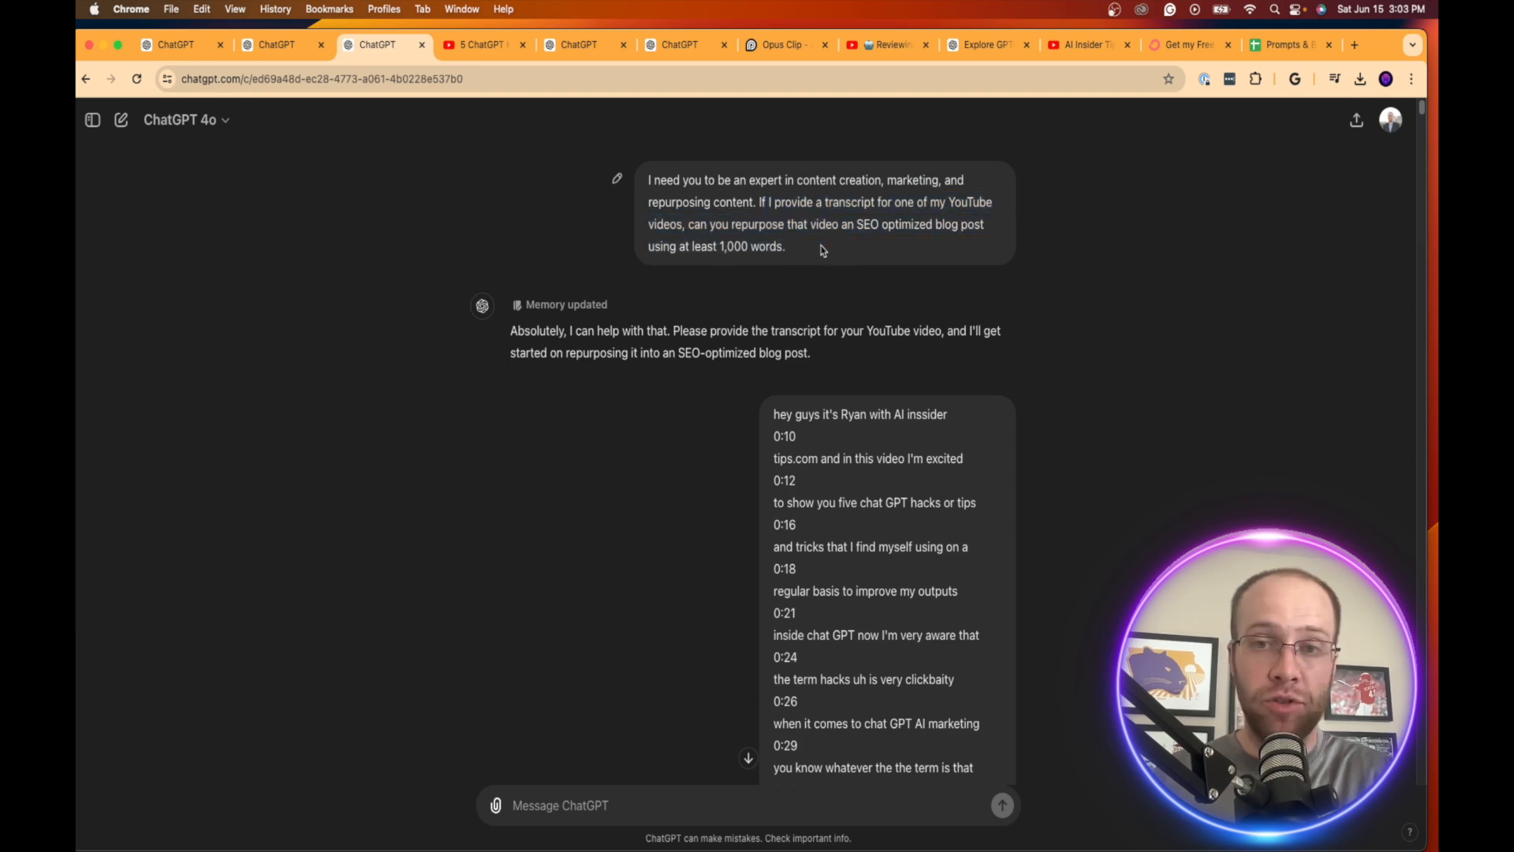
double_click(748, 246)
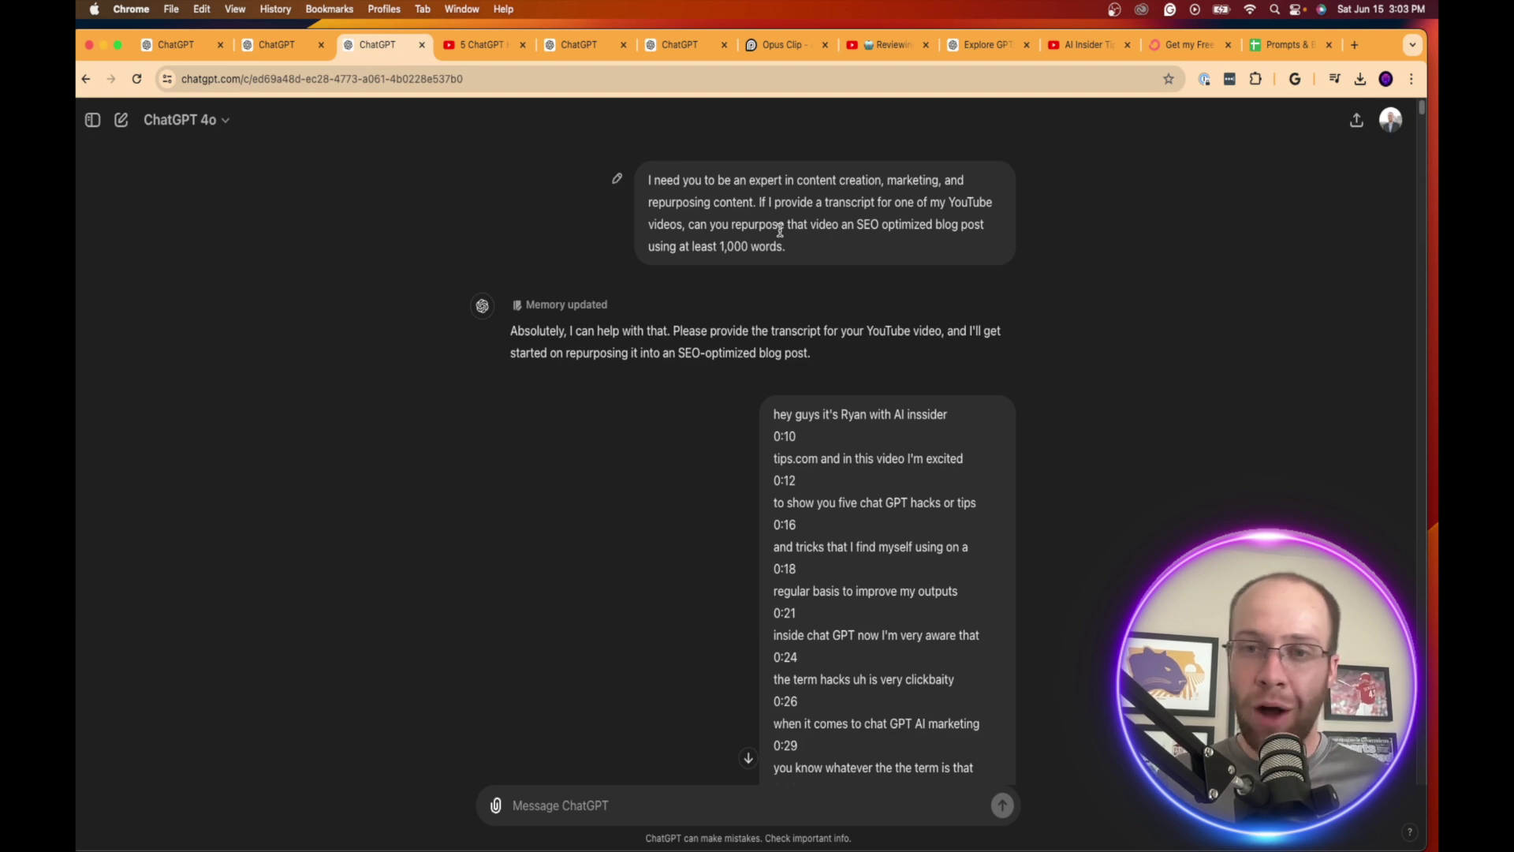
mouse_move(768, 270)
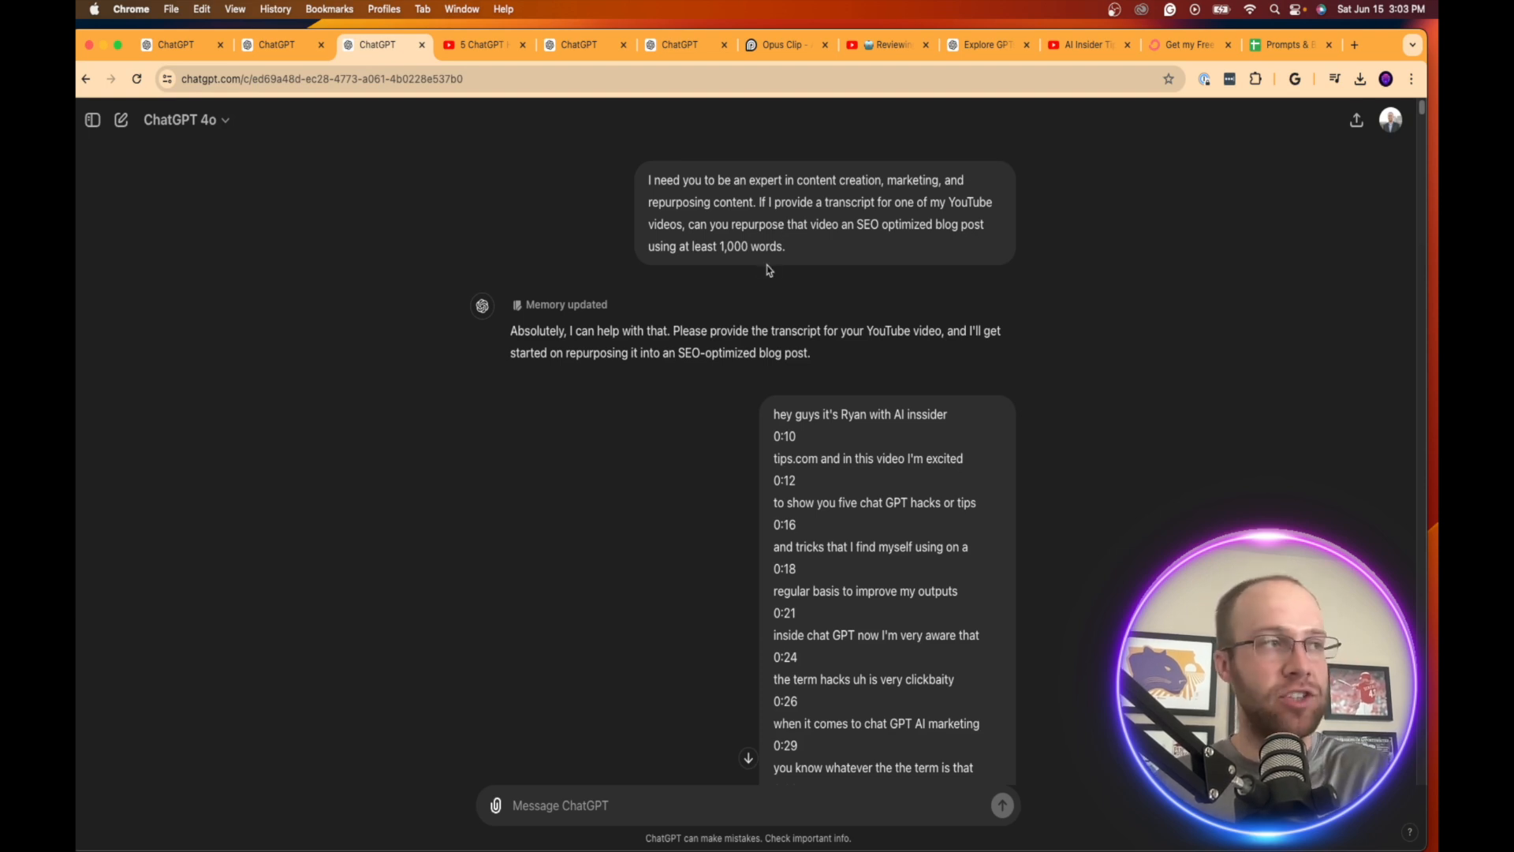
- Show the 5 ChatGPT Hacks video's transcript and read down to the first hack
click(479, 44)
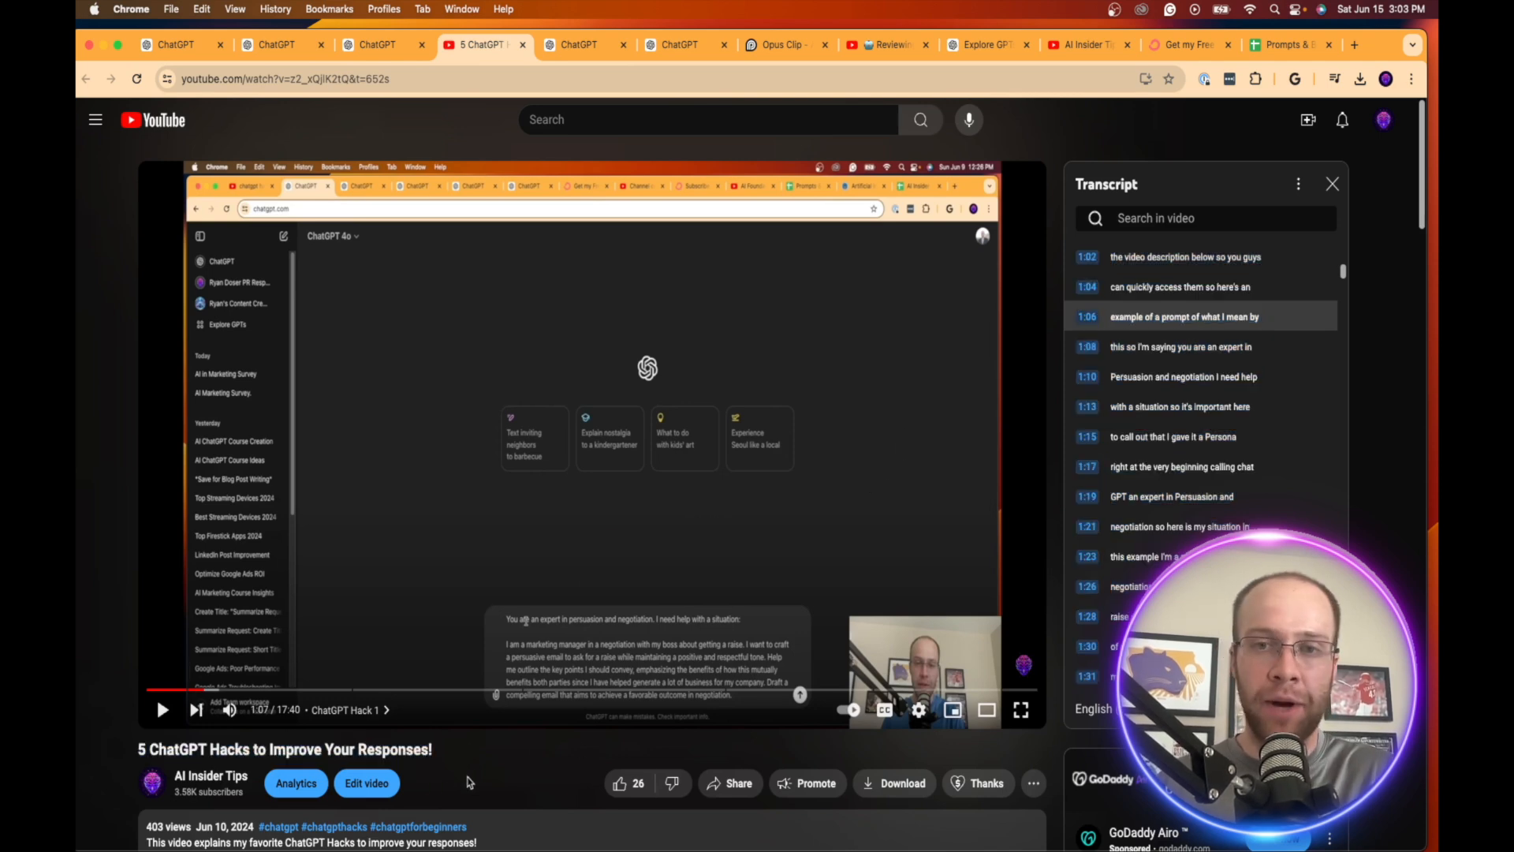
scroll(down, 3)
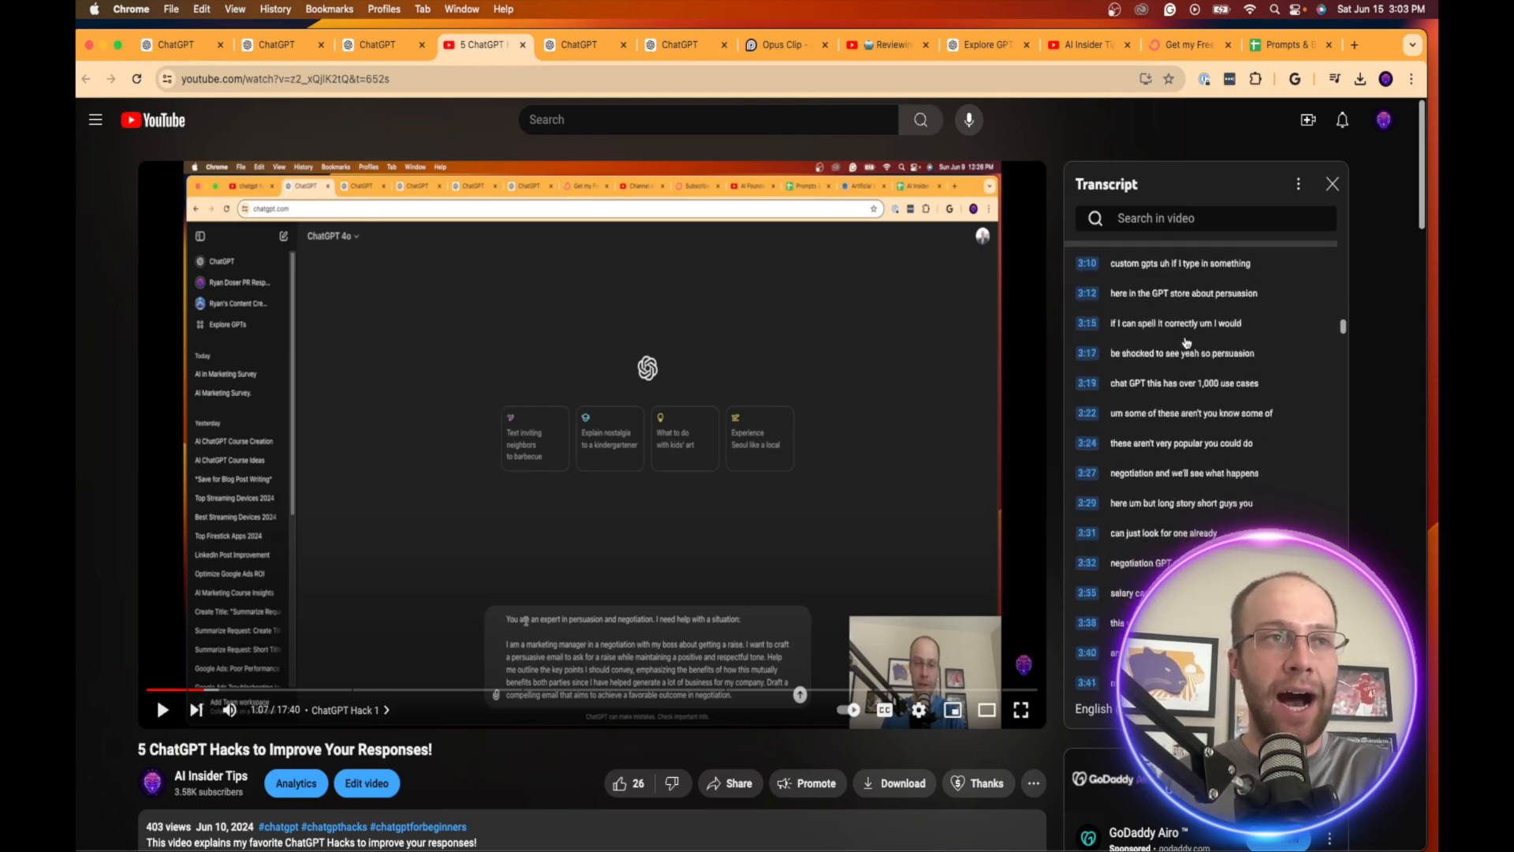
scroll(down, 3)
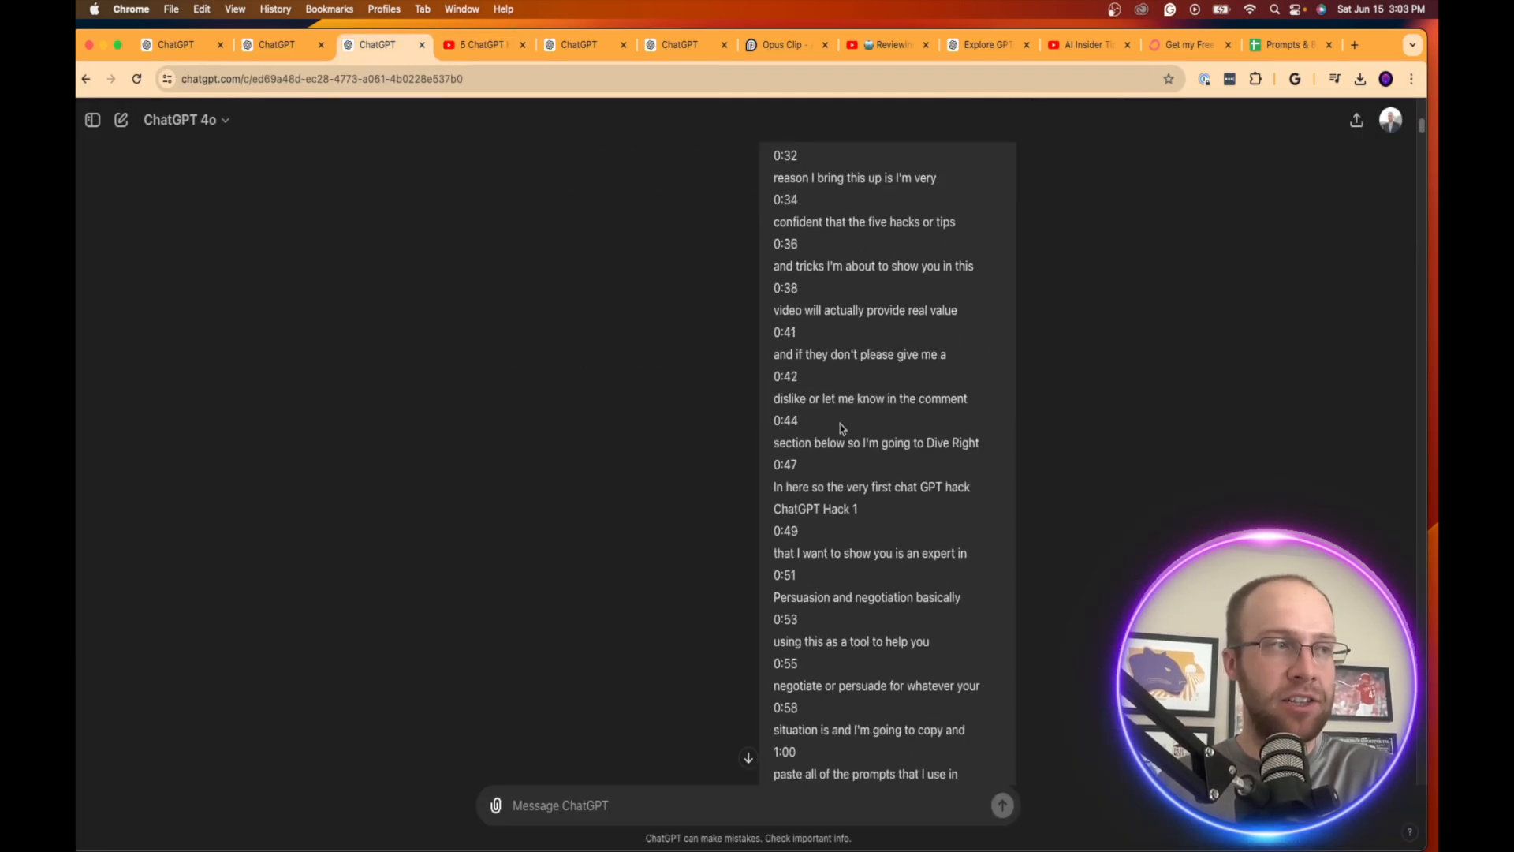
scroll(down, 3)
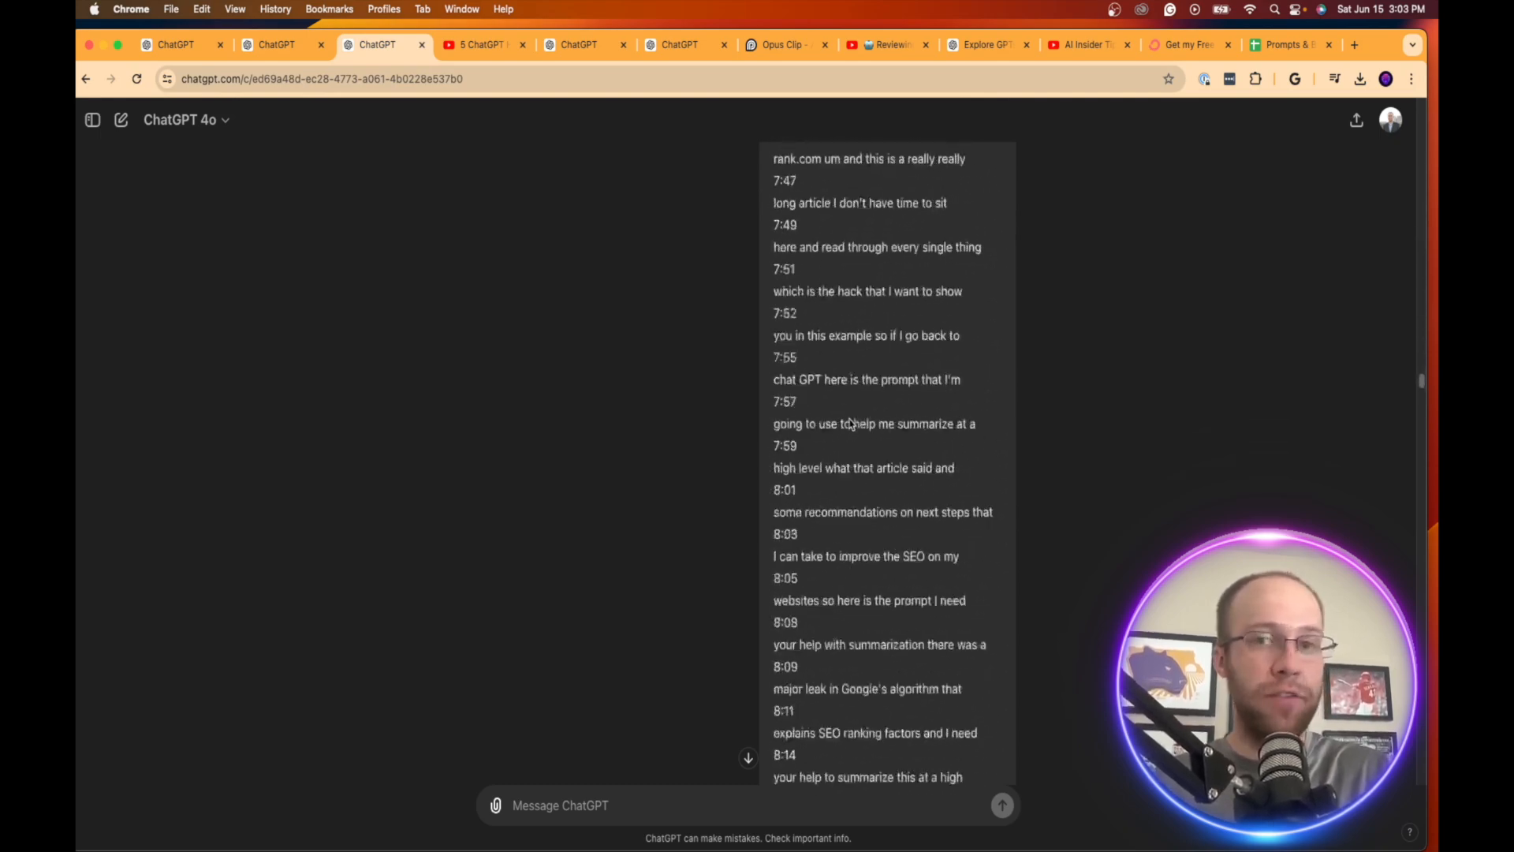
scroll(down, 3)
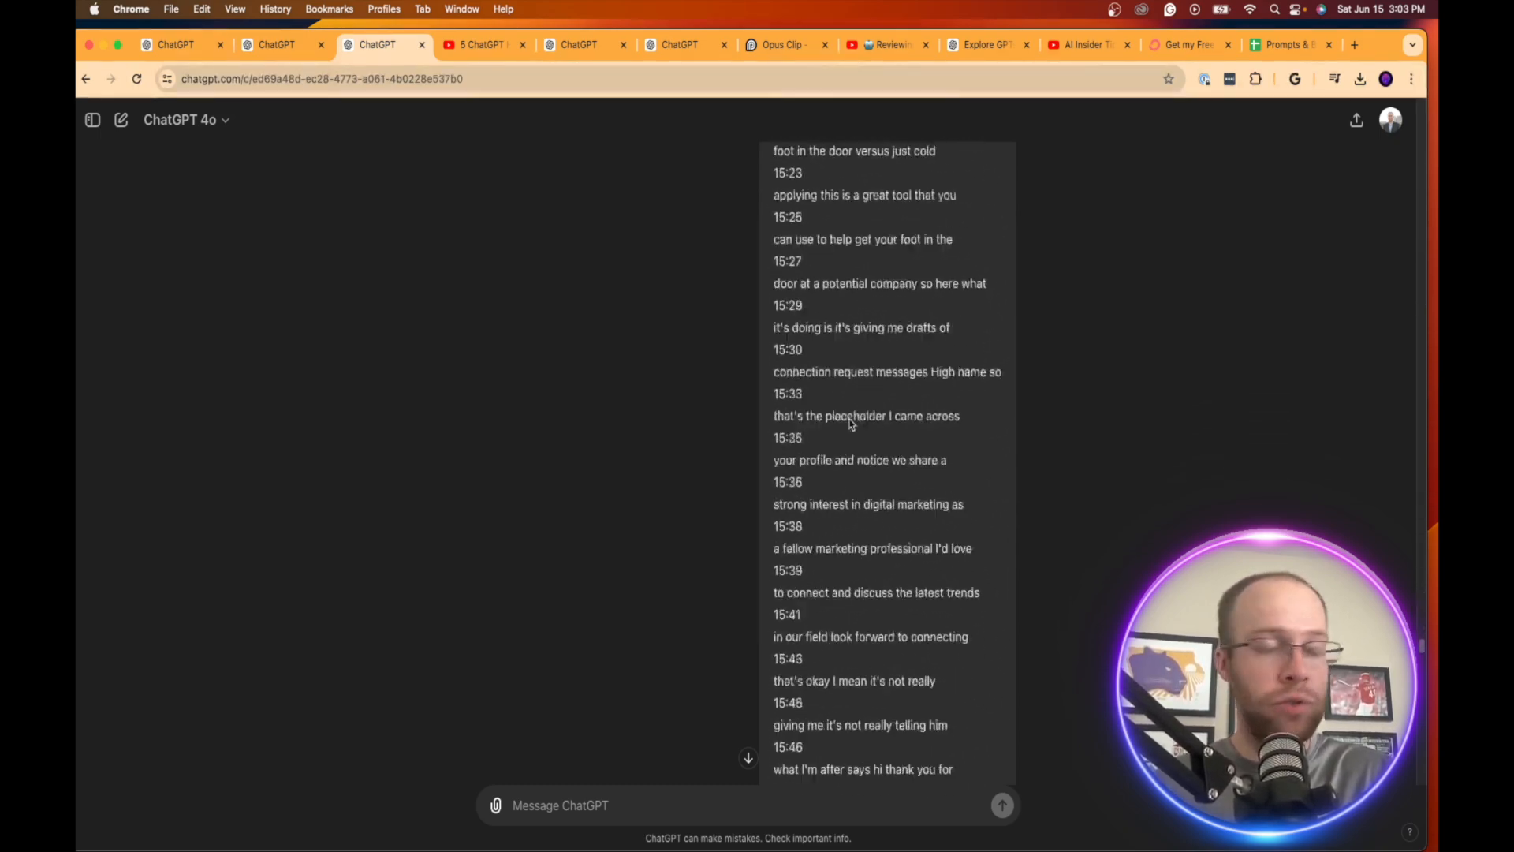
scroll(down, 3)
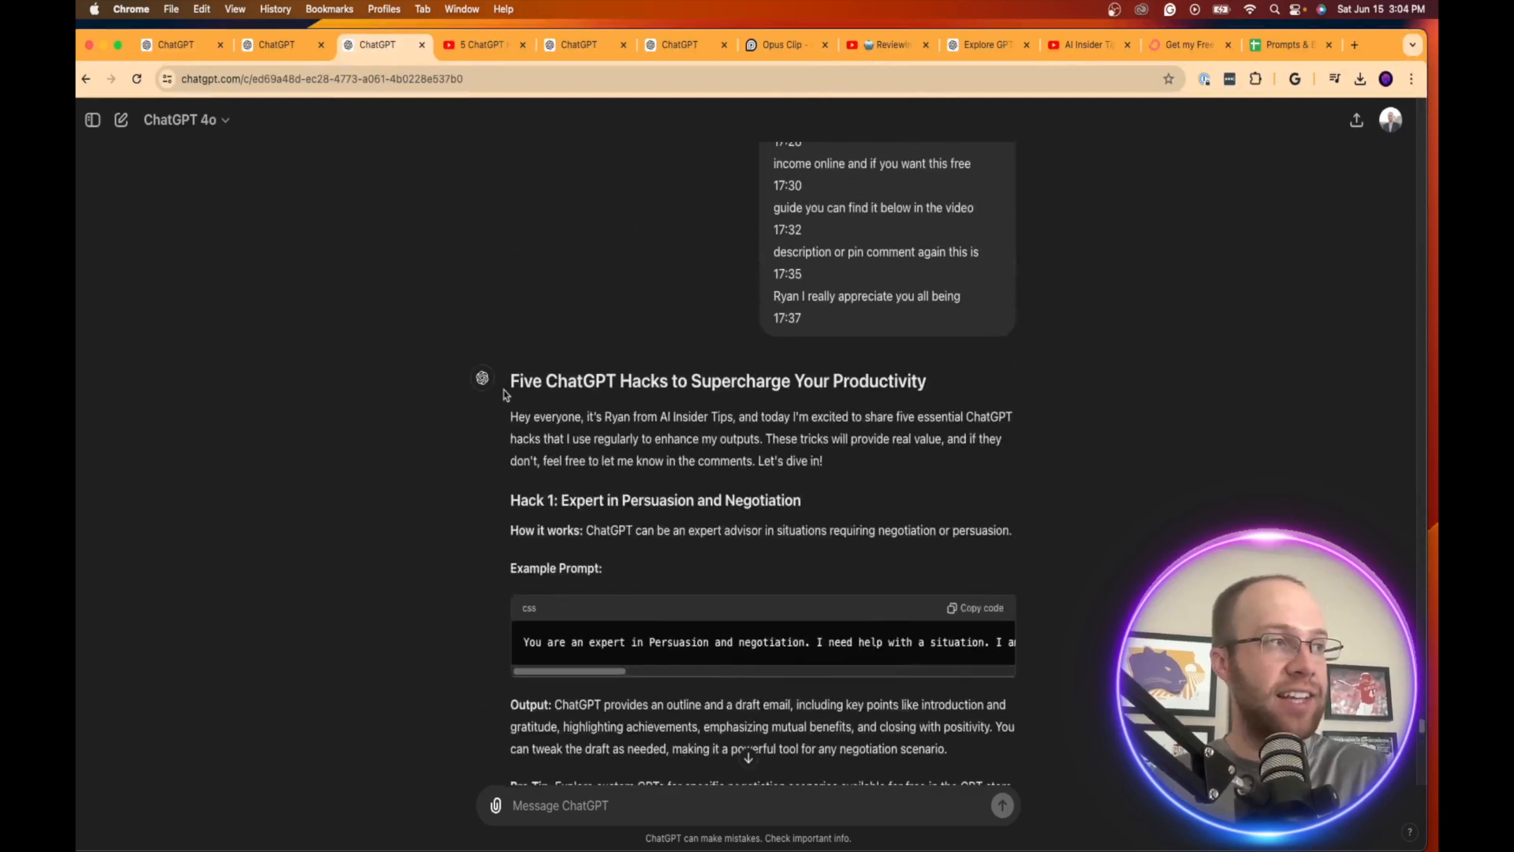
mouse_move(863, 396)
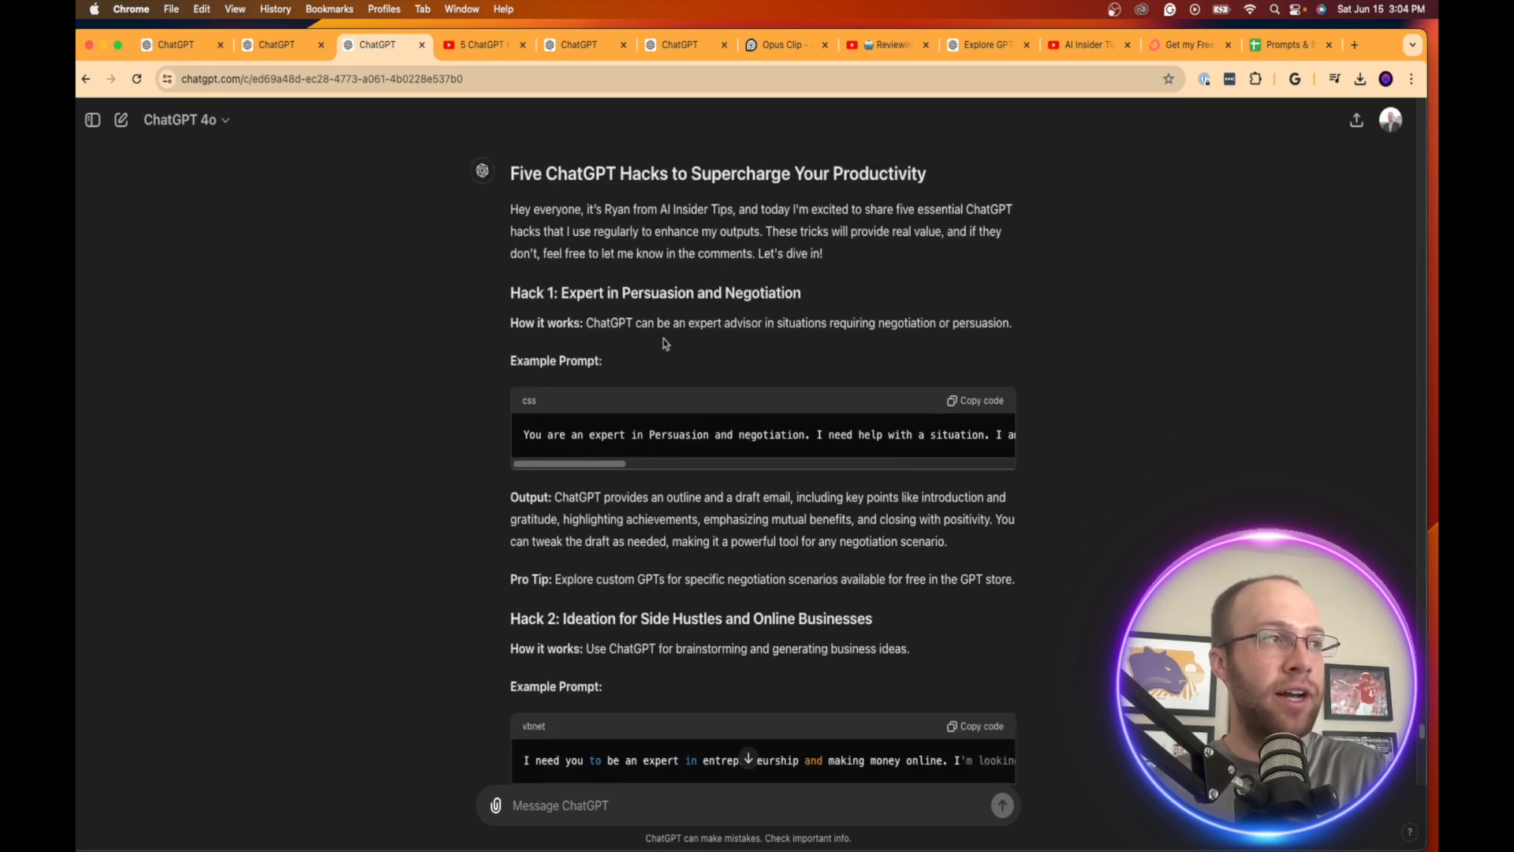
scroll(down, 3)
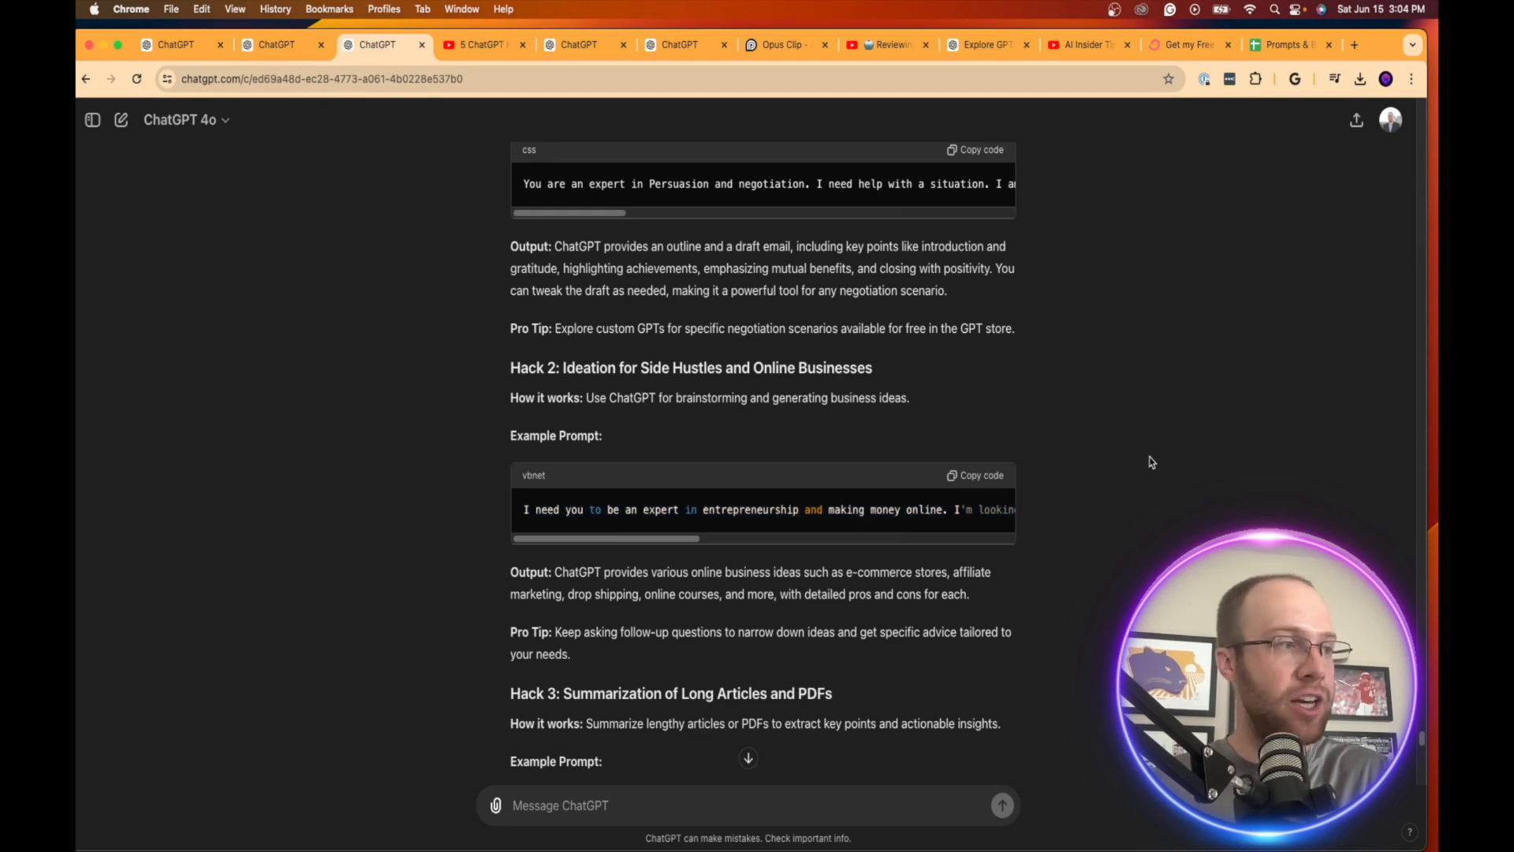
scroll(down, 3)
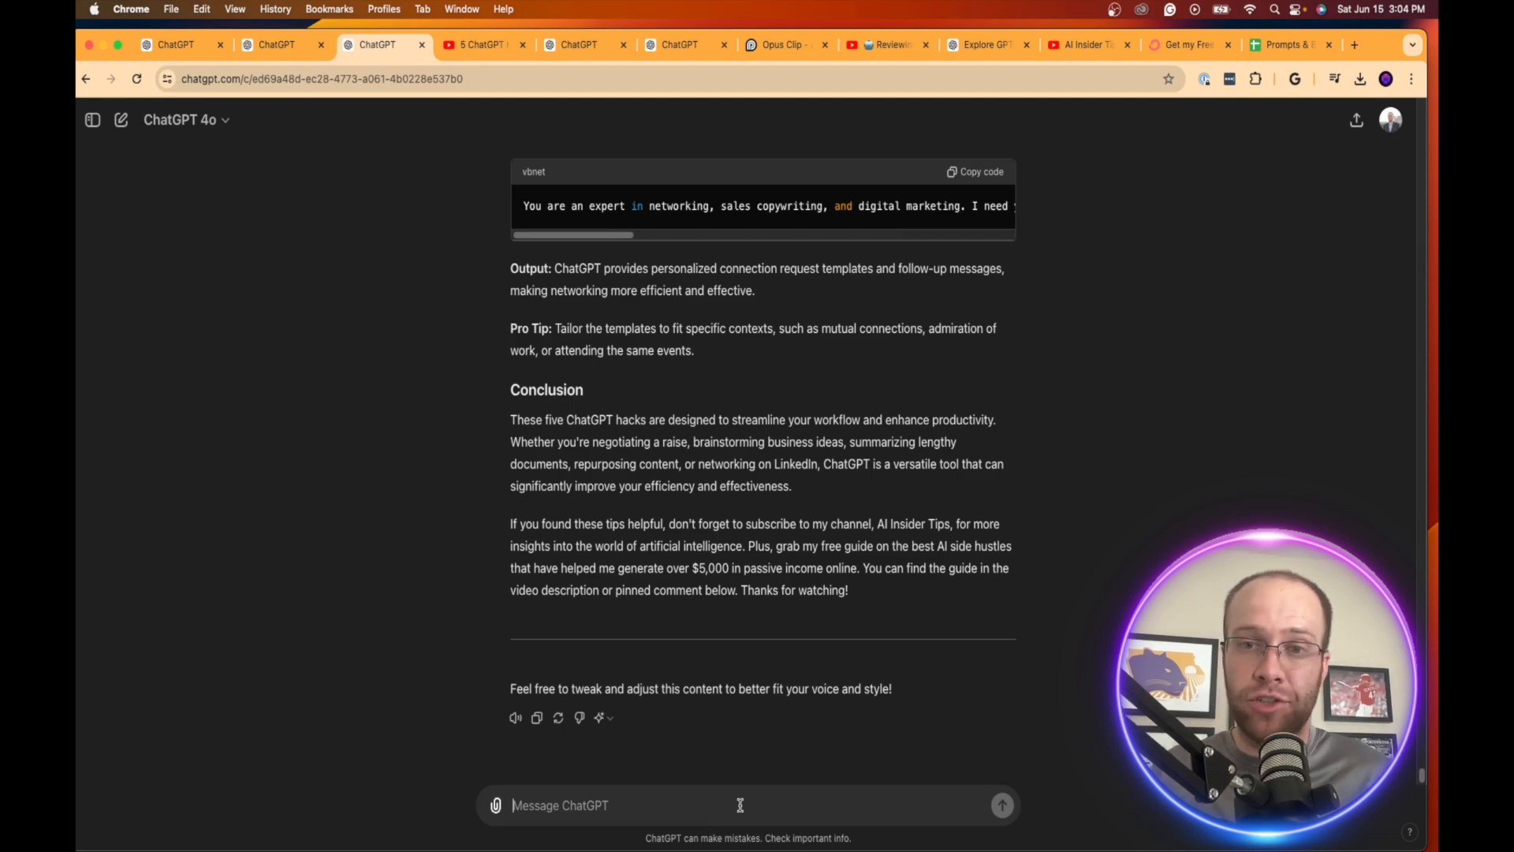
scroll(up, 3)
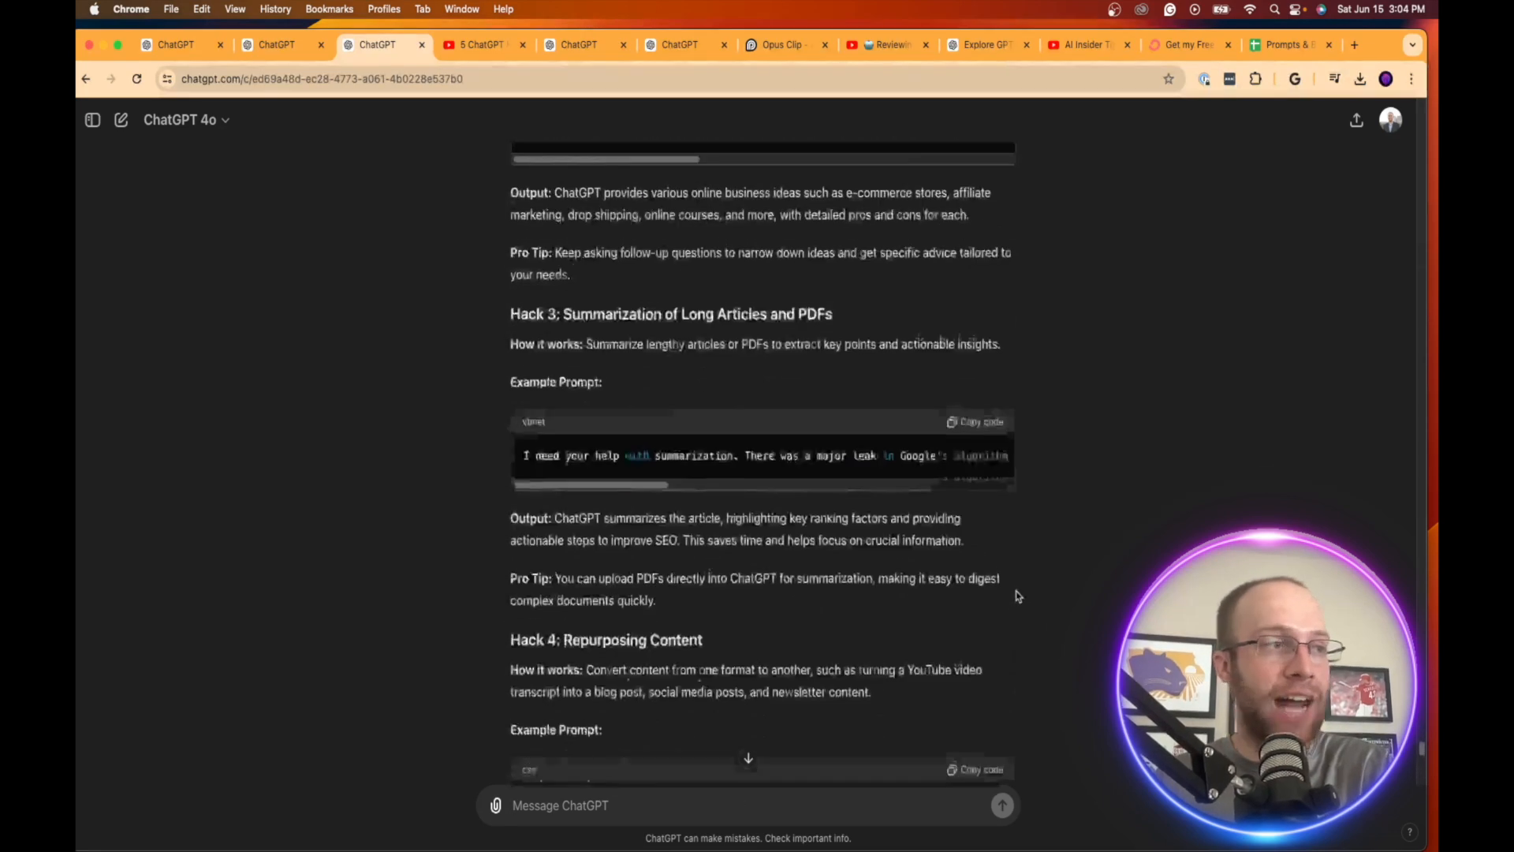
scroll(up, 3)
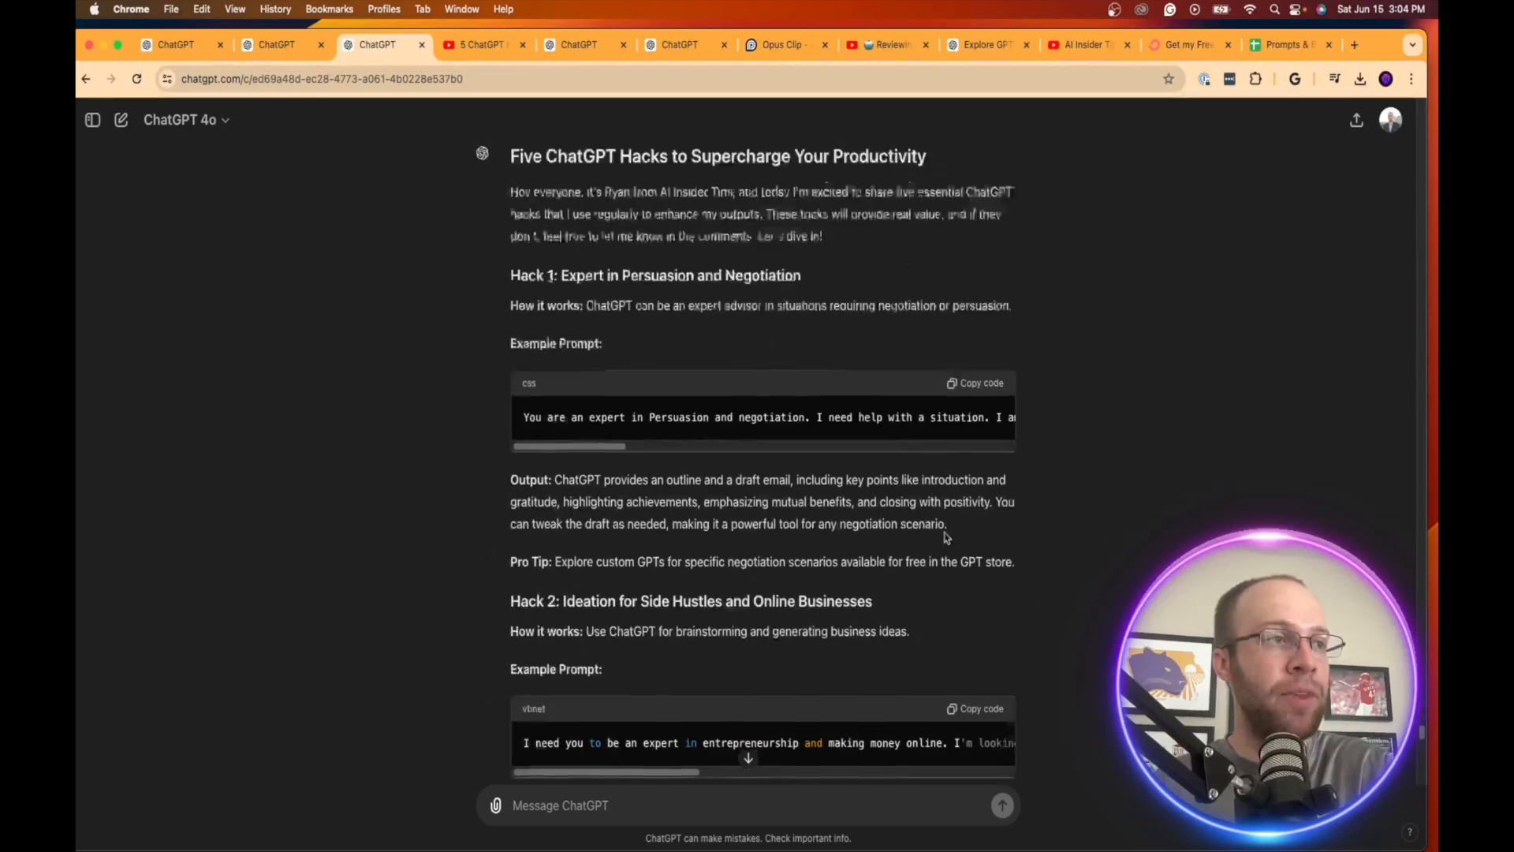
scroll(up, 3)
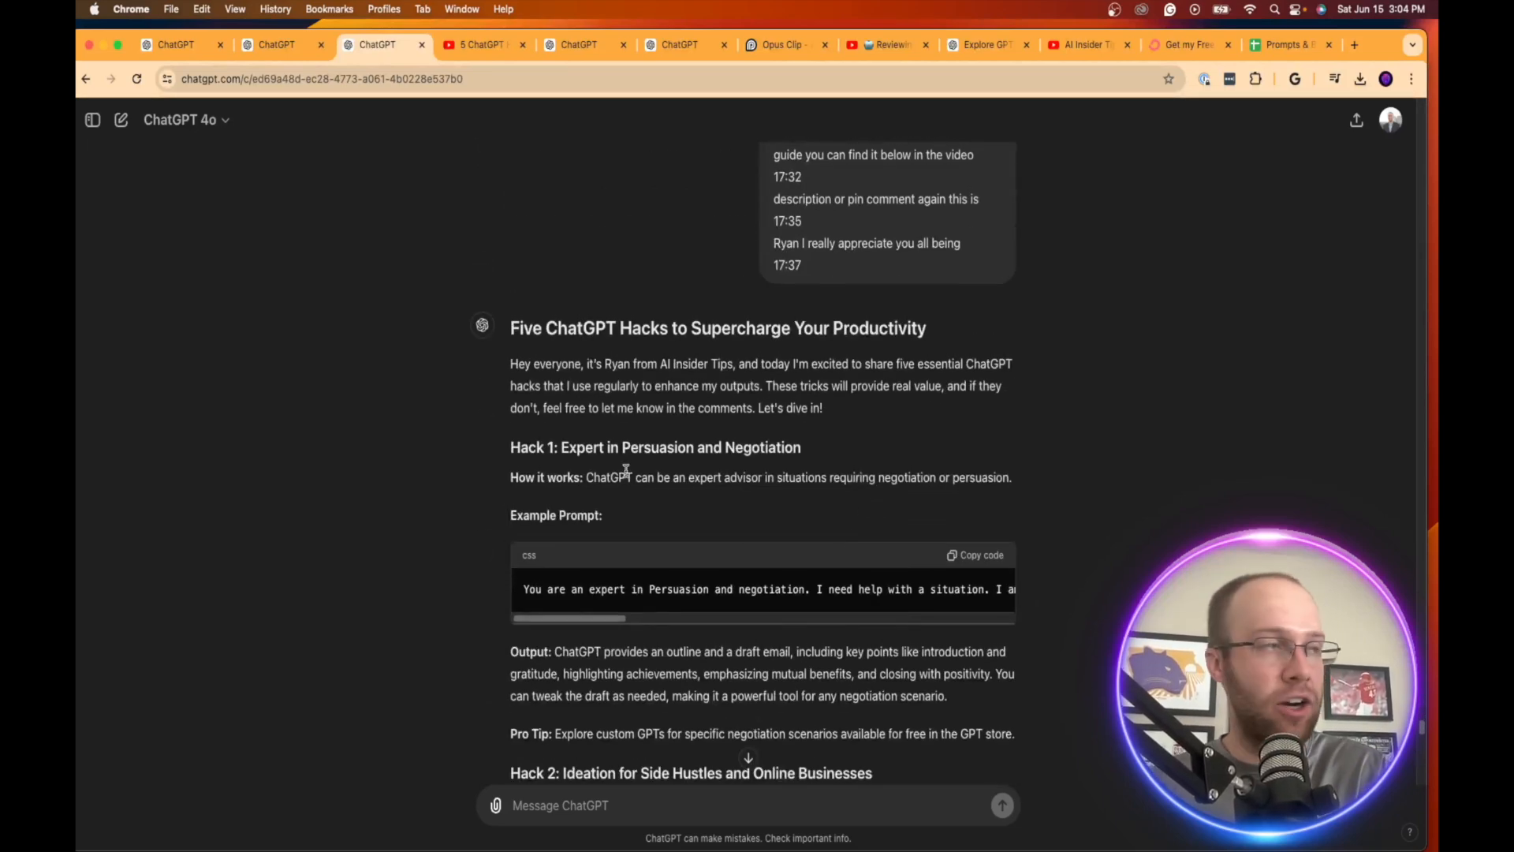
scroll(down, 3)
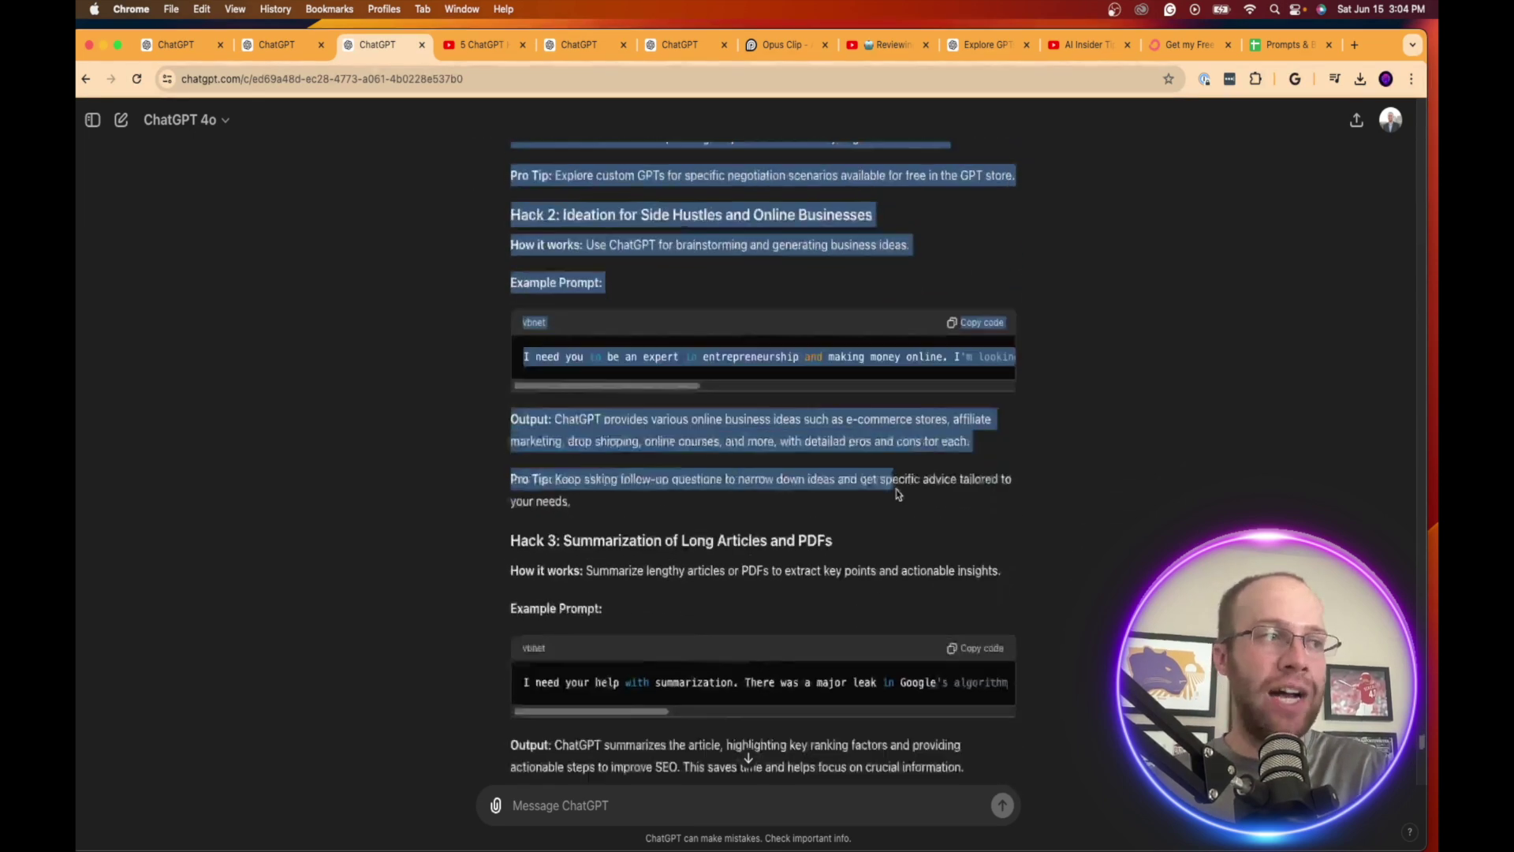
scroll(down, 3)
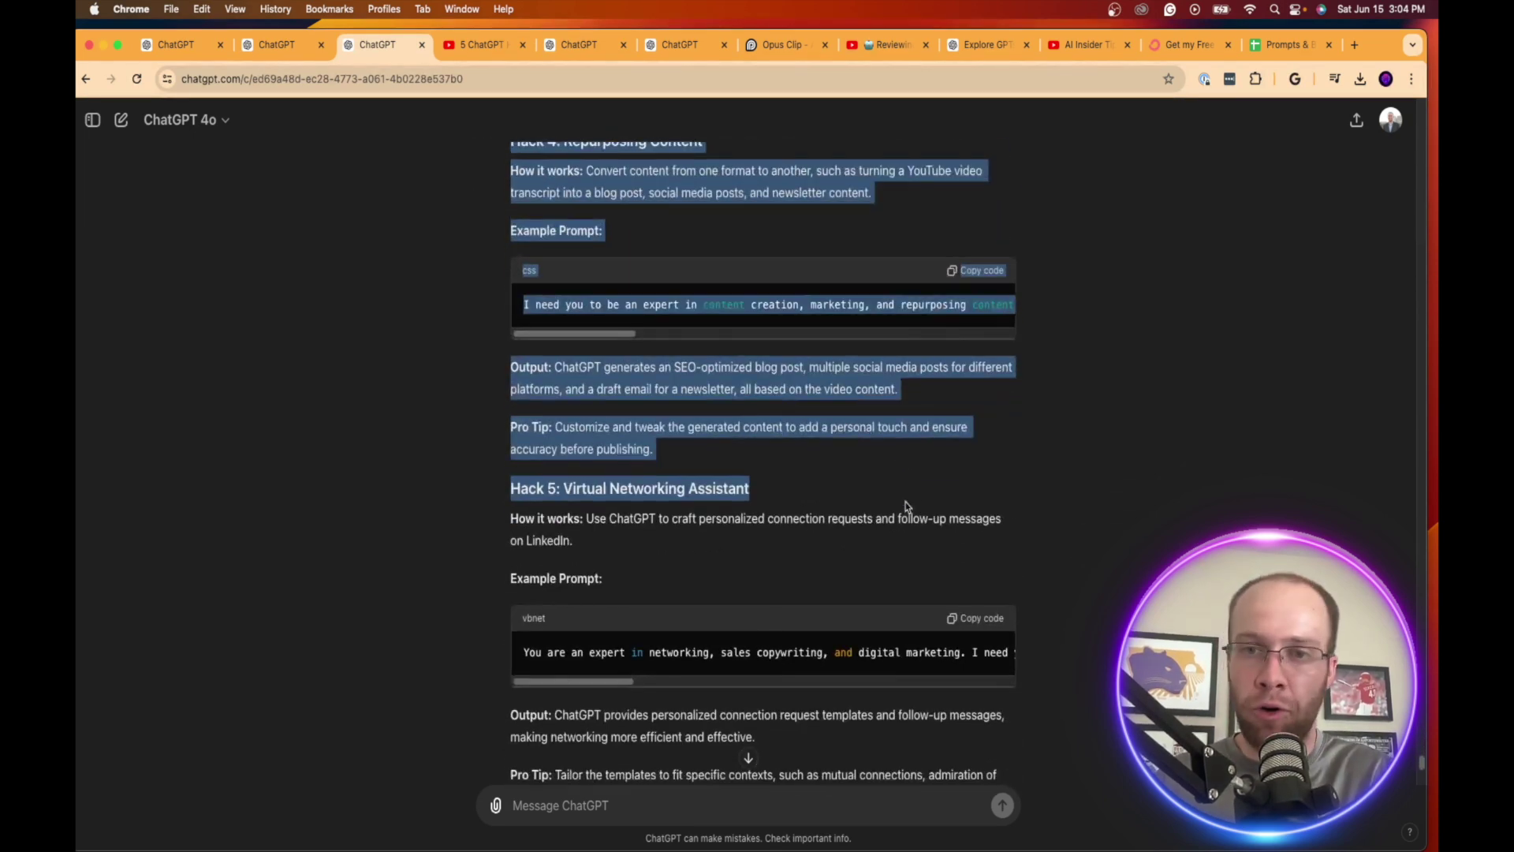
scroll(down, 3)
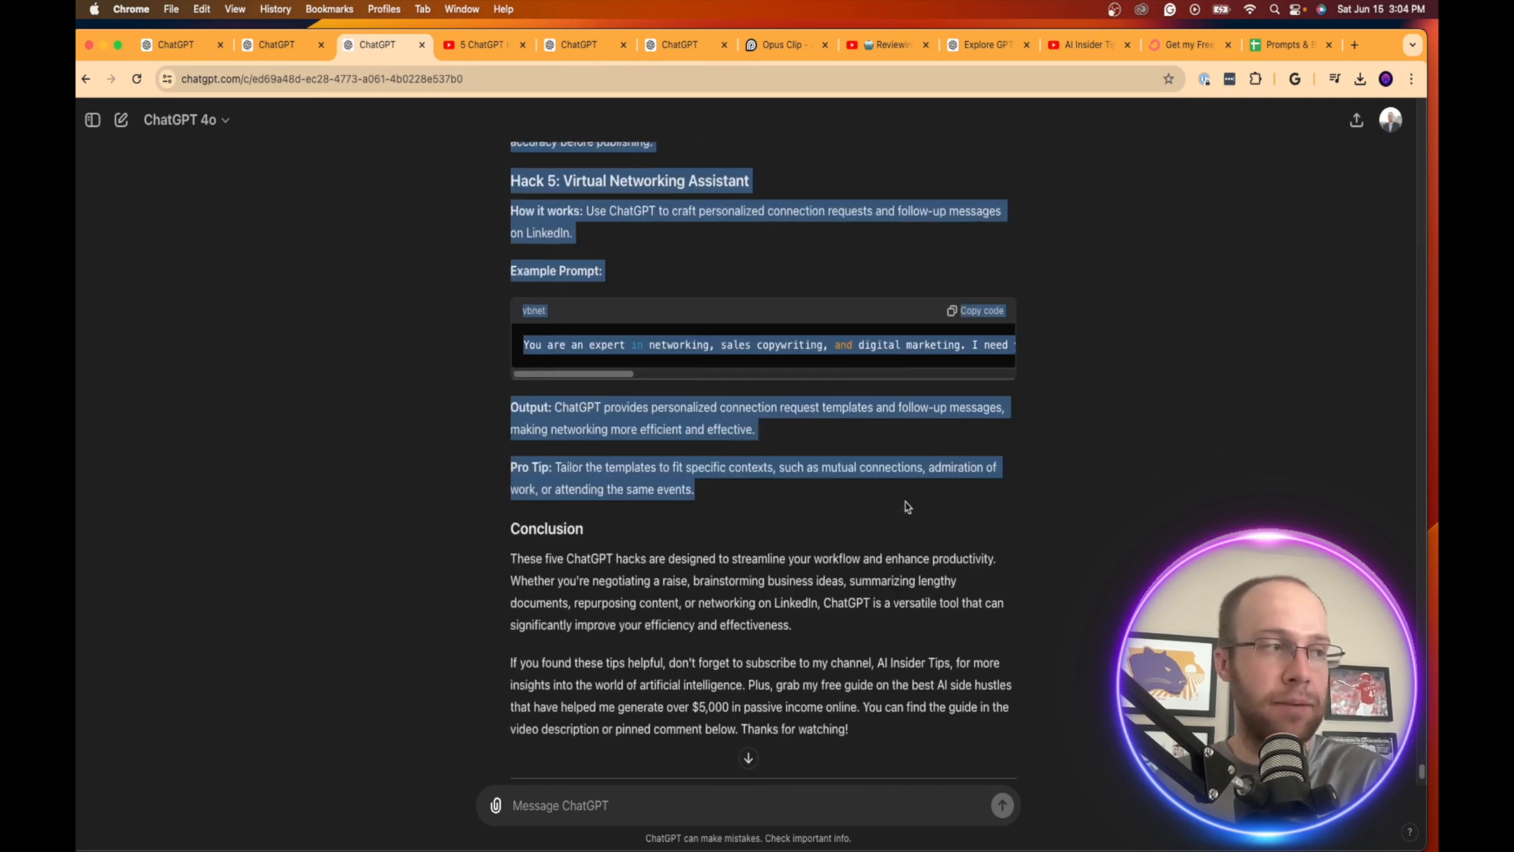
scroll(down, 3)
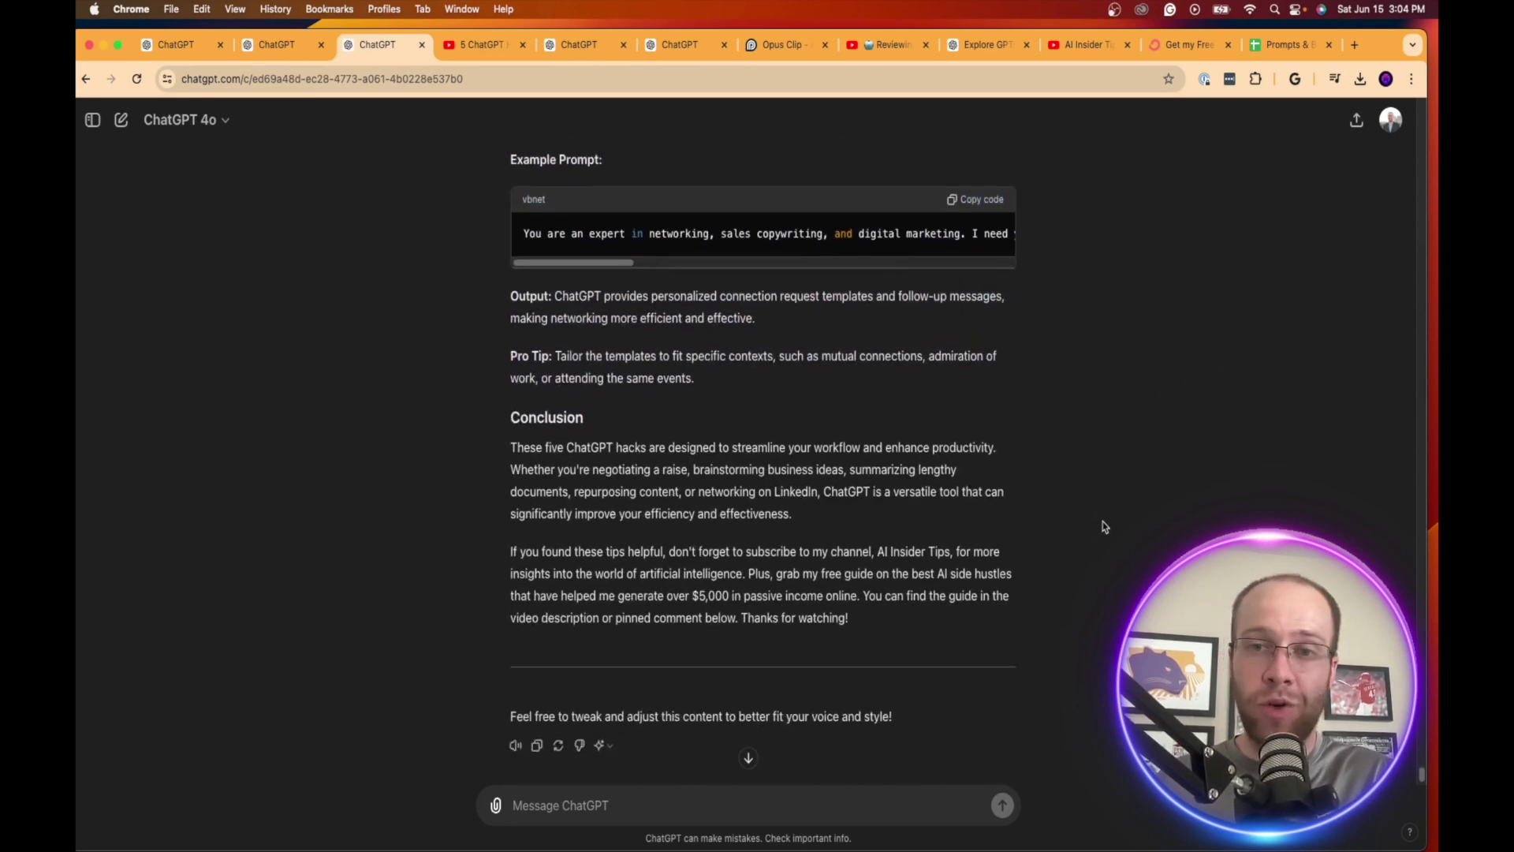
scroll(up, 3)
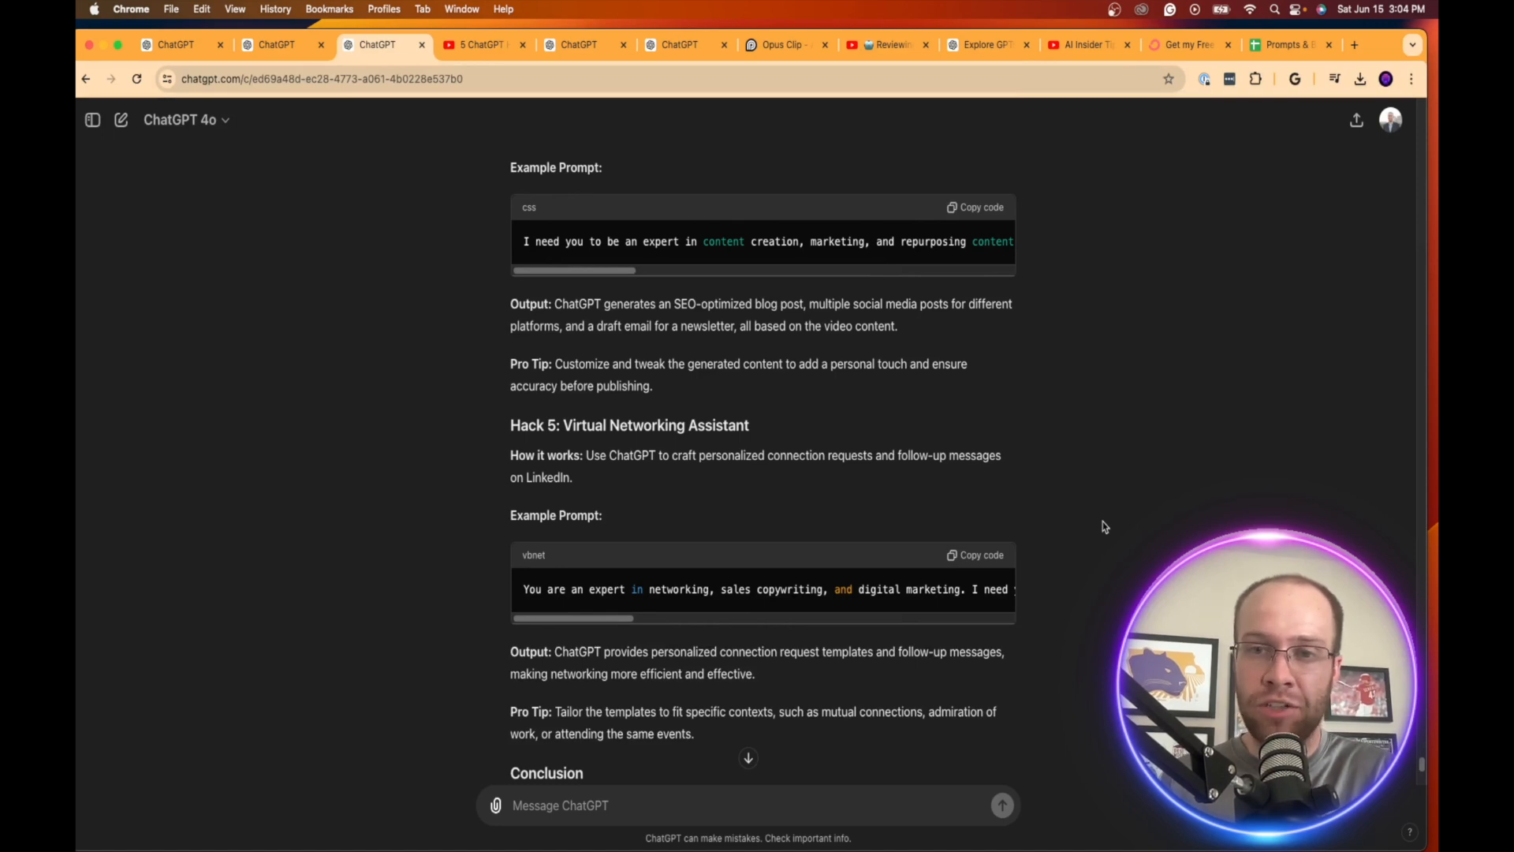
scroll(up, 3)
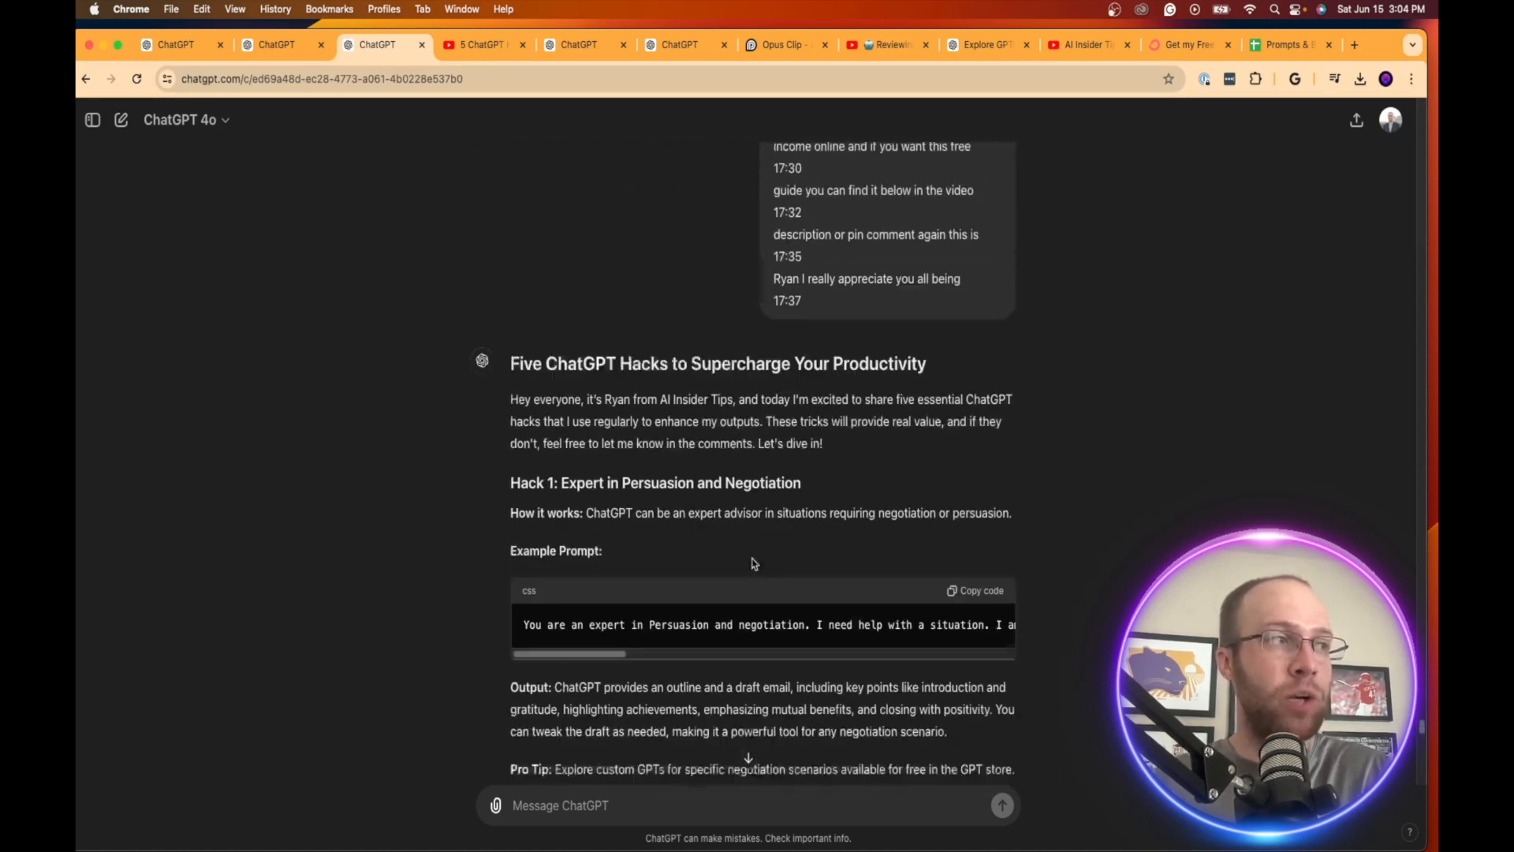
scroll(down, 3)
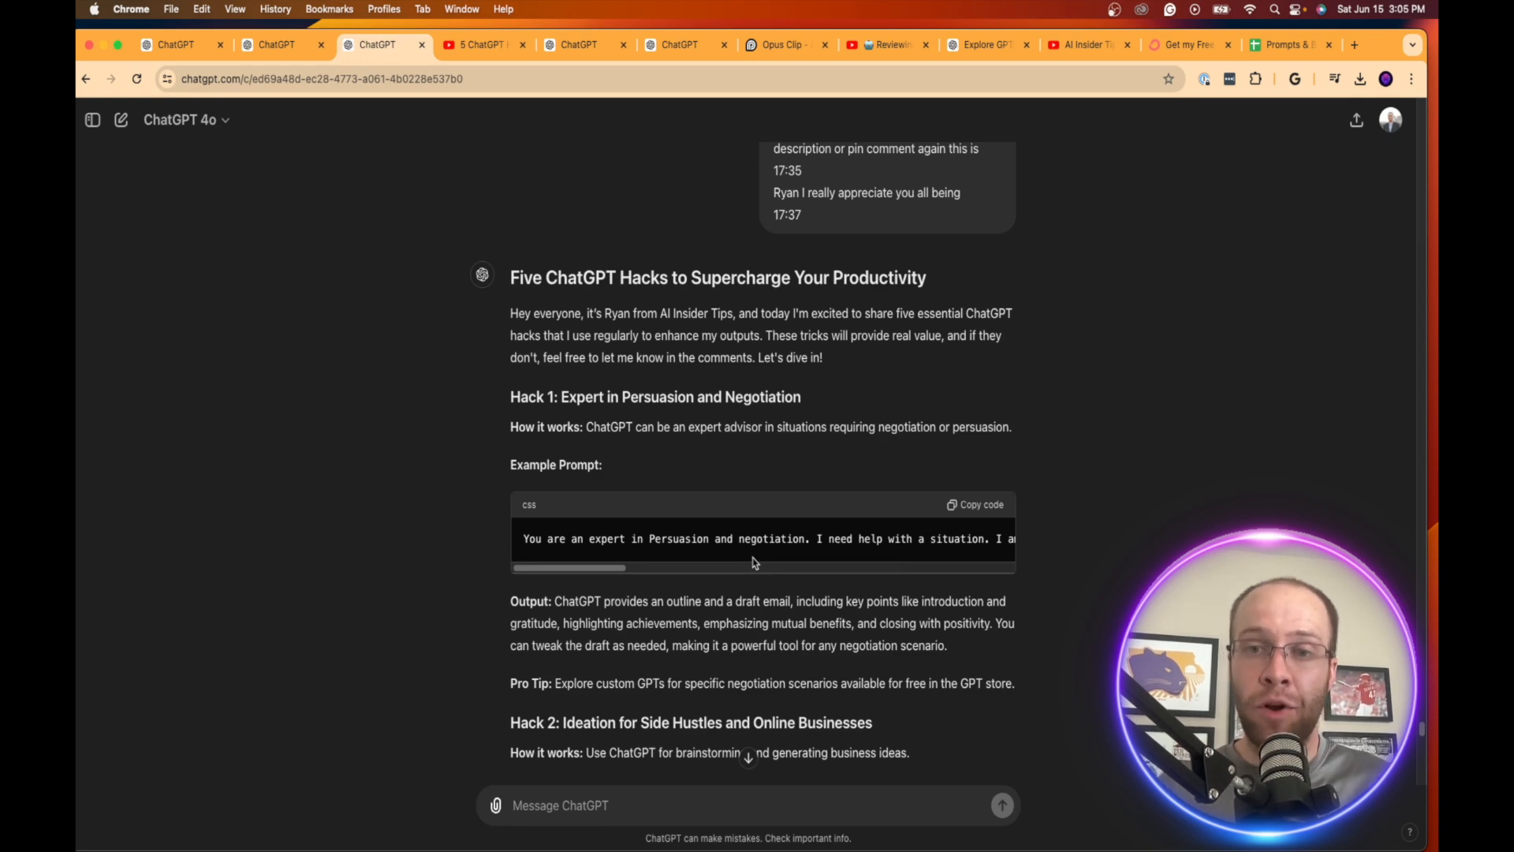
scroll(down, 3)
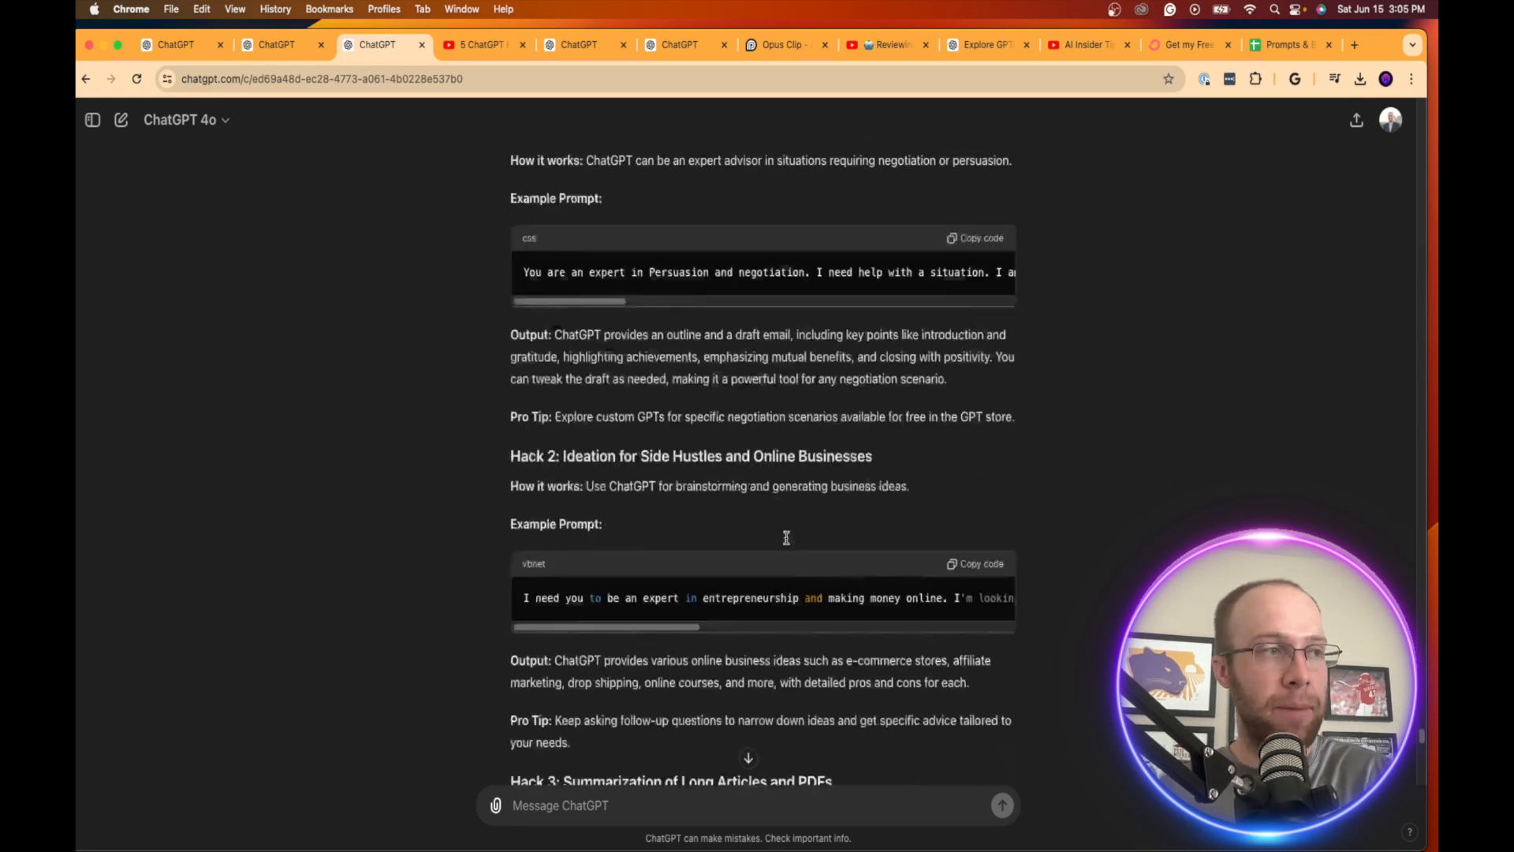
scroll(down, 3)
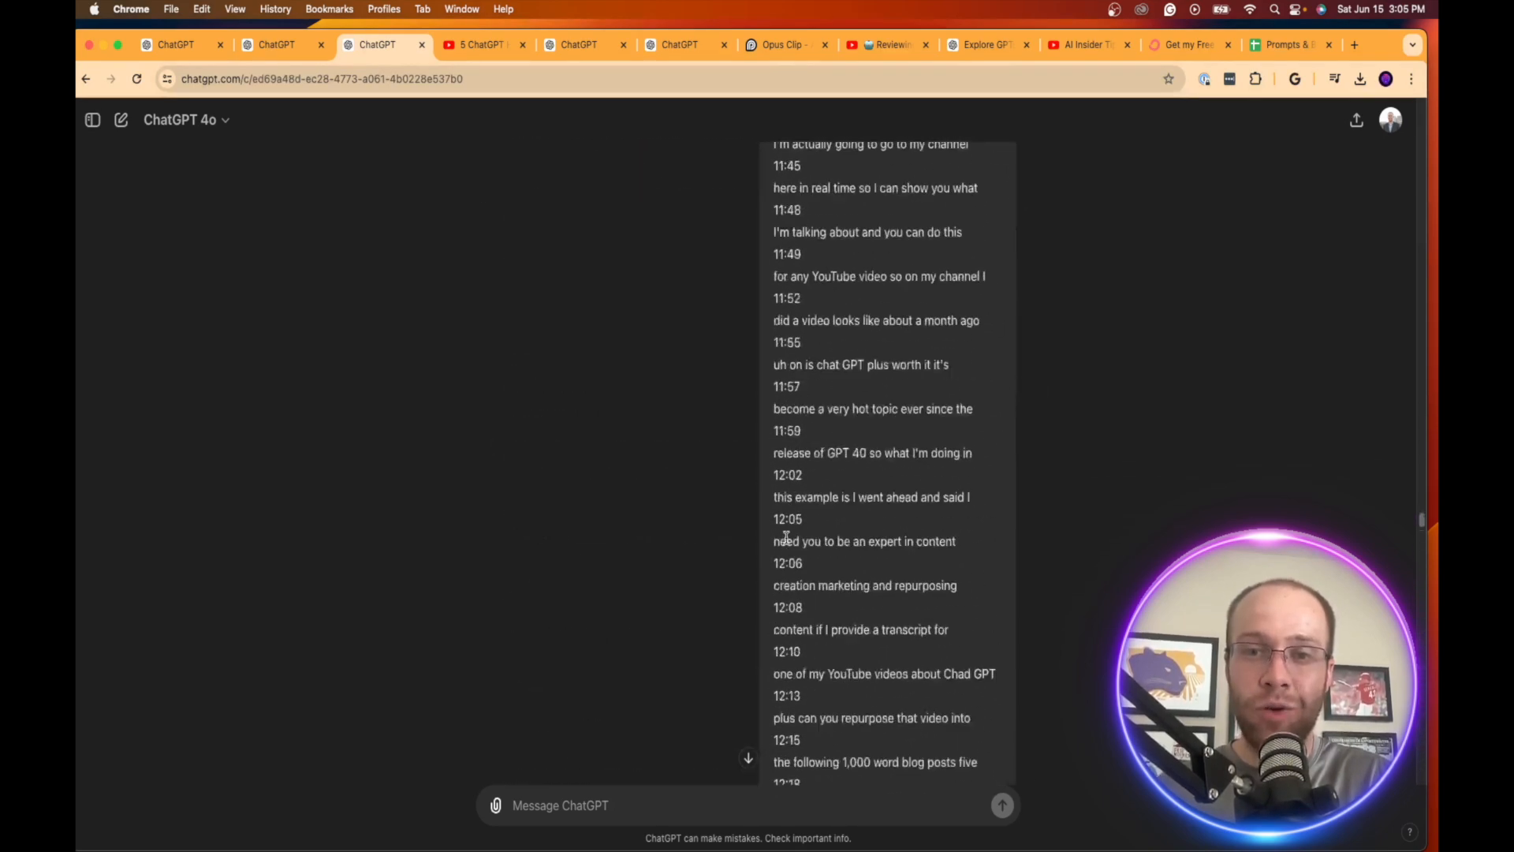
scroll(up, 3)
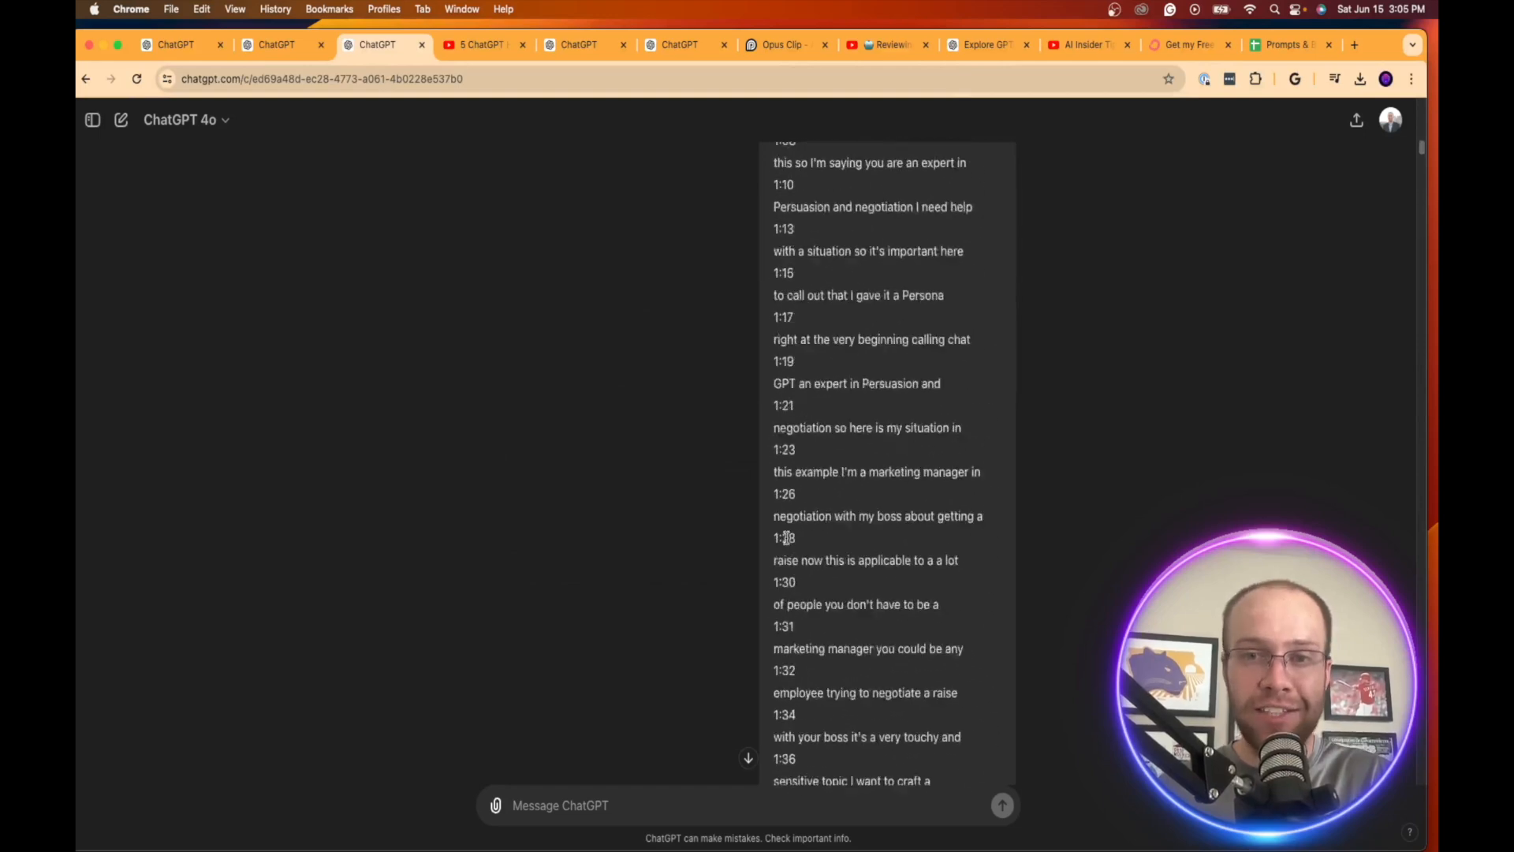
scroll(up, 3)
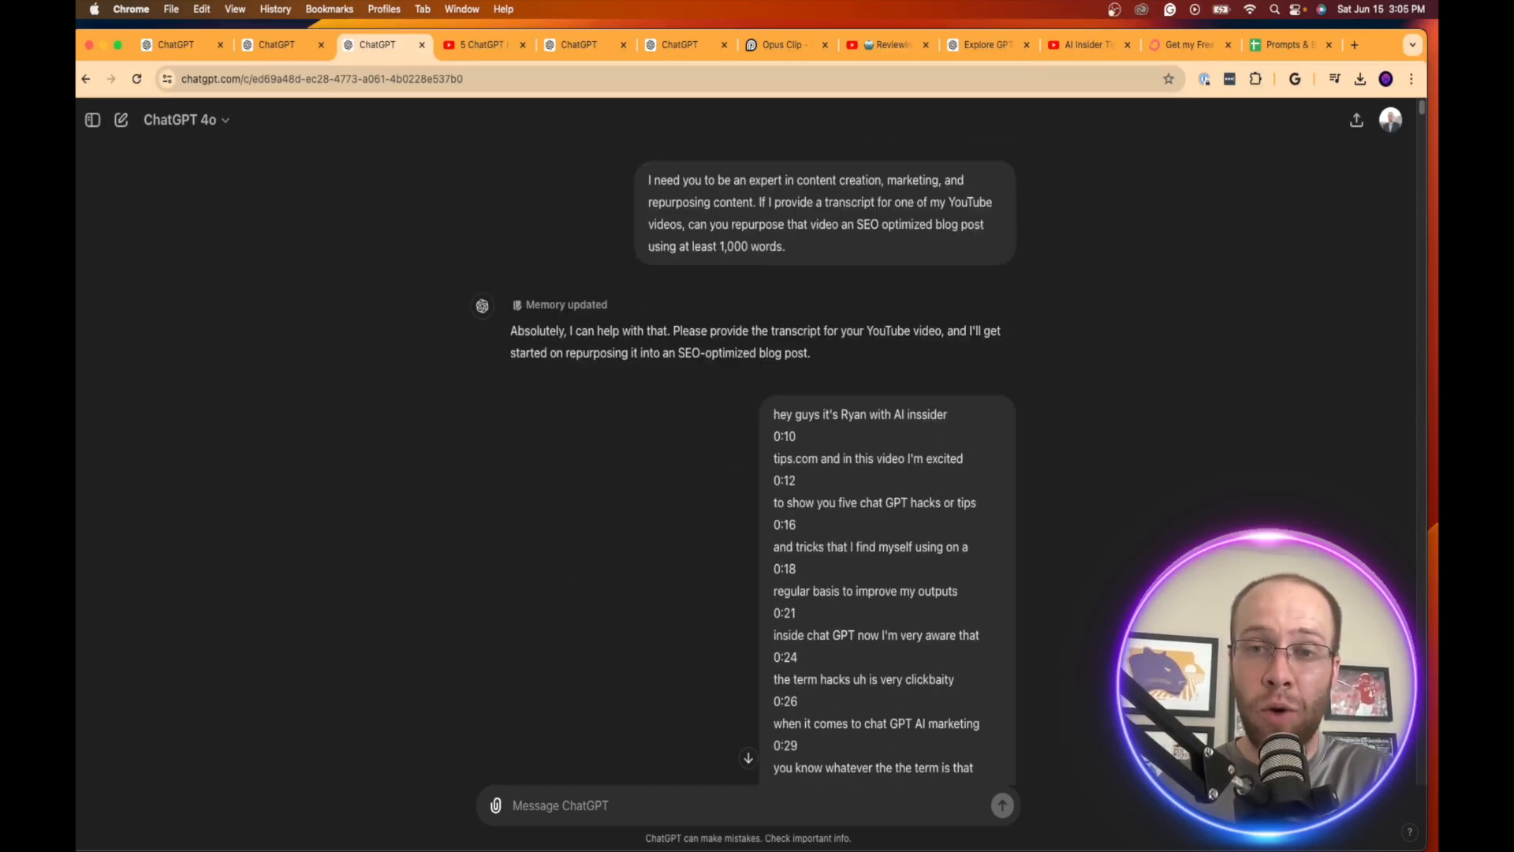
click(576, 45)
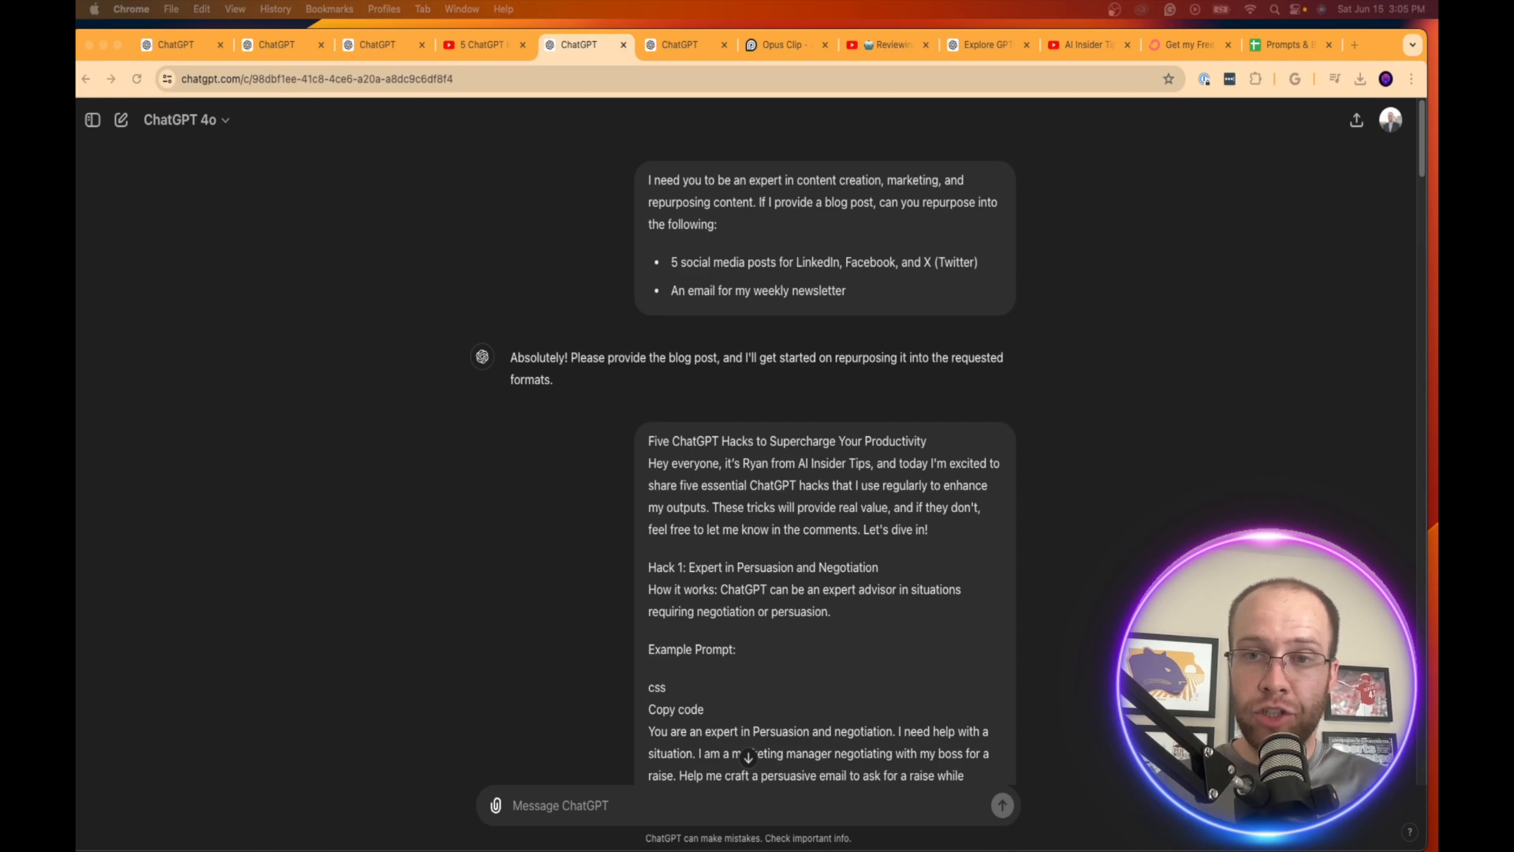
mouse_move(1265, 36)
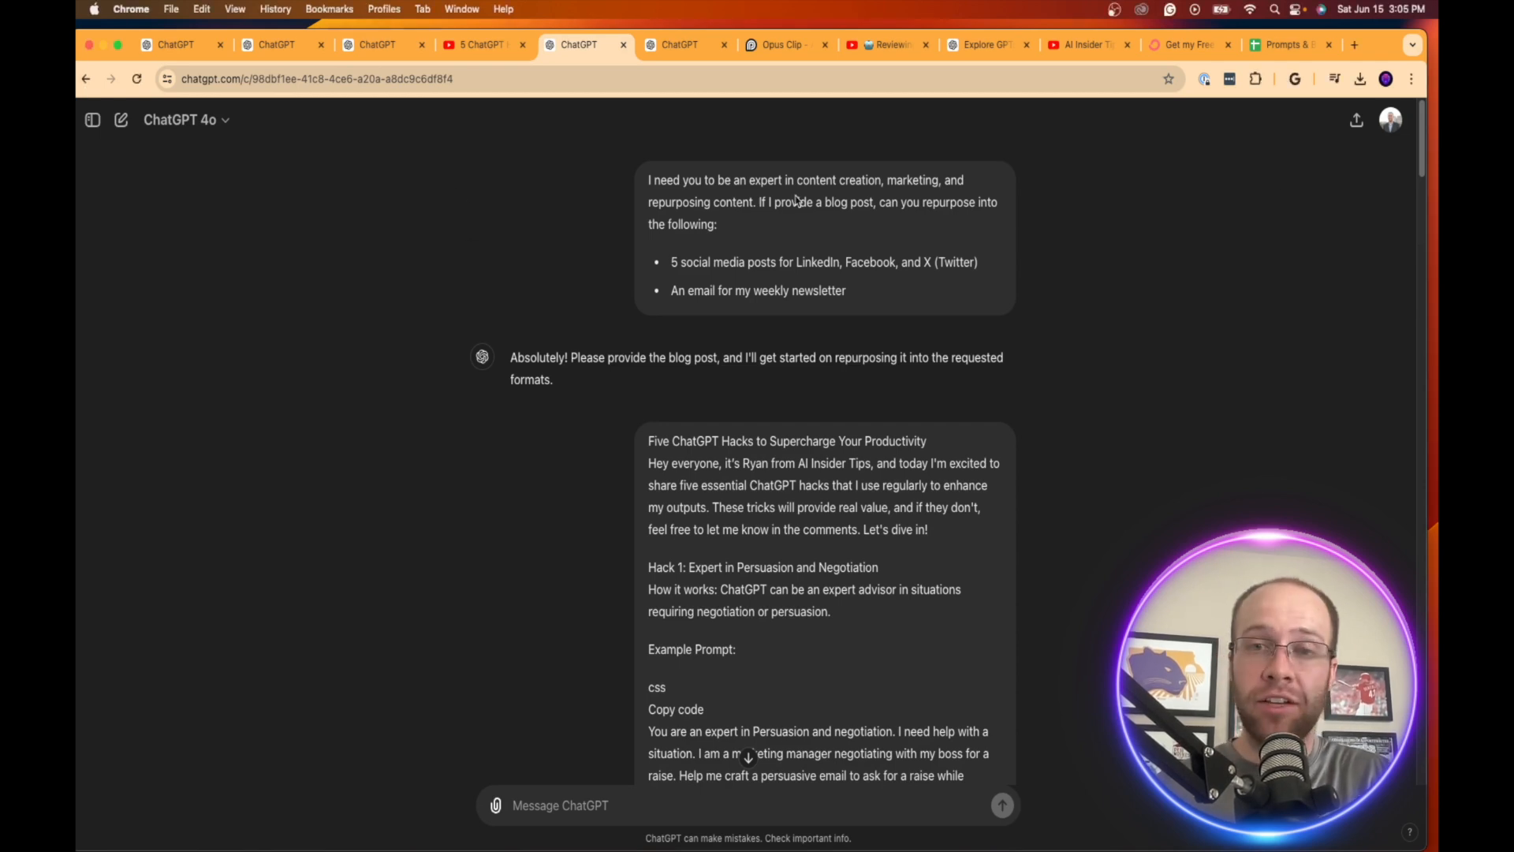
mouse_move(801, 202)
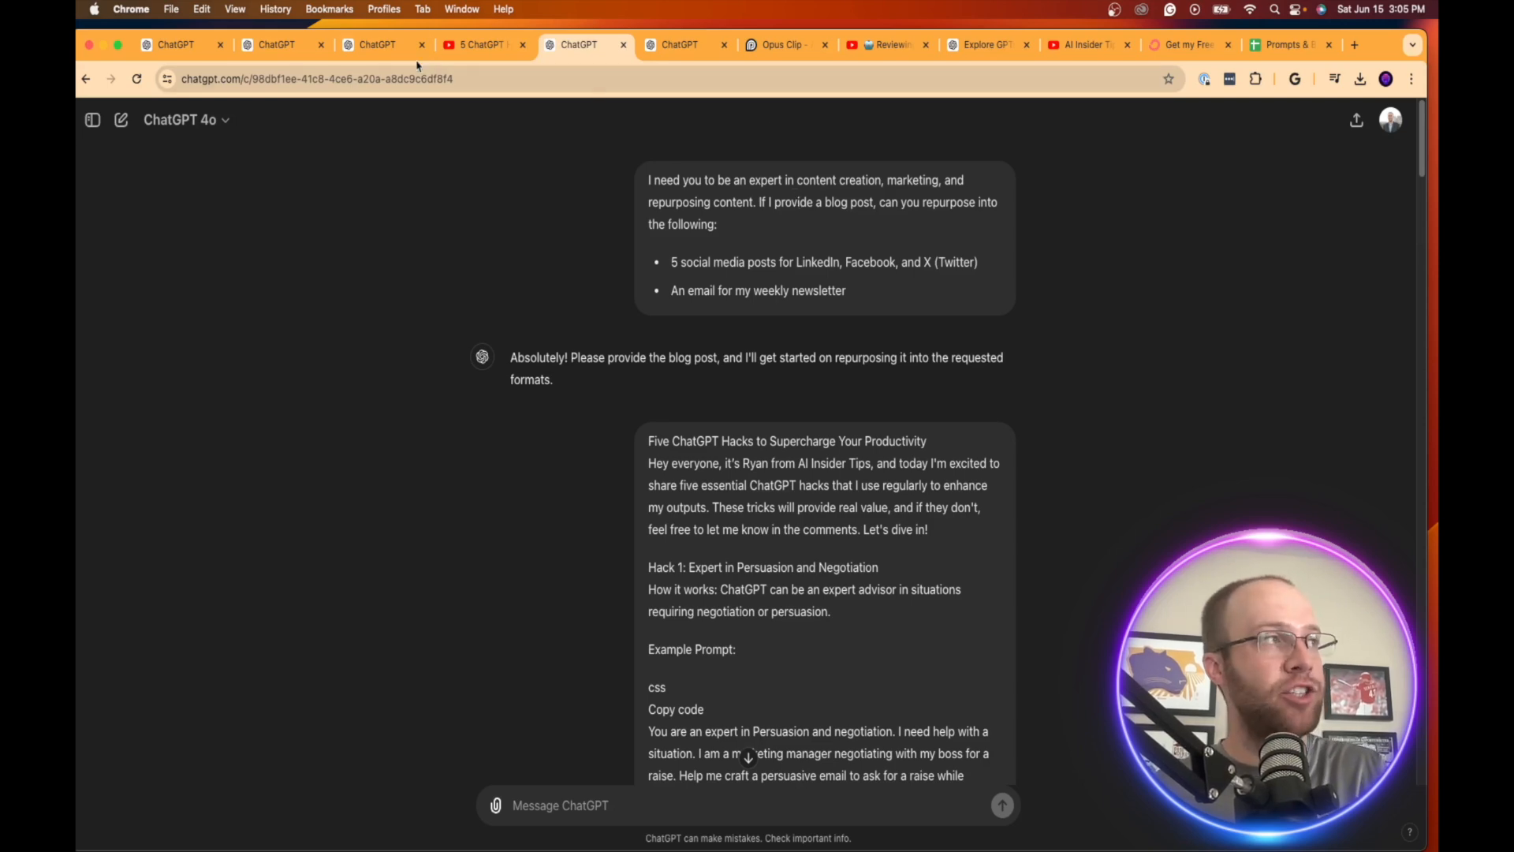
click(377, 44)
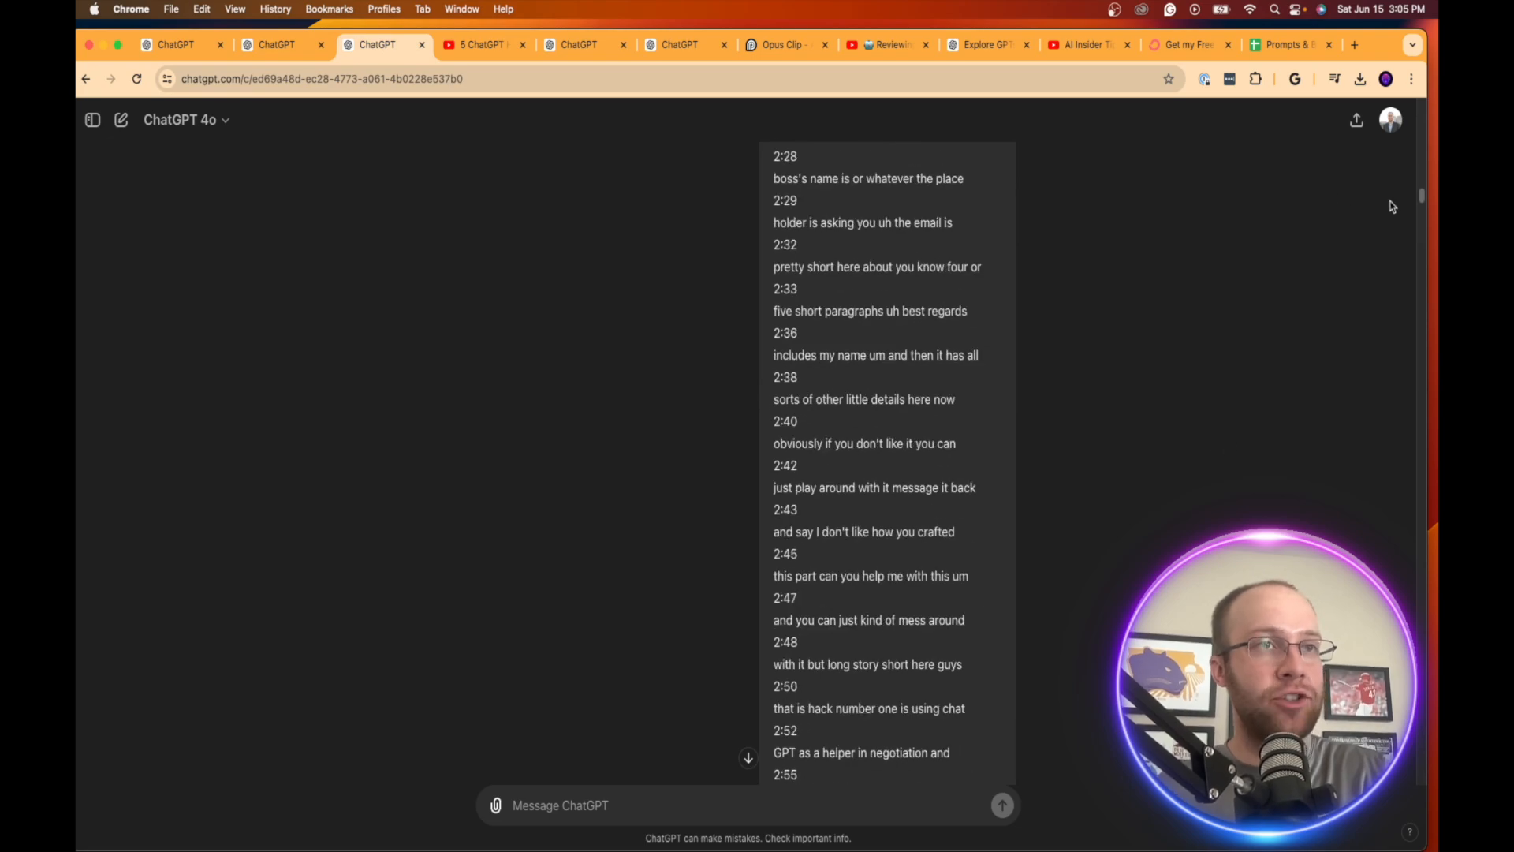
scroll(down, 3)
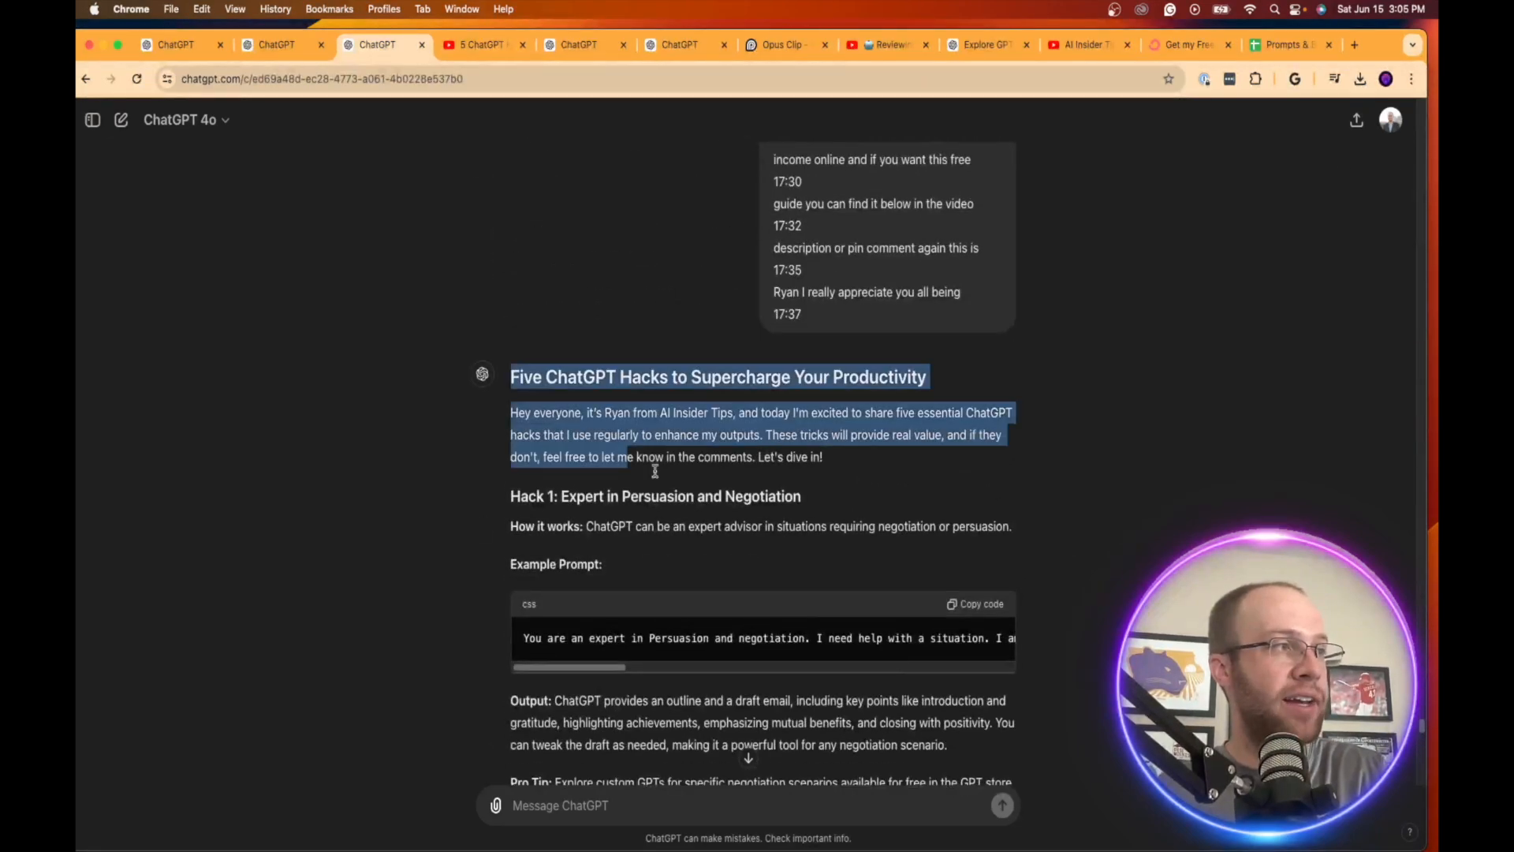
click(578, 44)
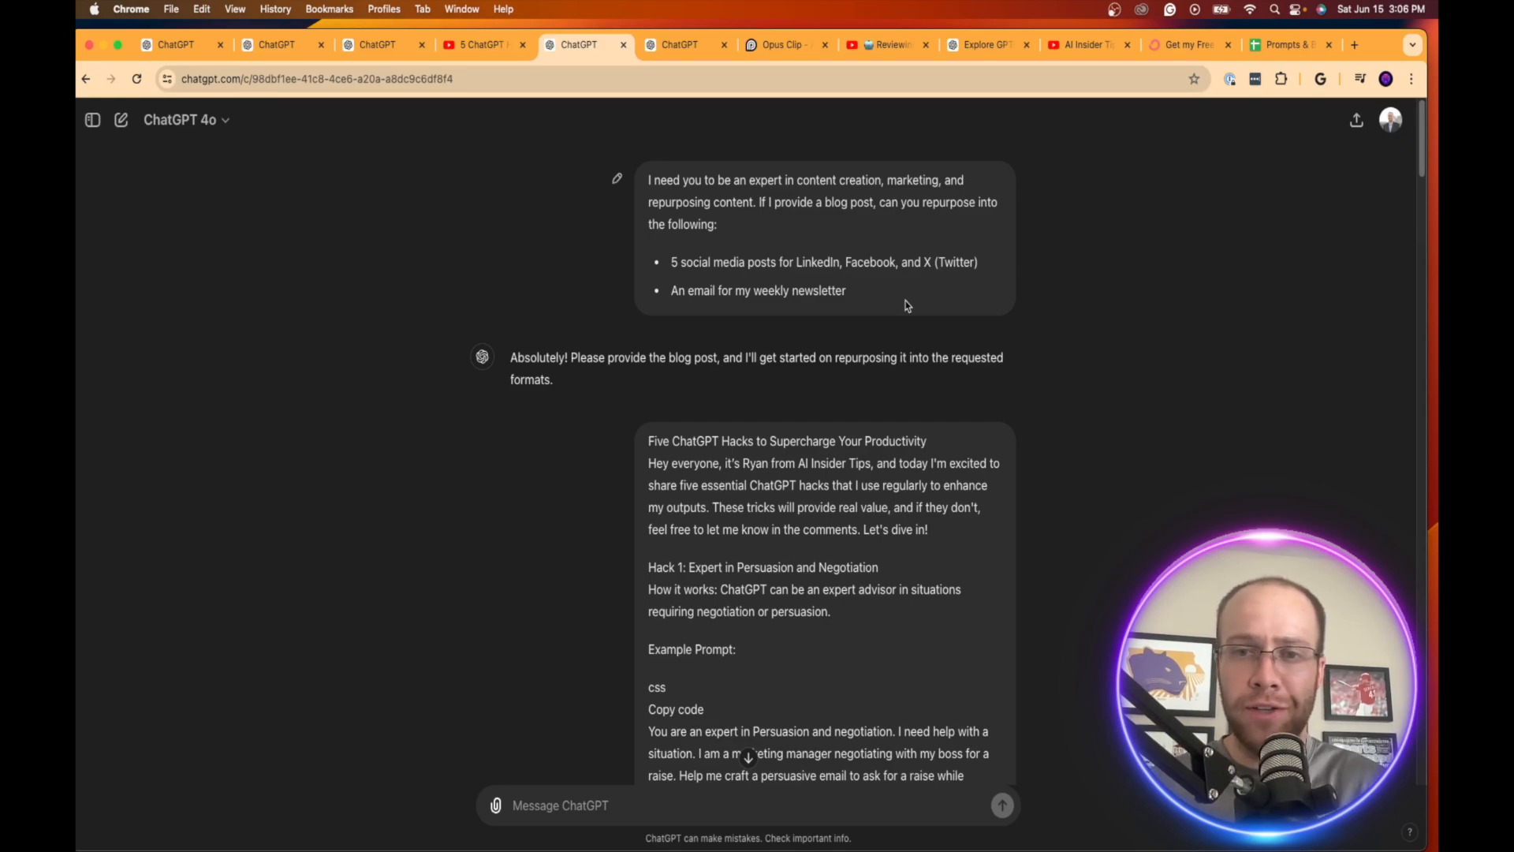
scroll(down, 3)
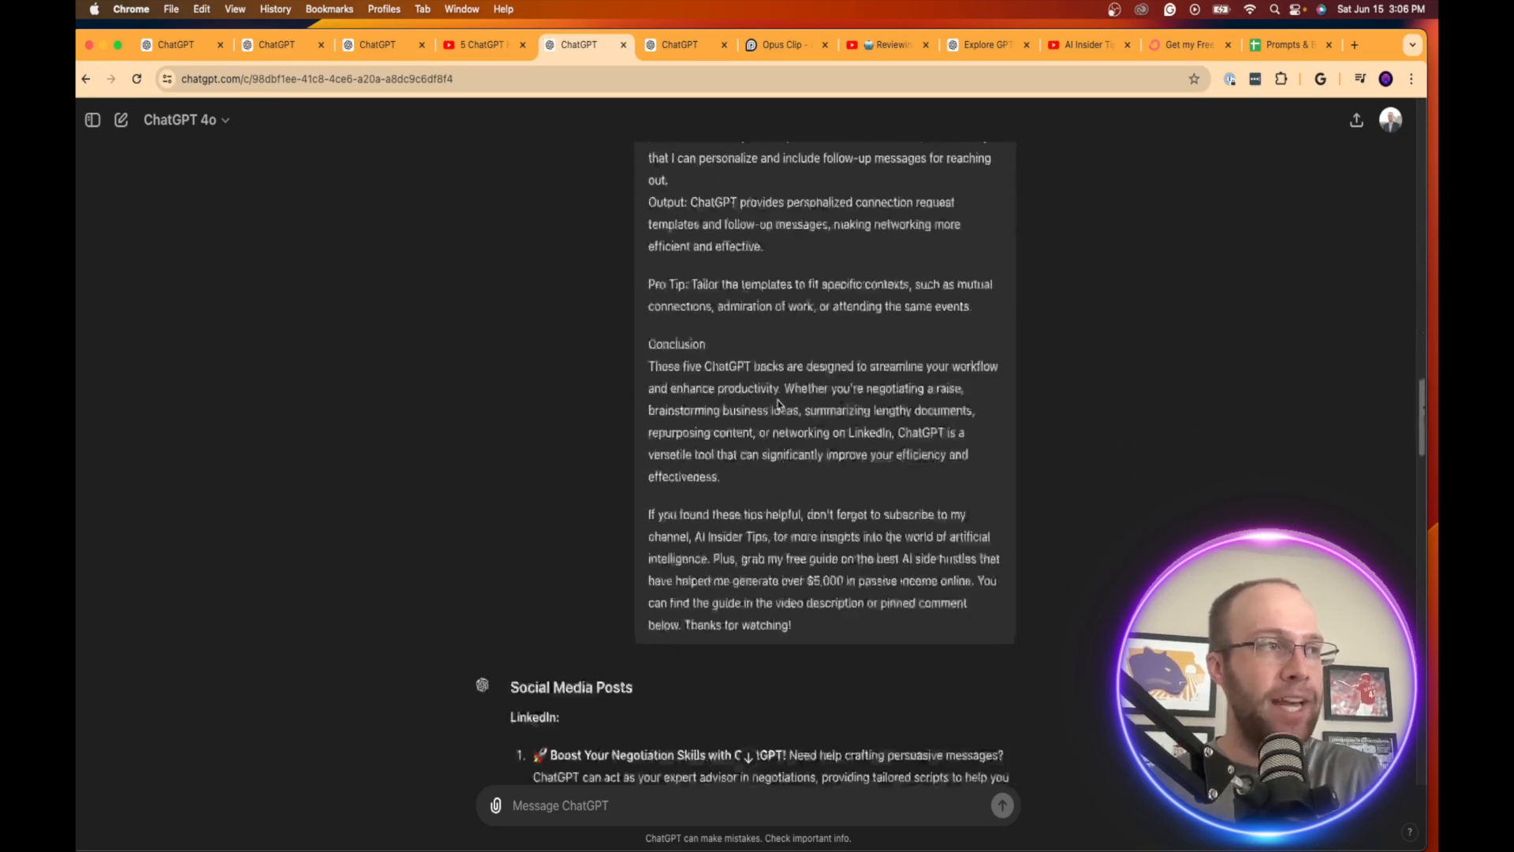
scroll(down, 3)
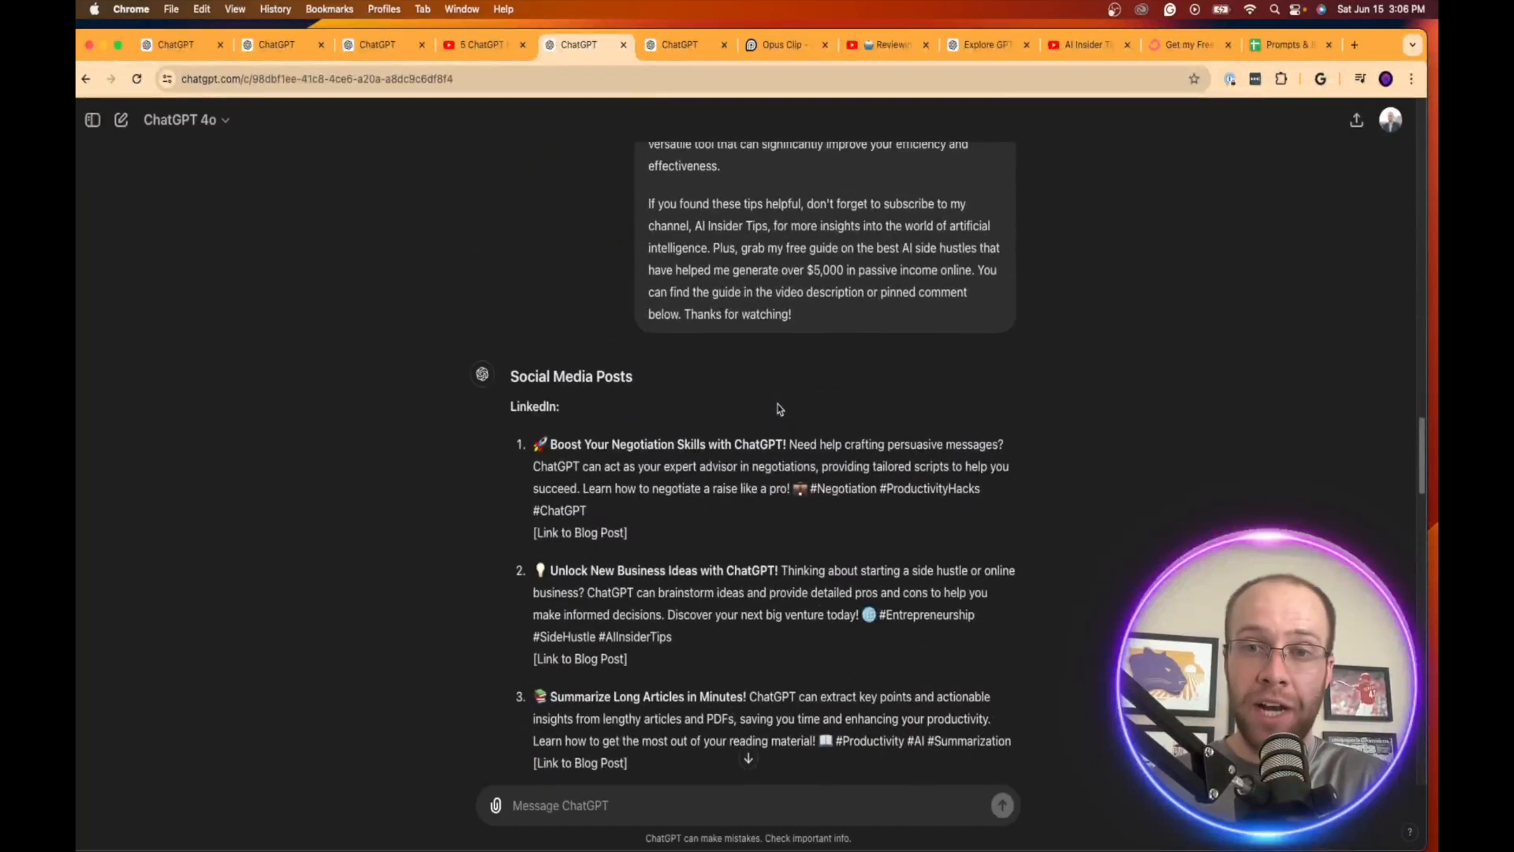
scroll(up, 3)
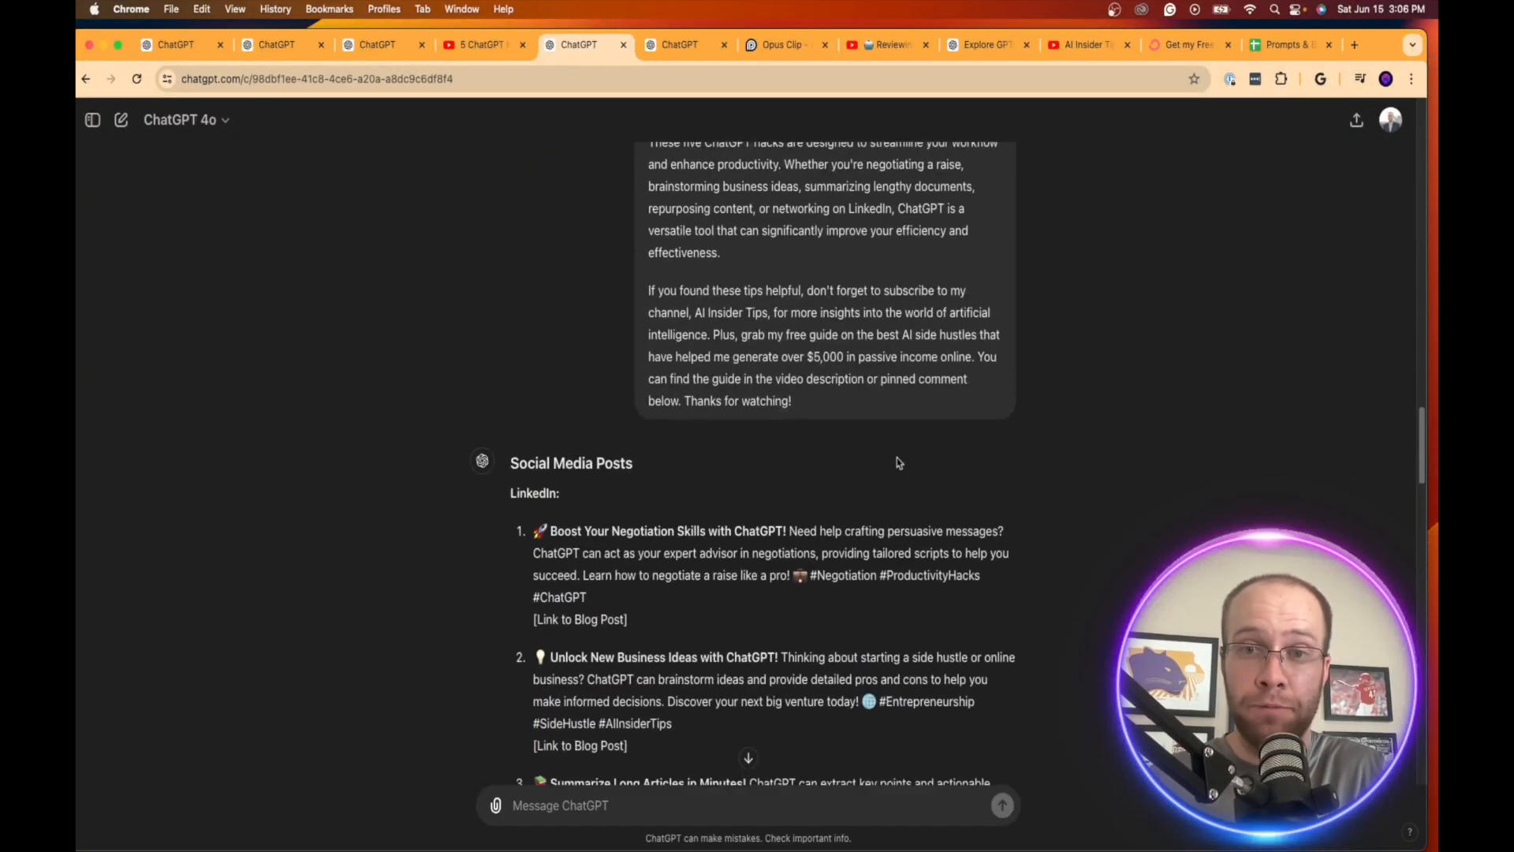
scroll(down, 3)
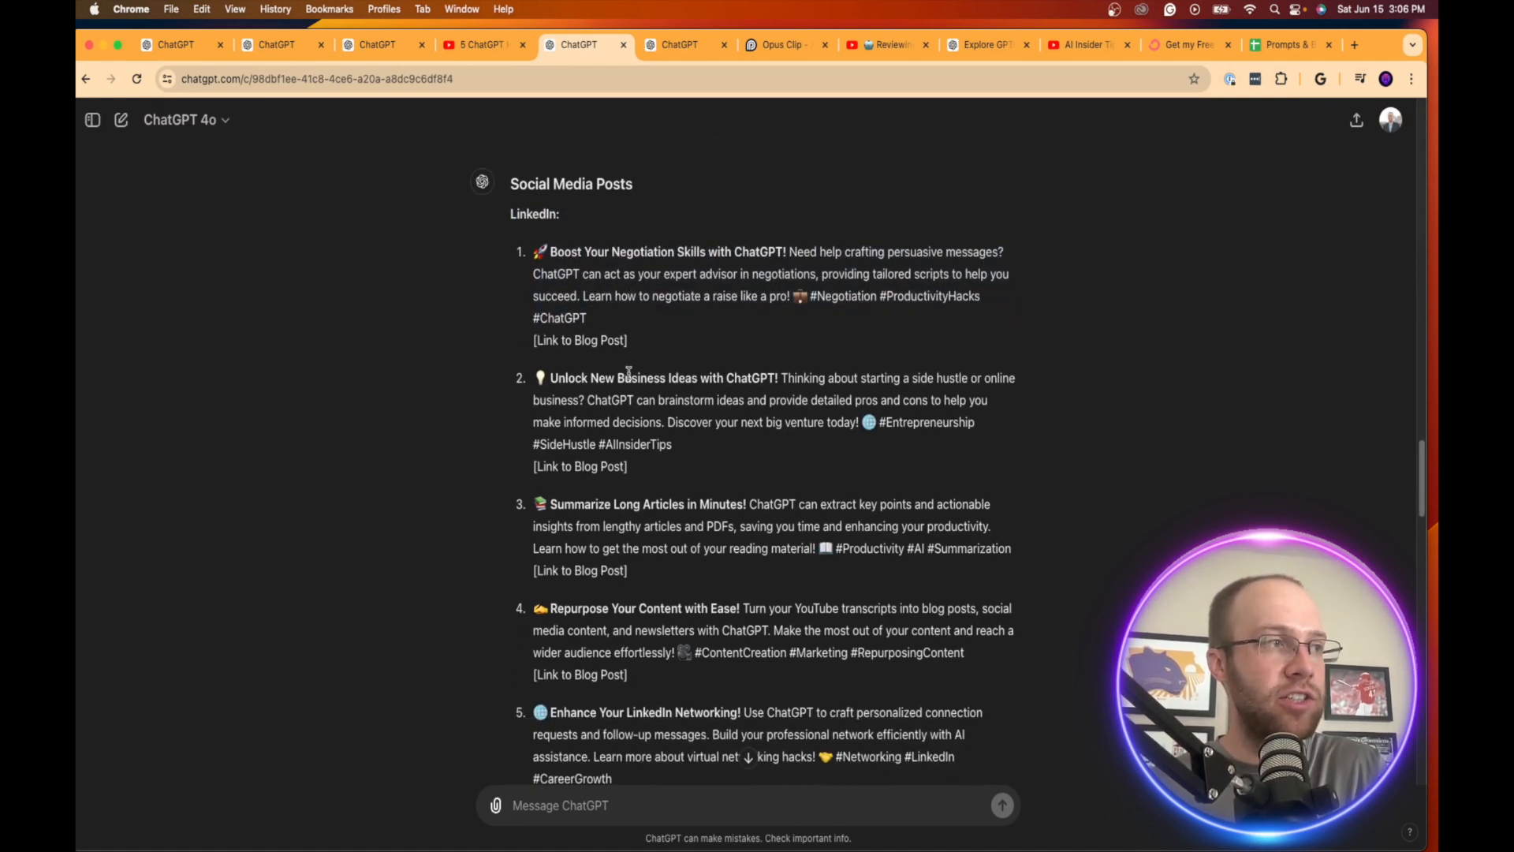
scroll(down, 3)
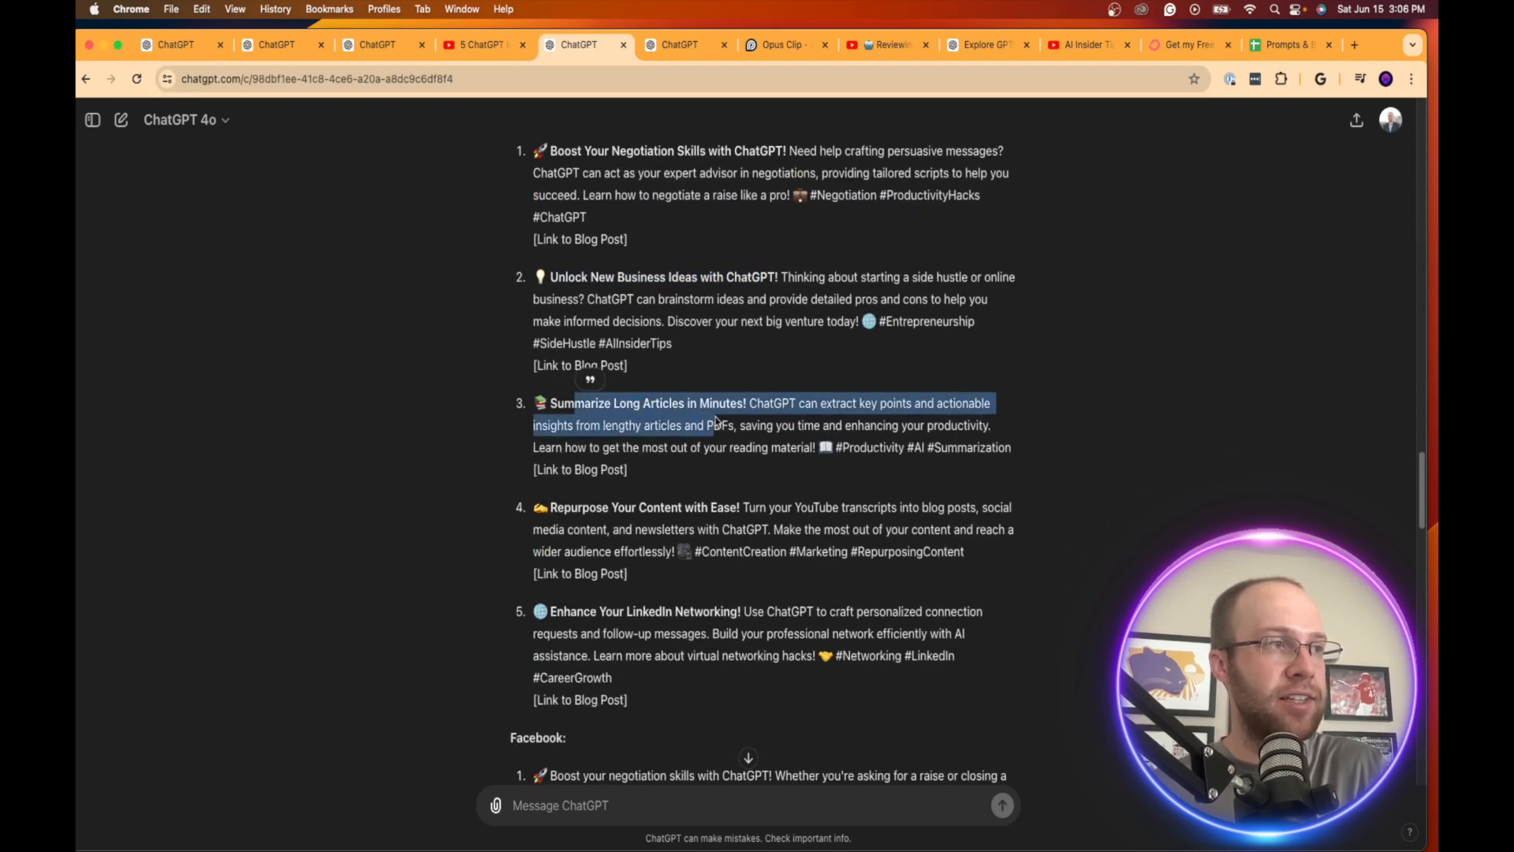
scroll(up, 3)
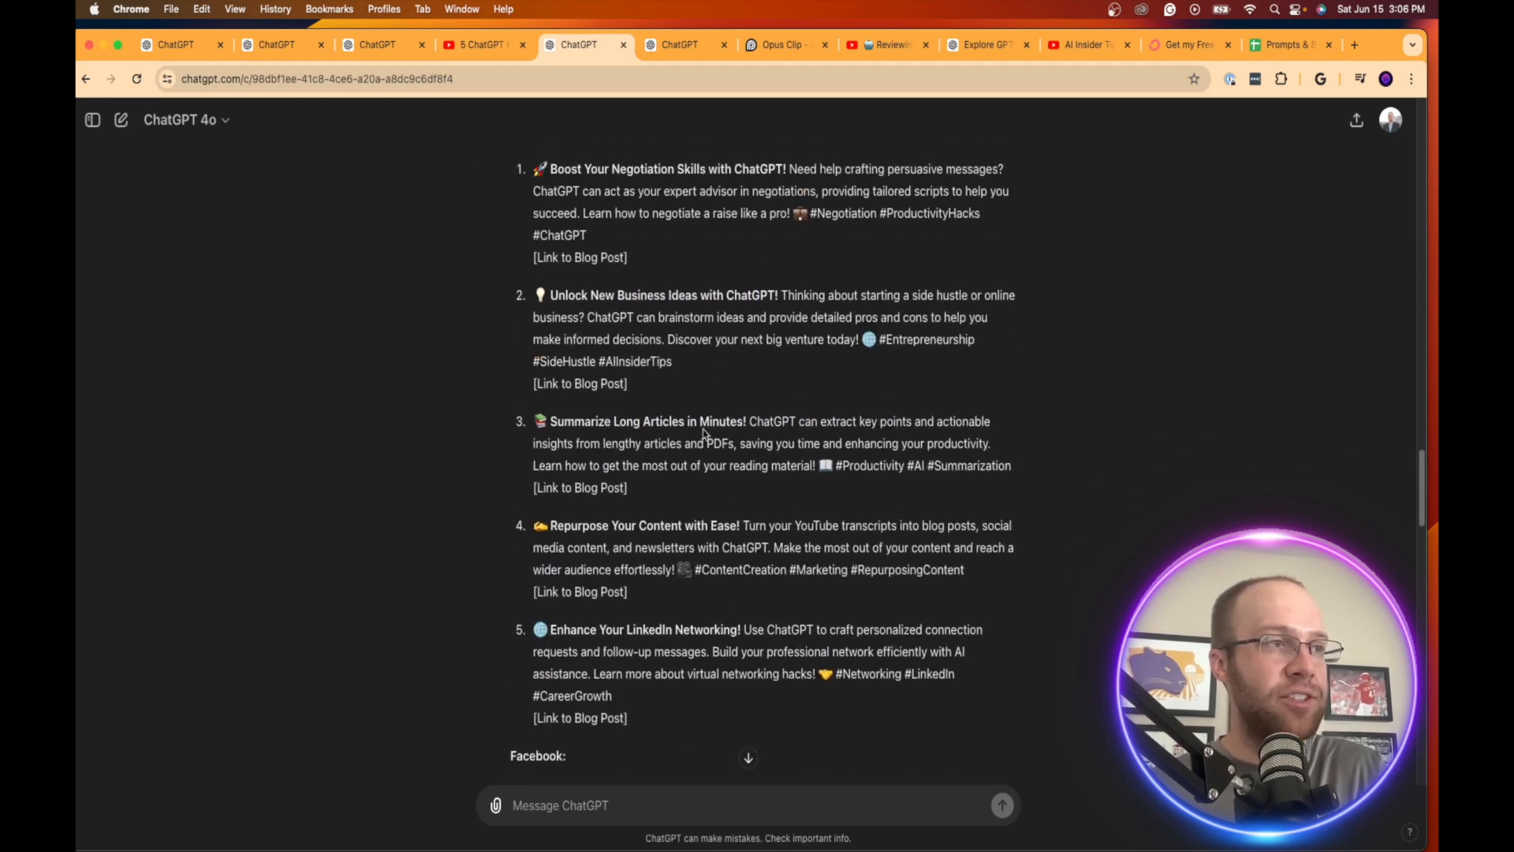
scroll(down, 3)
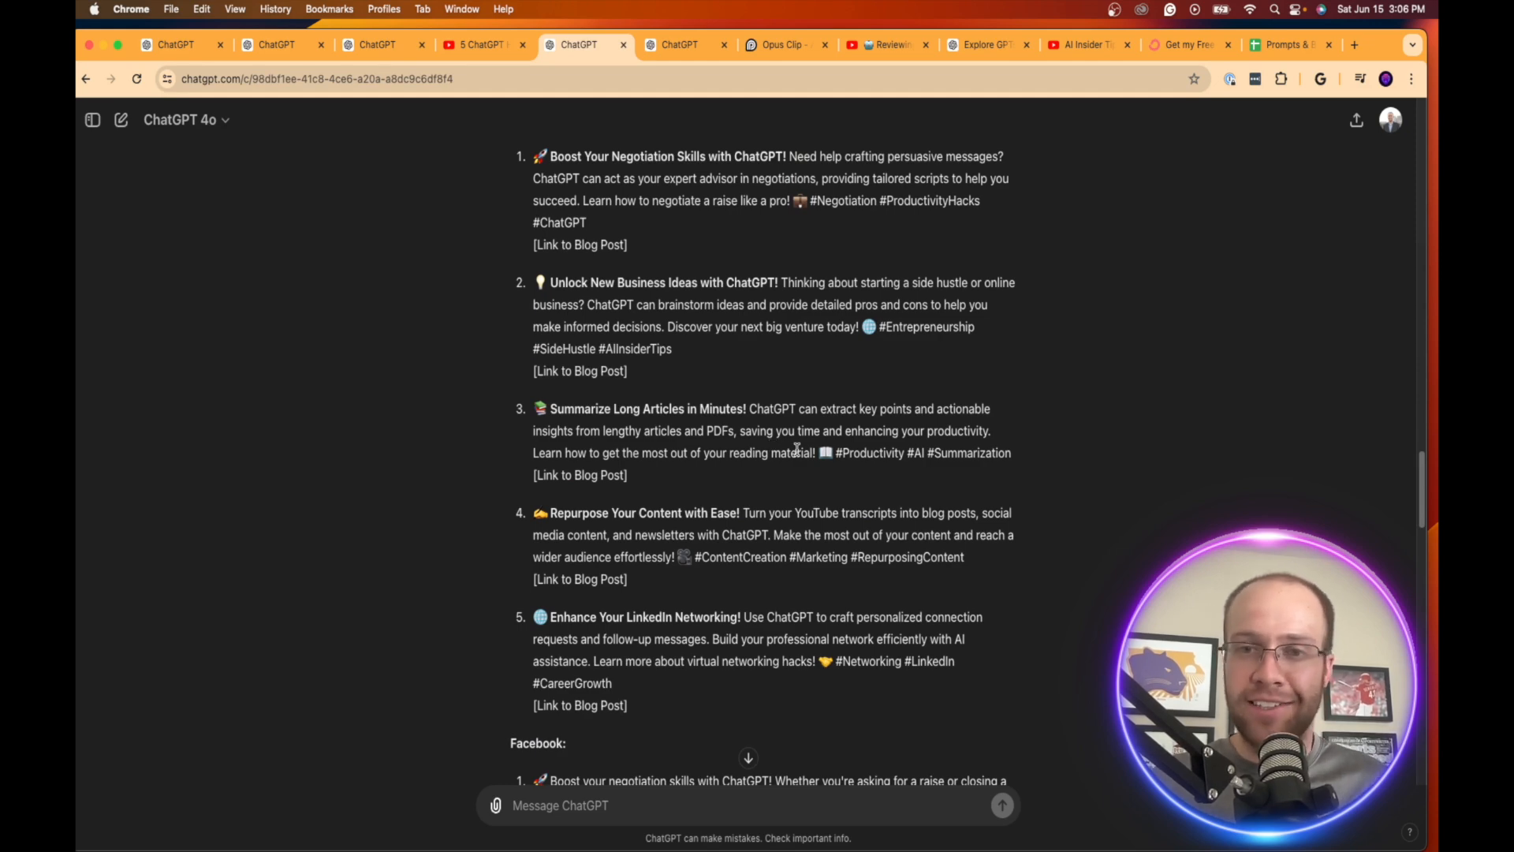
scroll(down, 3)
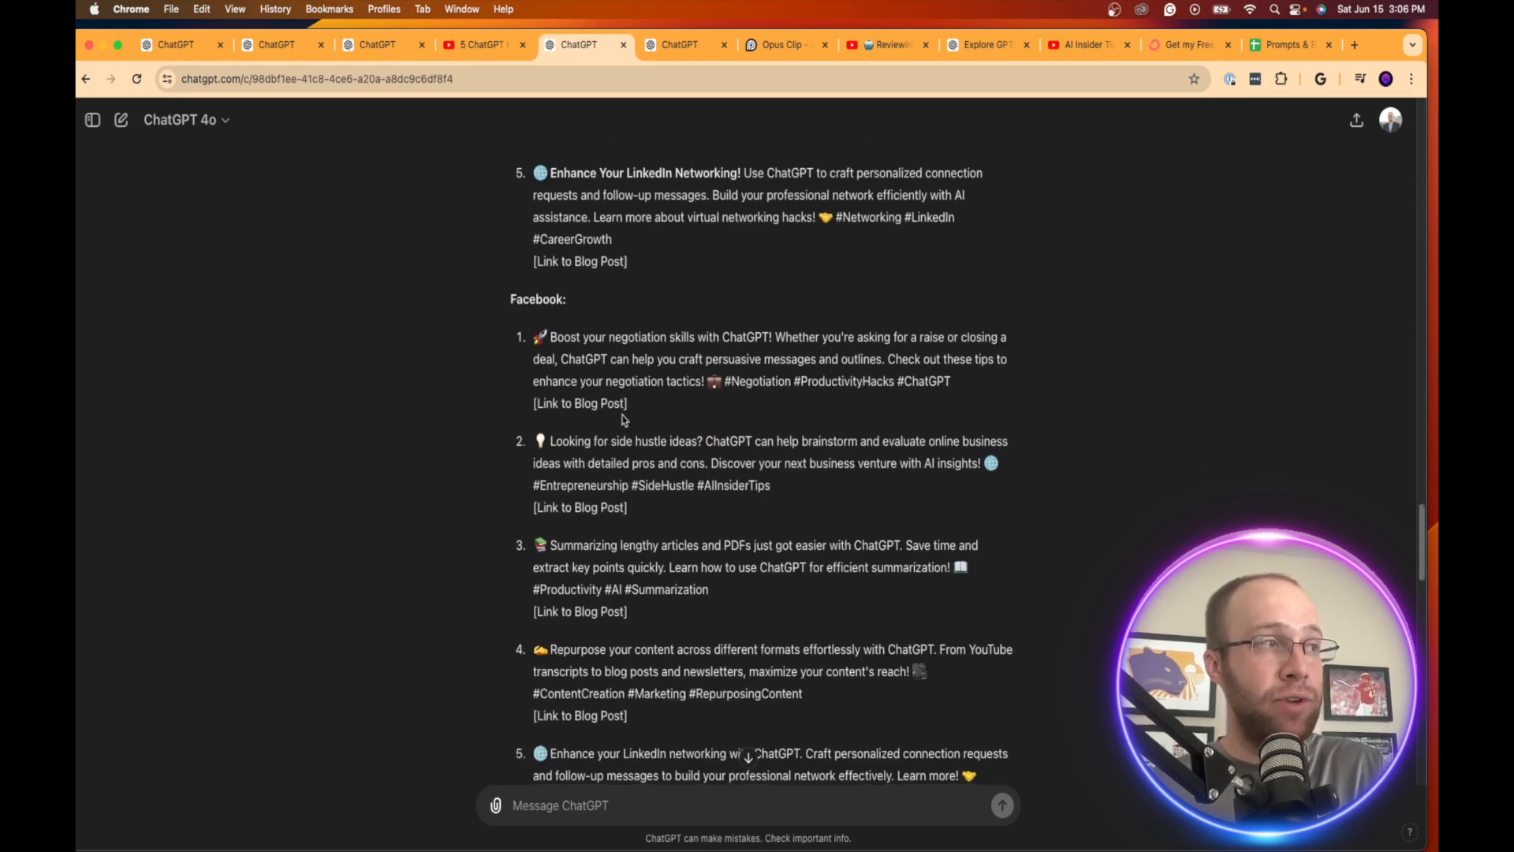
scroll(up, 3)
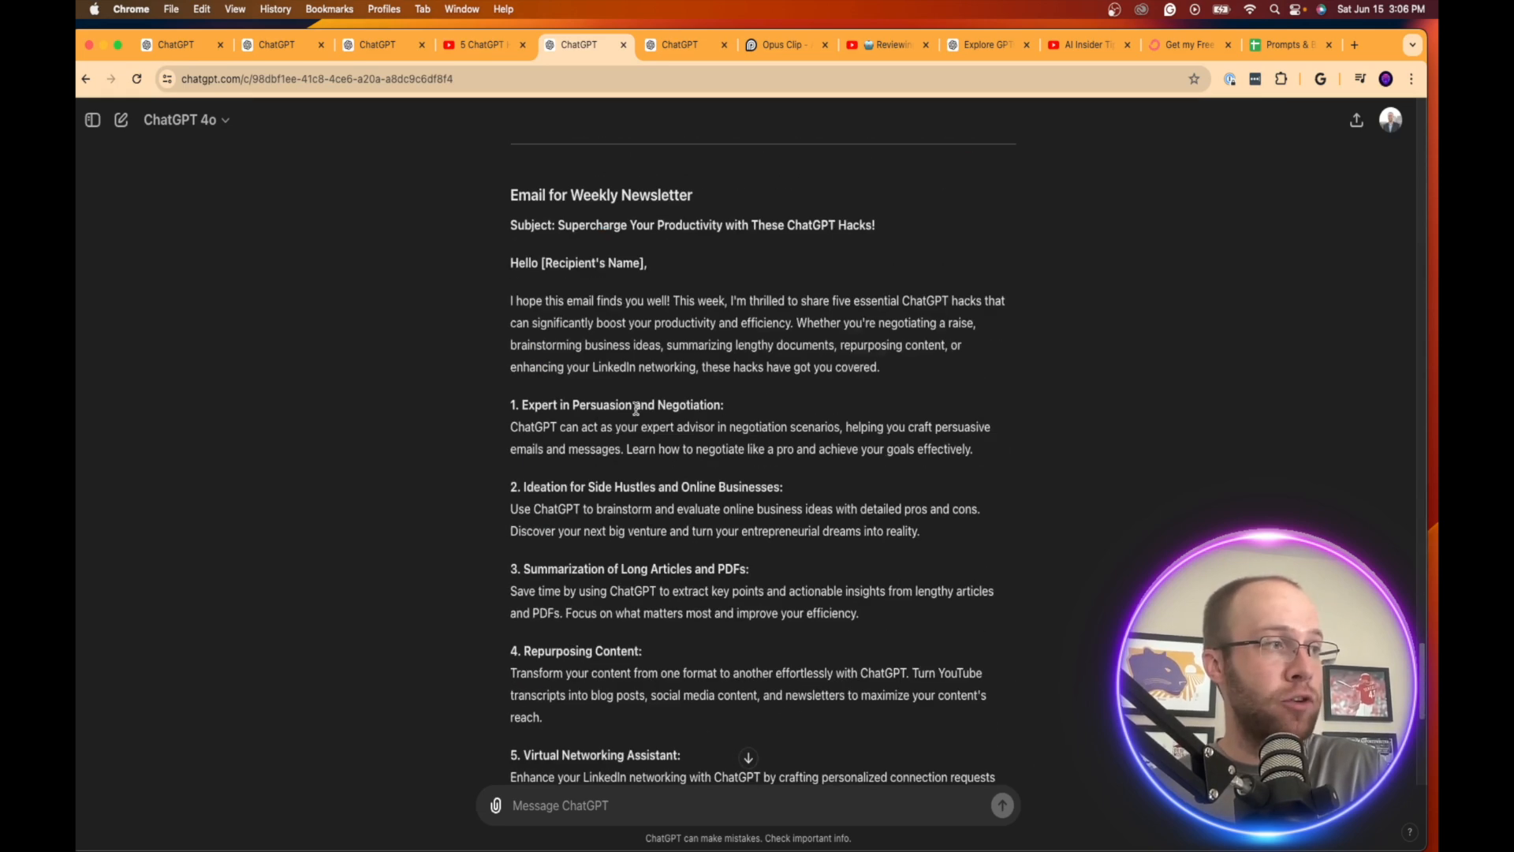
scroll(up, 3)
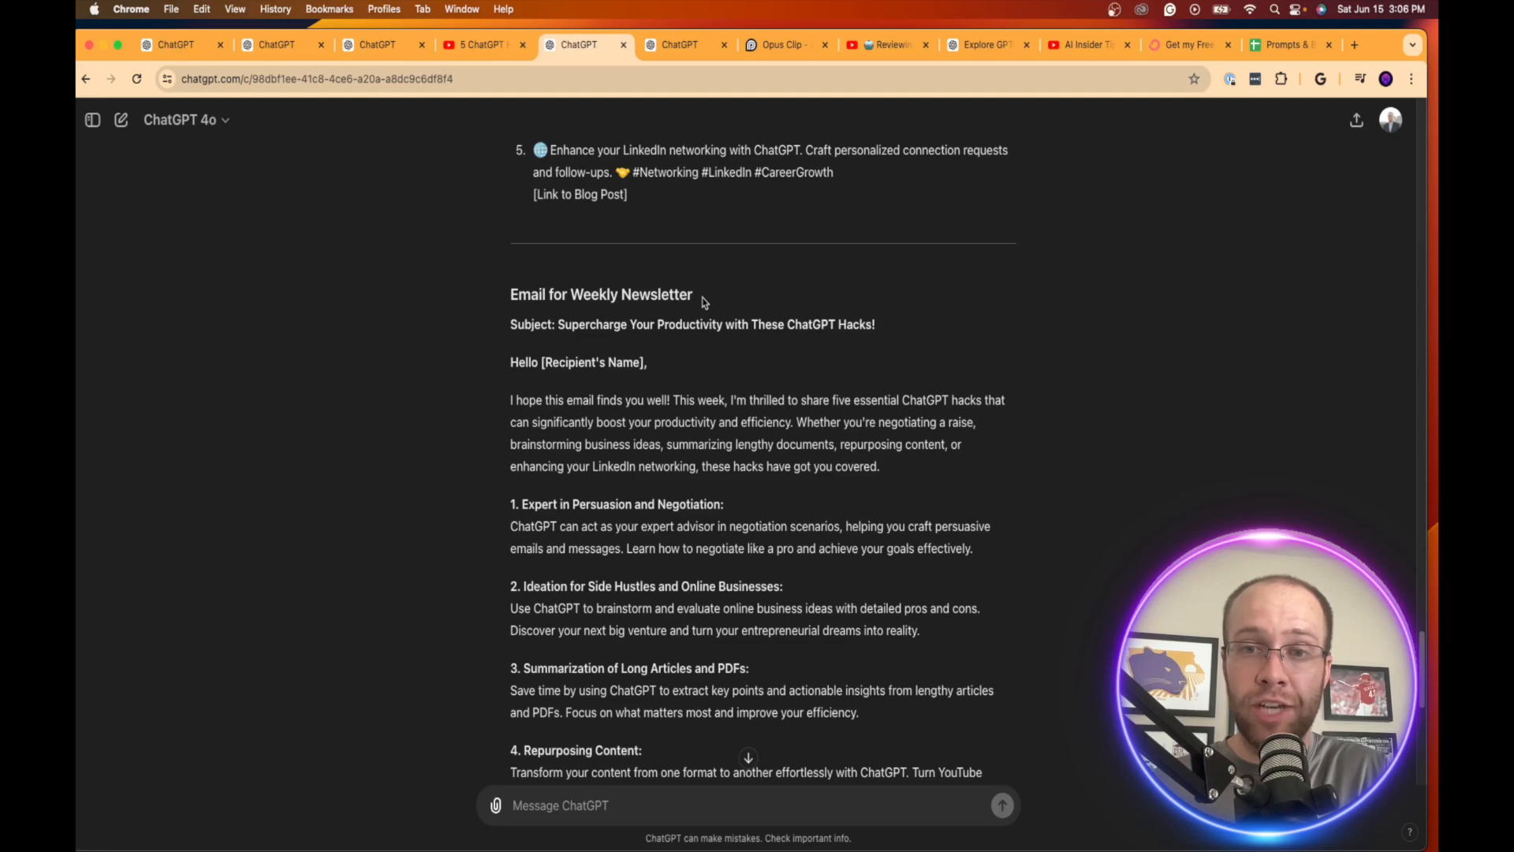
mouse_move(496, 369)
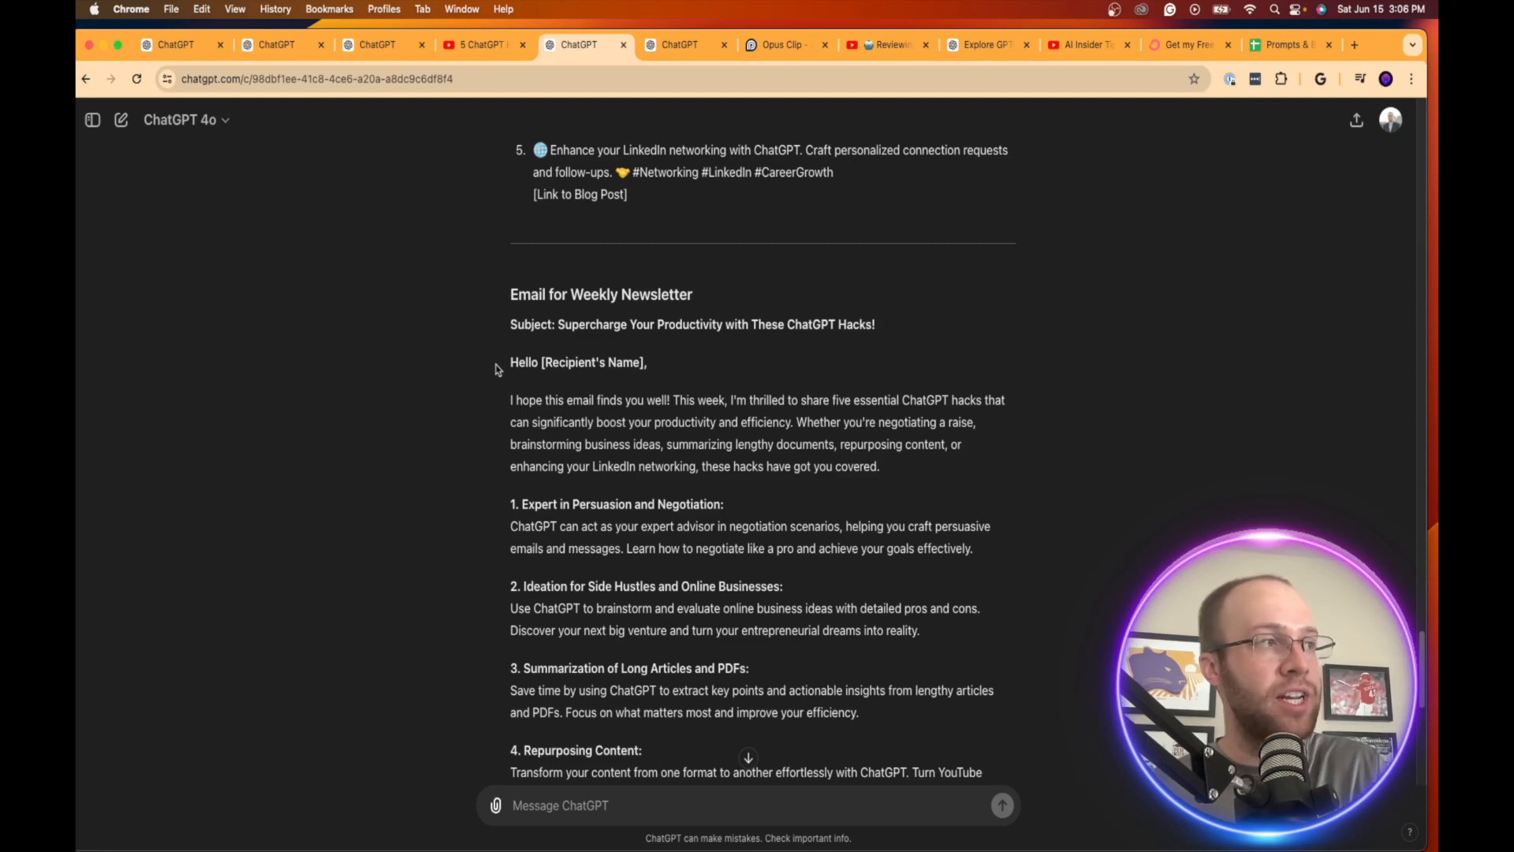
mouse_move(519, 437)
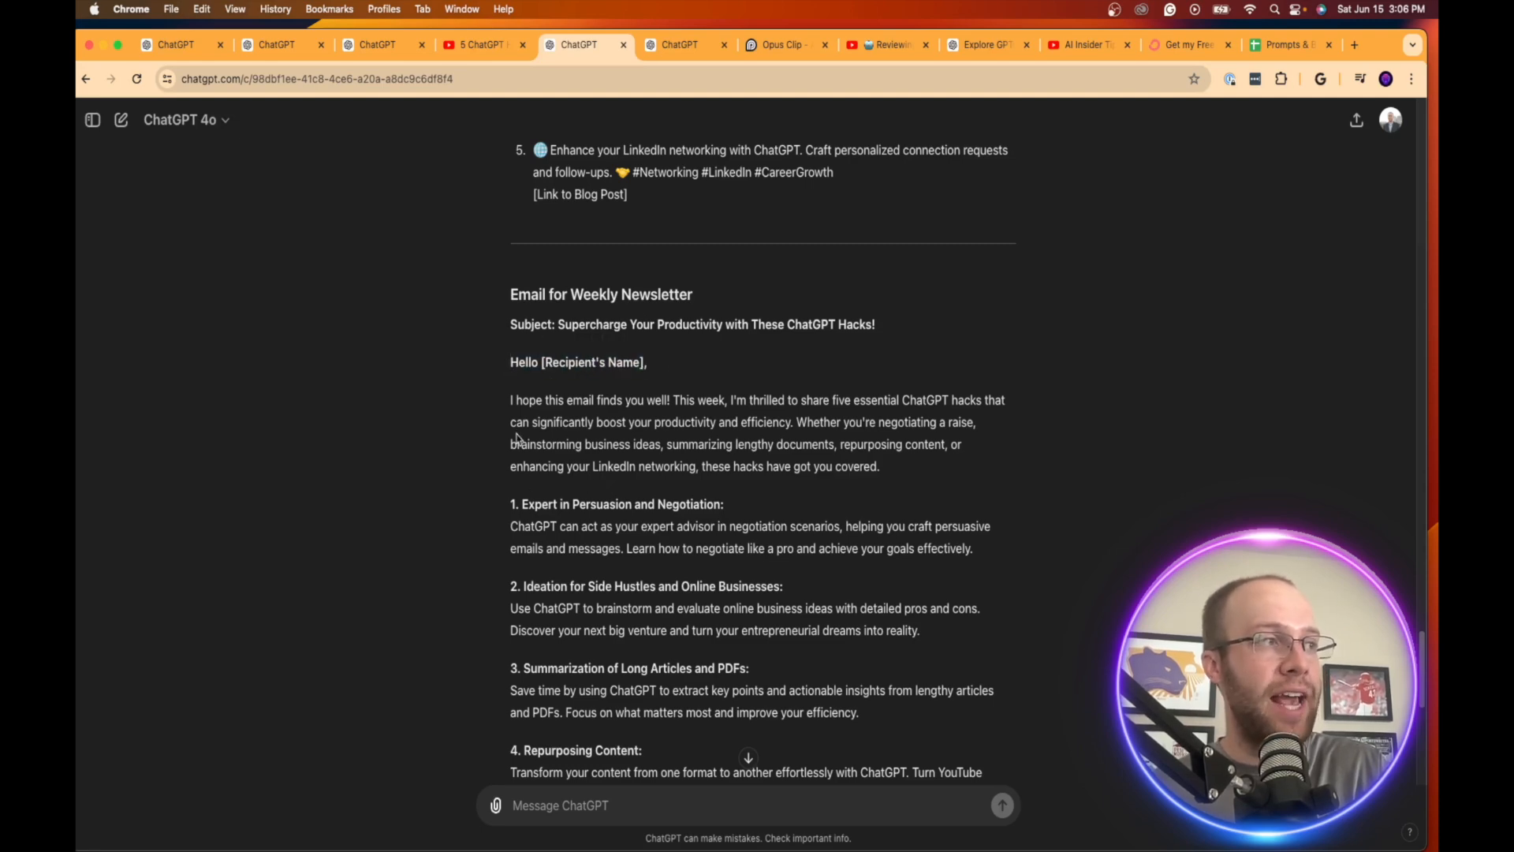
double_click(831, 325)
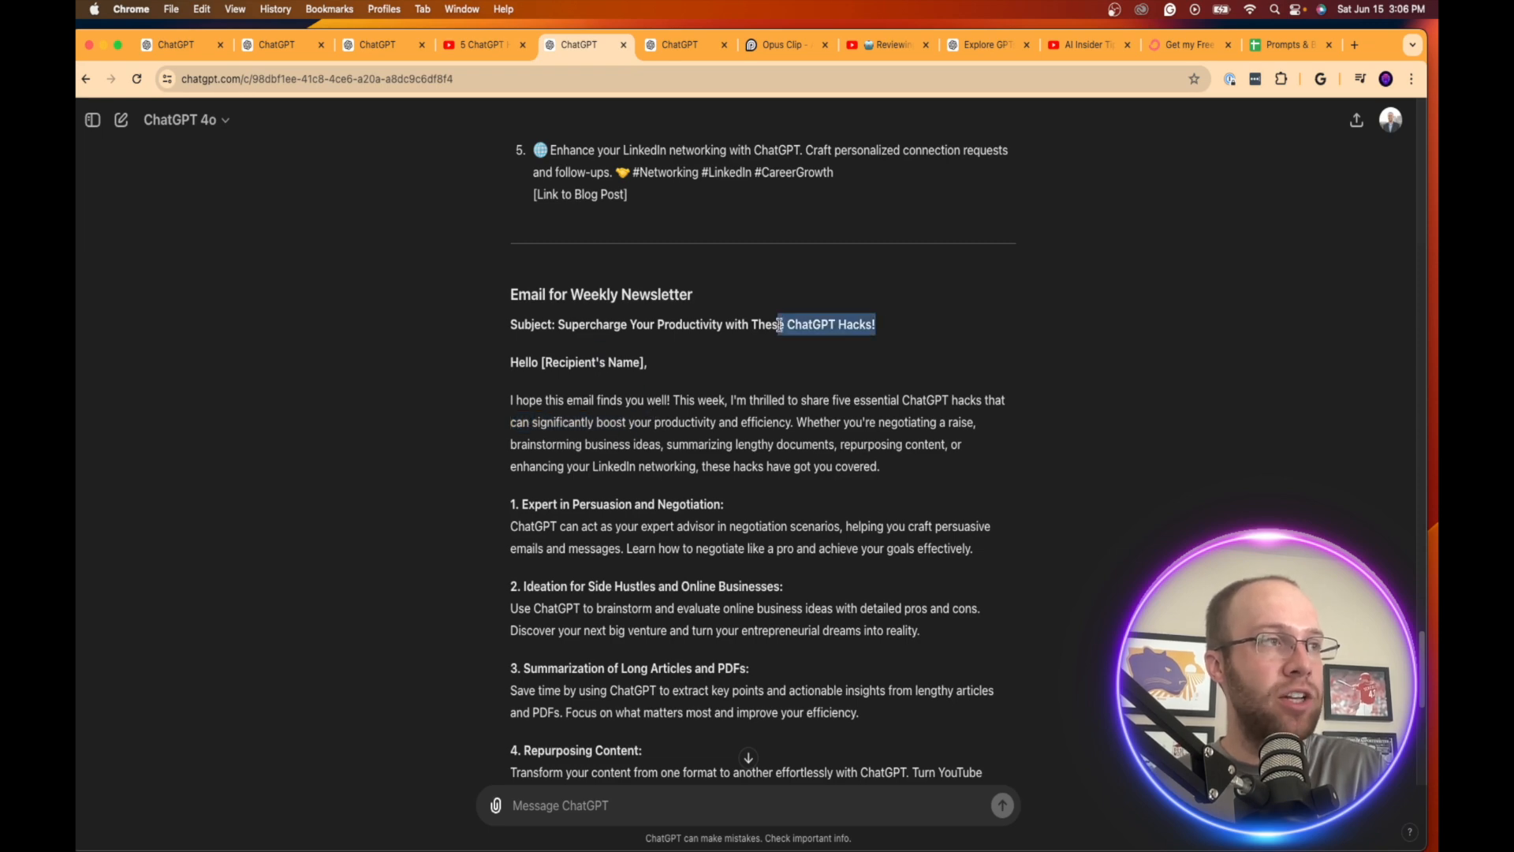
scroll(down, 3)
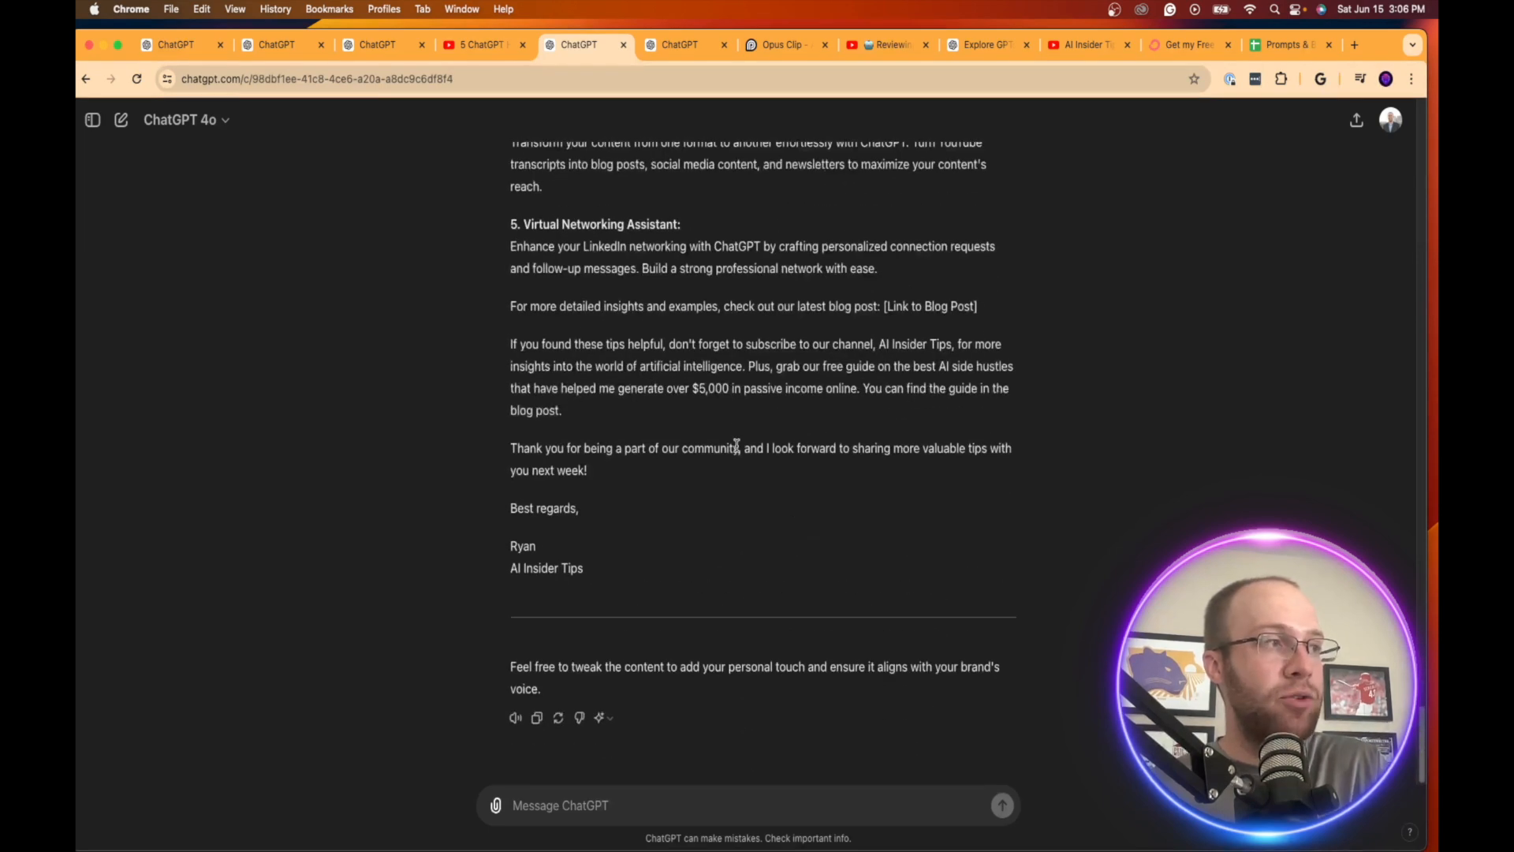
scroll(up, 3)
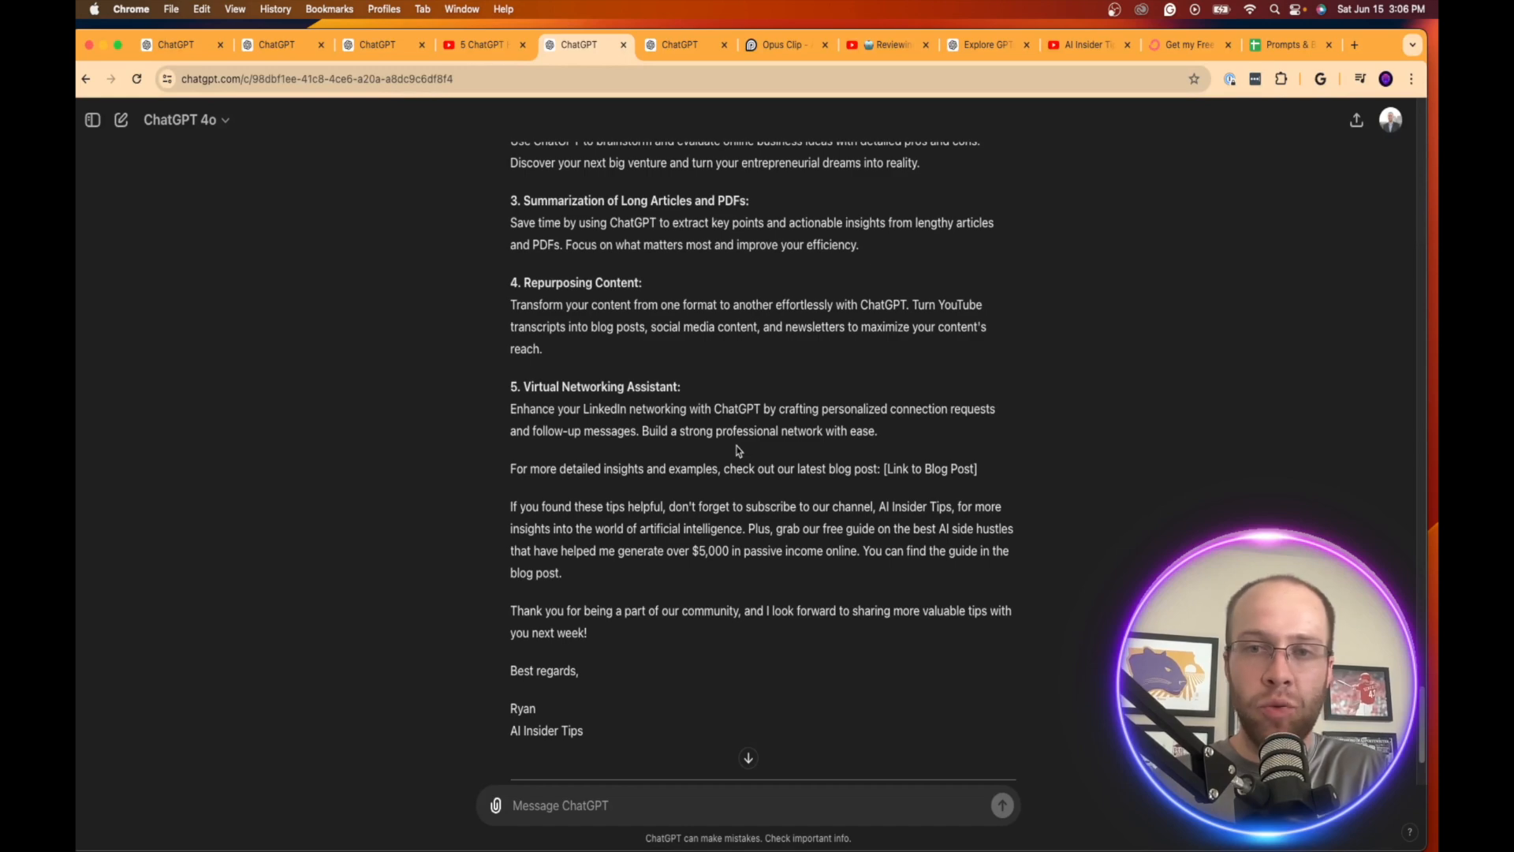
scroll(down, 3)
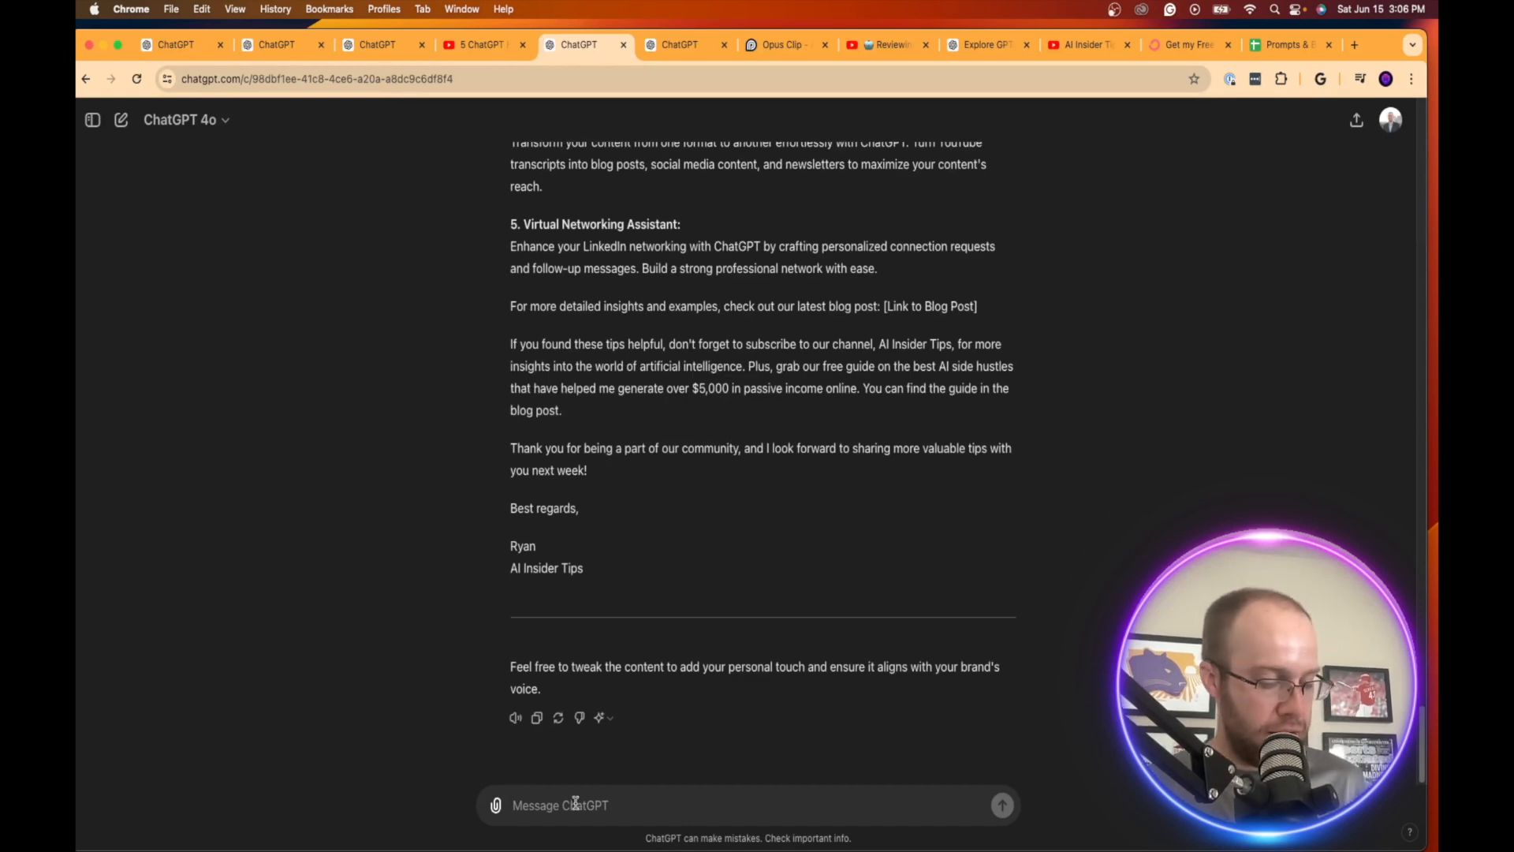
- Tell ChatGPT 'Don't include hastags or emojis in my social media posts'
text(D)
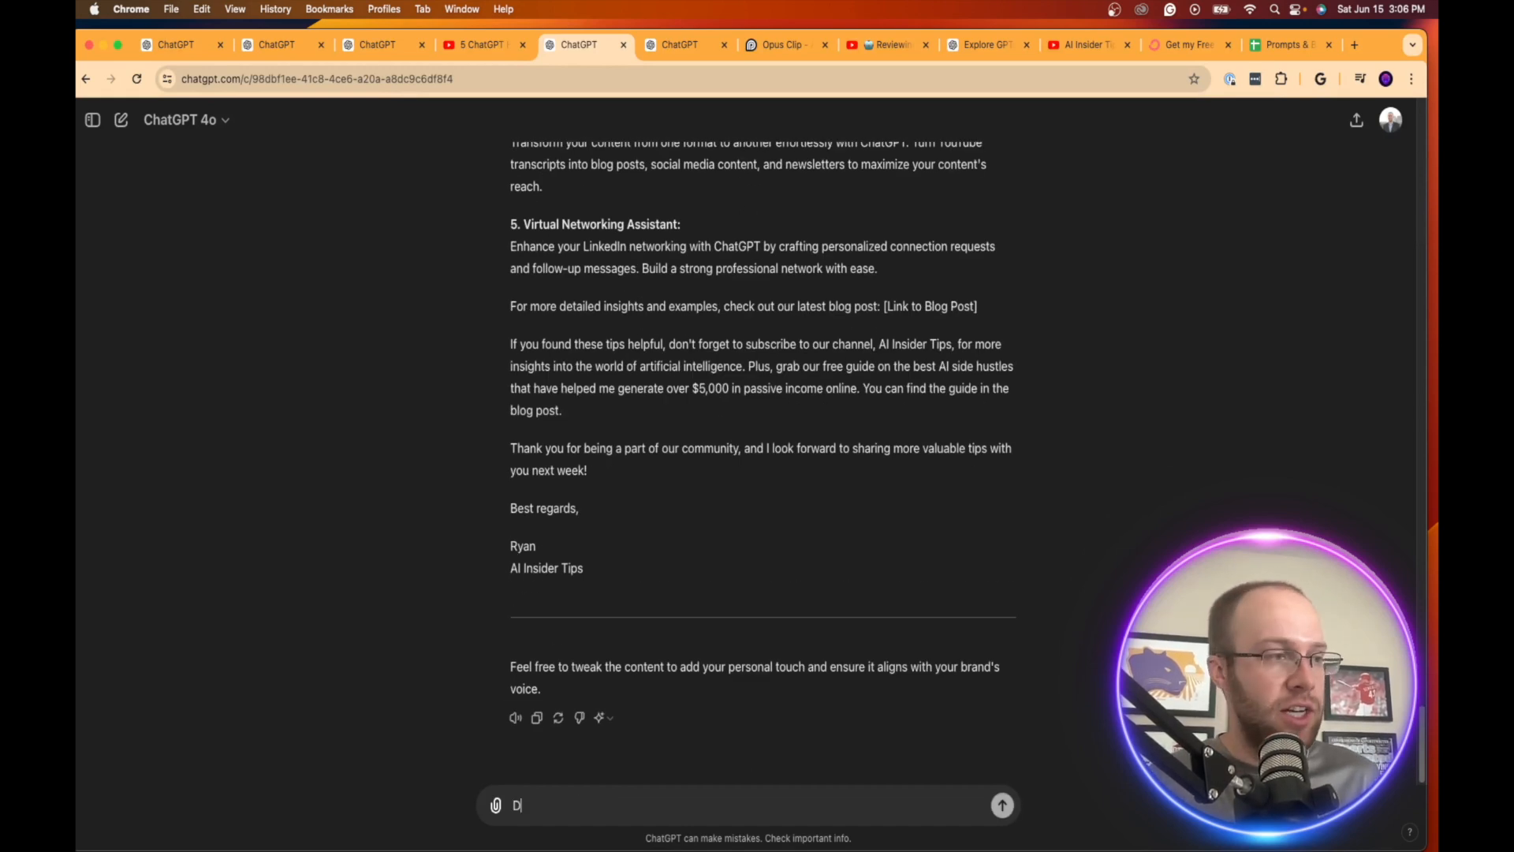
text(Don't include hasta)
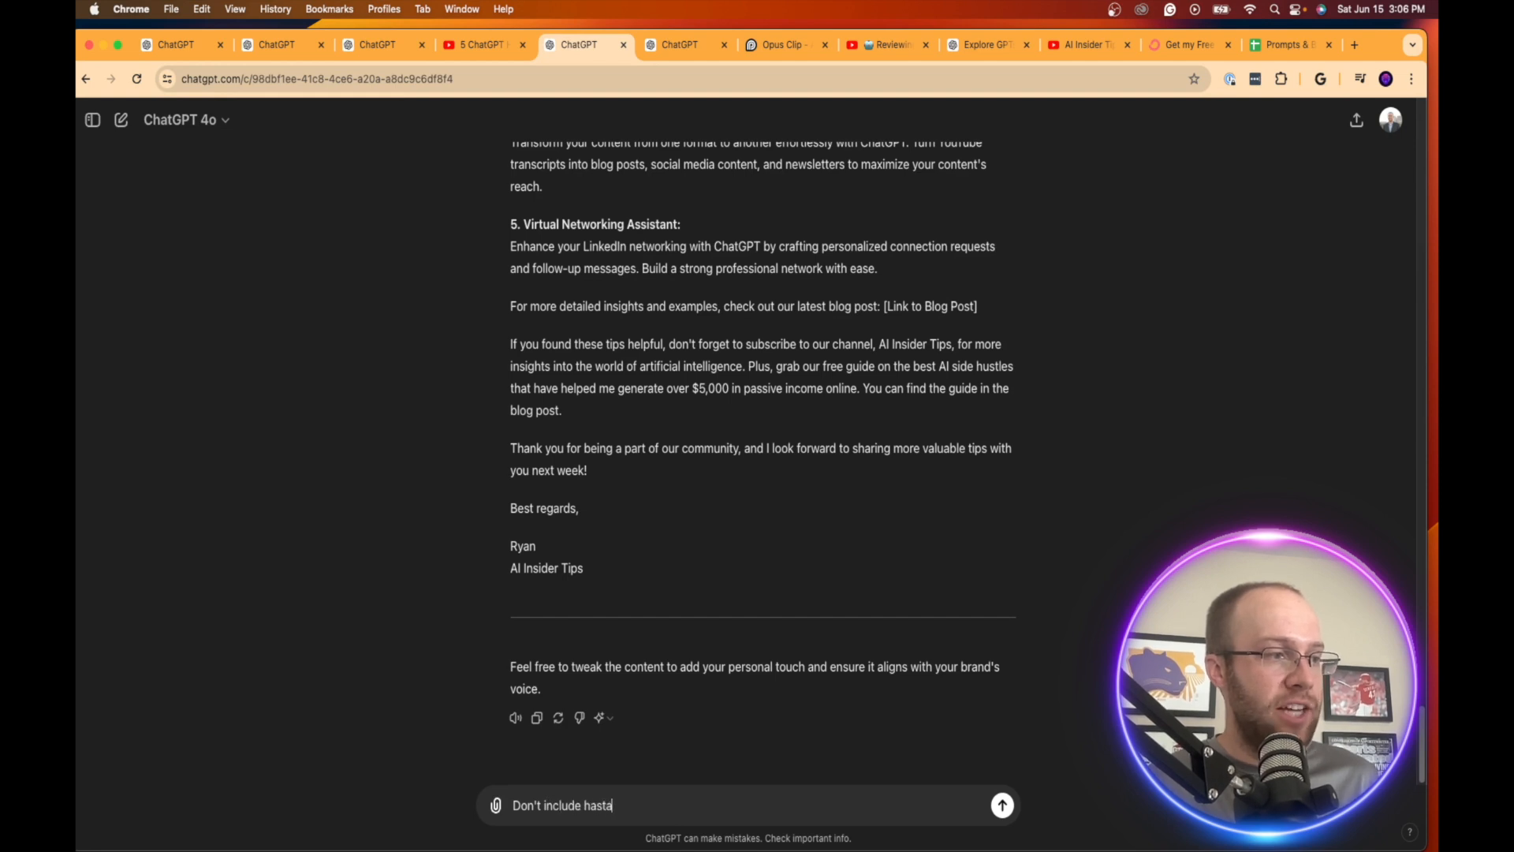
text(gs or emojis)
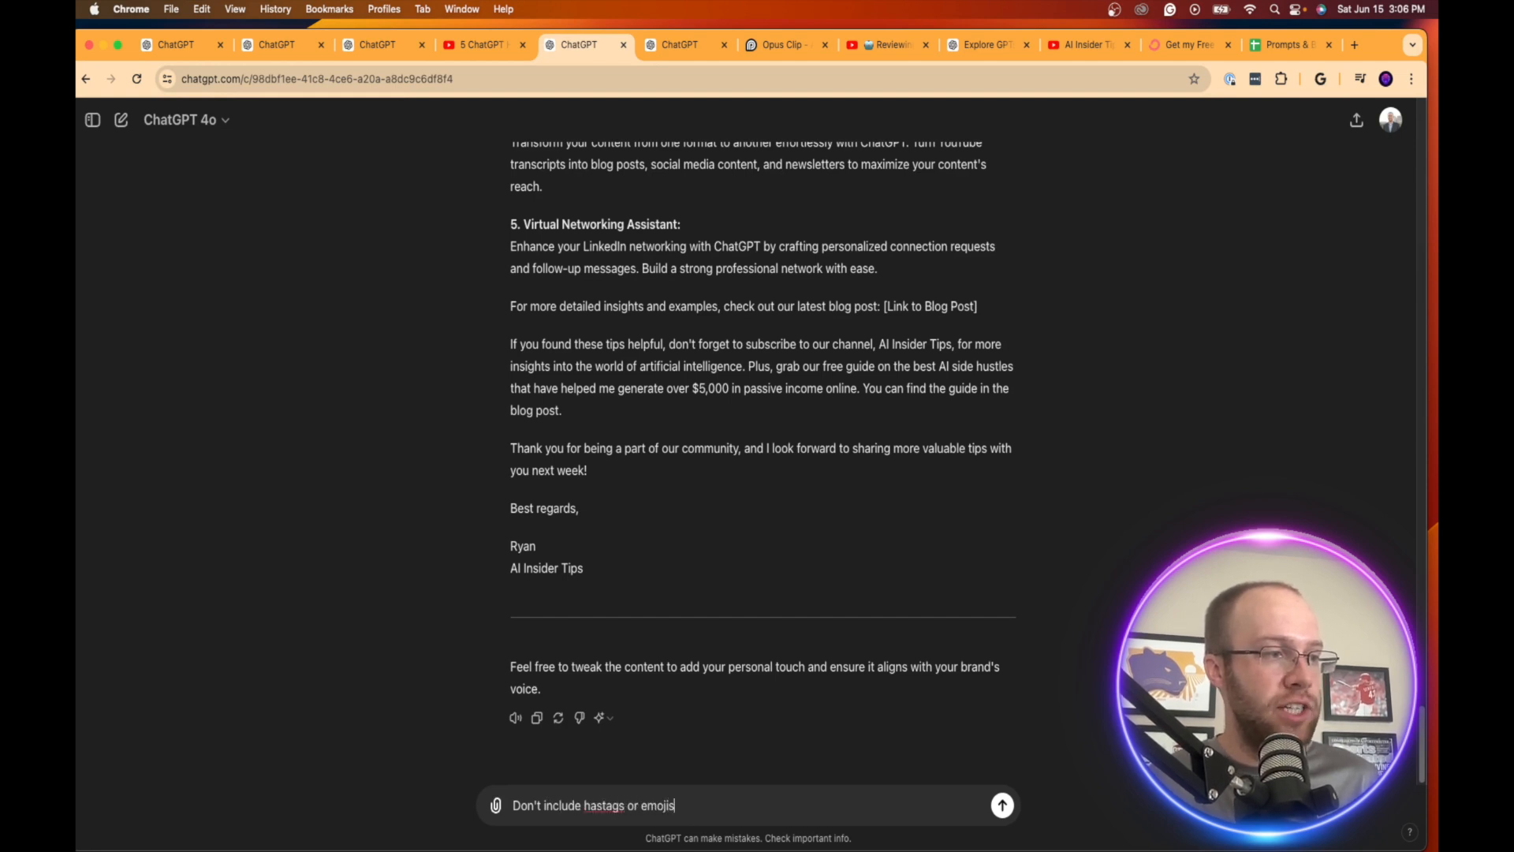
text(in my so)
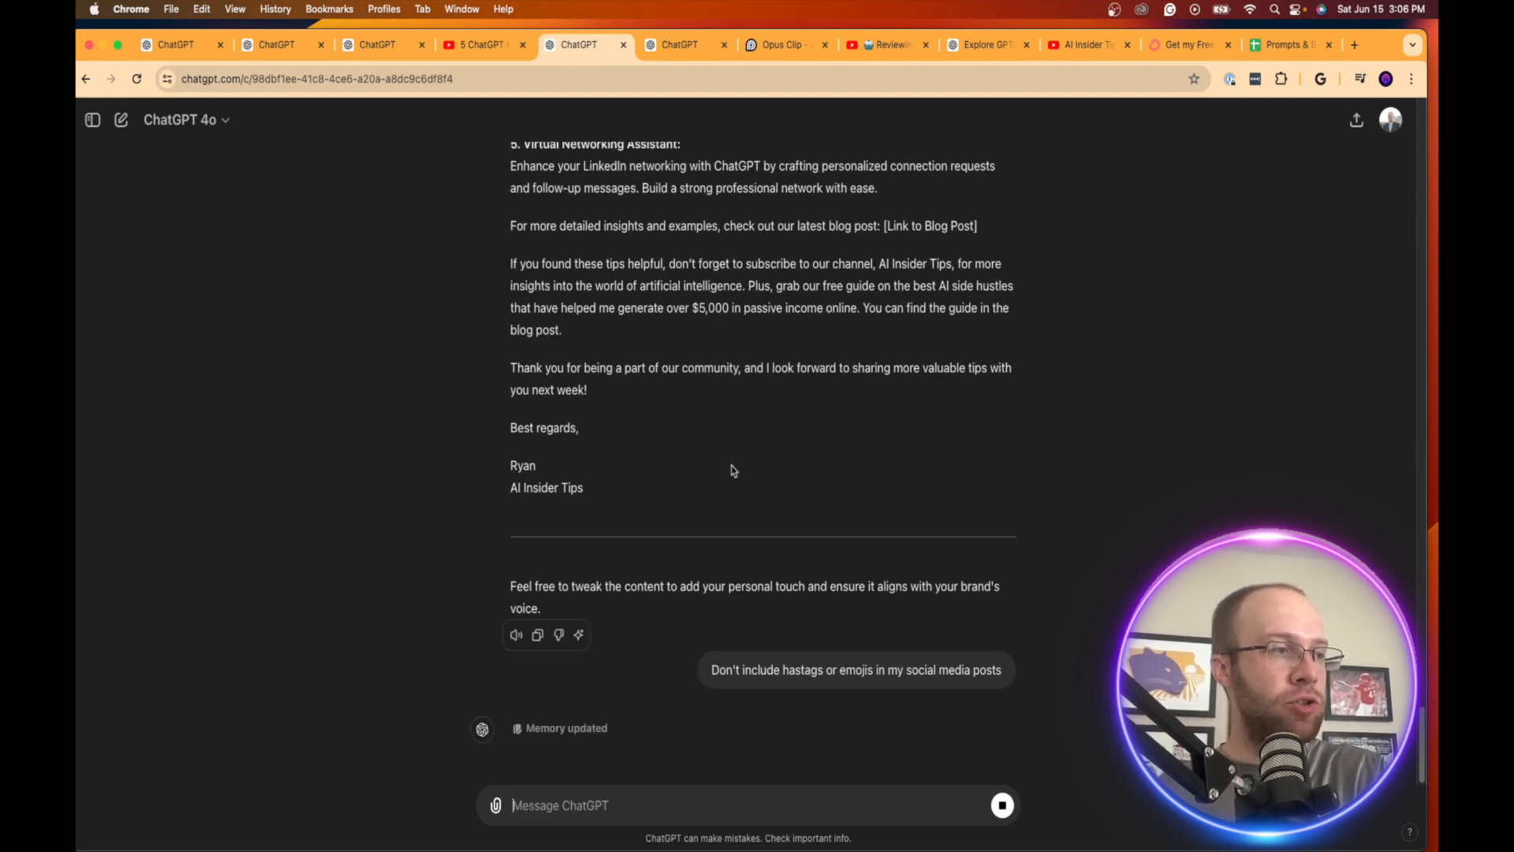
scroll(down, 3)
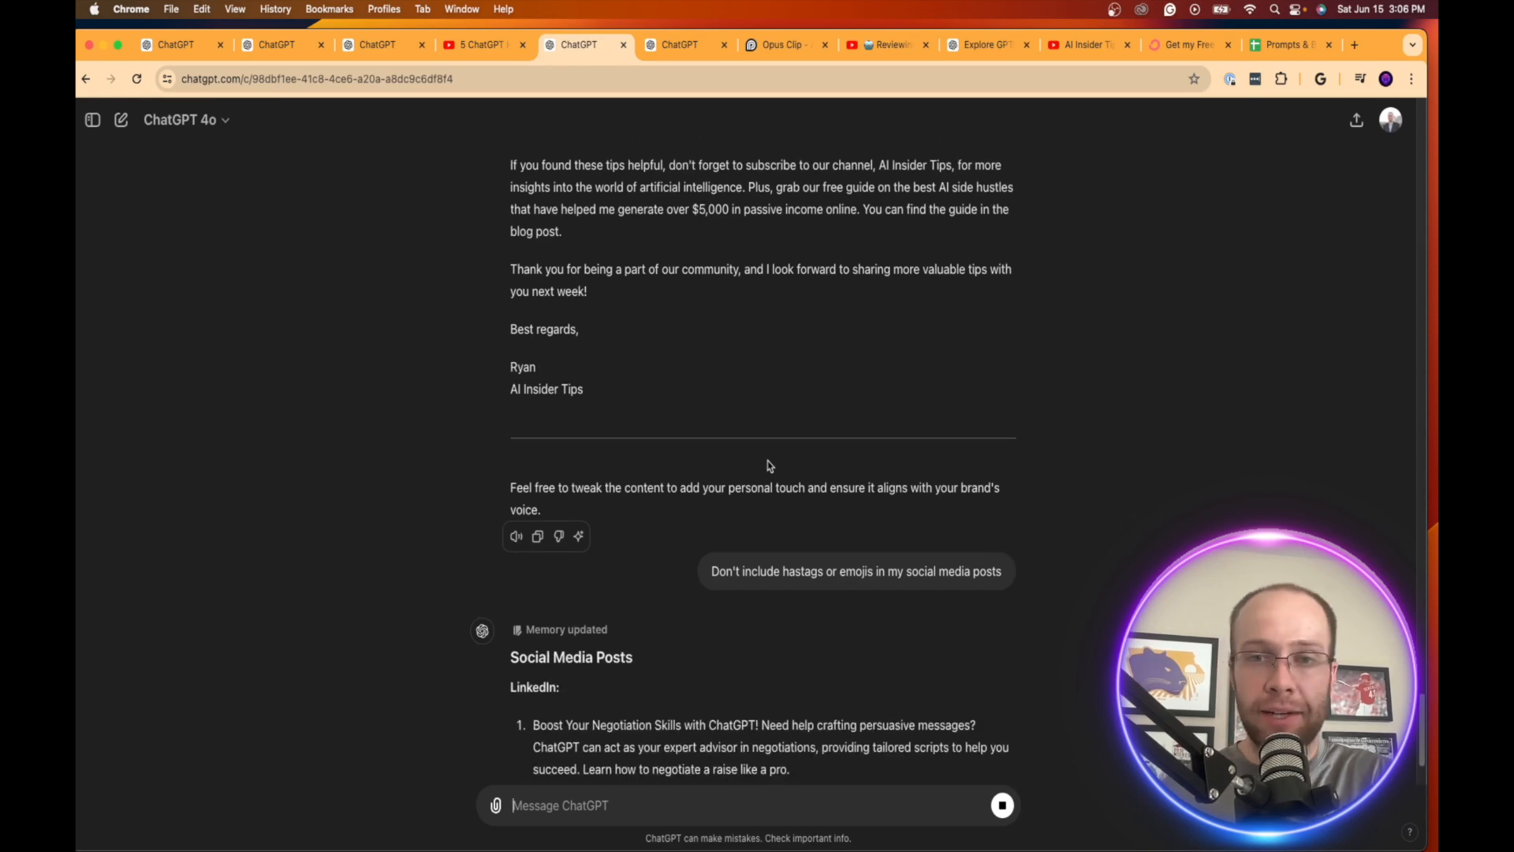
scroll(down, 3)
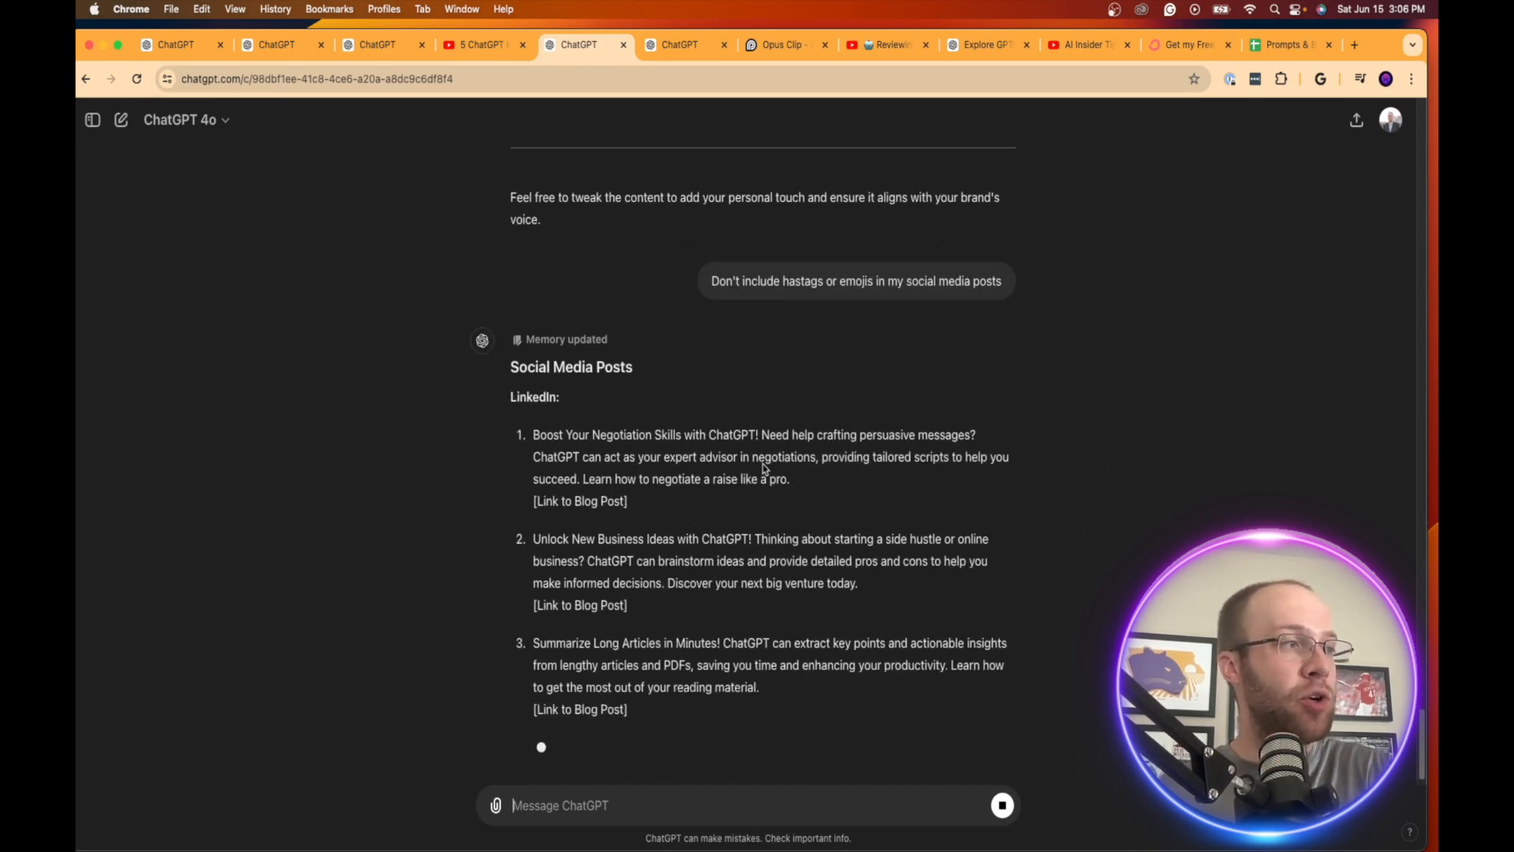
scroll(down, 3)
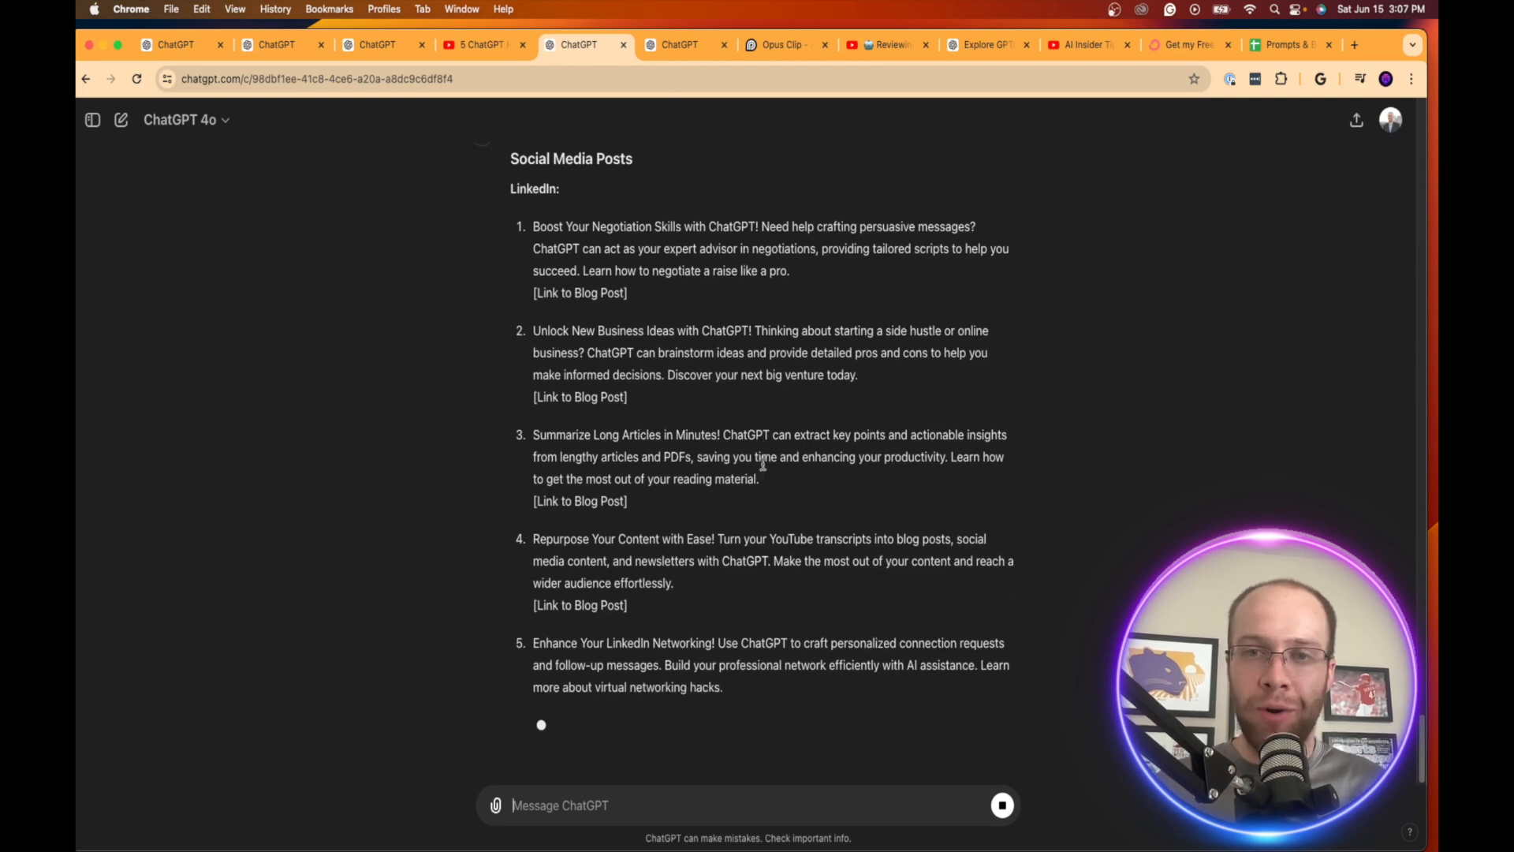
scroll(down, 3)
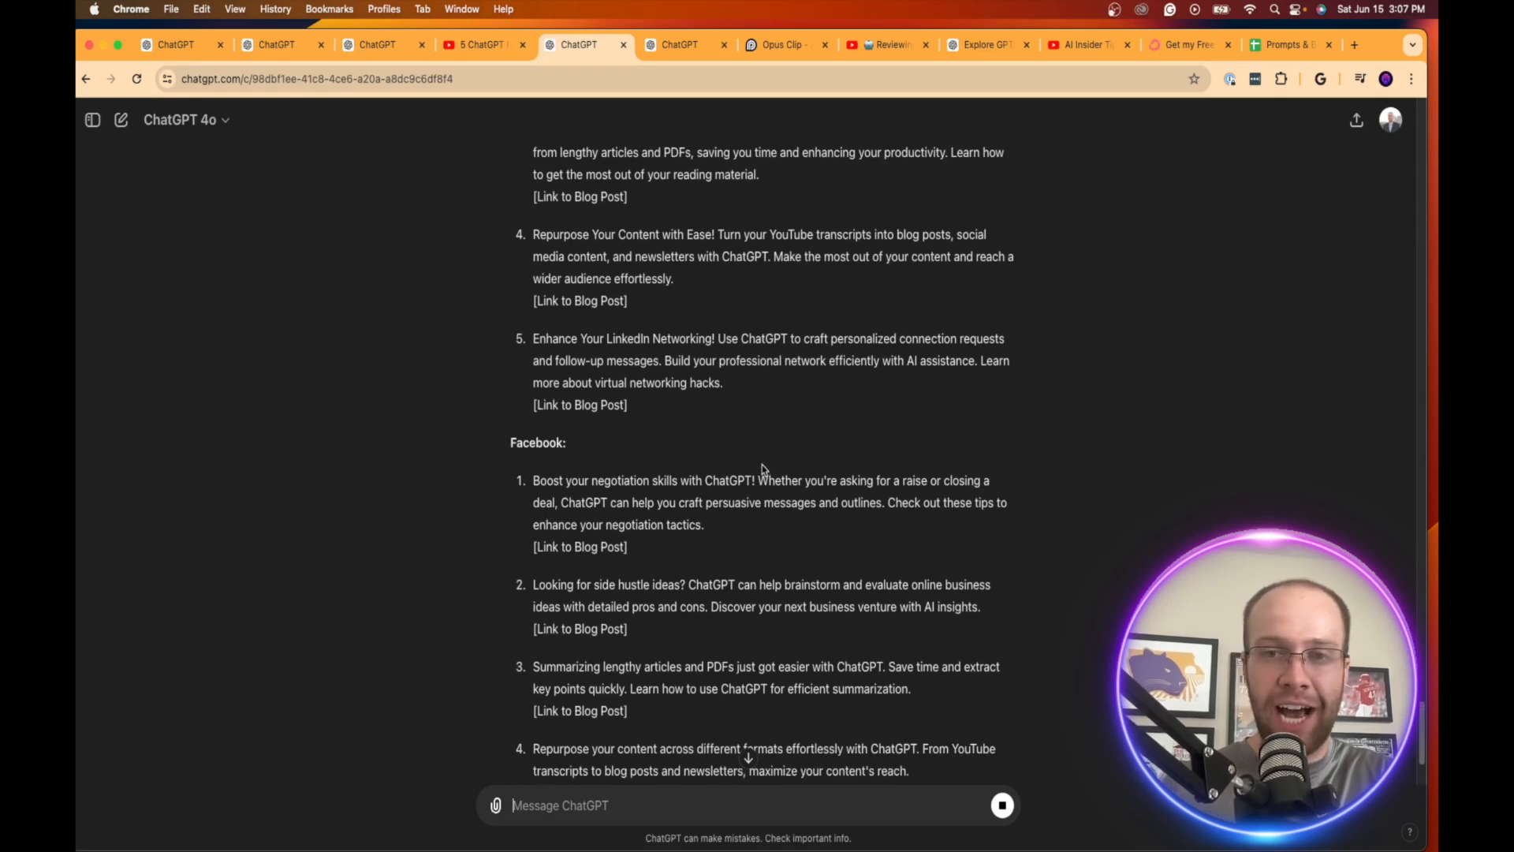
scroll(down, 3)
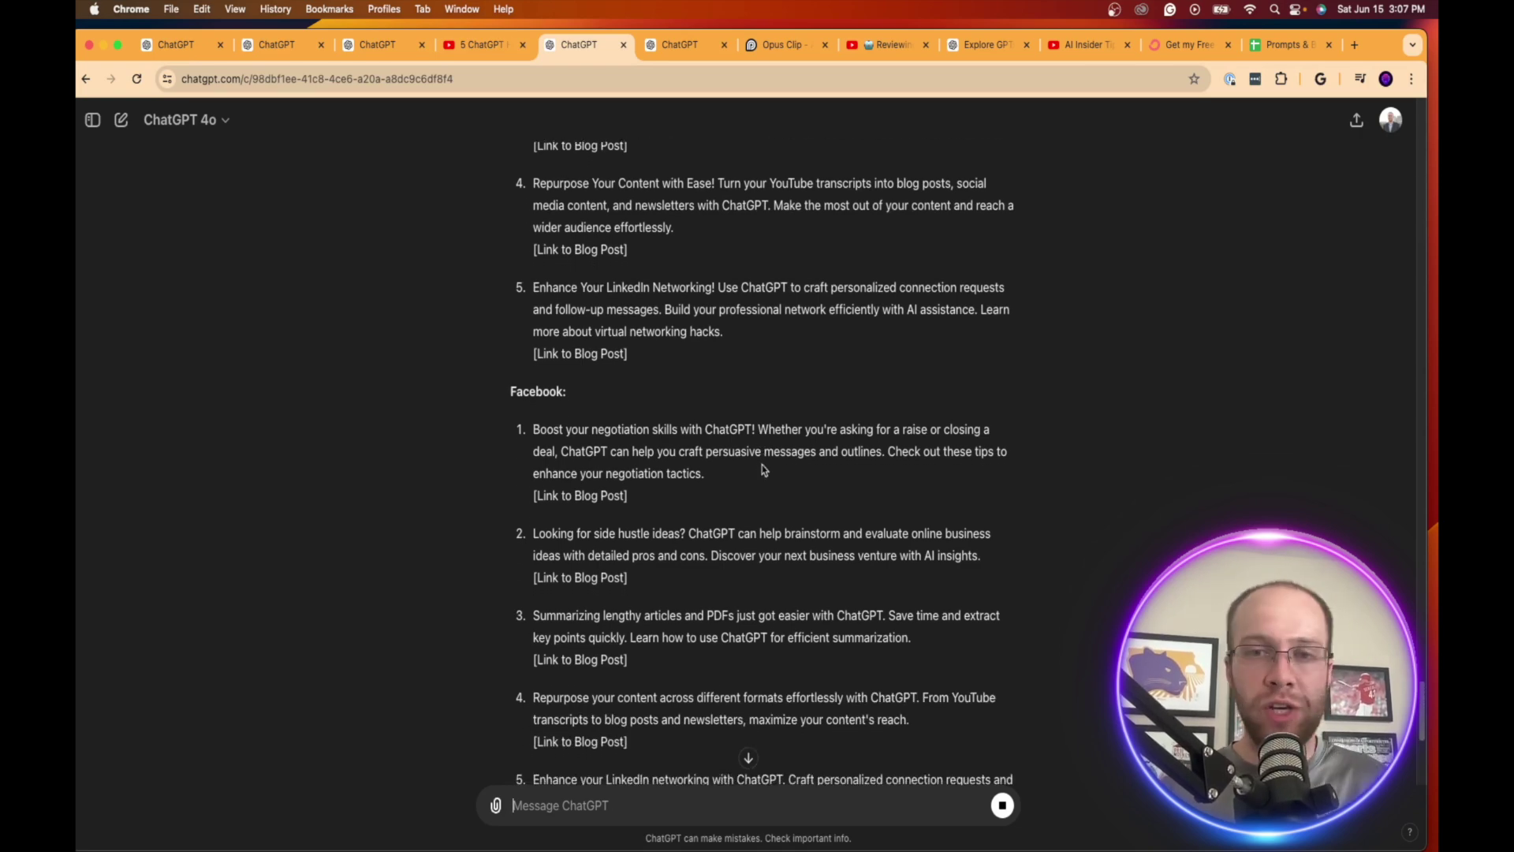
scroll(down, 3)
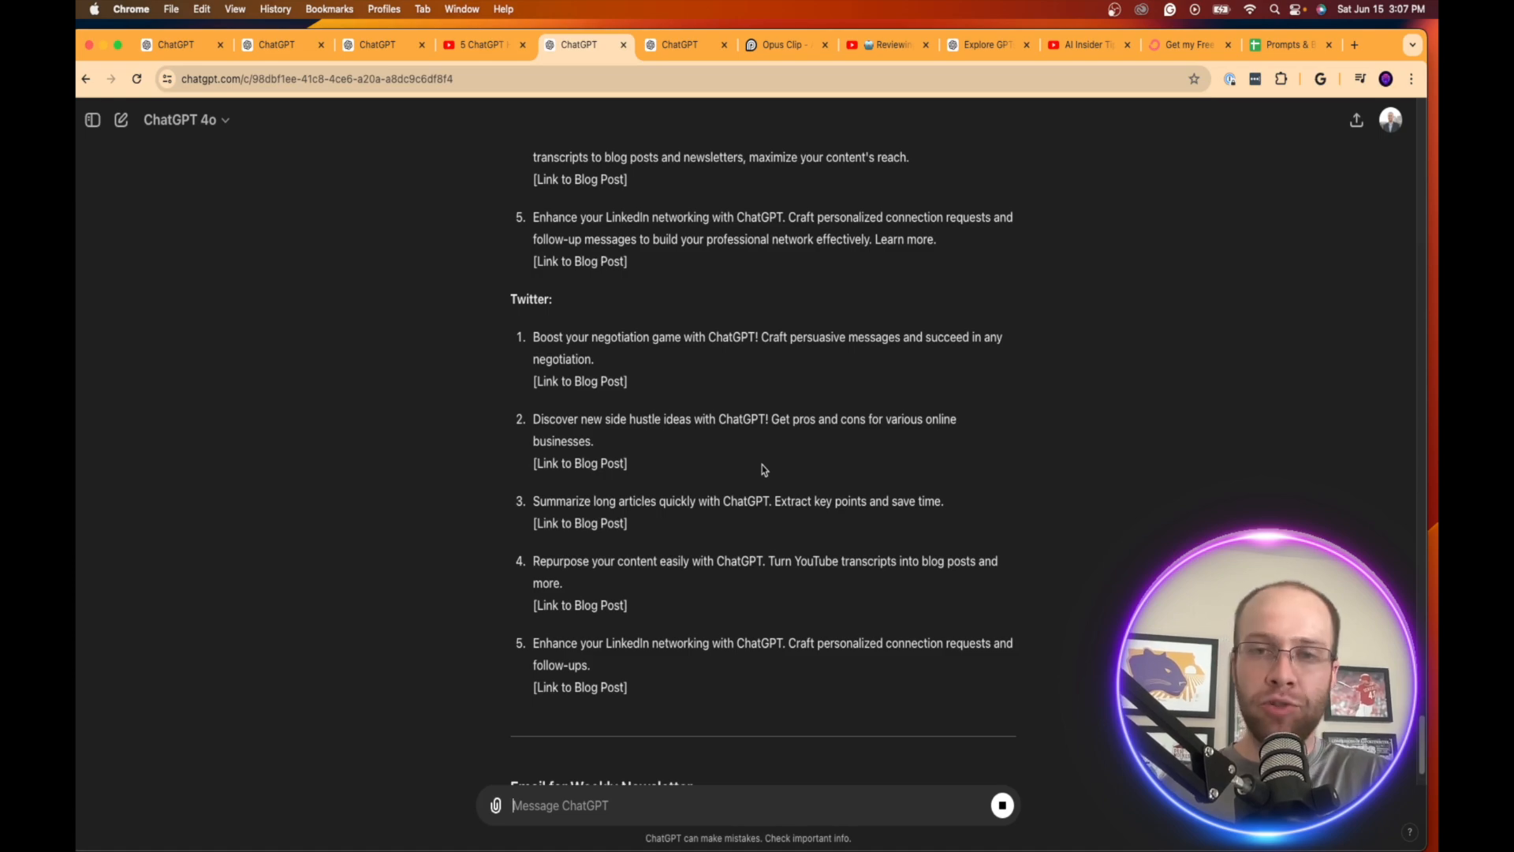
scroll(down, 3)
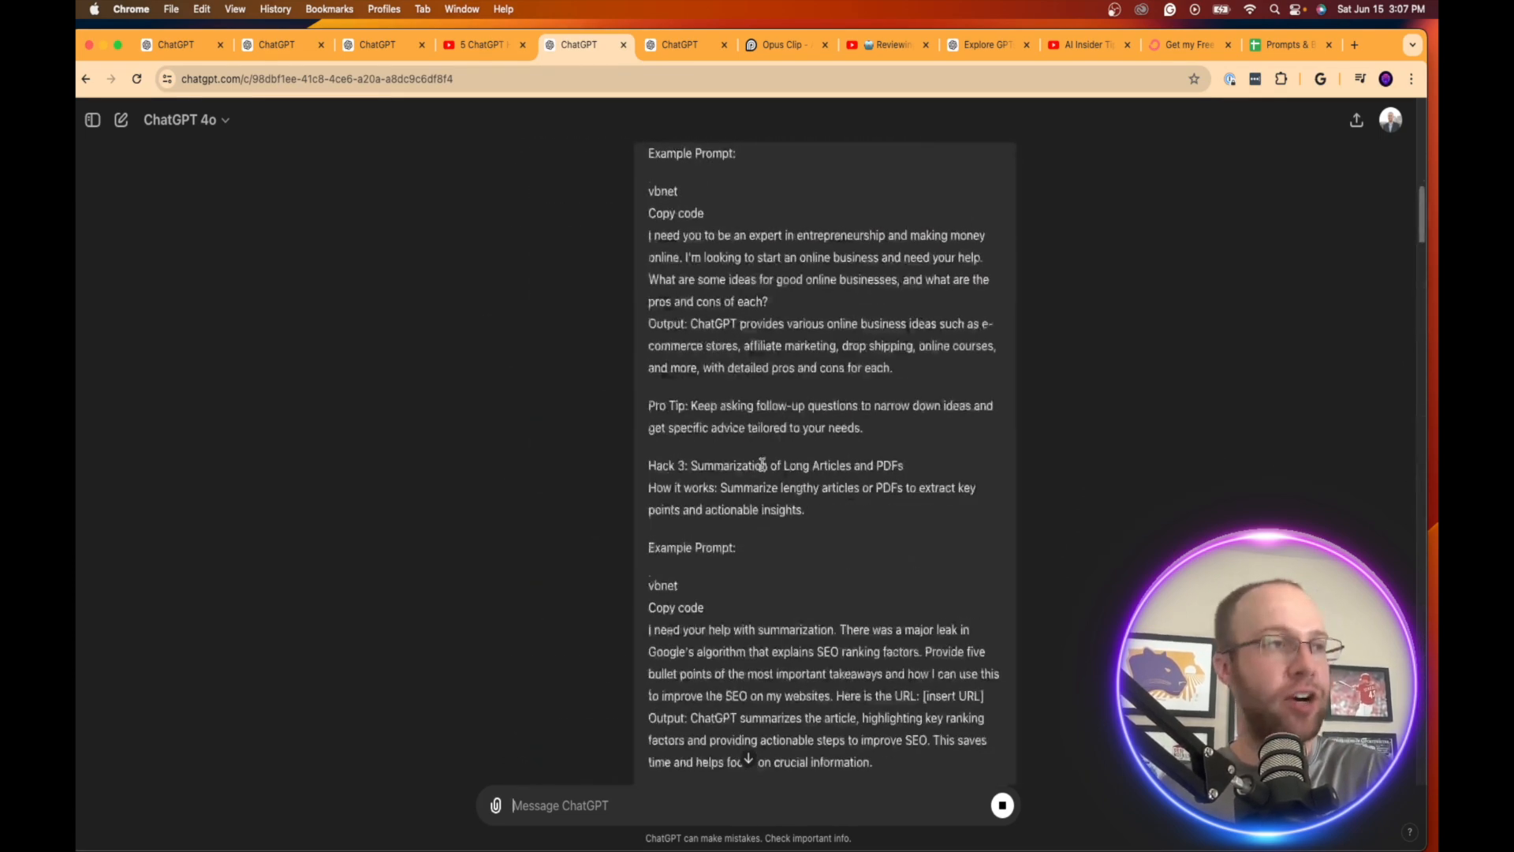
scroll(up, 3)
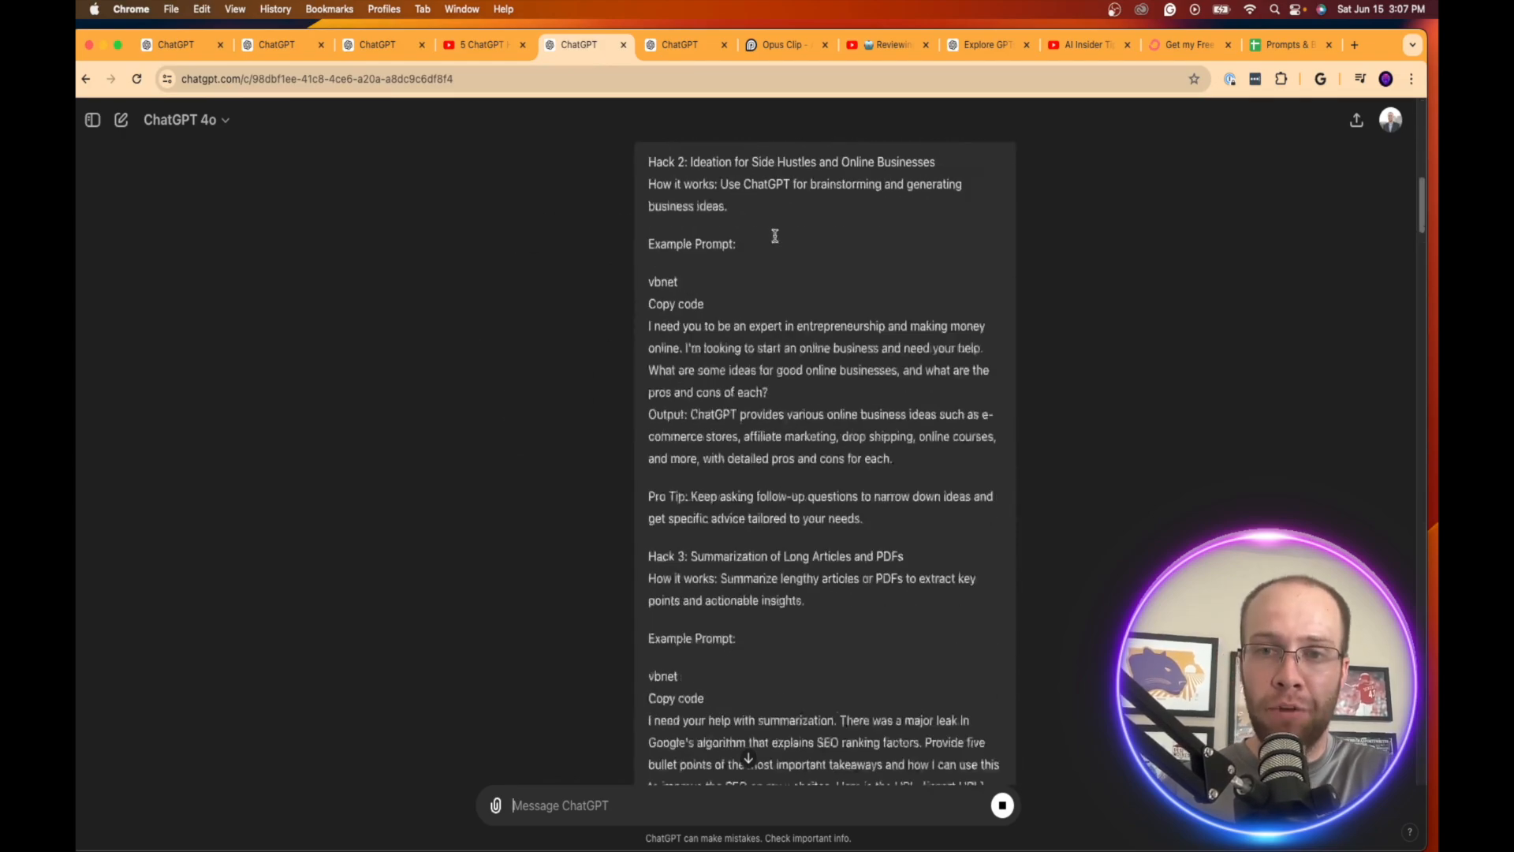
scroll(down, 3)
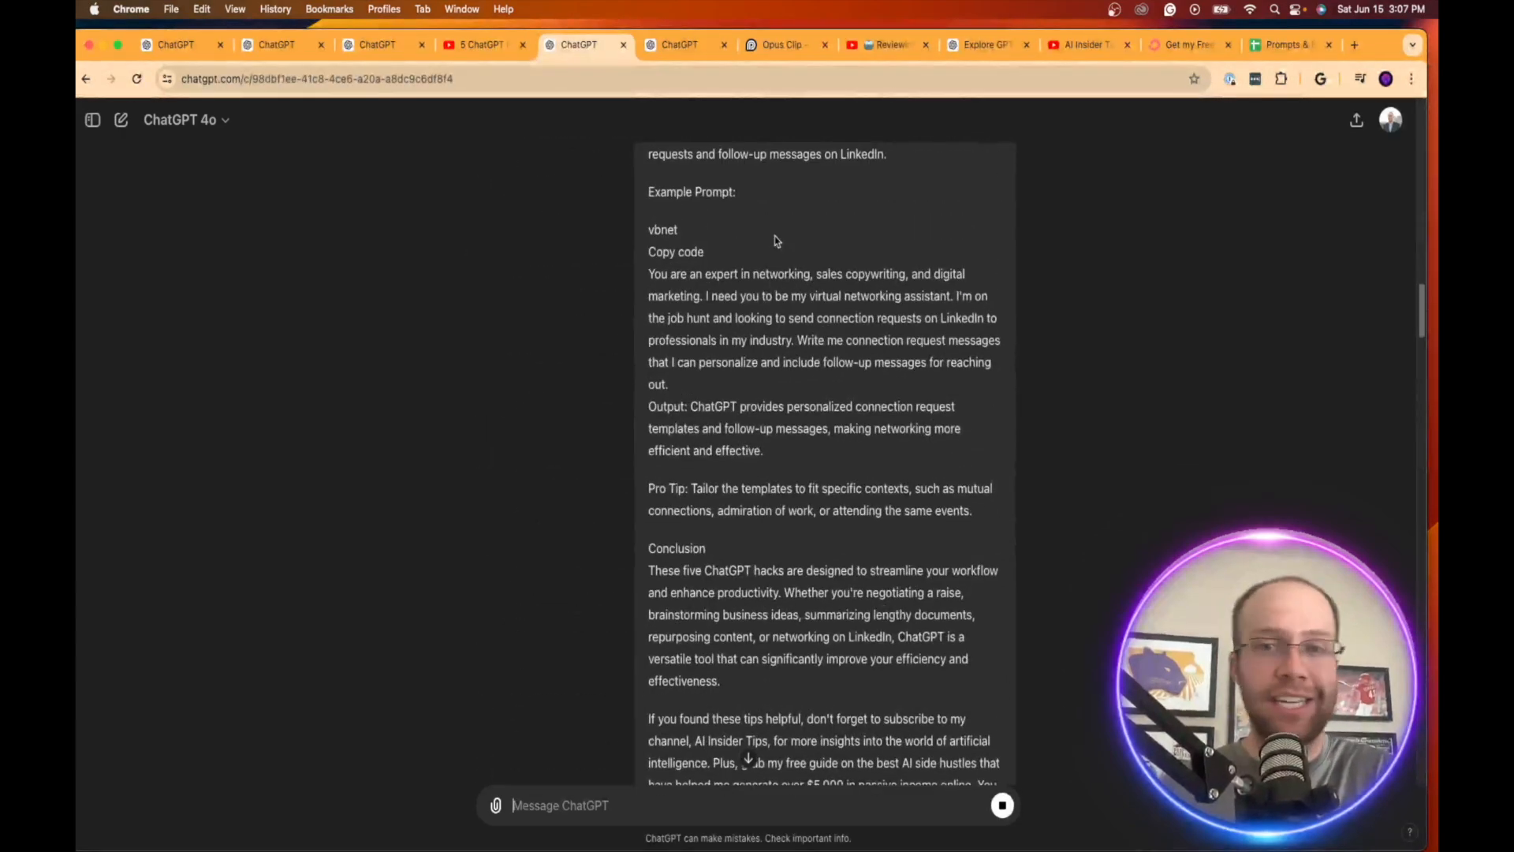
scroll(down, 3)
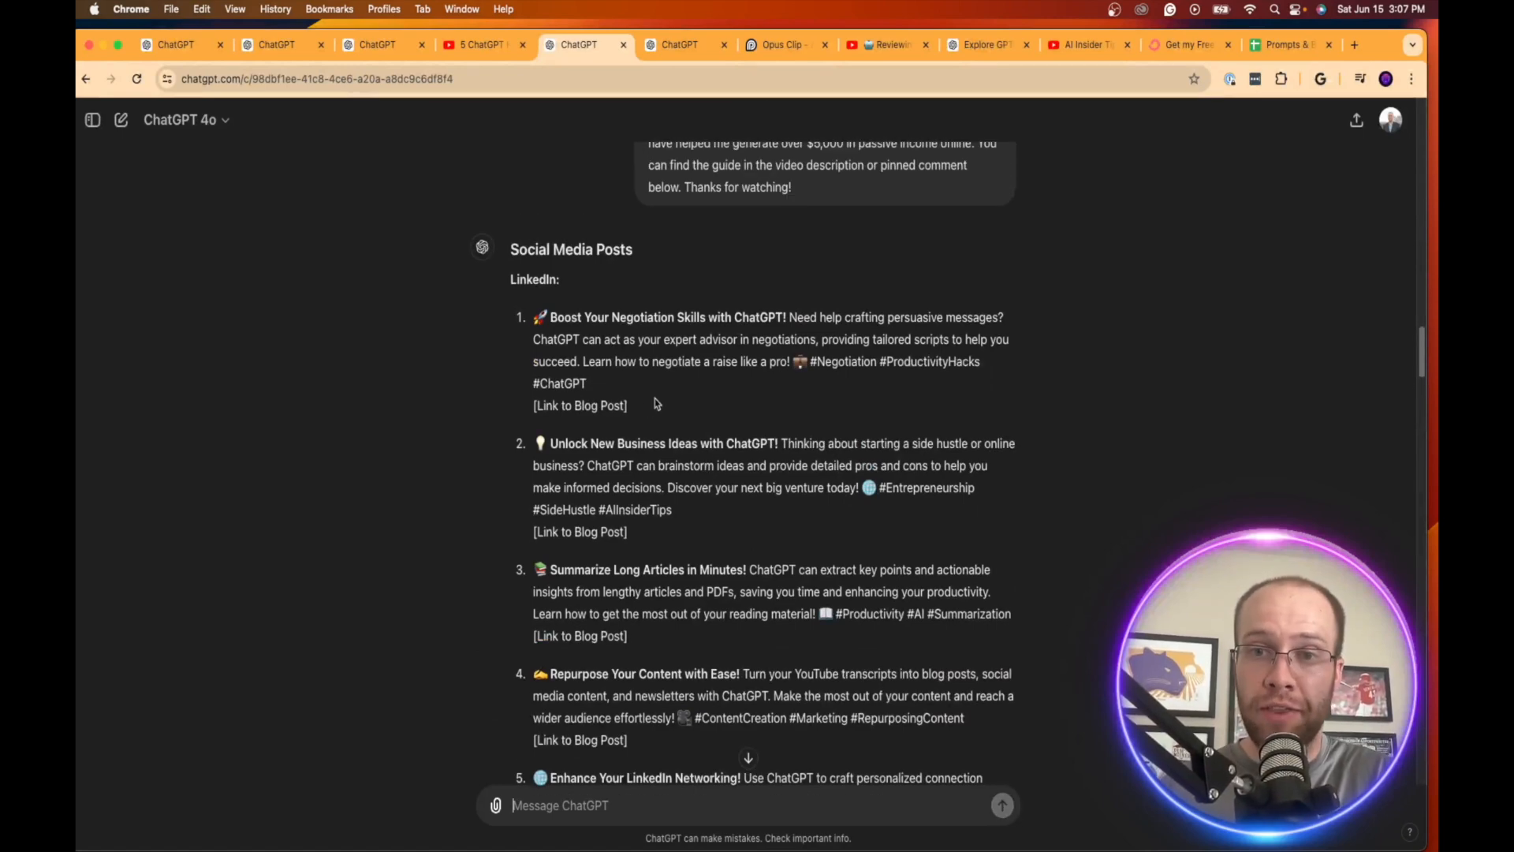
scroll(down, 3)
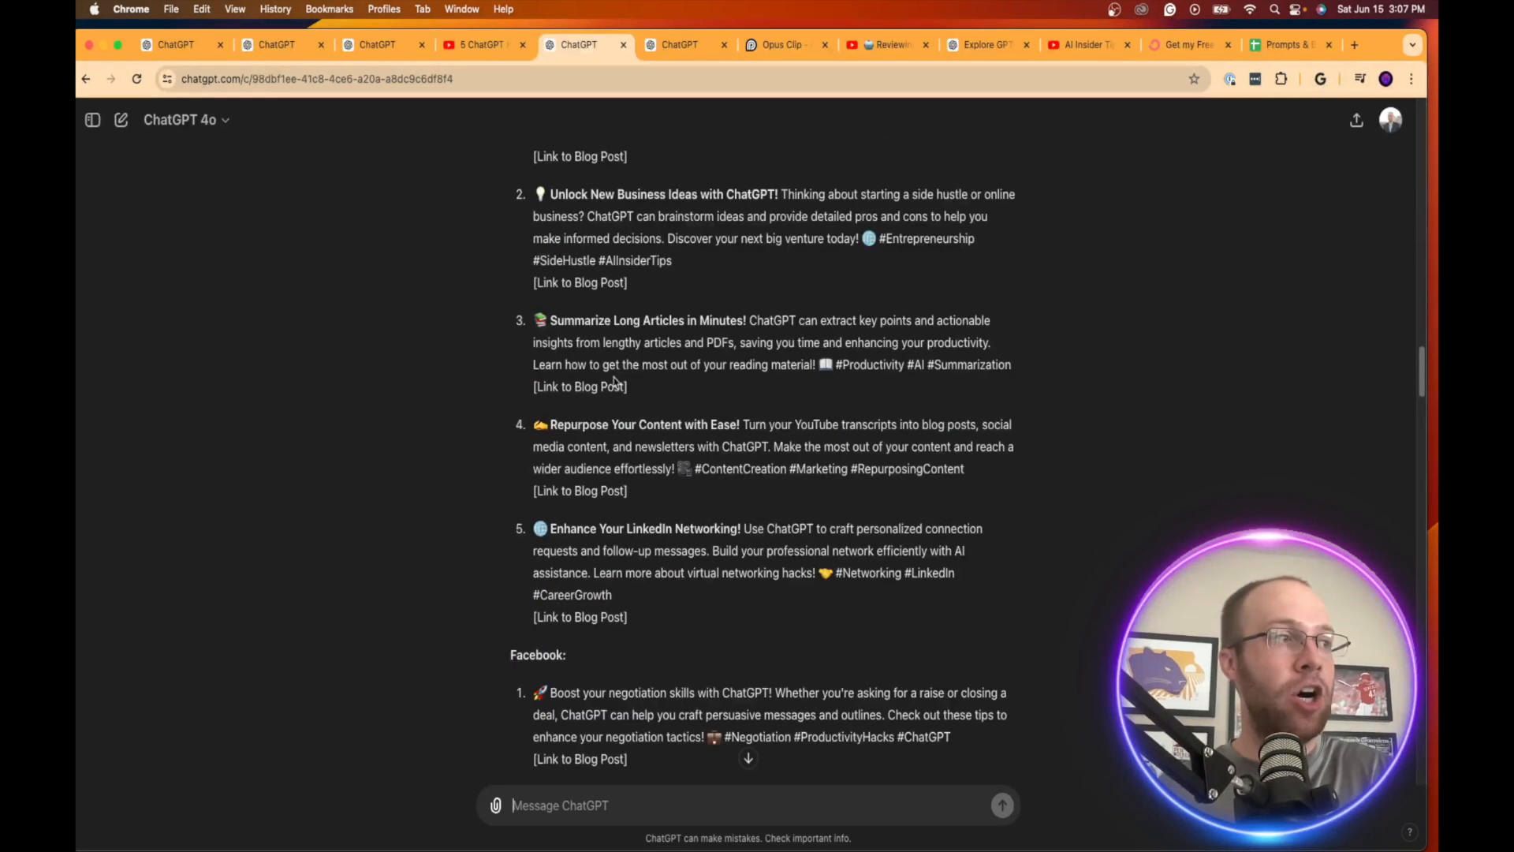
scroll(down, 3)
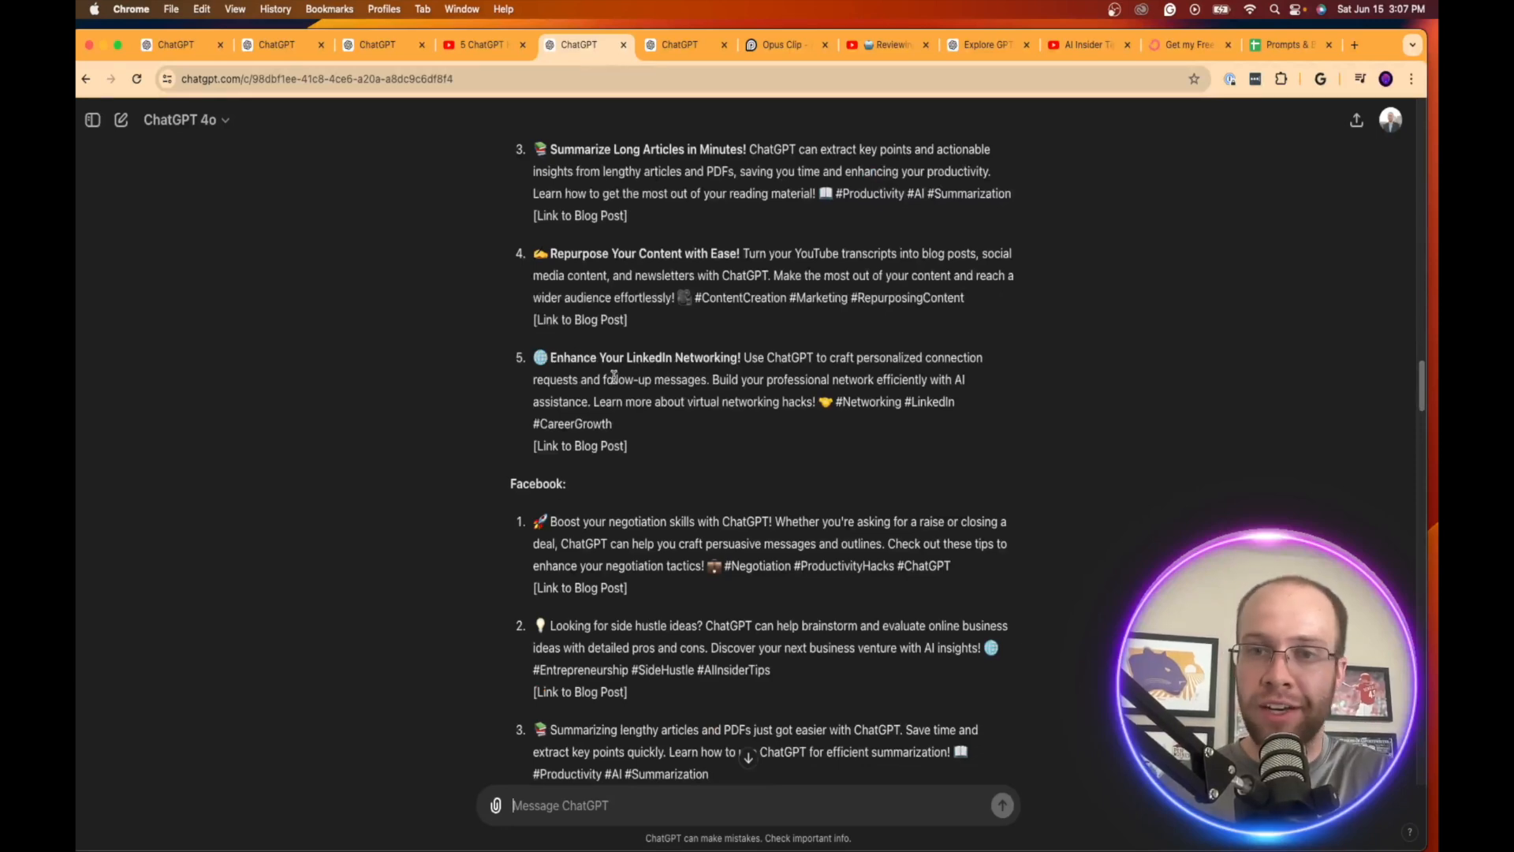
scroll(down, 3)
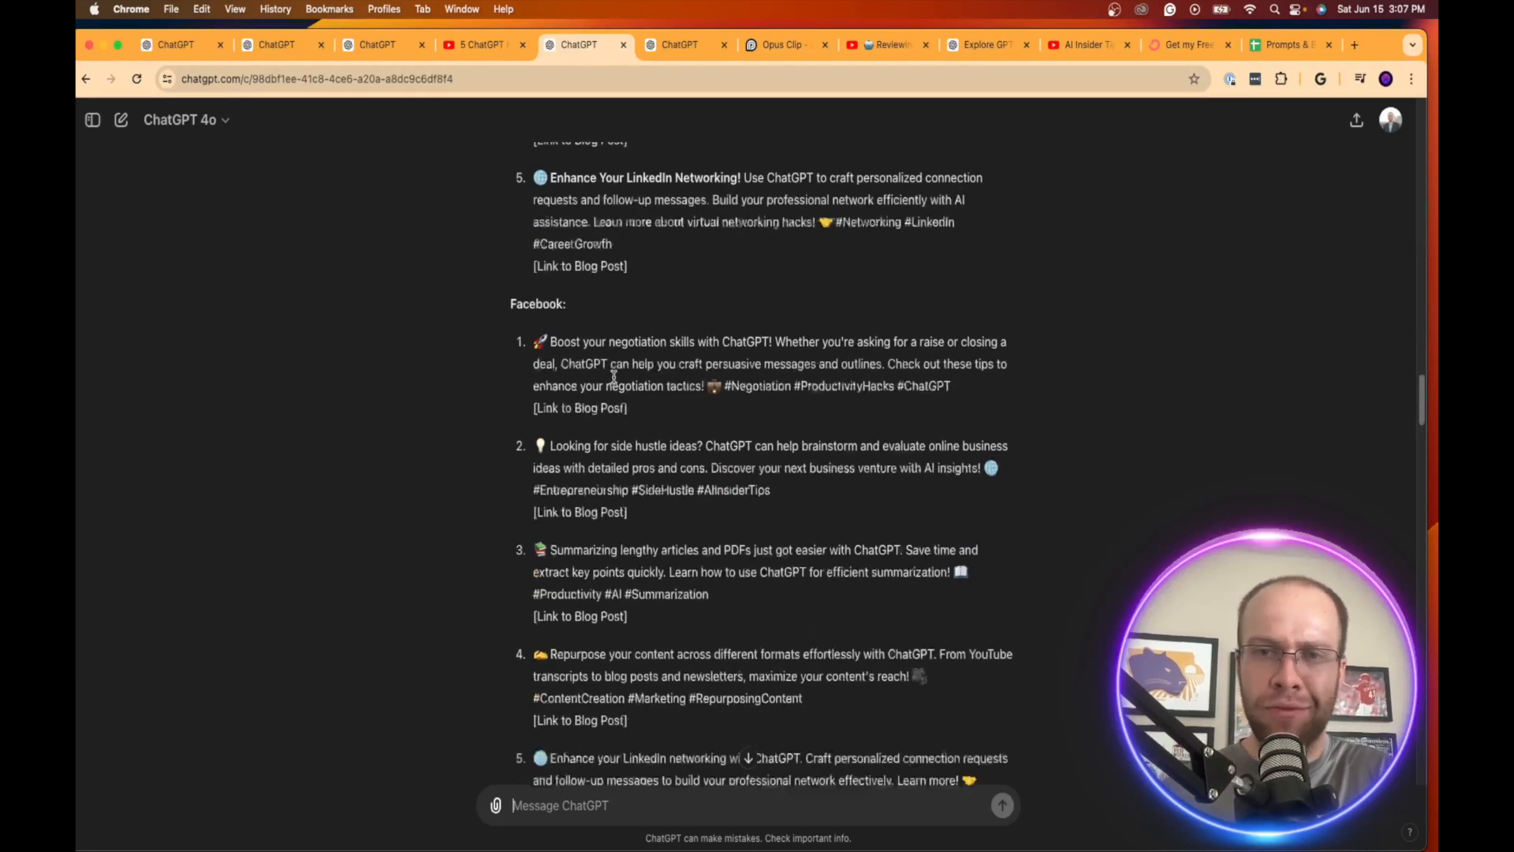
scroll(down, 3)
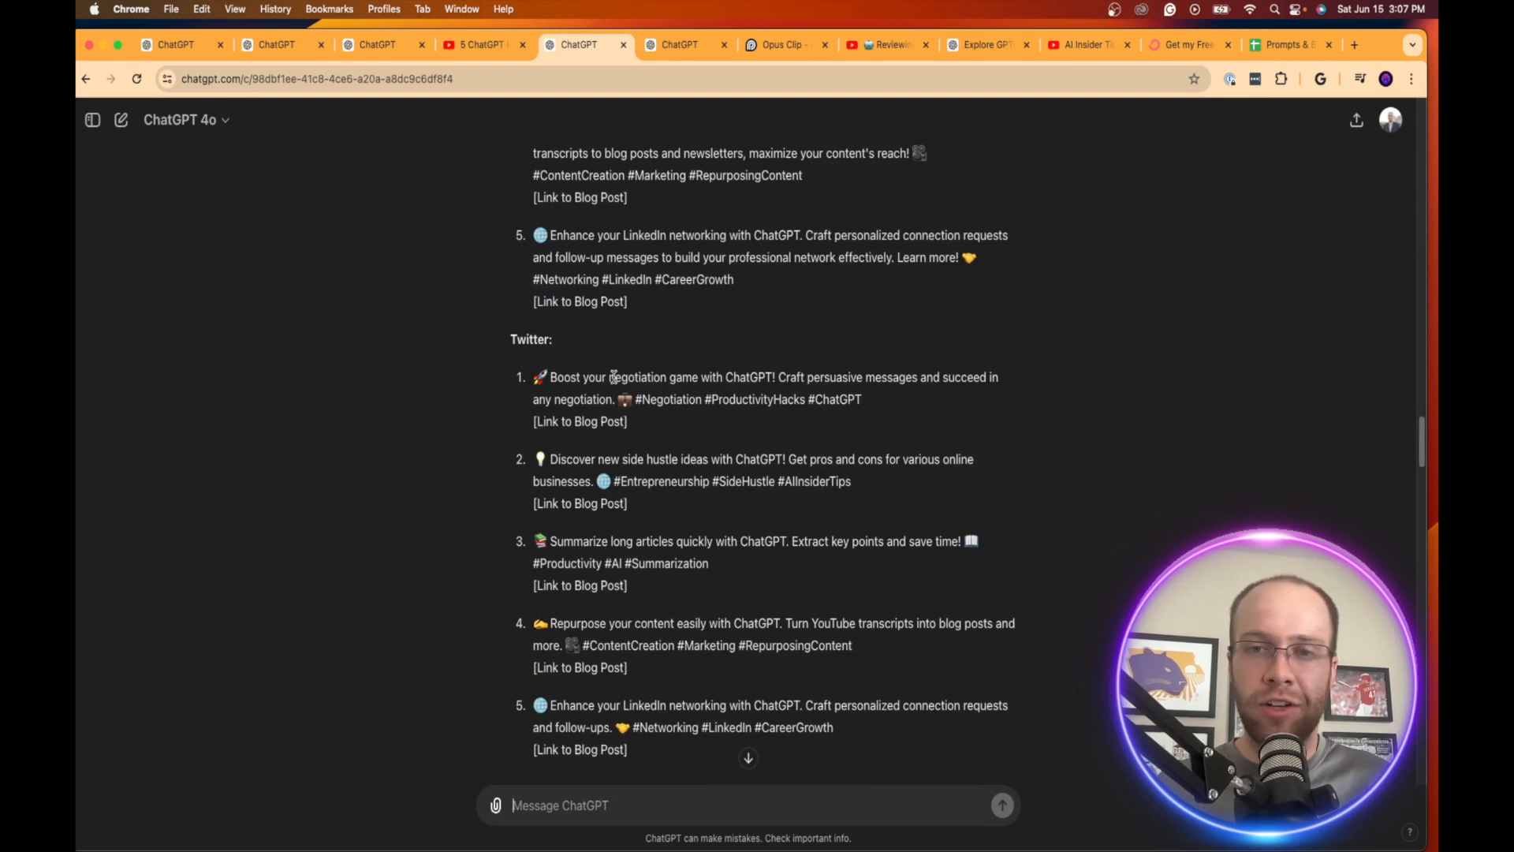
scroll(down, 3)
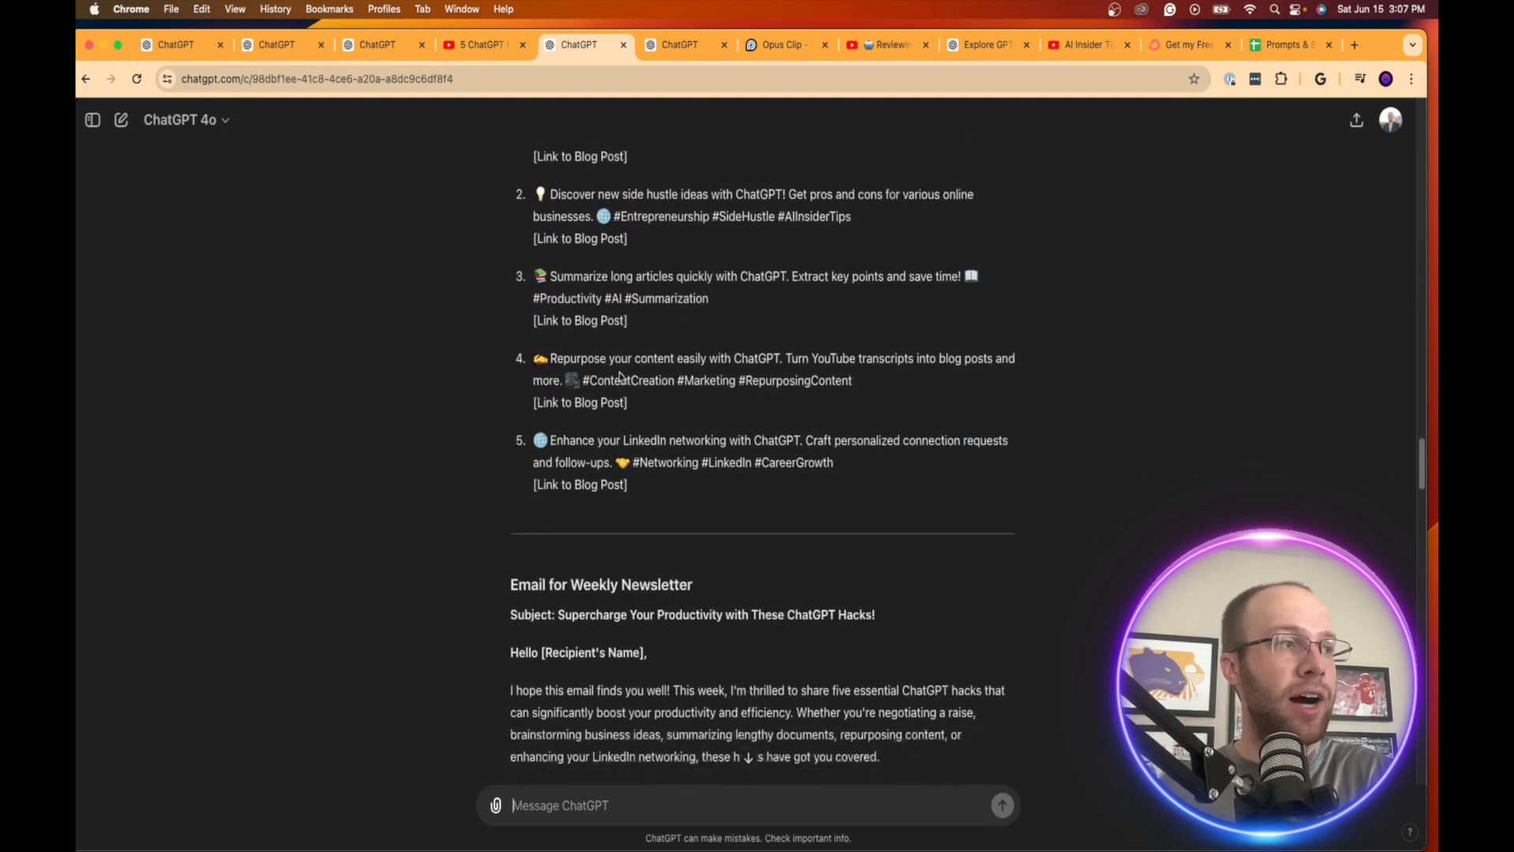
scroll(down, 3)
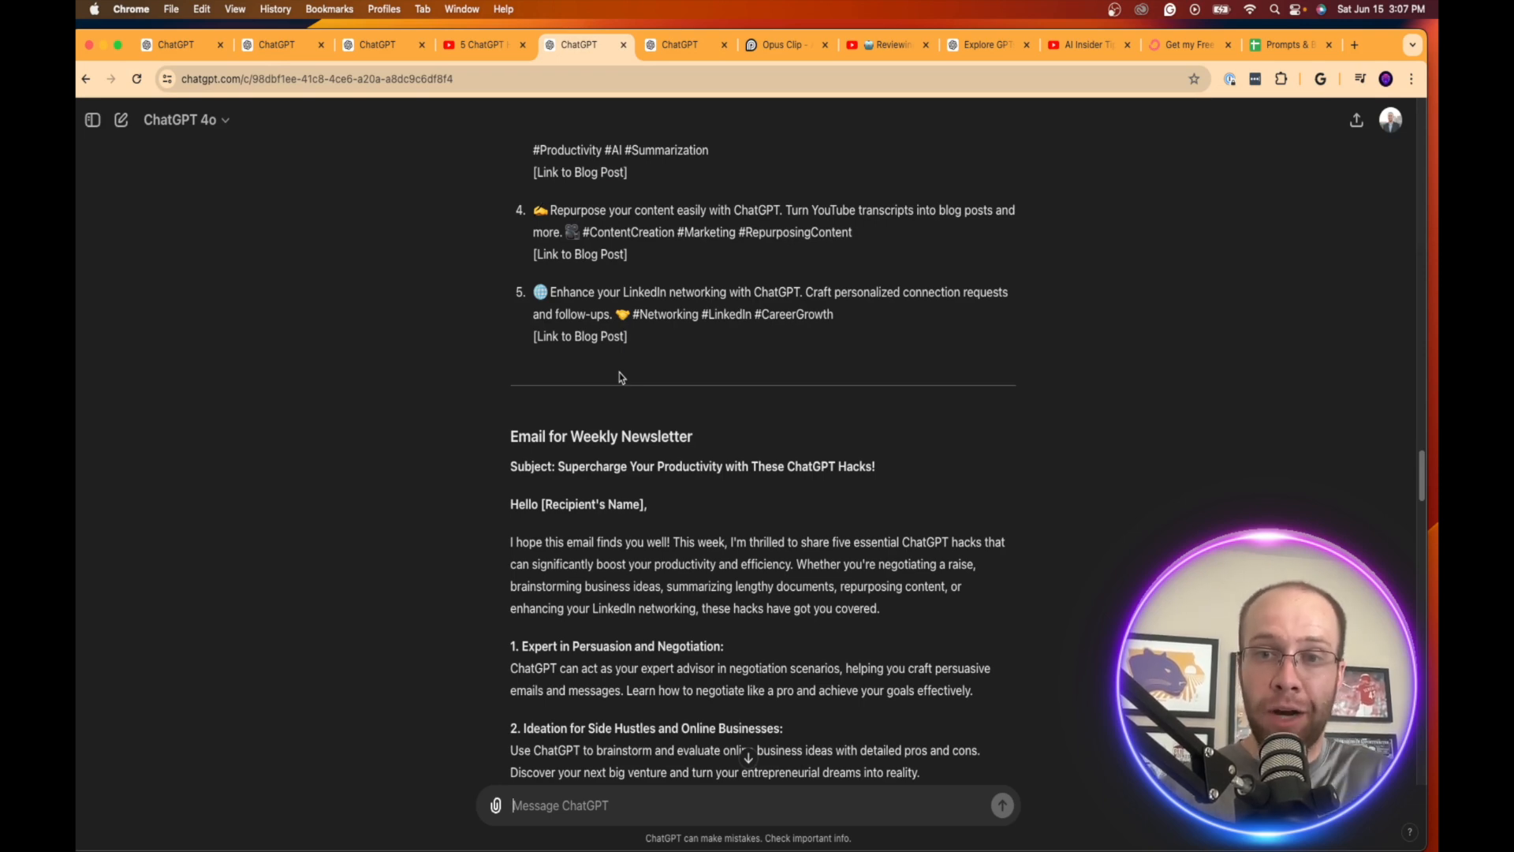
scroll(down, 3)
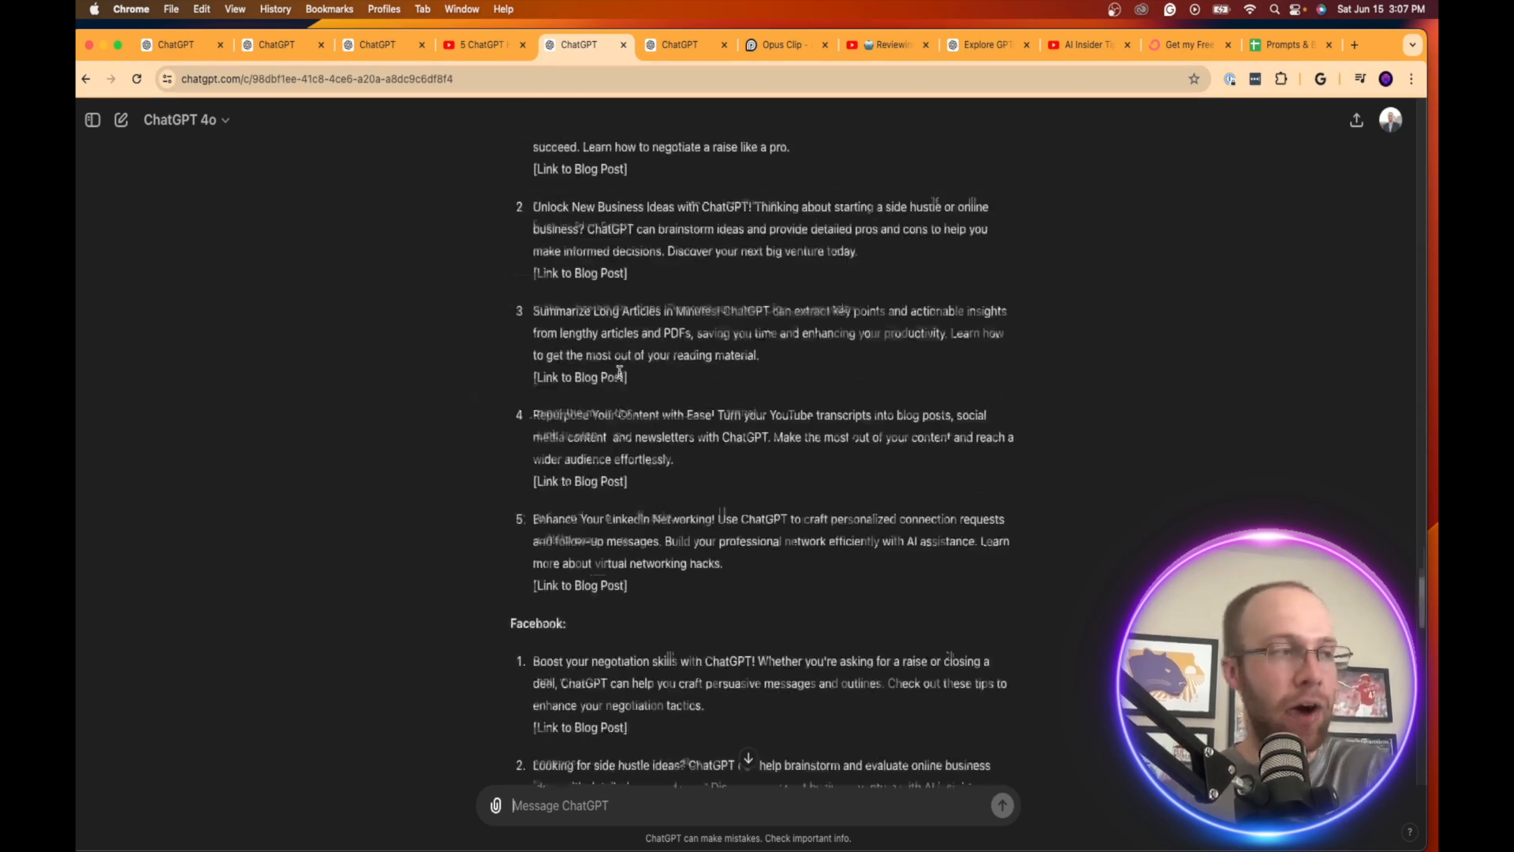
scroll(down, 3)
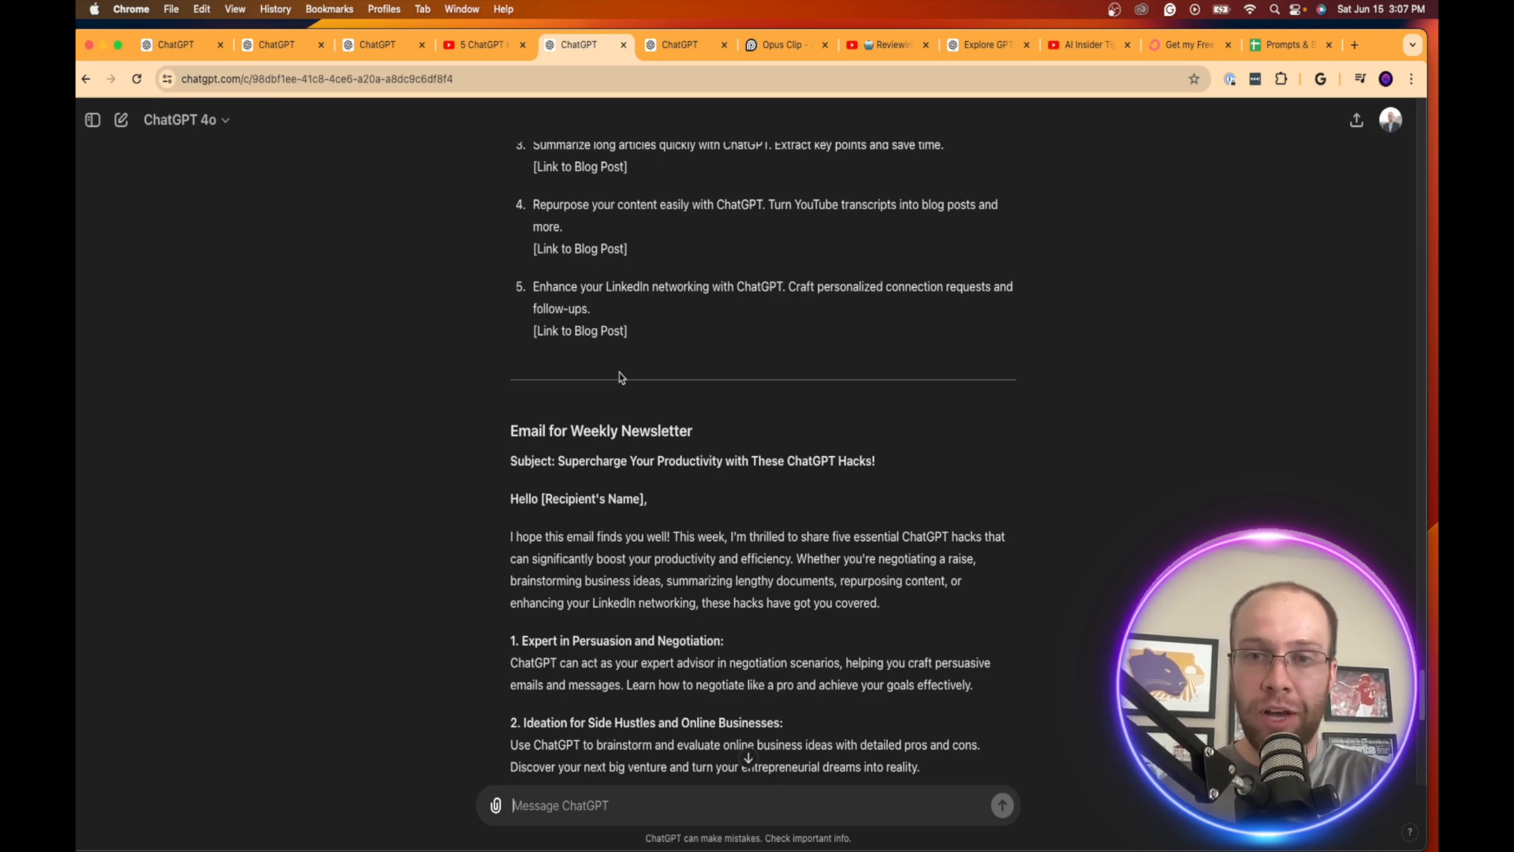
scroll(down, 3)
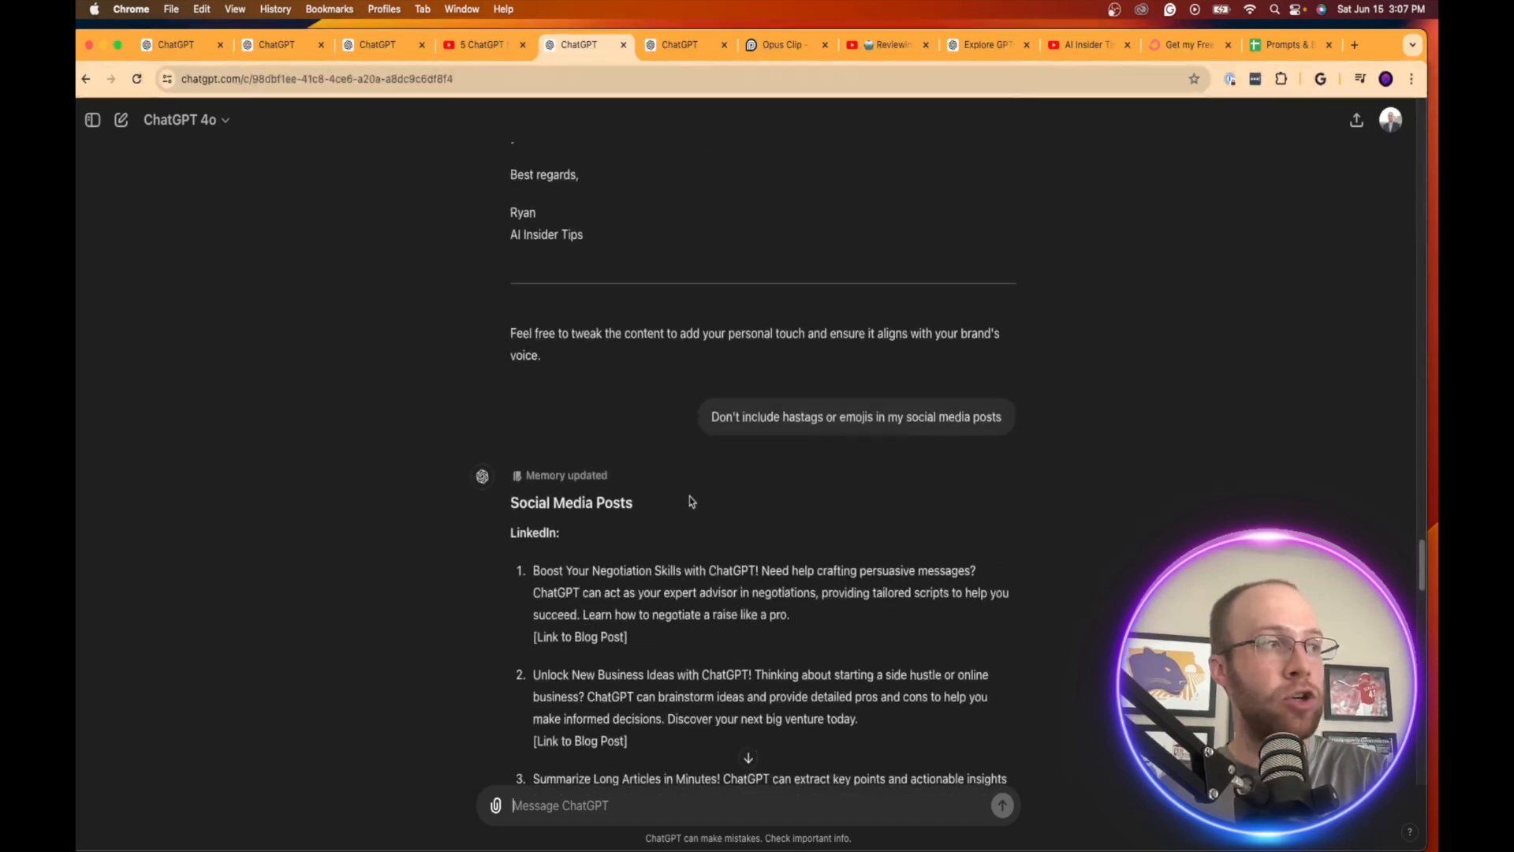
scroll(down, 3)
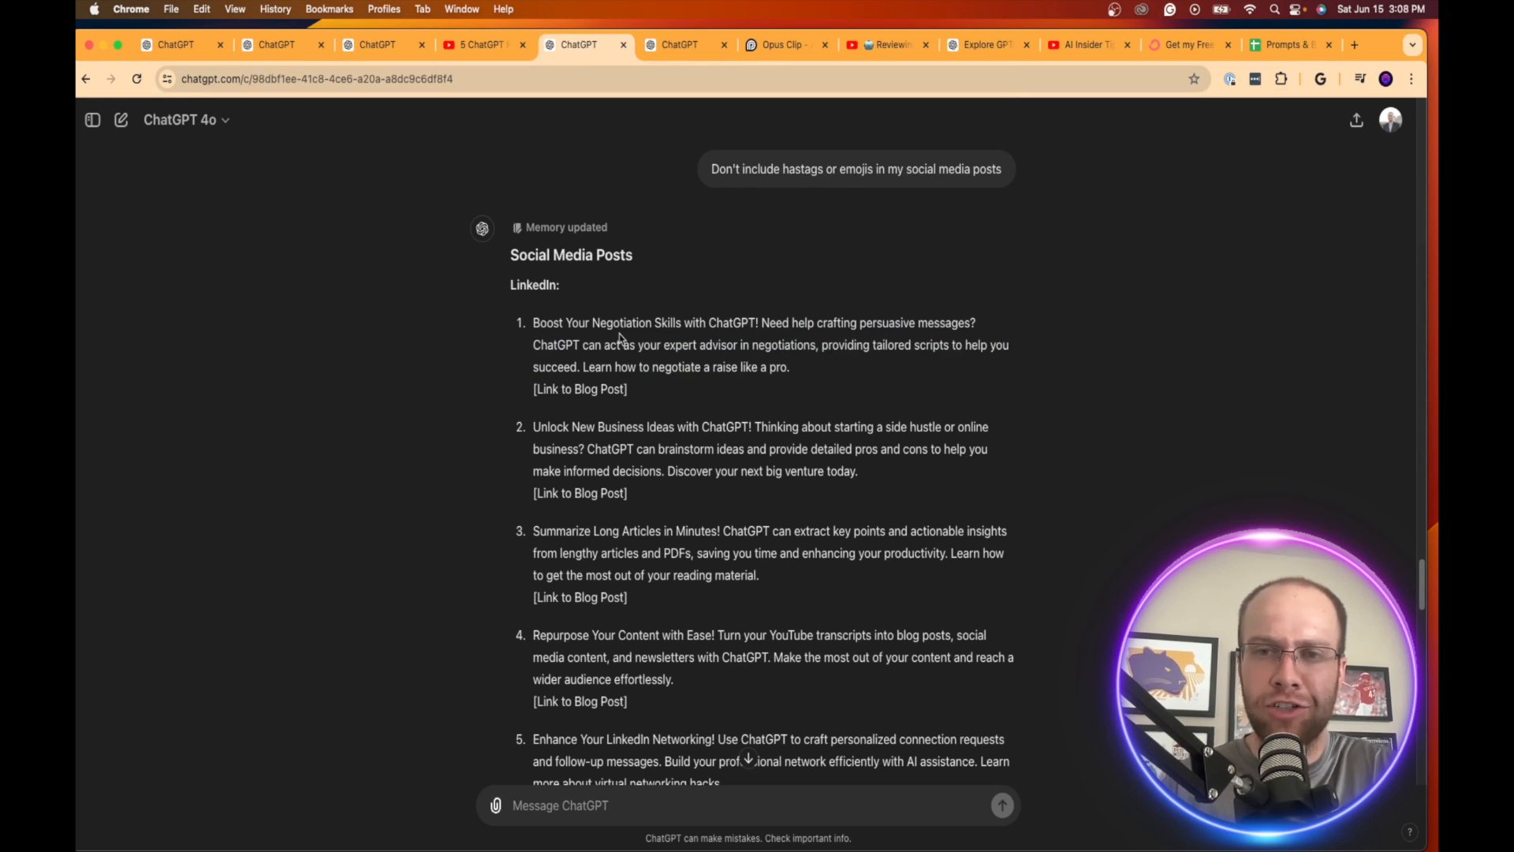
scroll(down, 3)
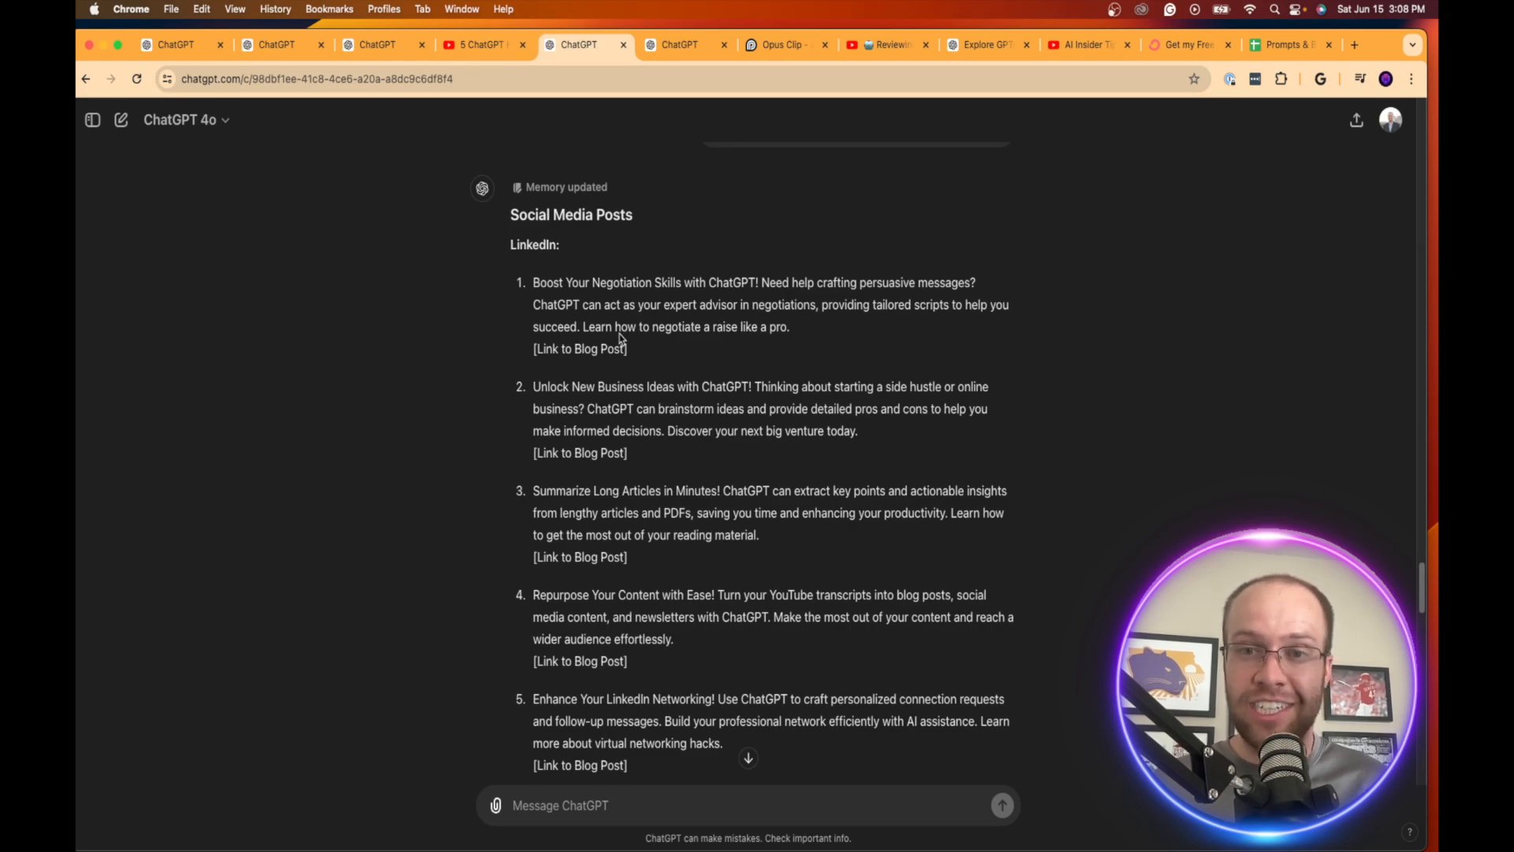
scroll(down, 3)
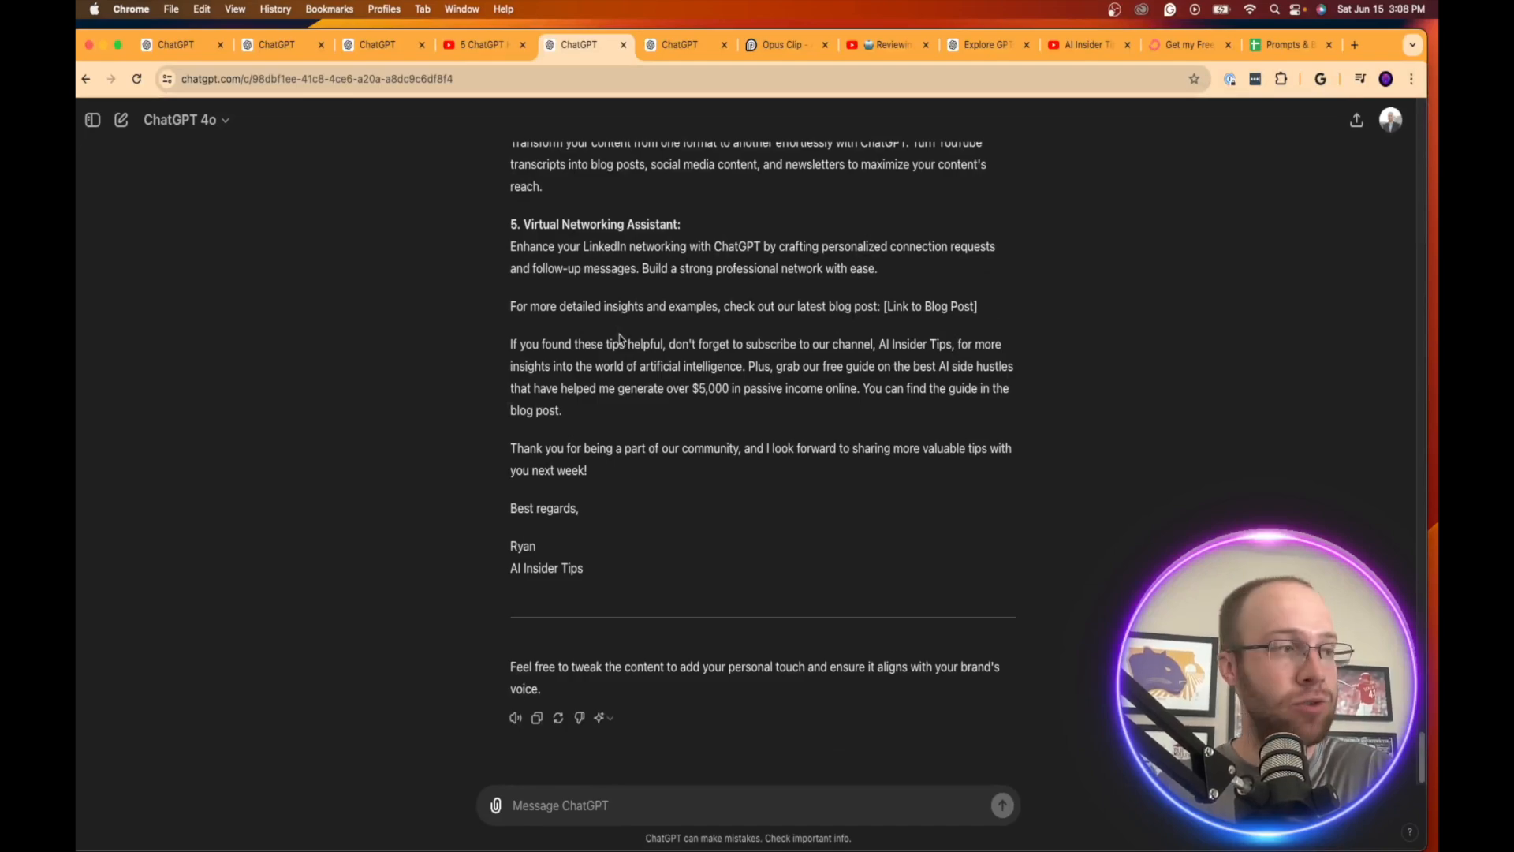
scroll(down, 3)
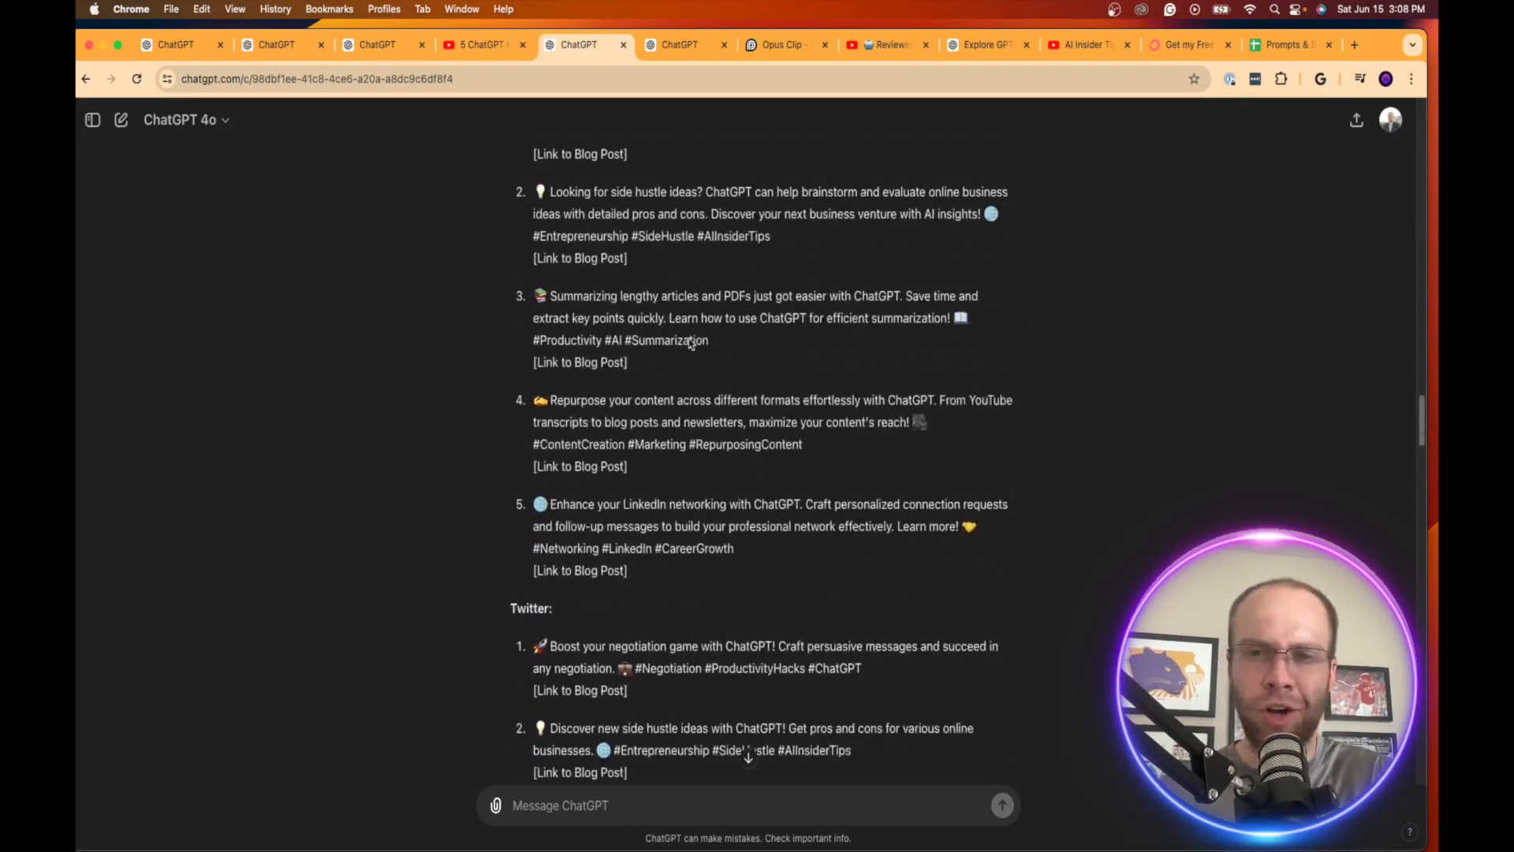
scroll(up, 3)
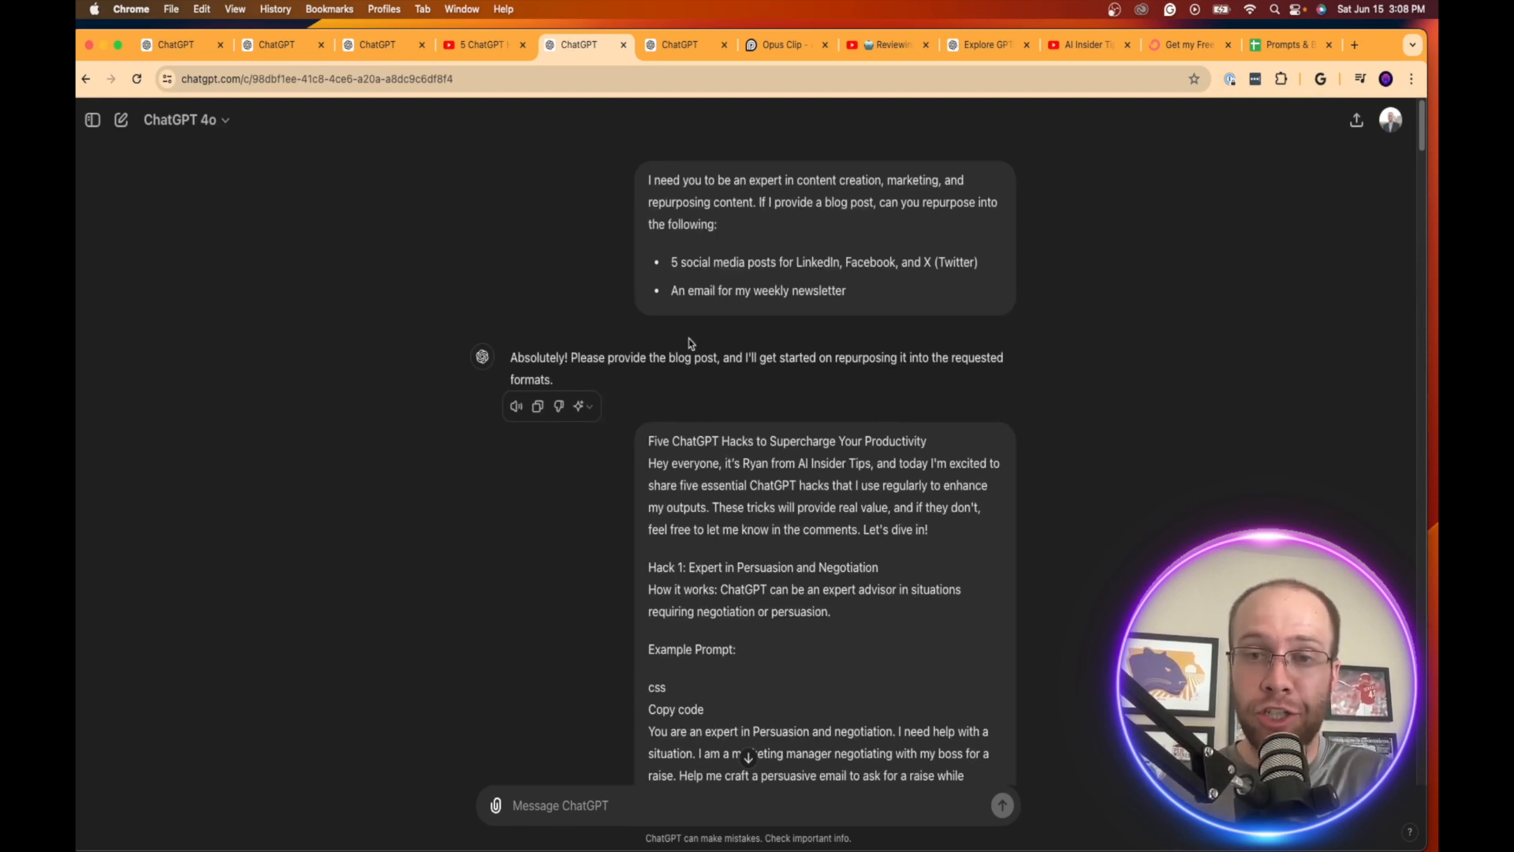
mouse_move(691, 199)
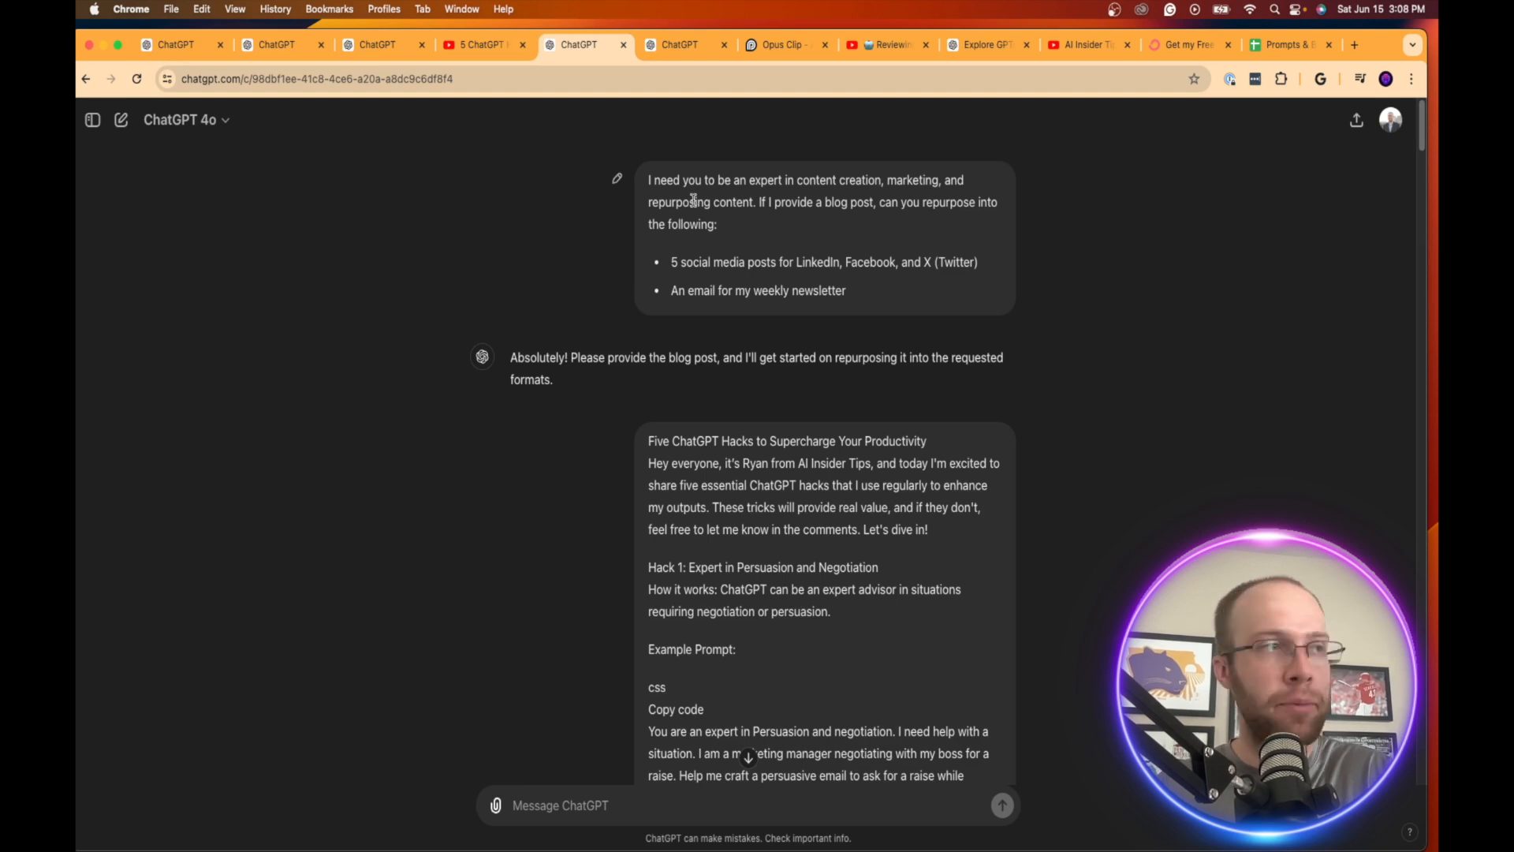
mouse_move(876, 287)
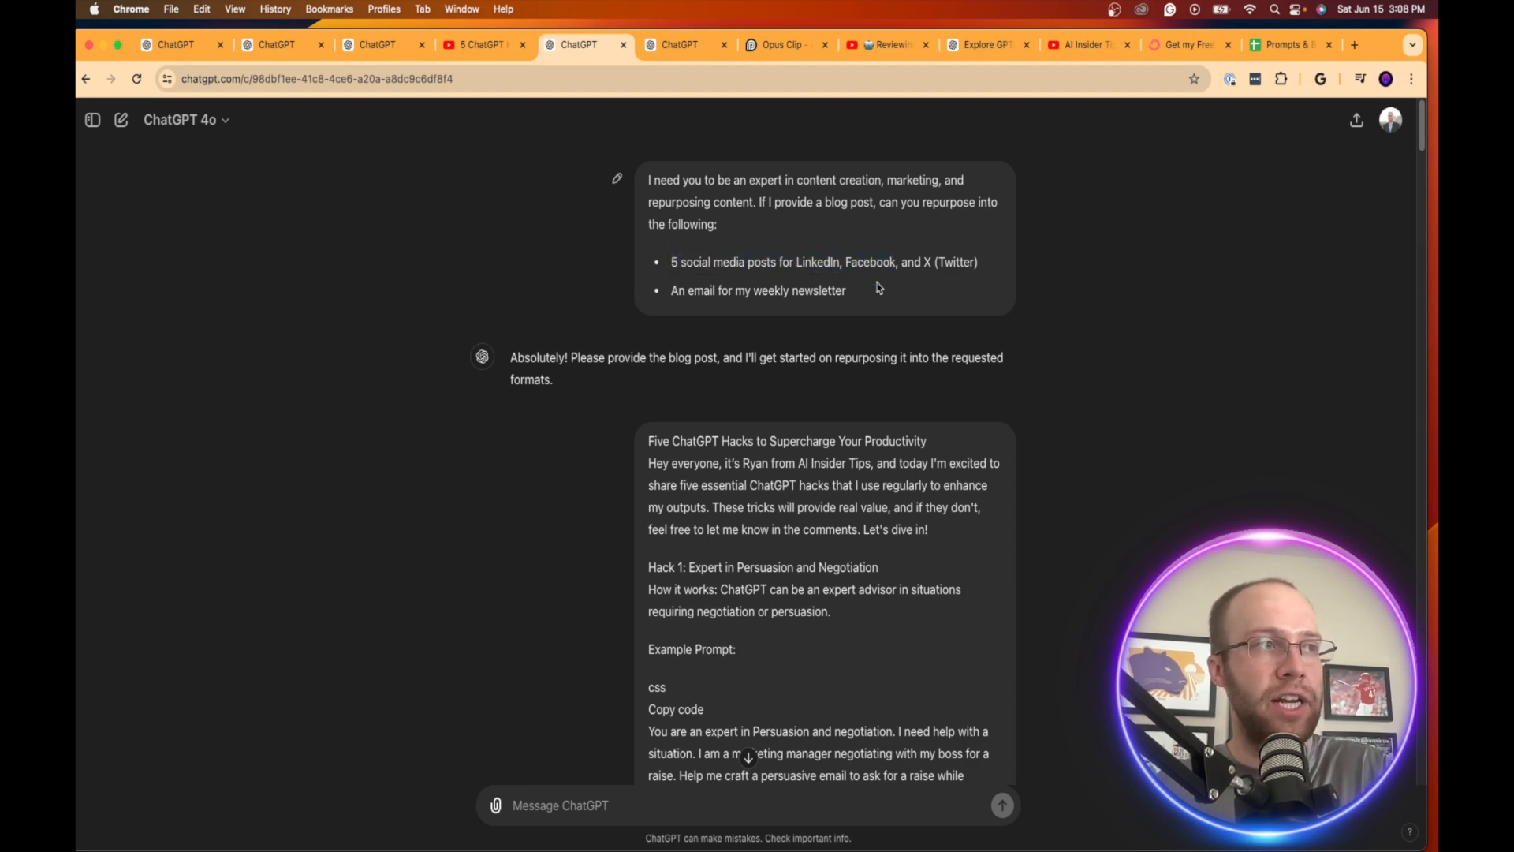
mouse_move(951, 285)
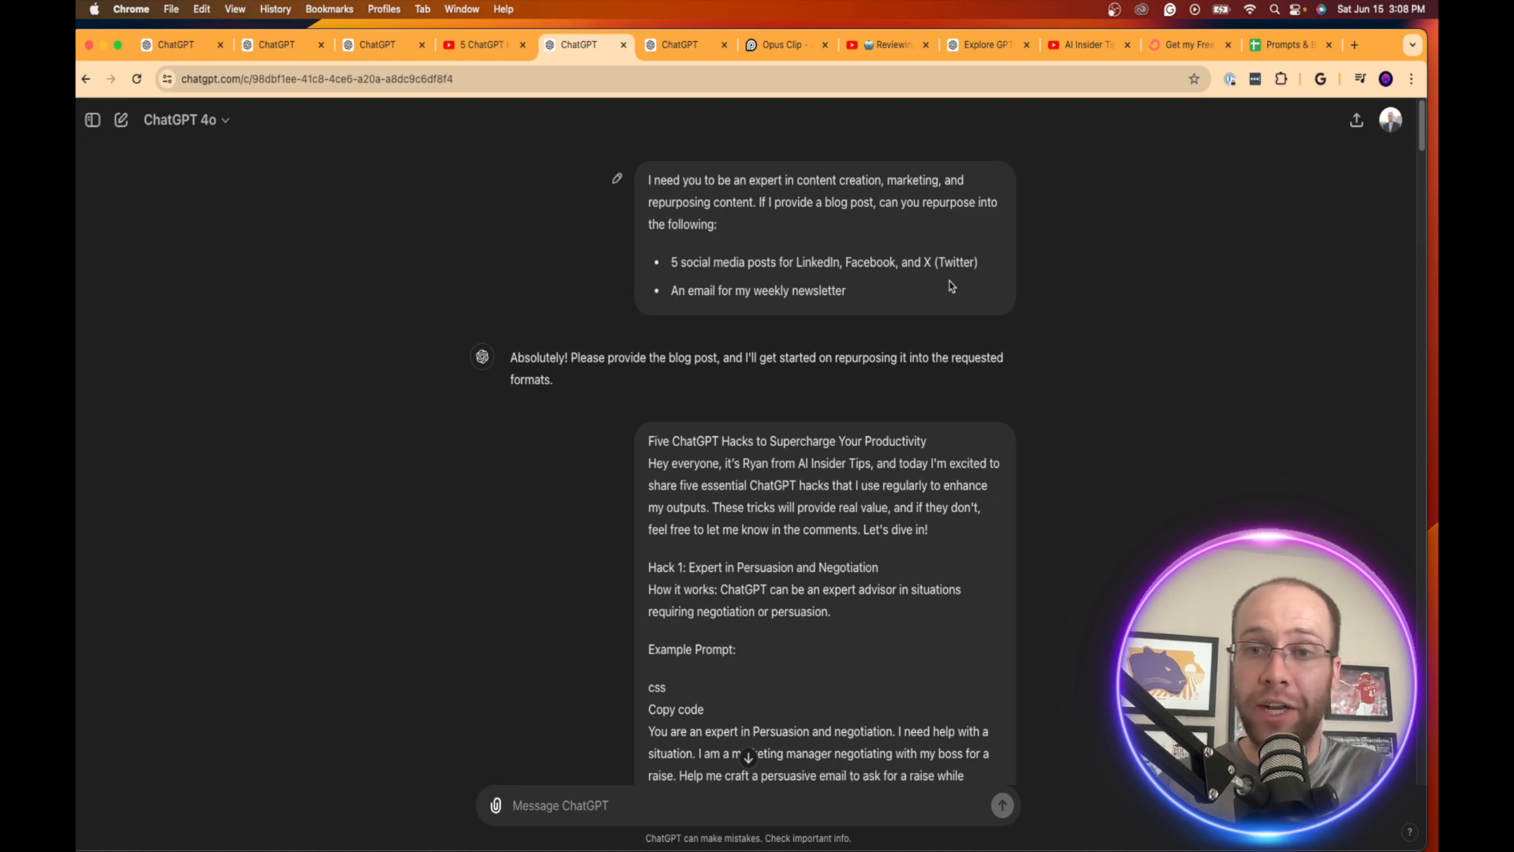
mouse_move(949, 286)
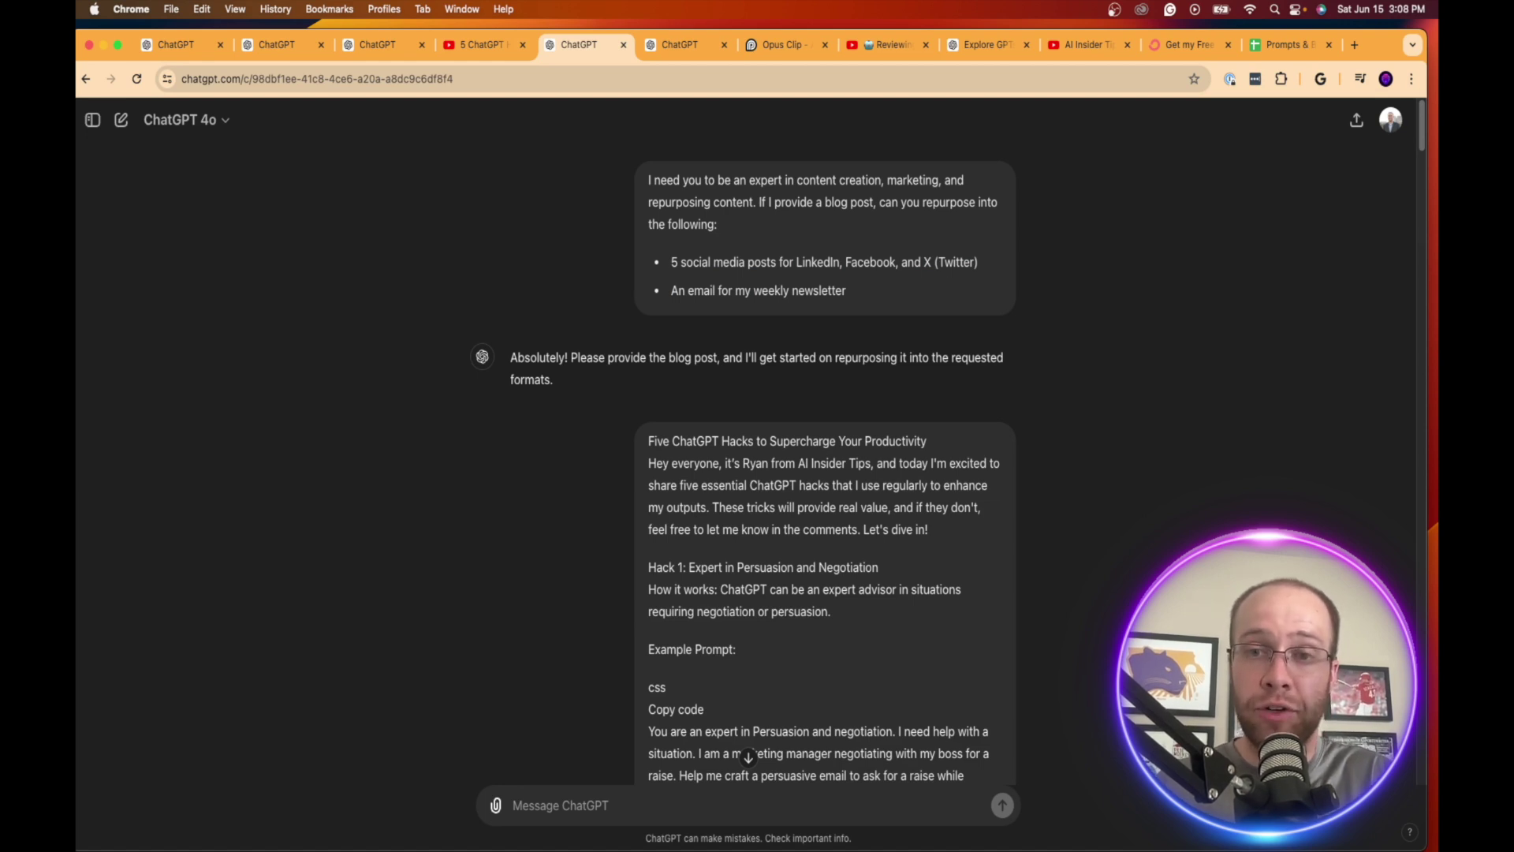
- Switch to the ChatGPT chat generating text-free social media post images
click(679, 44)
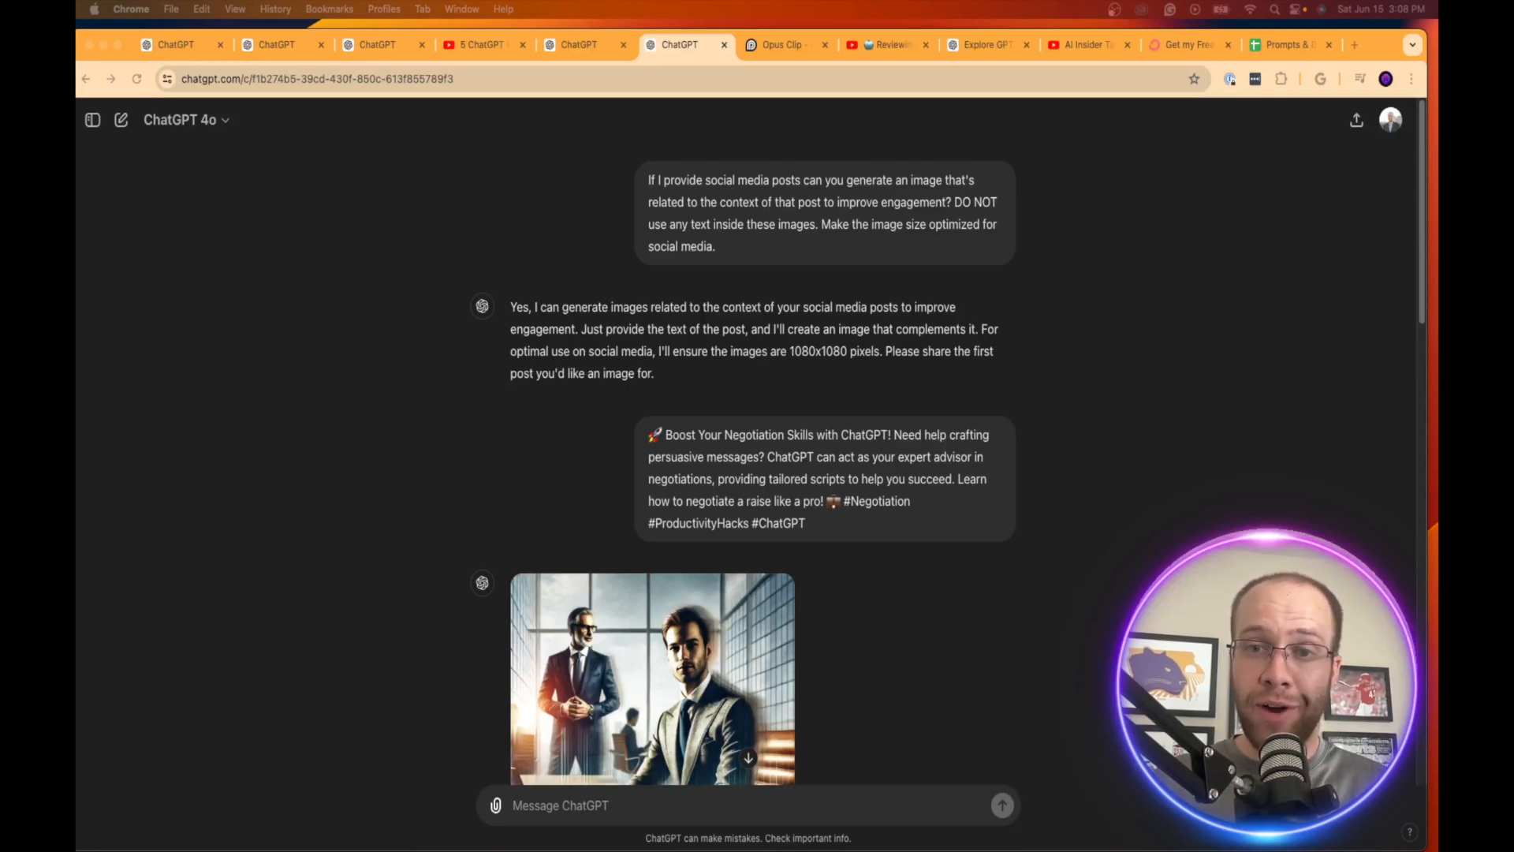
mouse_move(1051, 7)
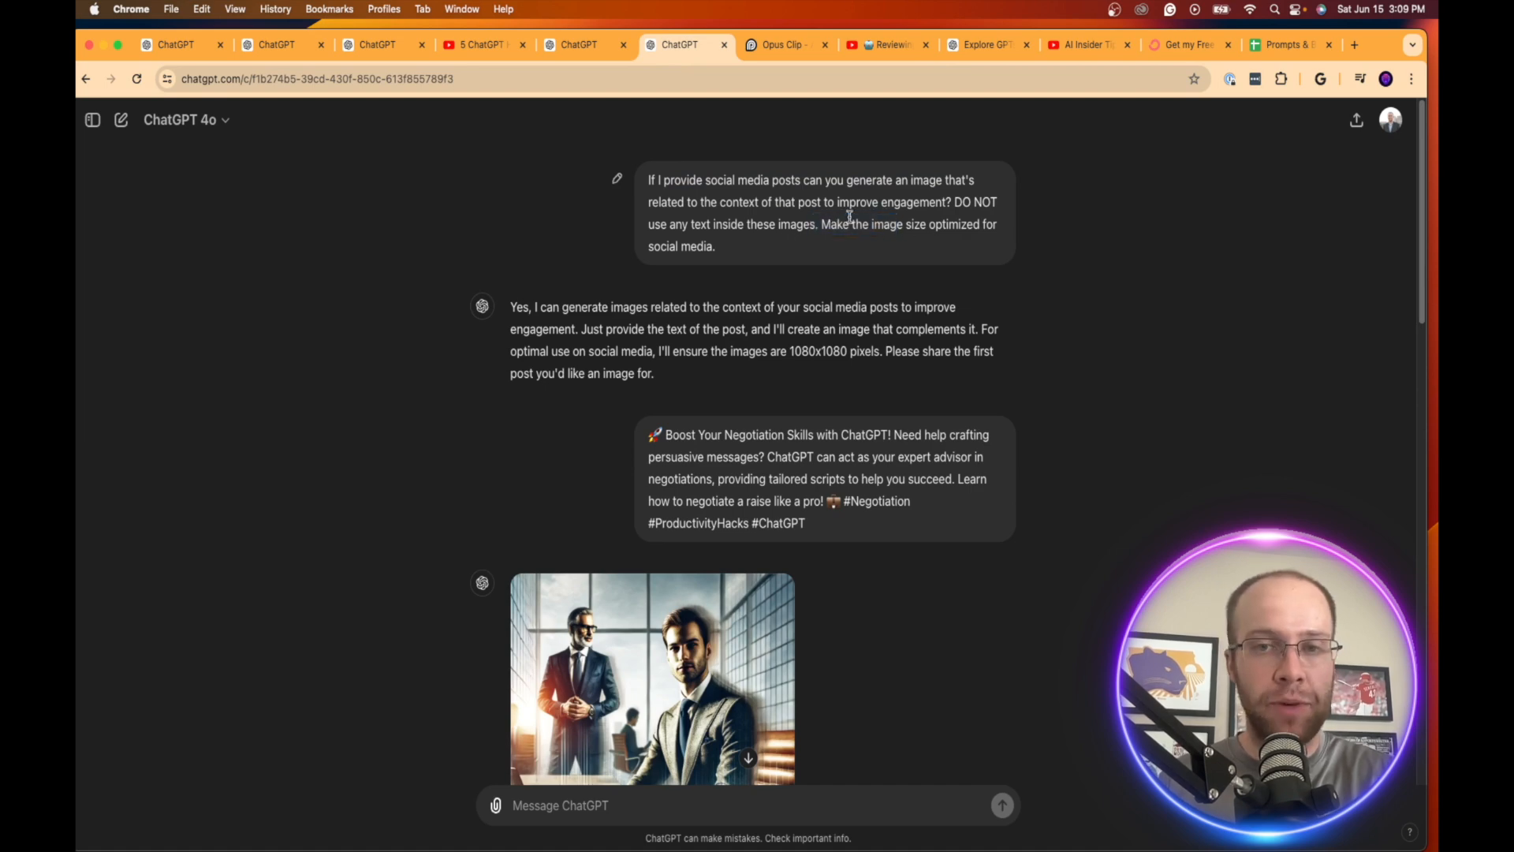
click(577, 44)
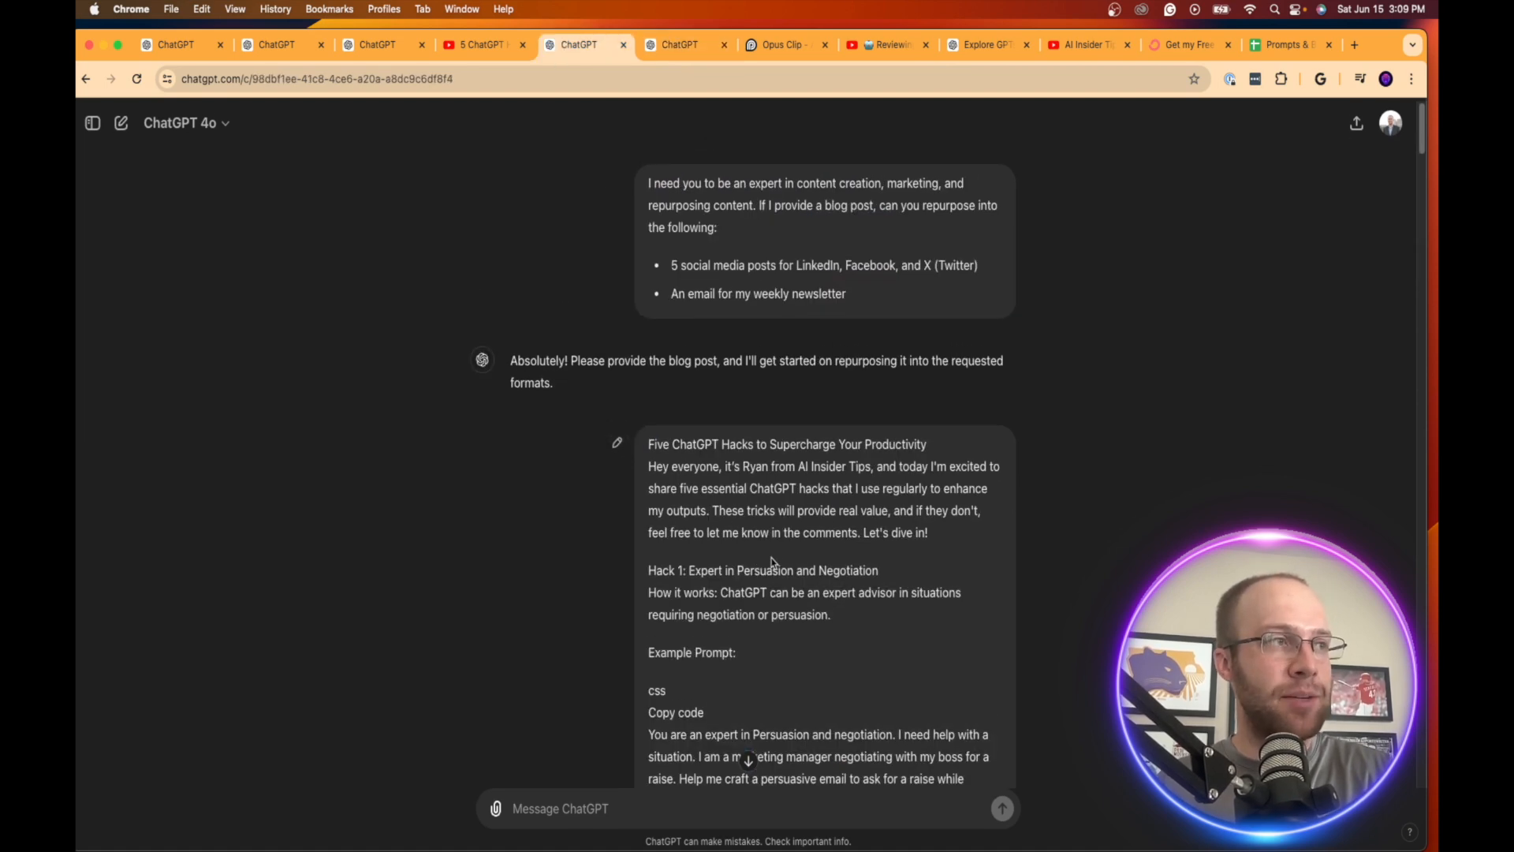
scroll(down, 3)
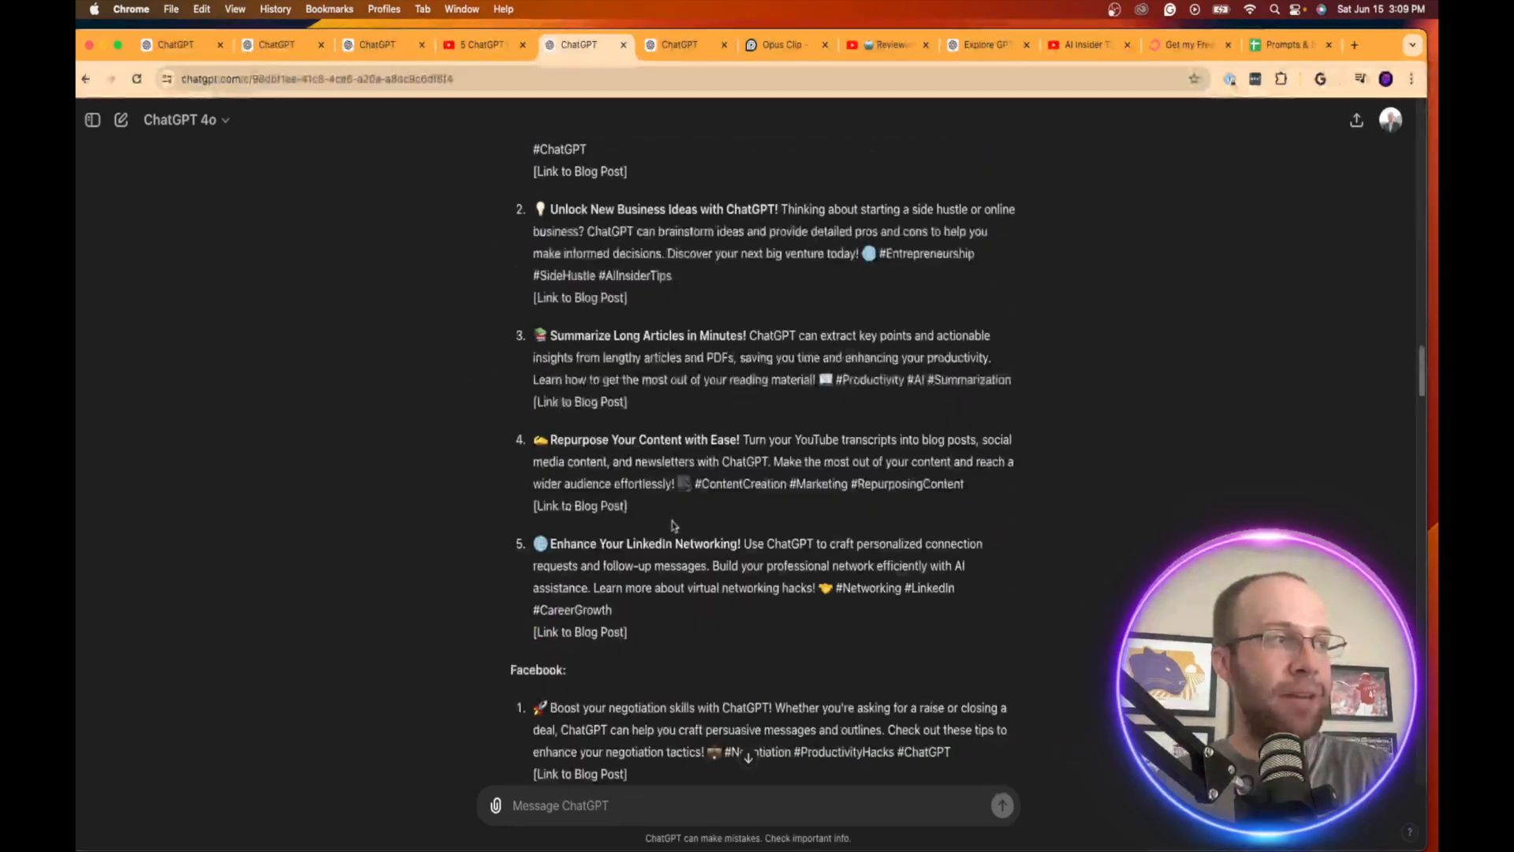
scroll(up, 3)
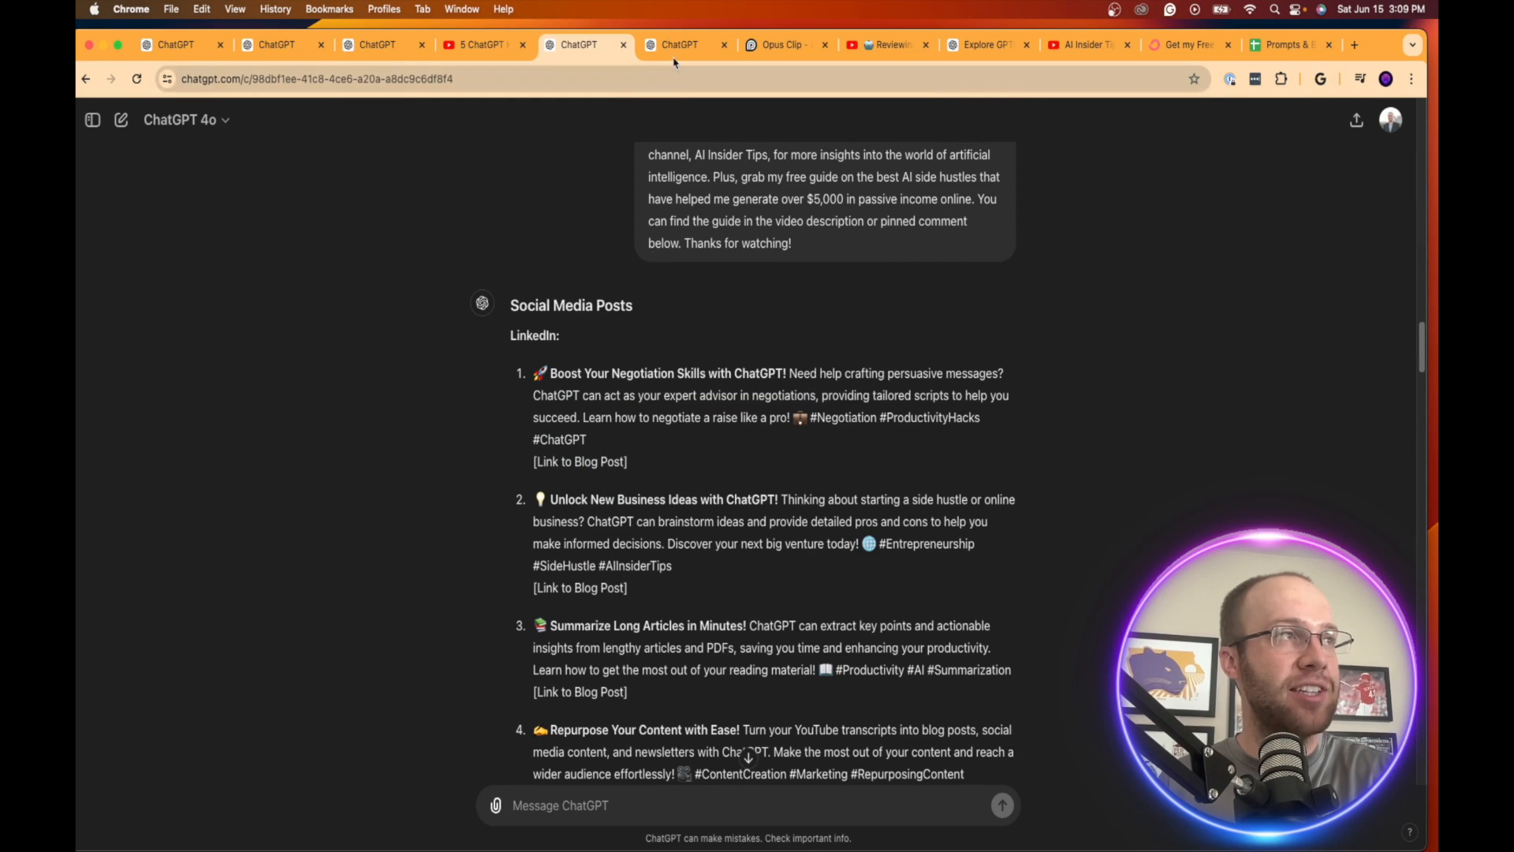
click(676, 44)
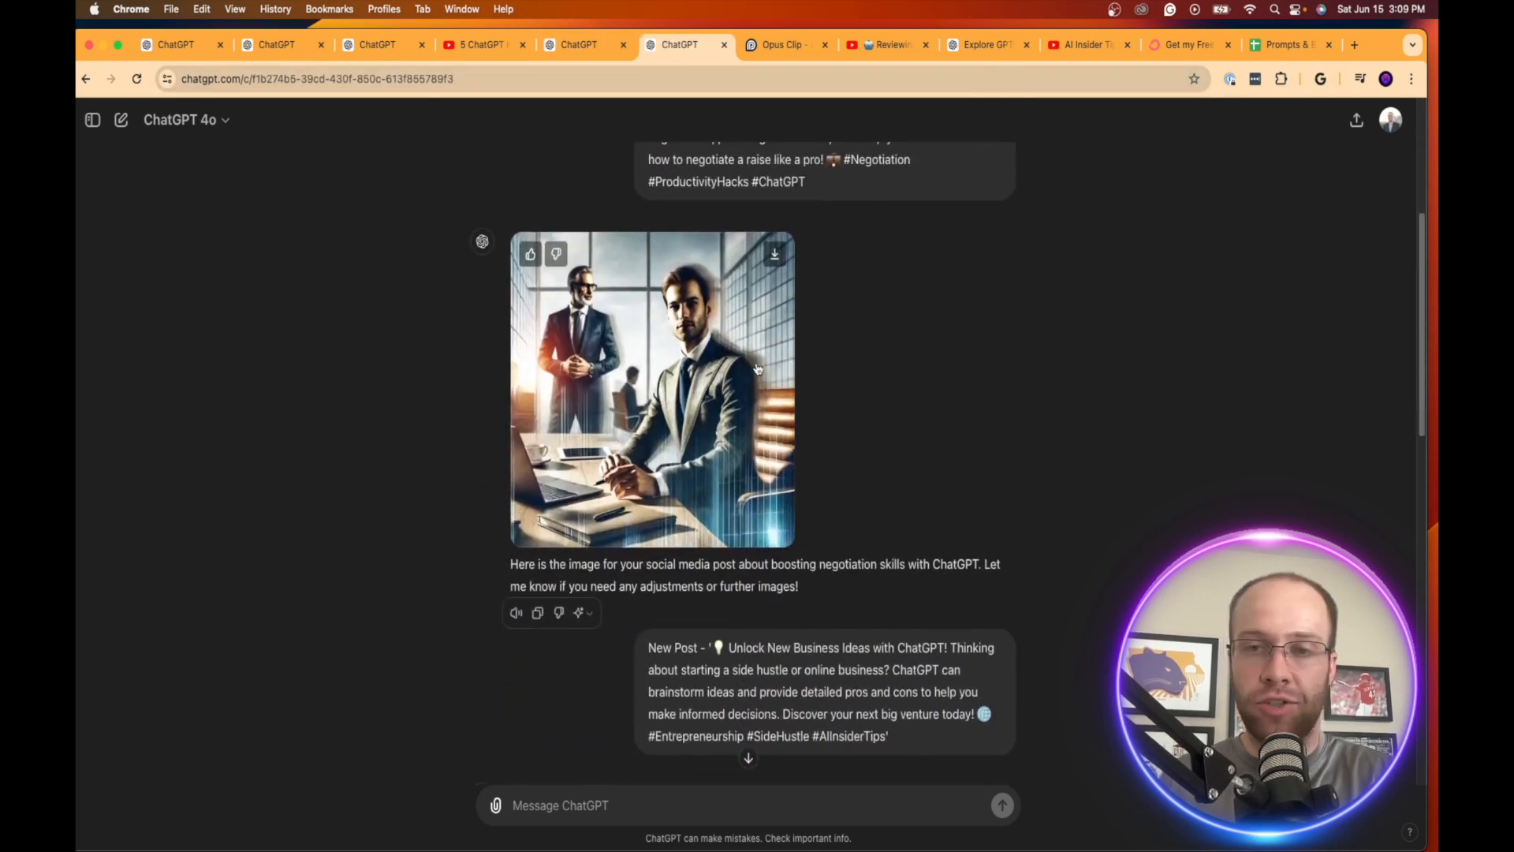
click(651, 390)
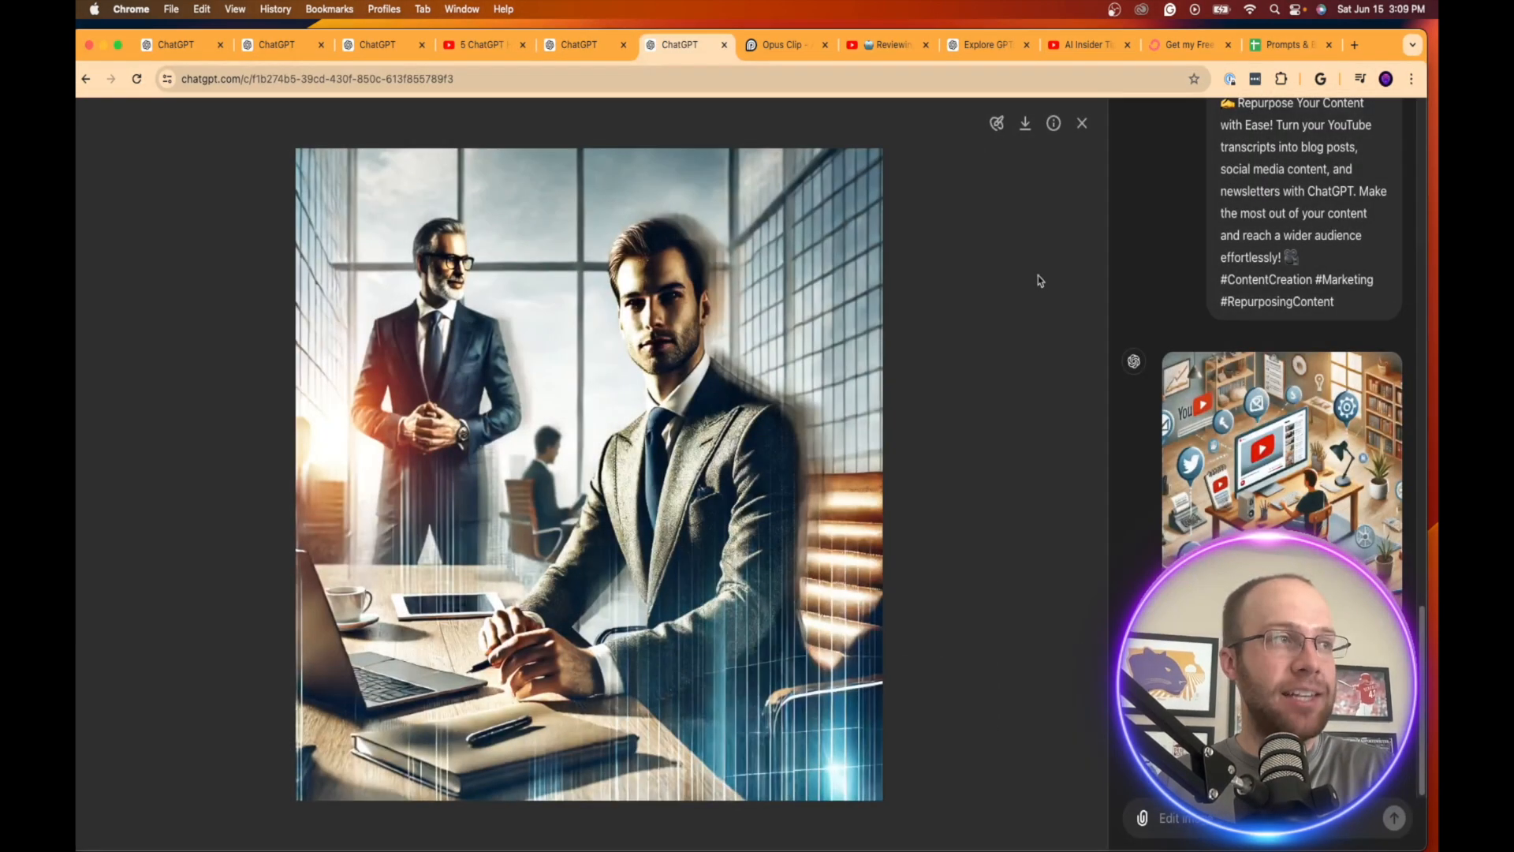
mouse_move(1080, 169)
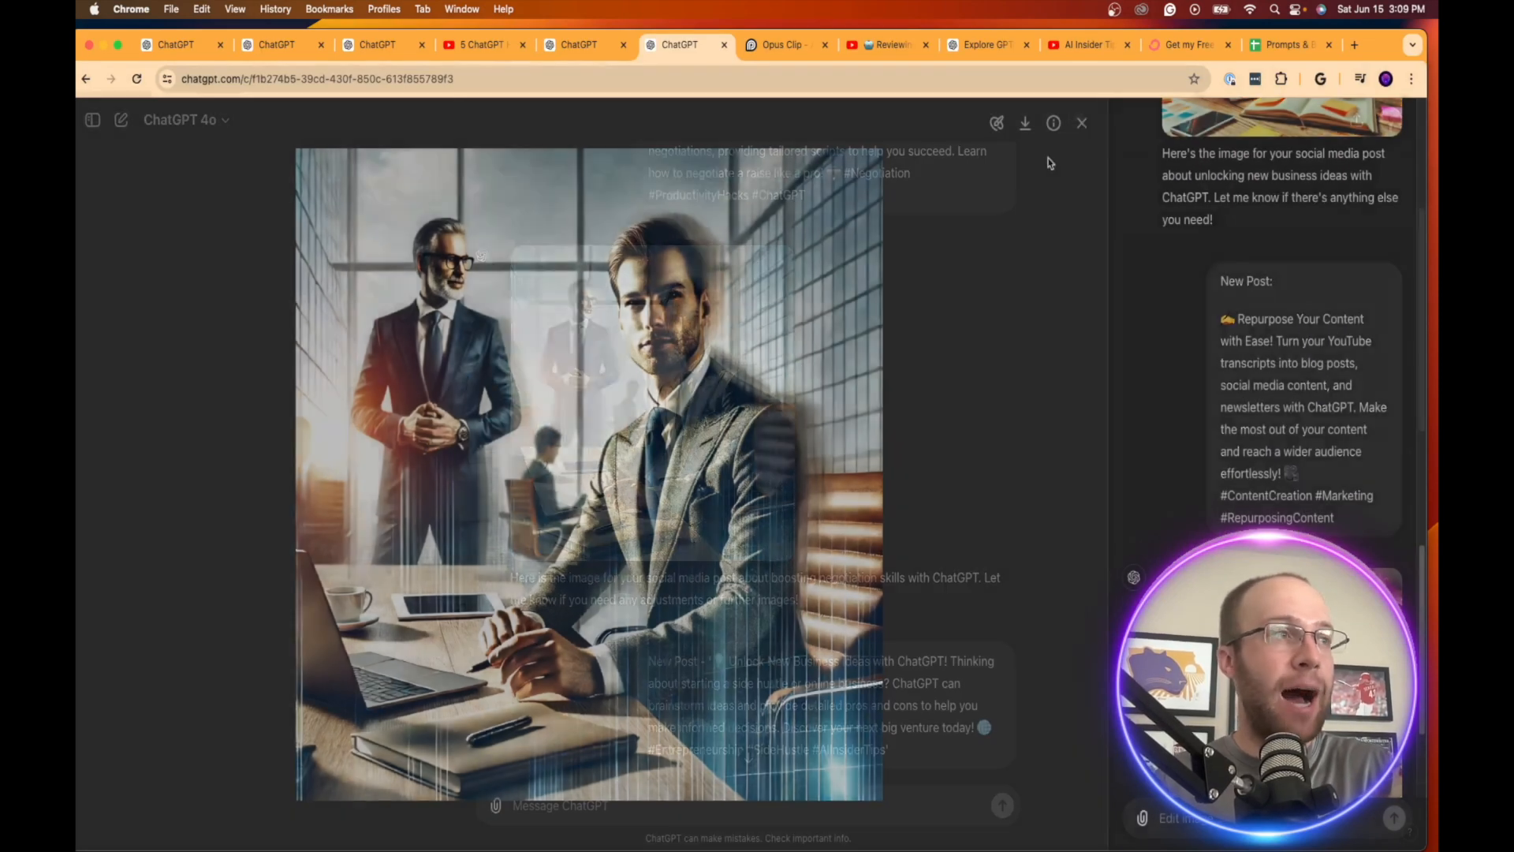
click(1082, 123)
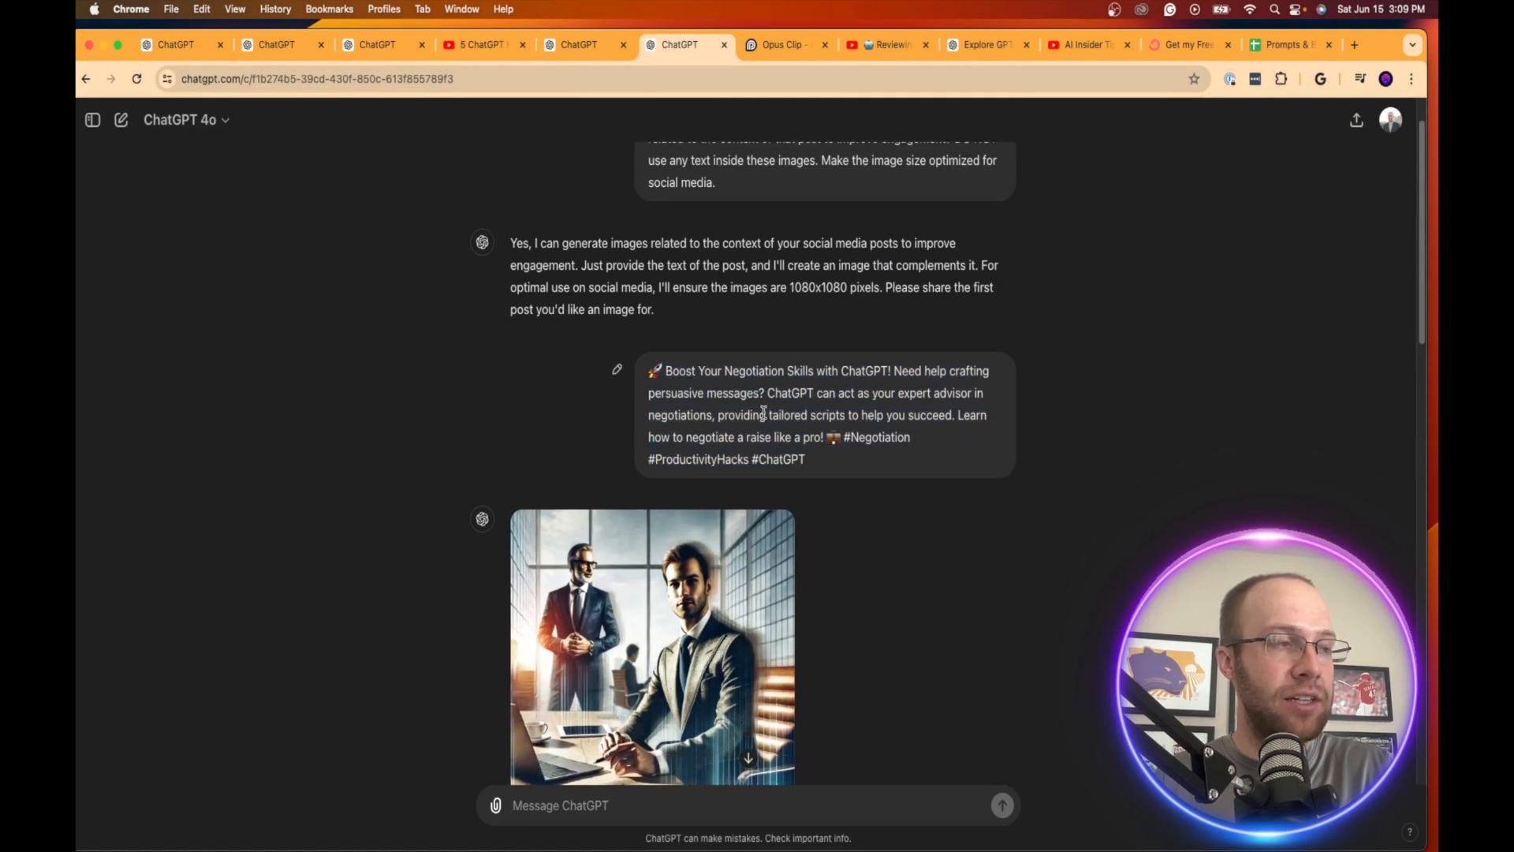
scroll(down, 3)
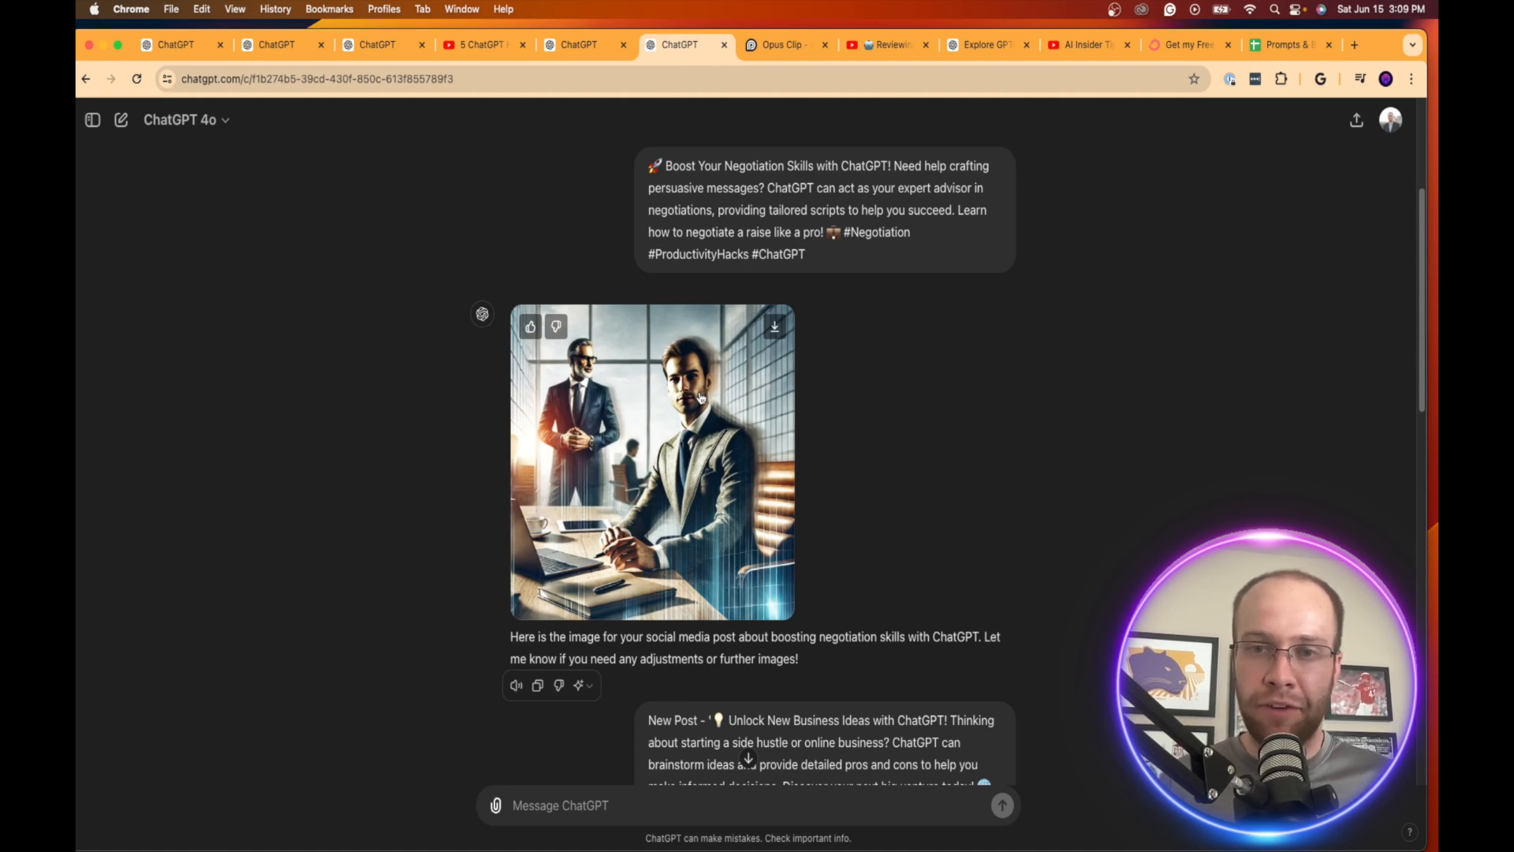
mouse_move(1016, 356)
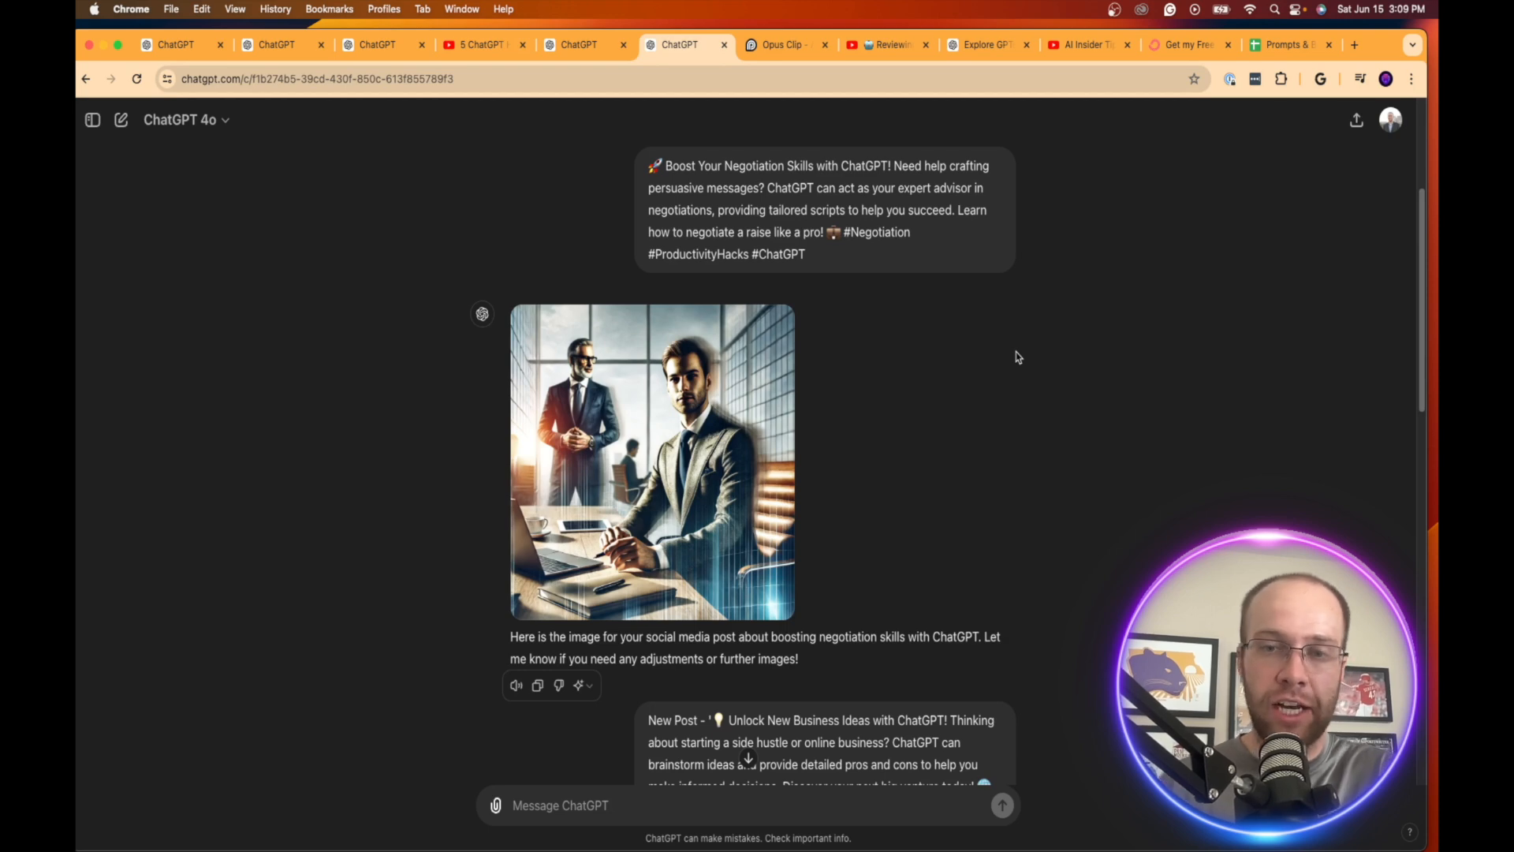
scroll(down, 3)
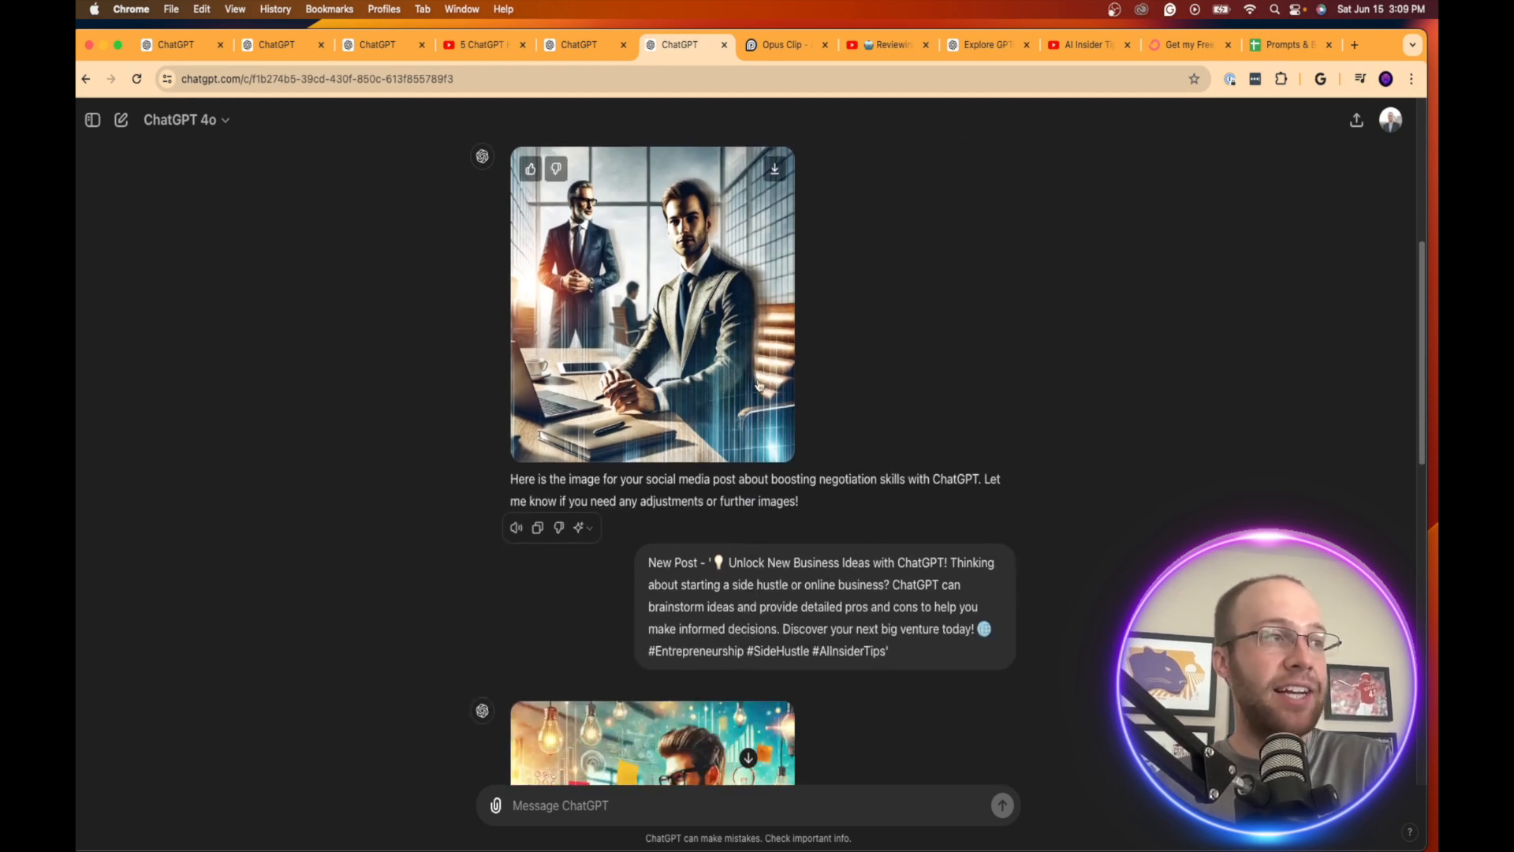
scroll(up, 3)
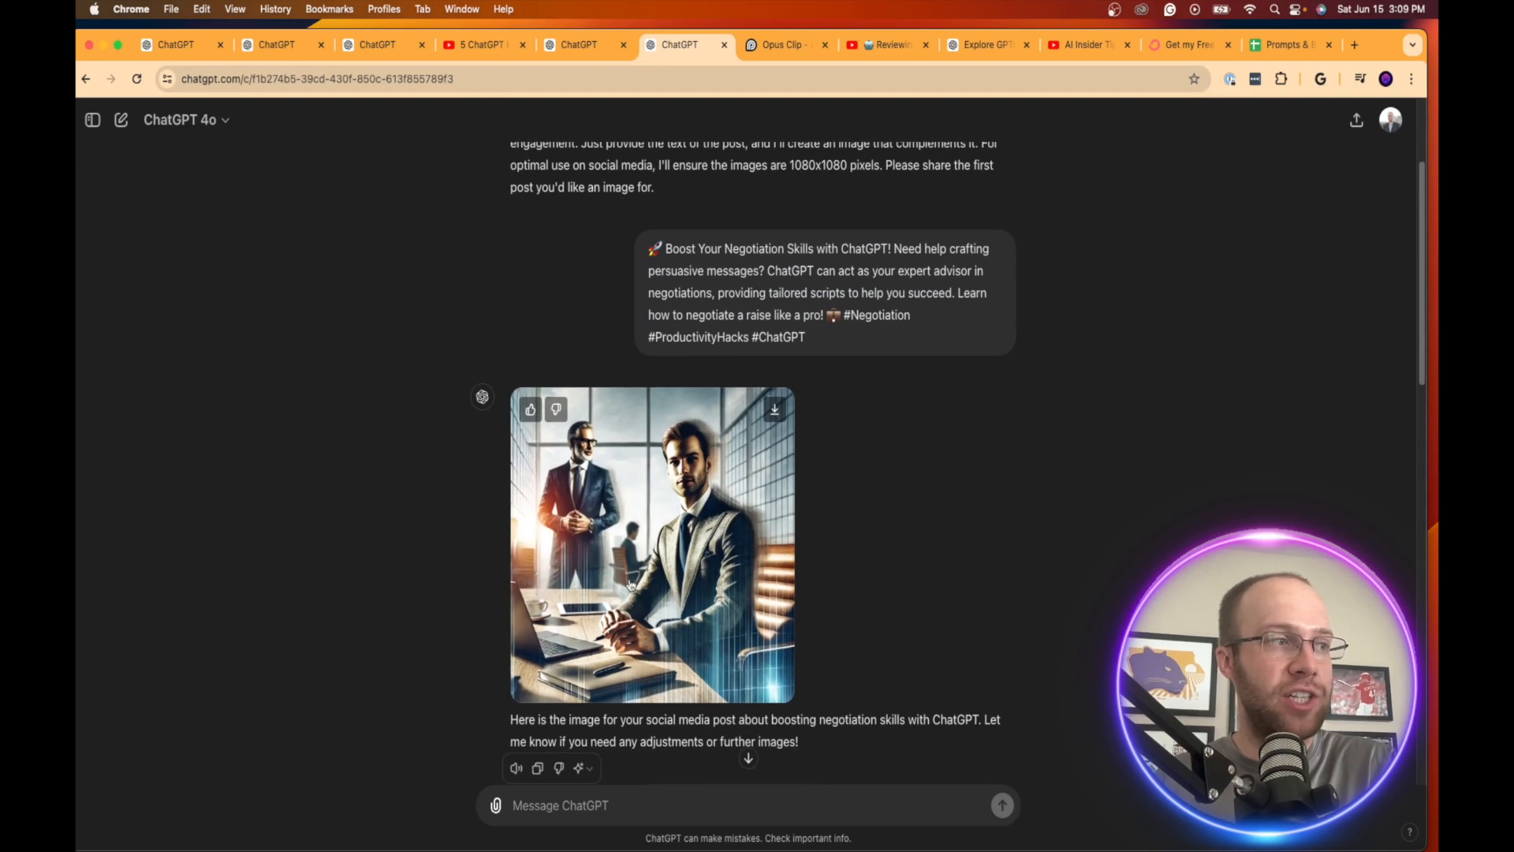
scroll(down, 3)
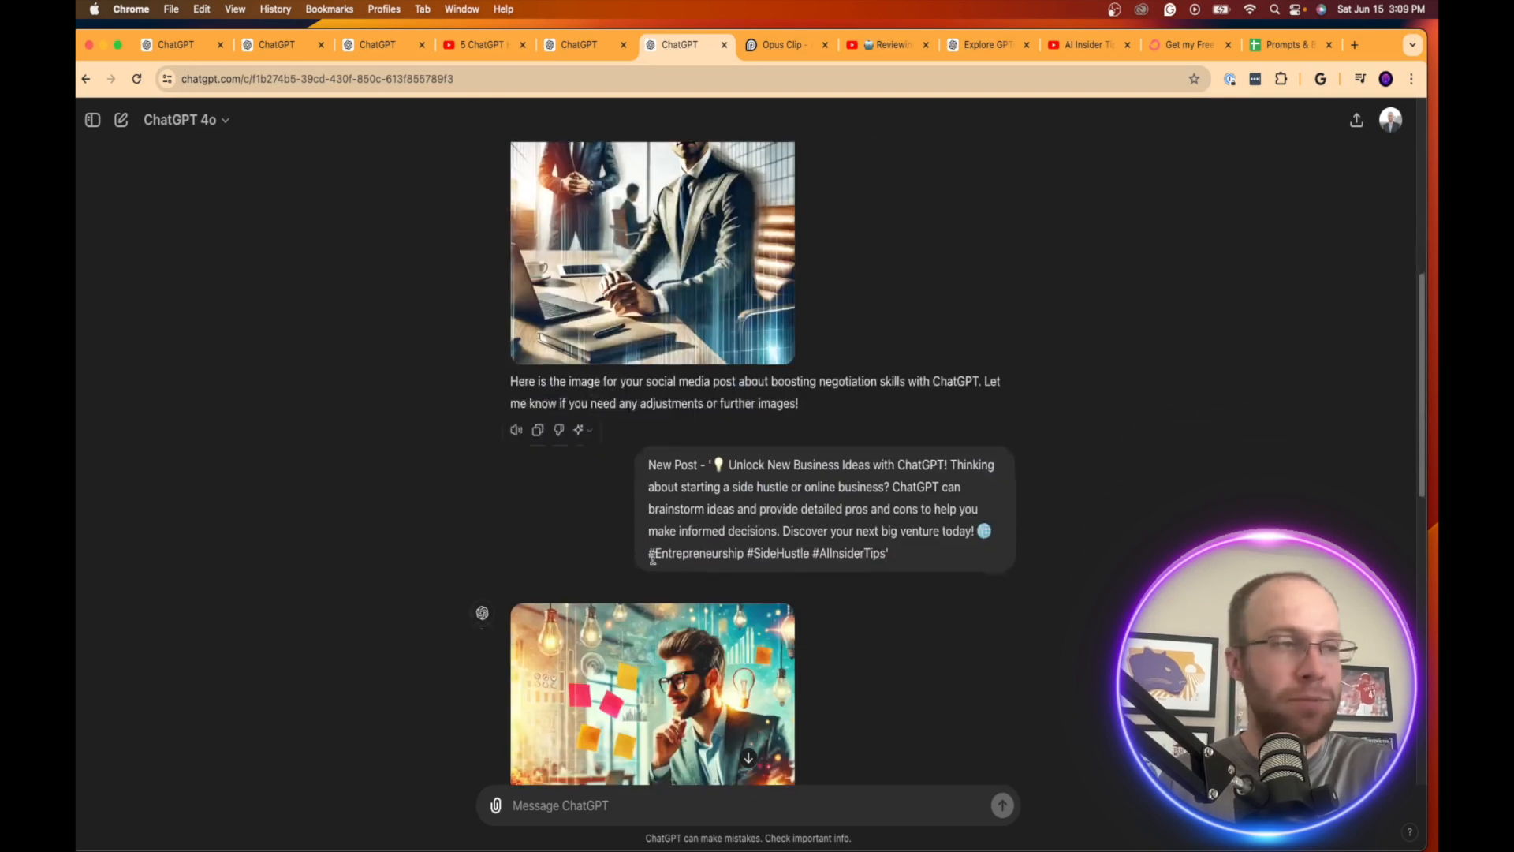
scroll(down, 3)
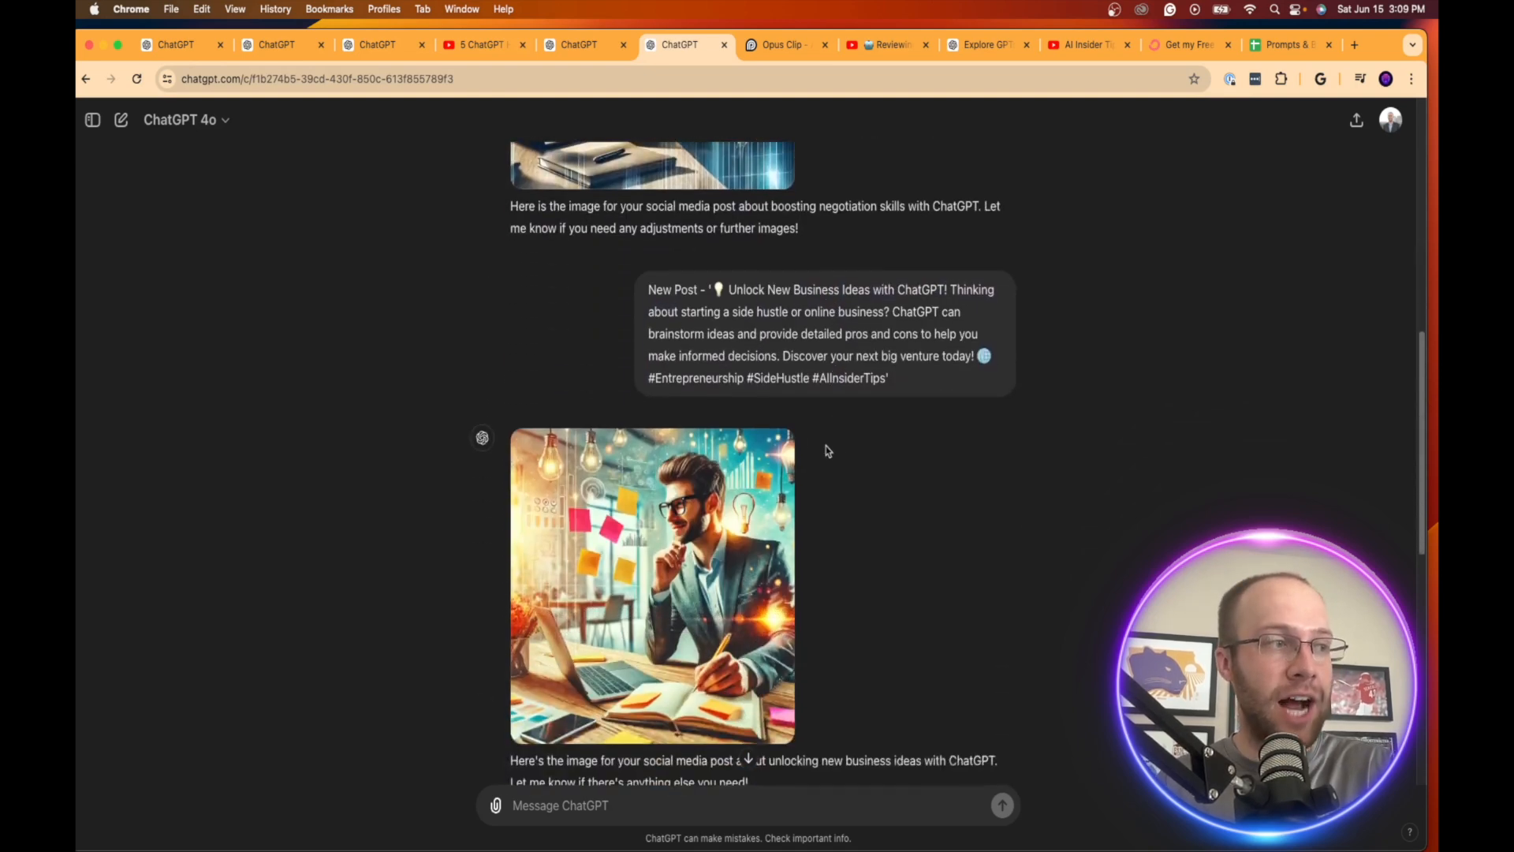
scroll(down, 3)
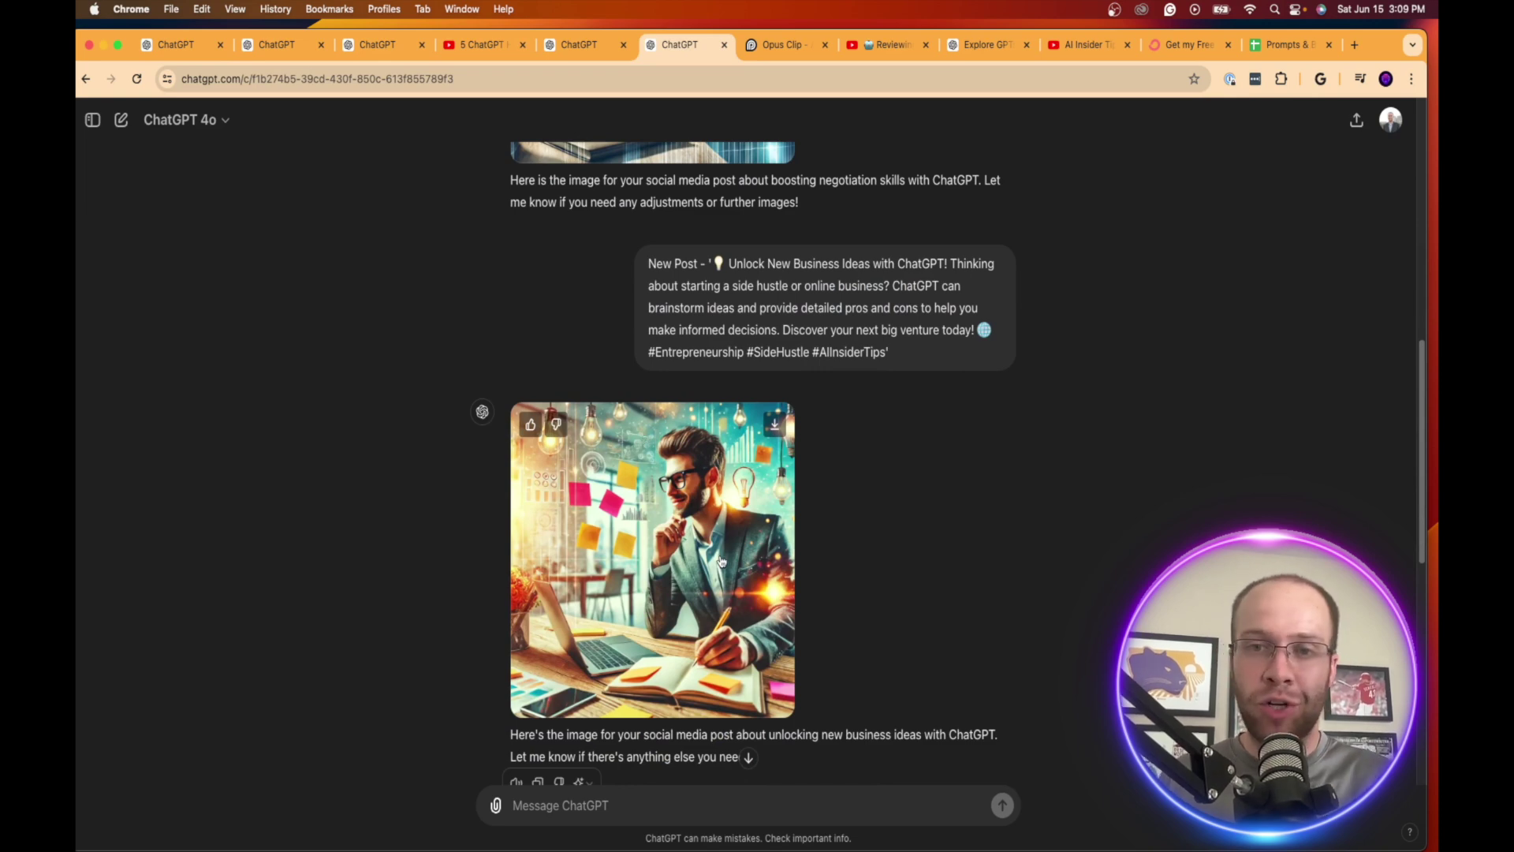
scroll(down, 3)
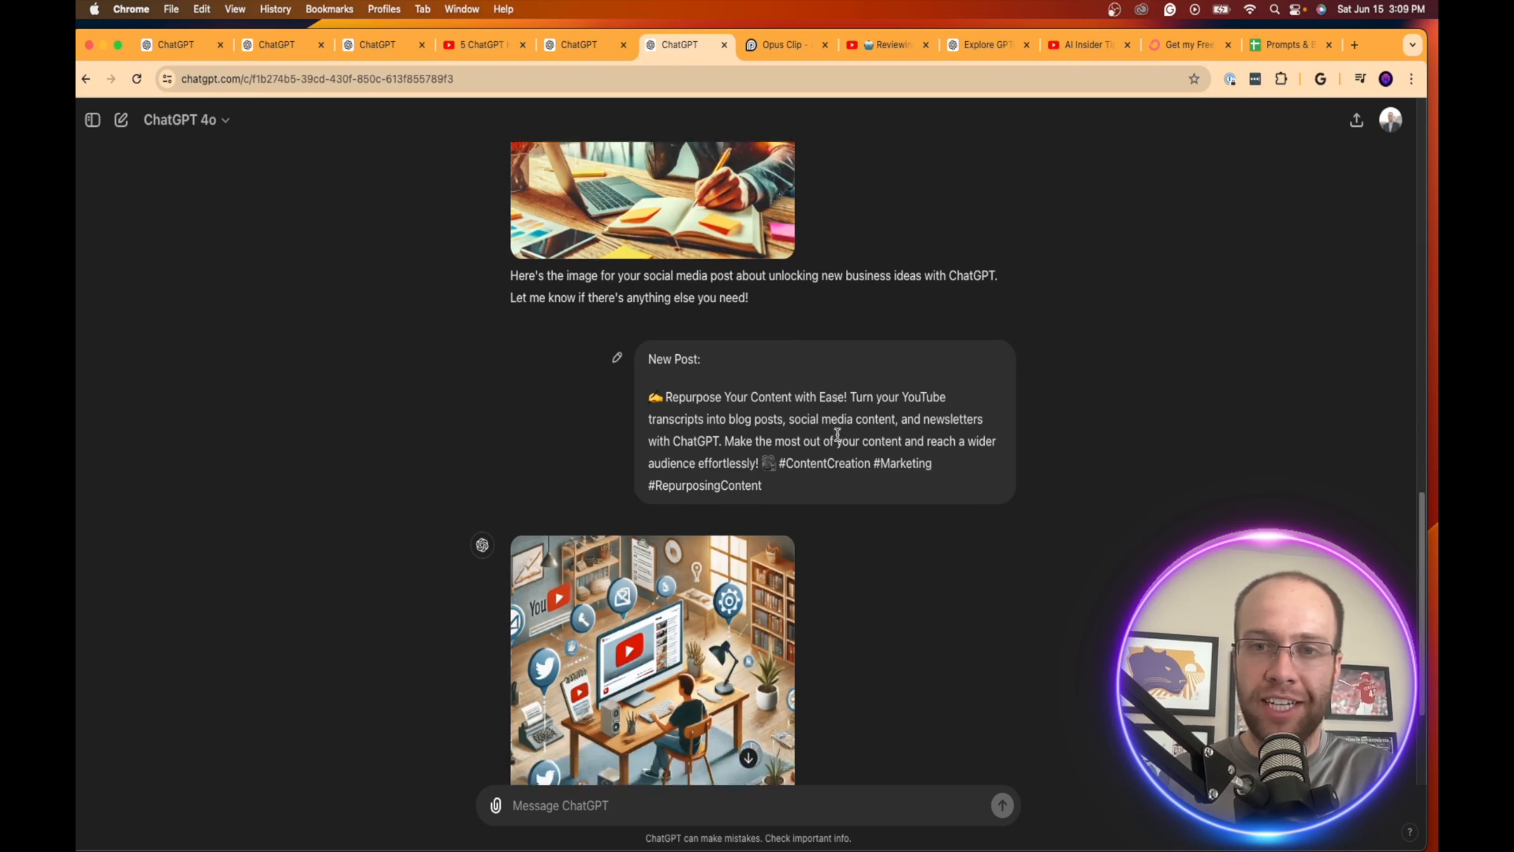
scroll(down, 3)
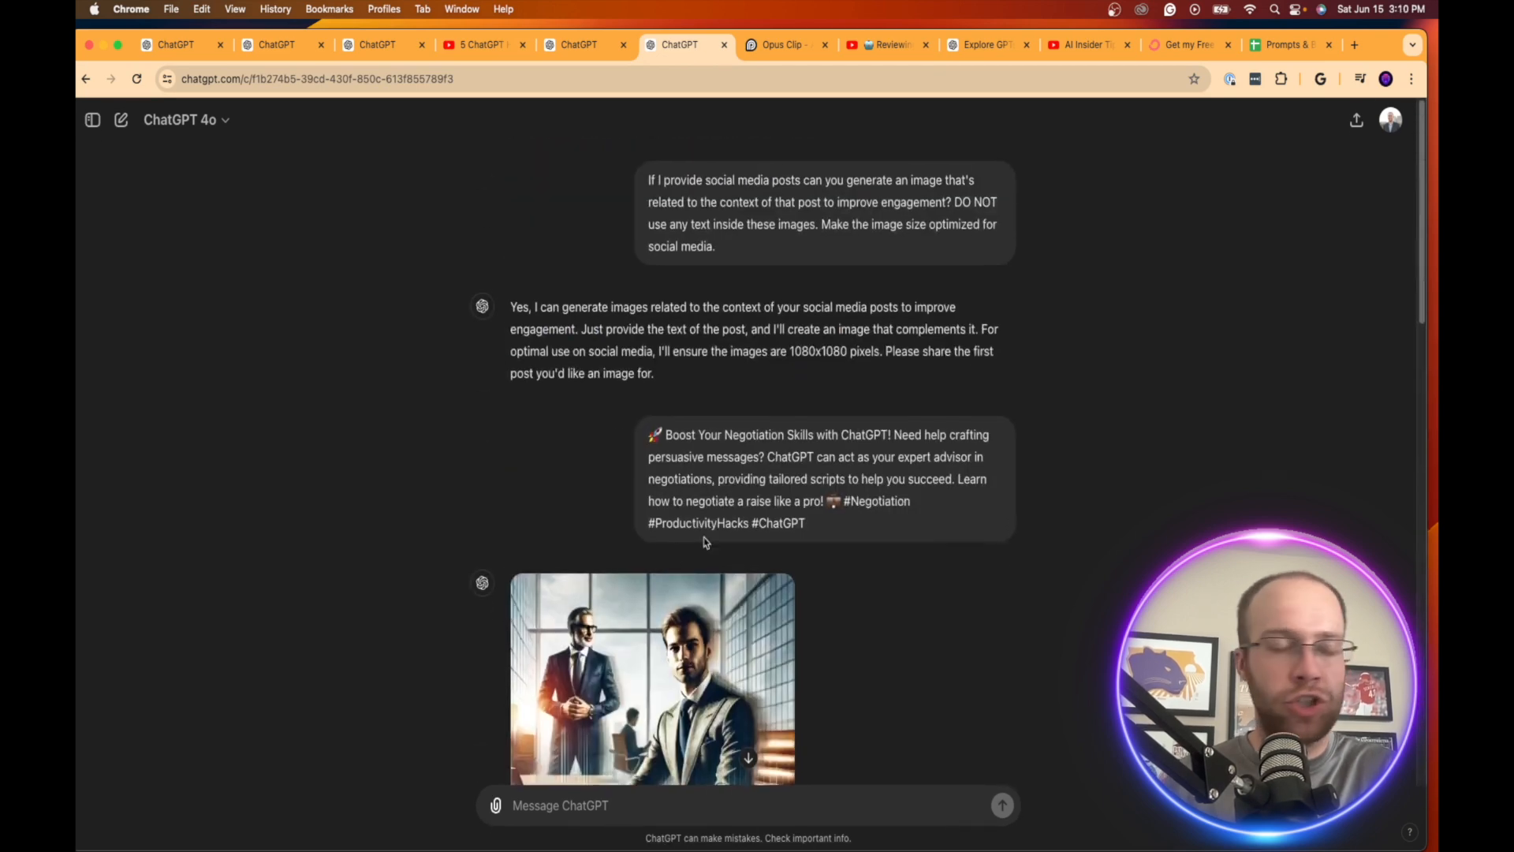
mouse_move(1119, 466)
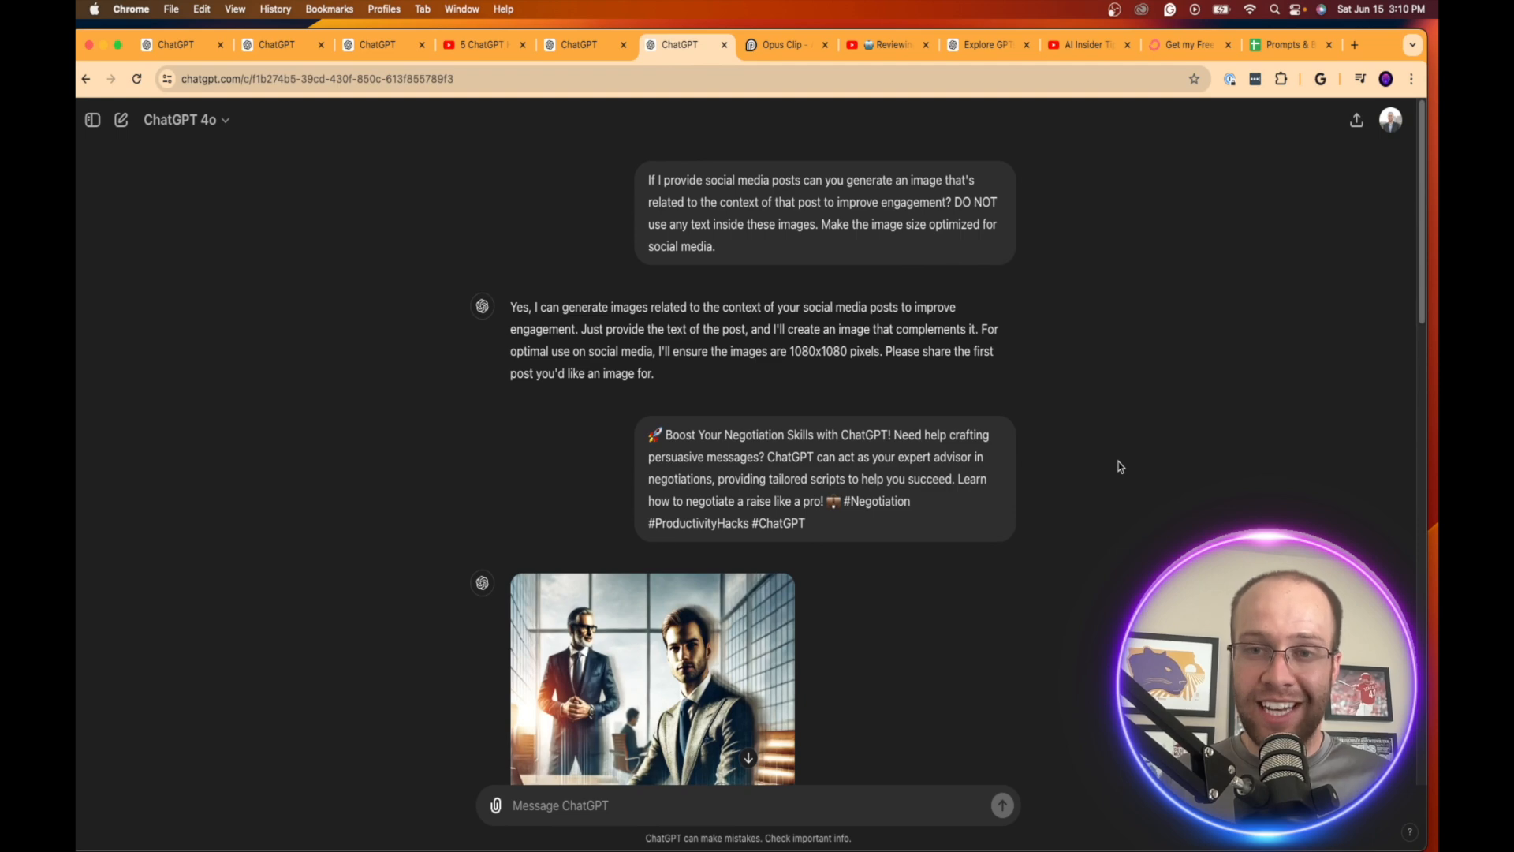
mouse_move(1049, 459)
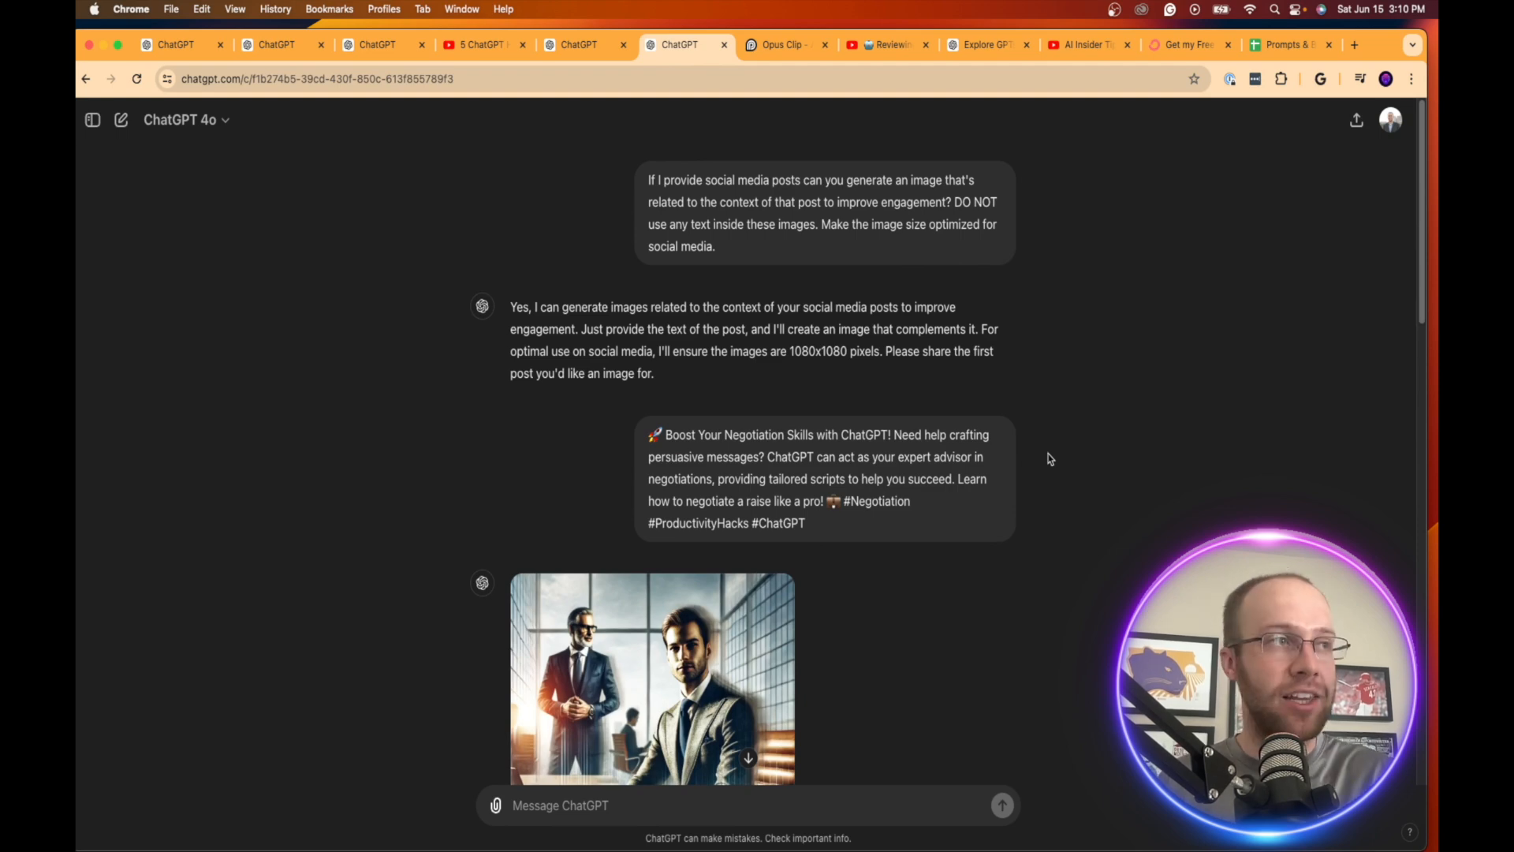
scroll(down, 3)
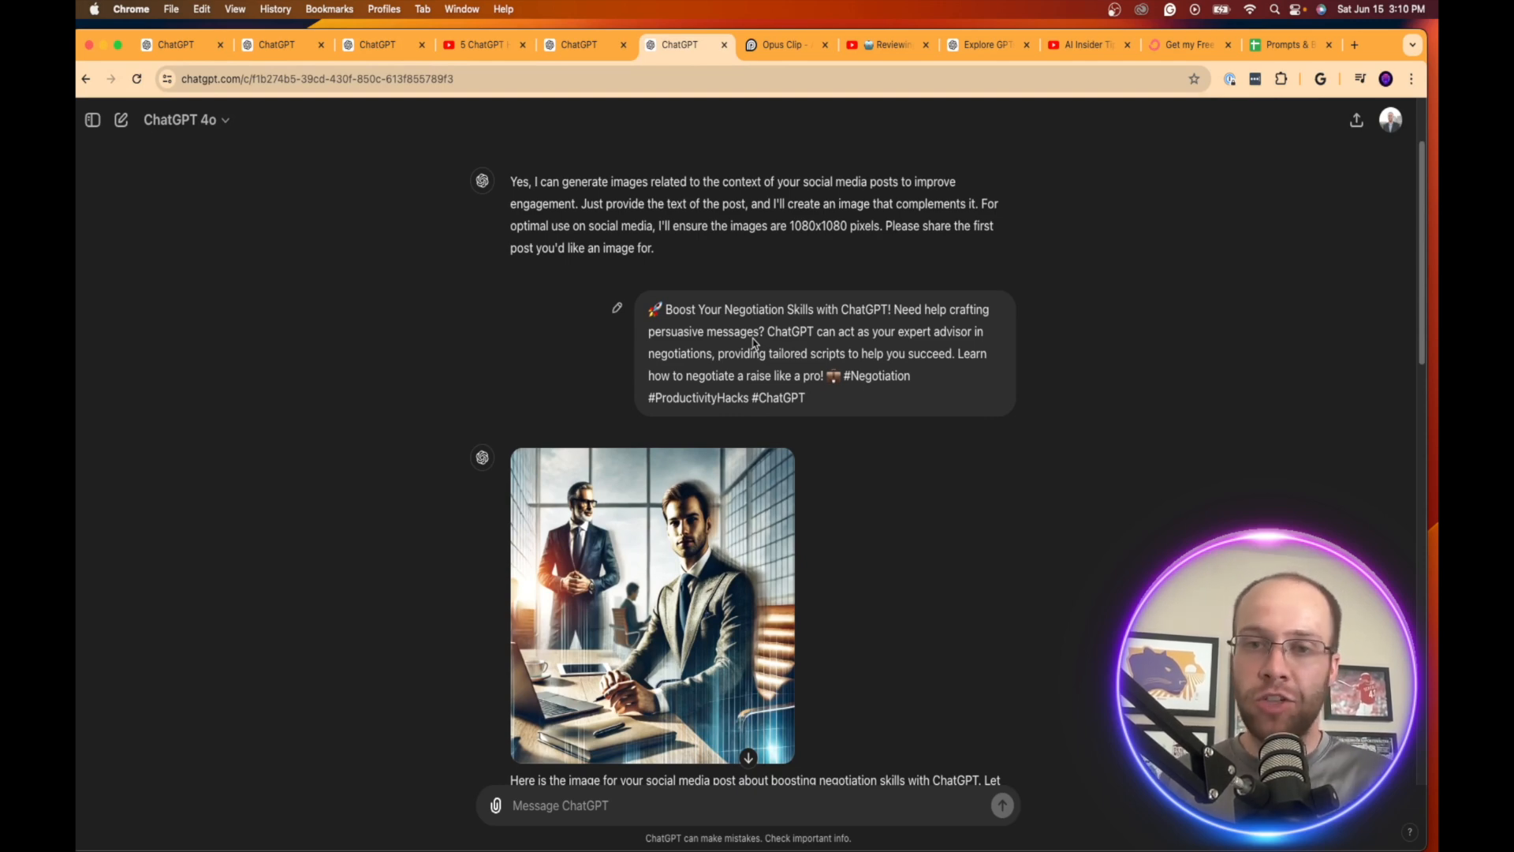
scroll(down, 3)
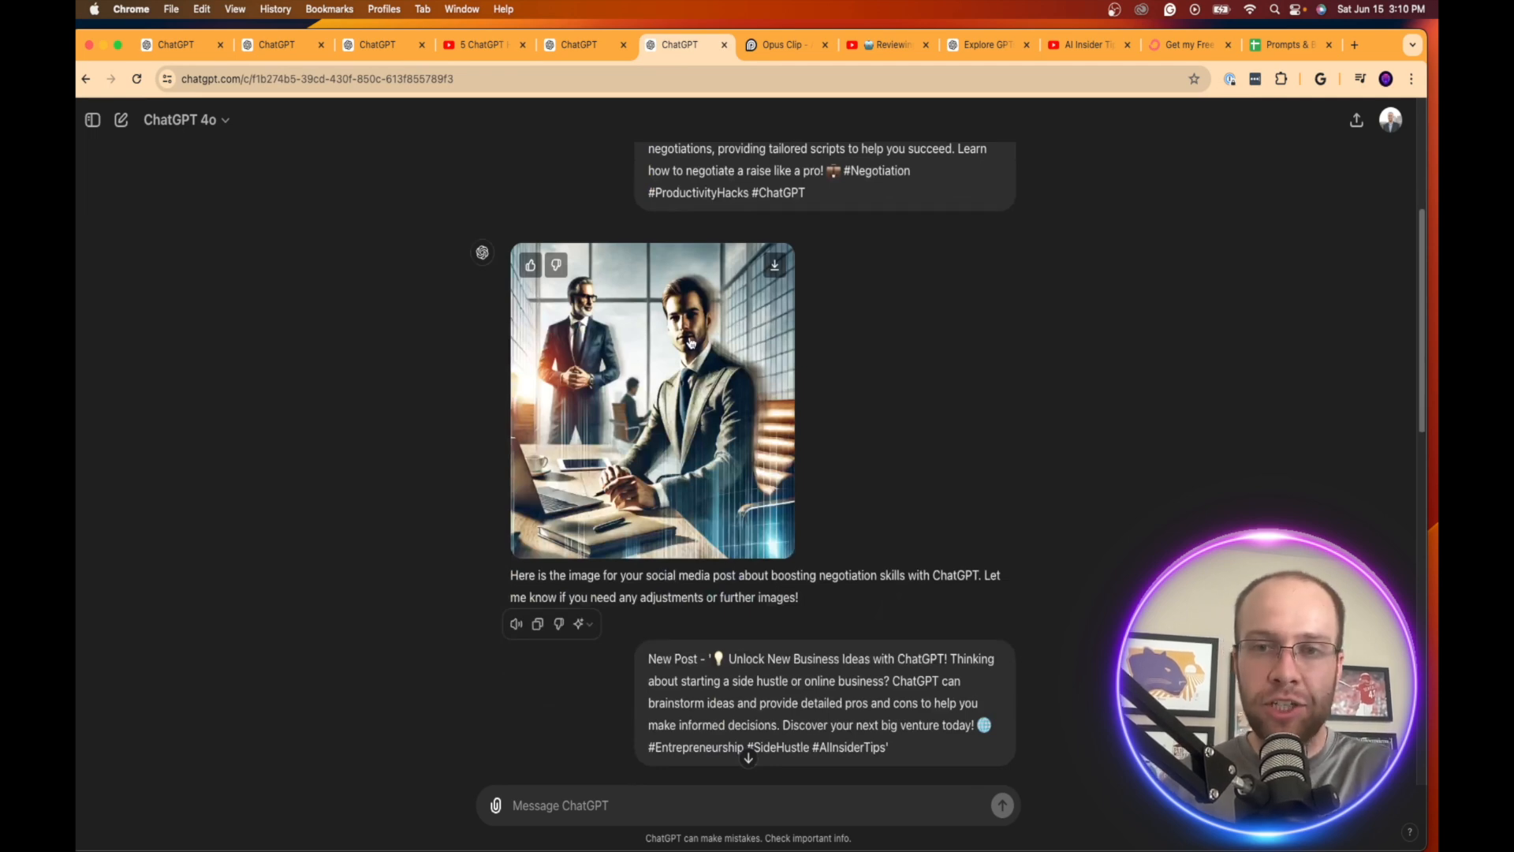
scroll(up, 3)
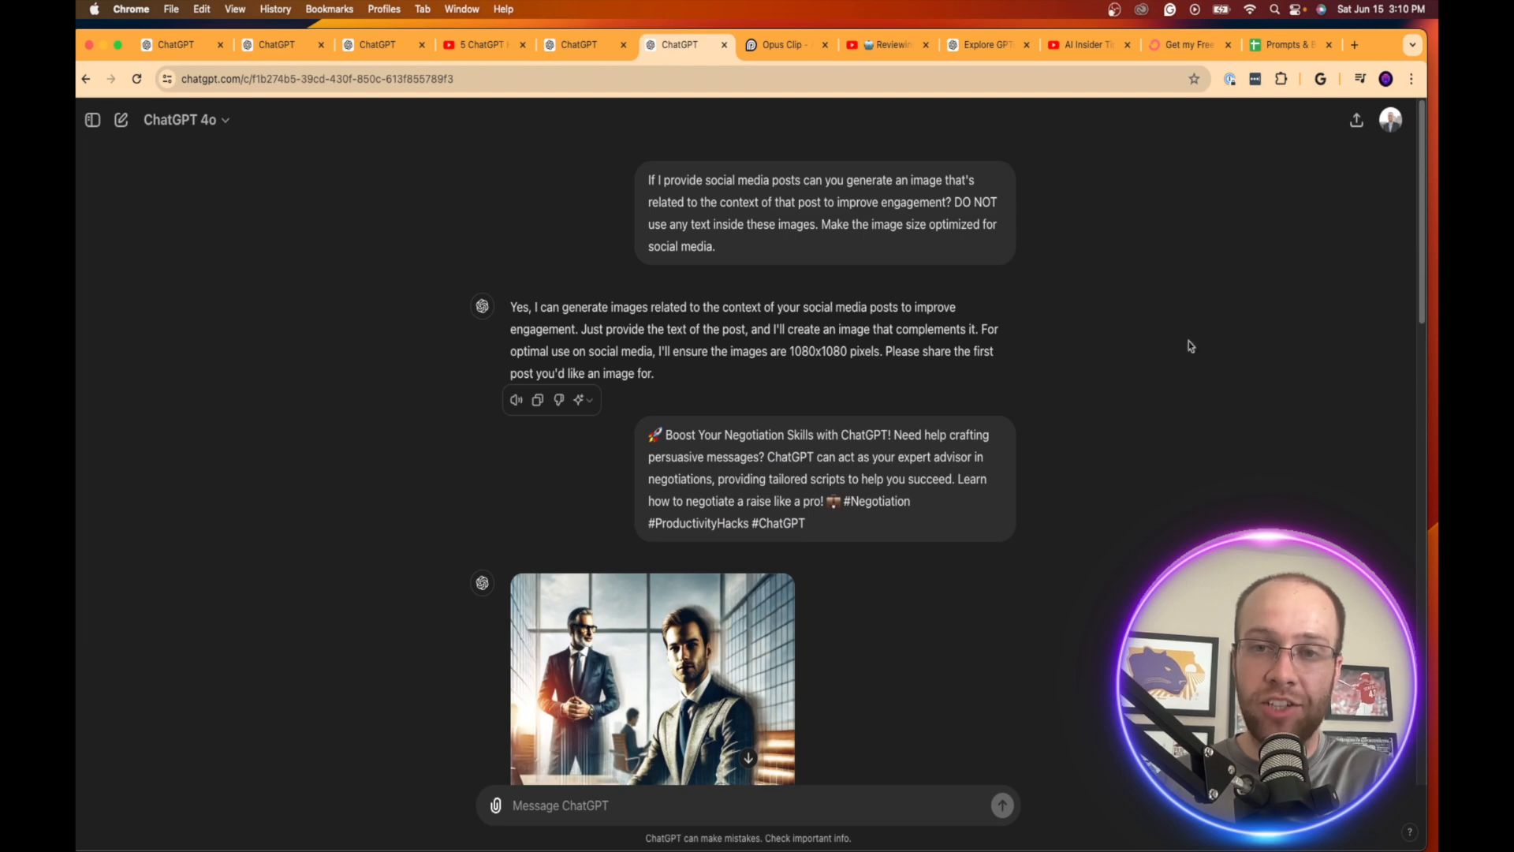
click(782, 44)
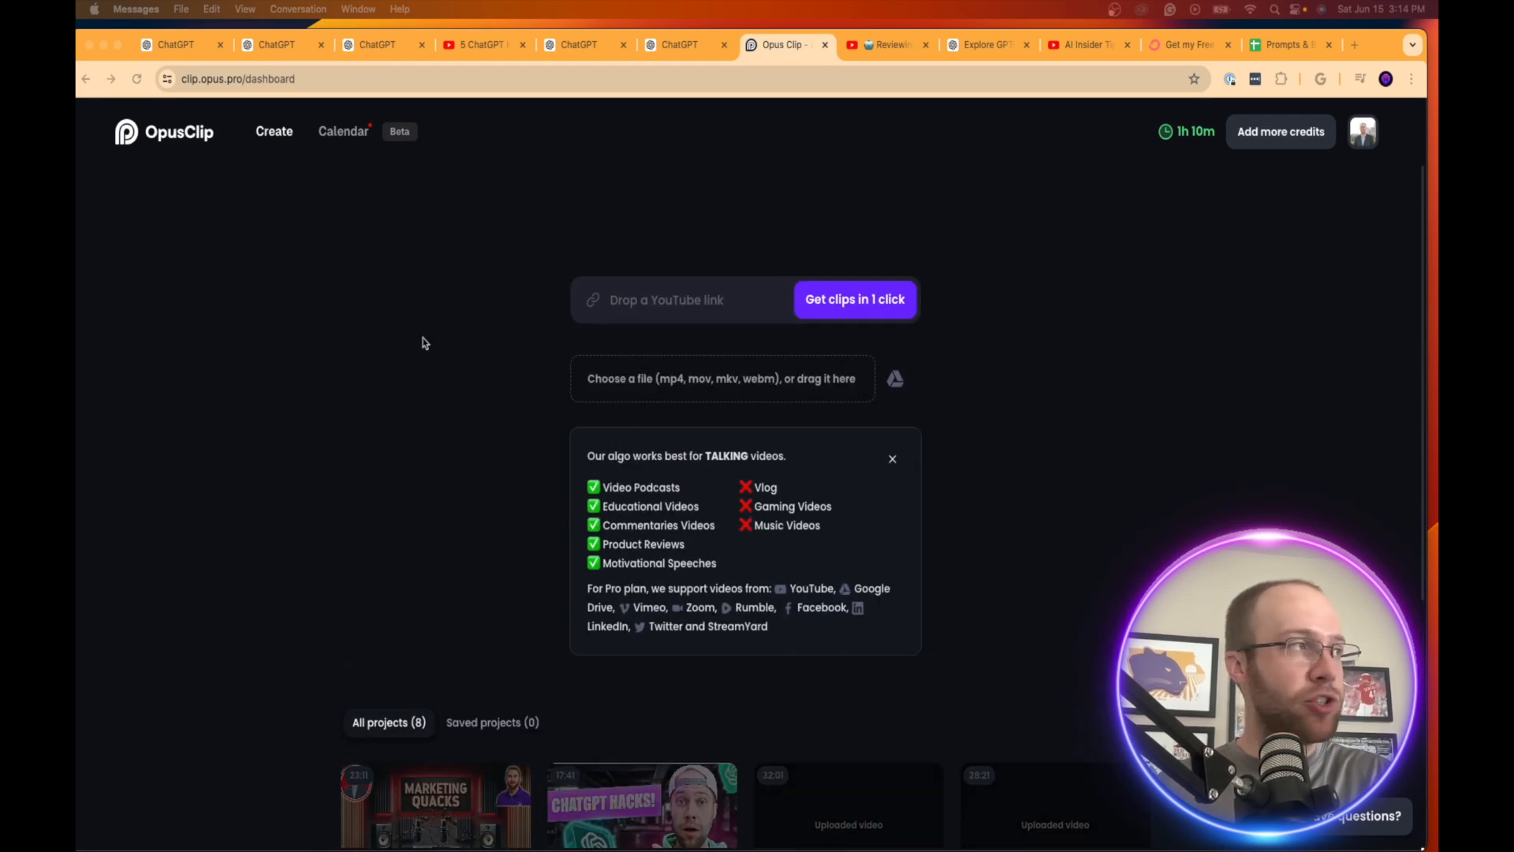
- Glance at the Opus Clip review video, then open the Higher Ed content podcast project's clips
scroll(down, 3)
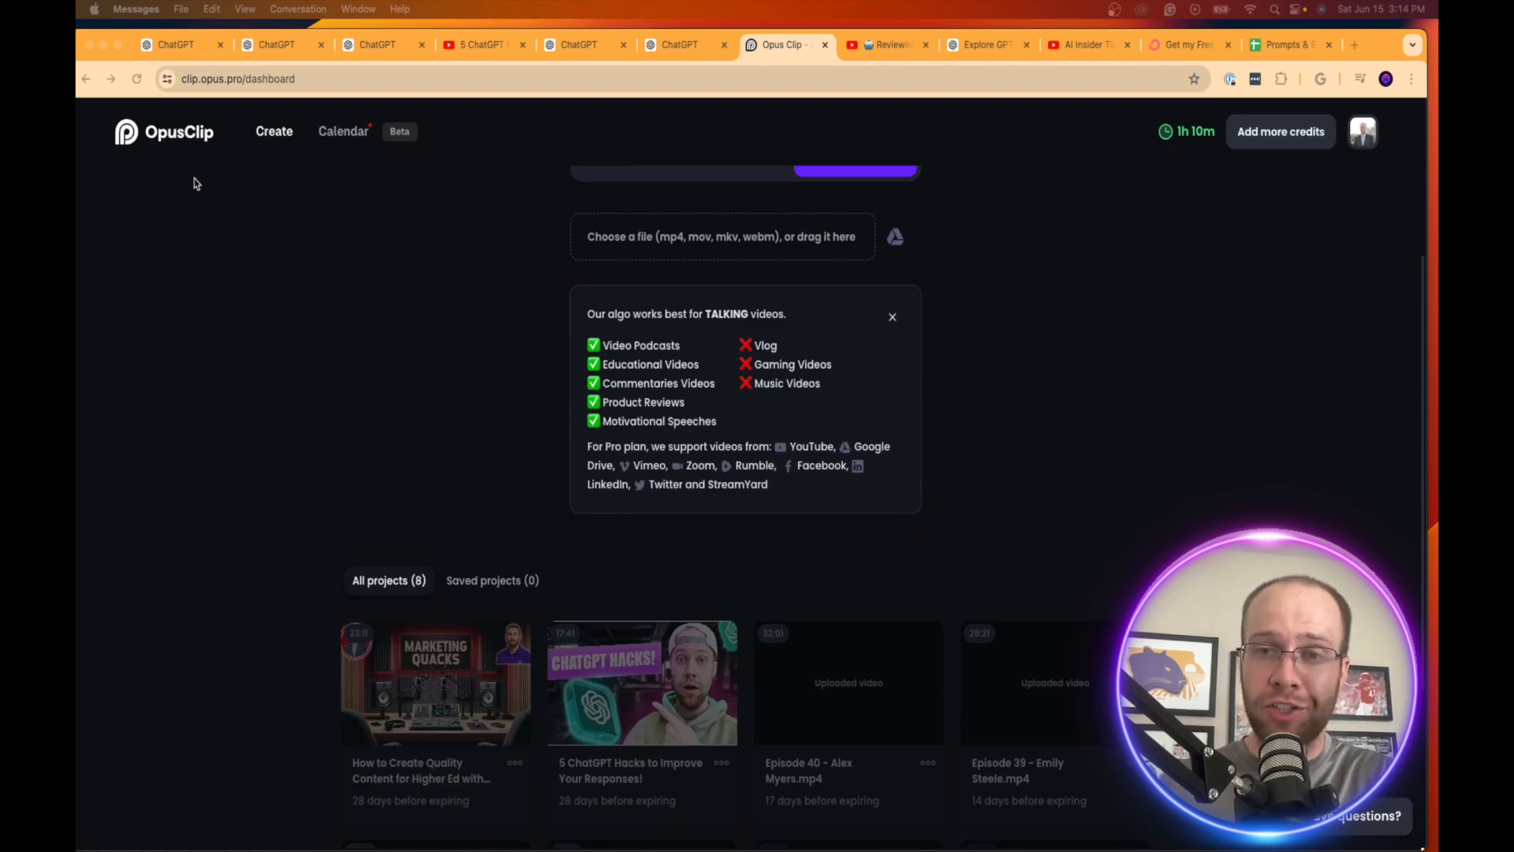
scroll(down, 3)
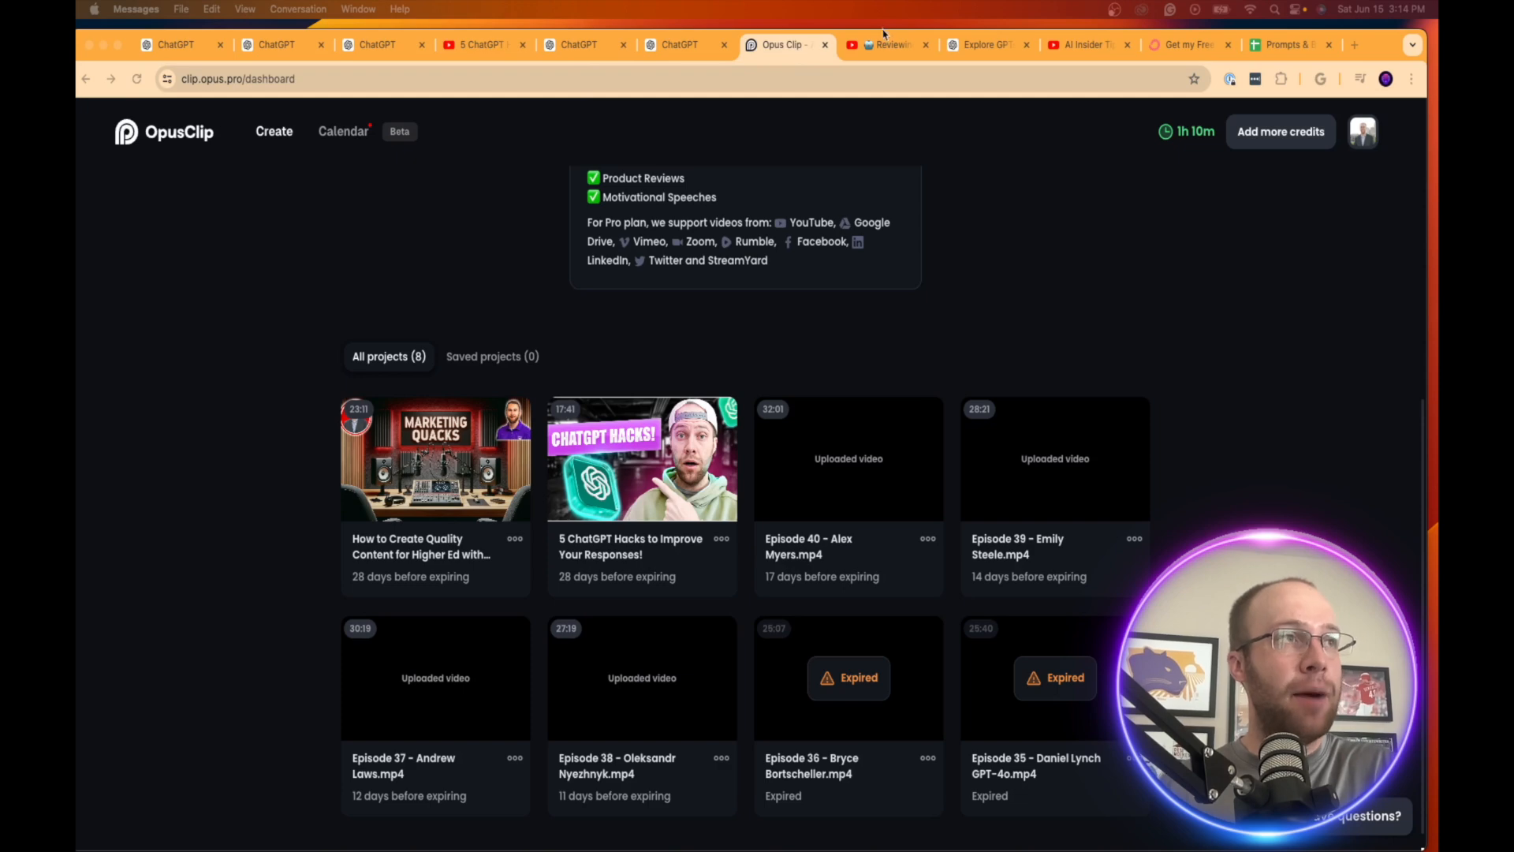
click(883, 44)
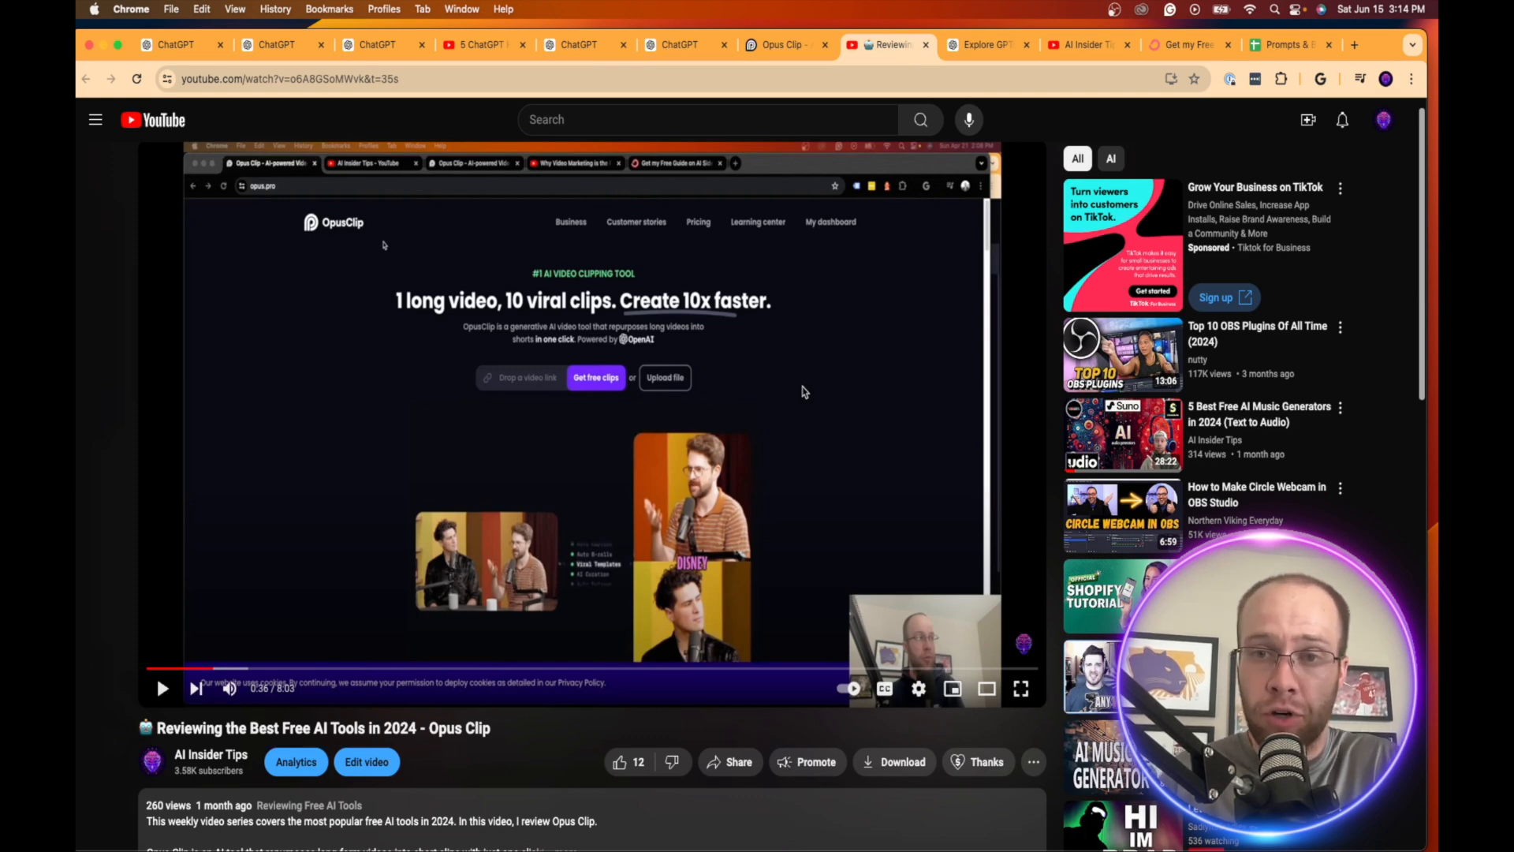
click(782, 44)
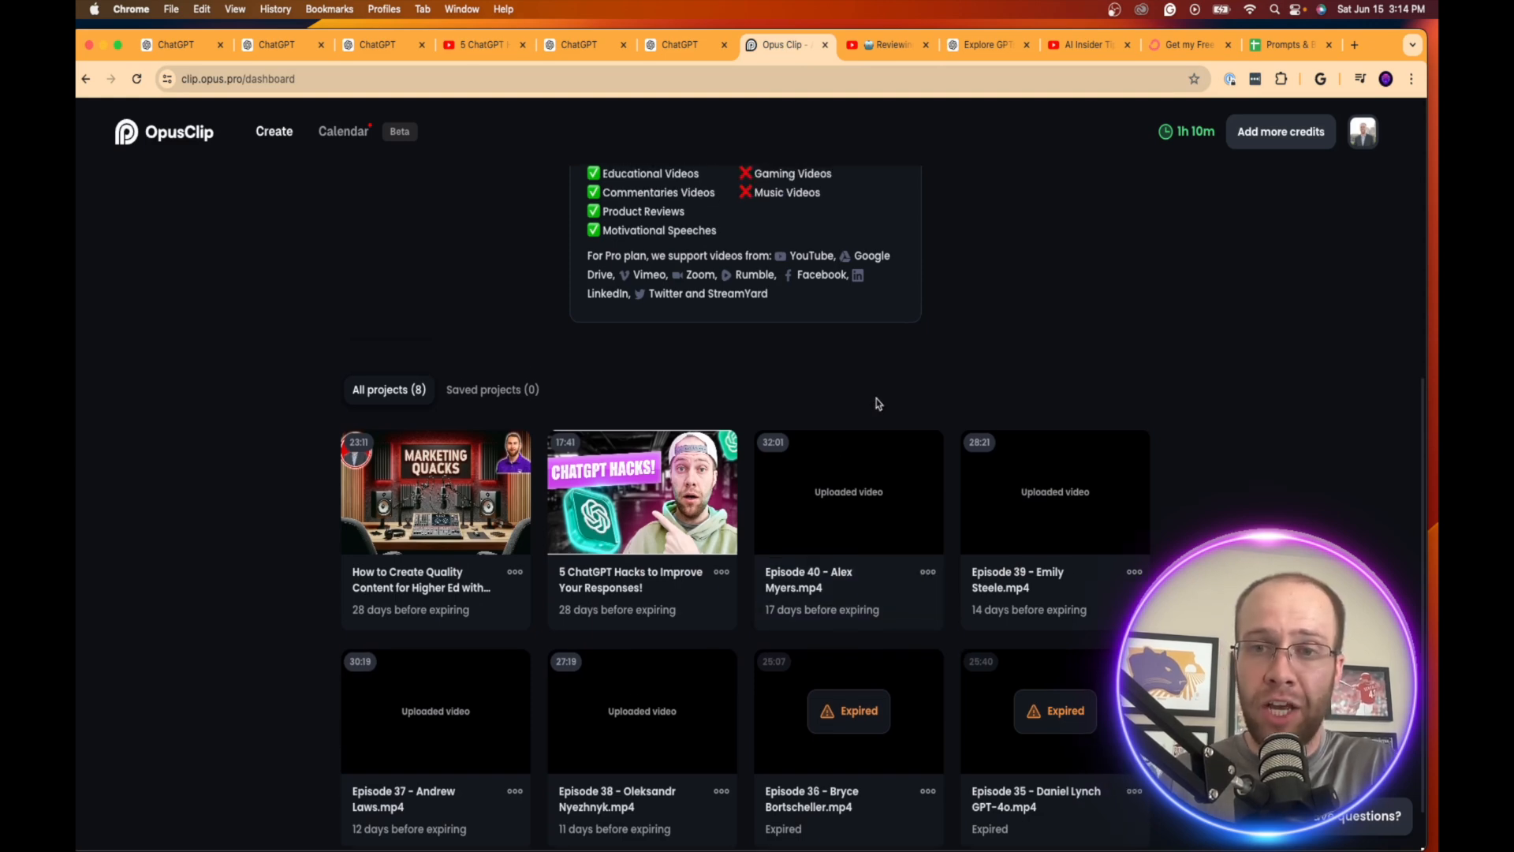
click(435, 492)
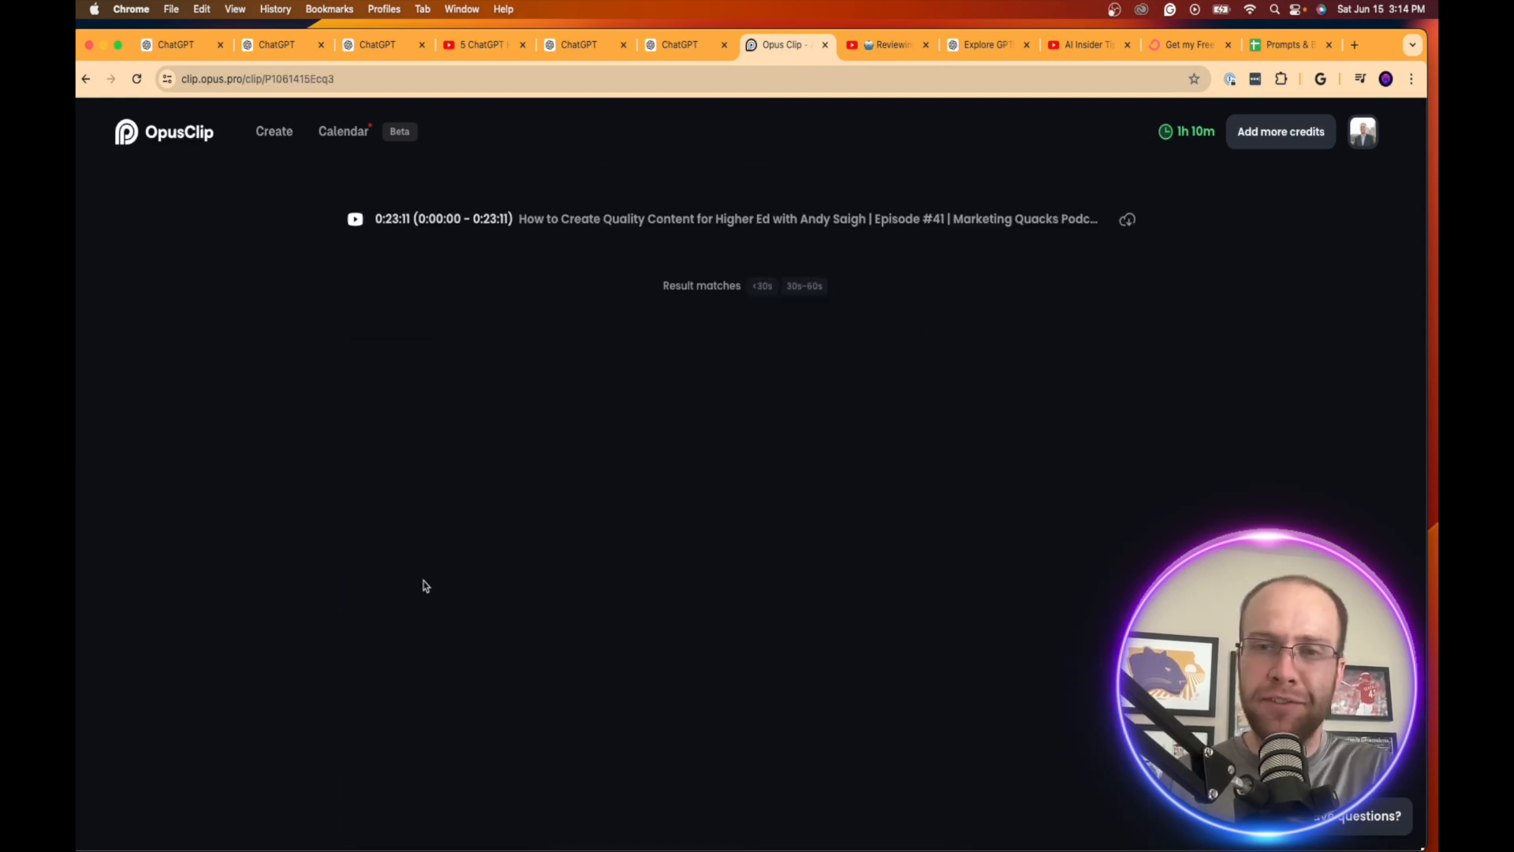
- Browse the scored clip results past #19 and back to the top clip scored 99
scroll(down, 3)
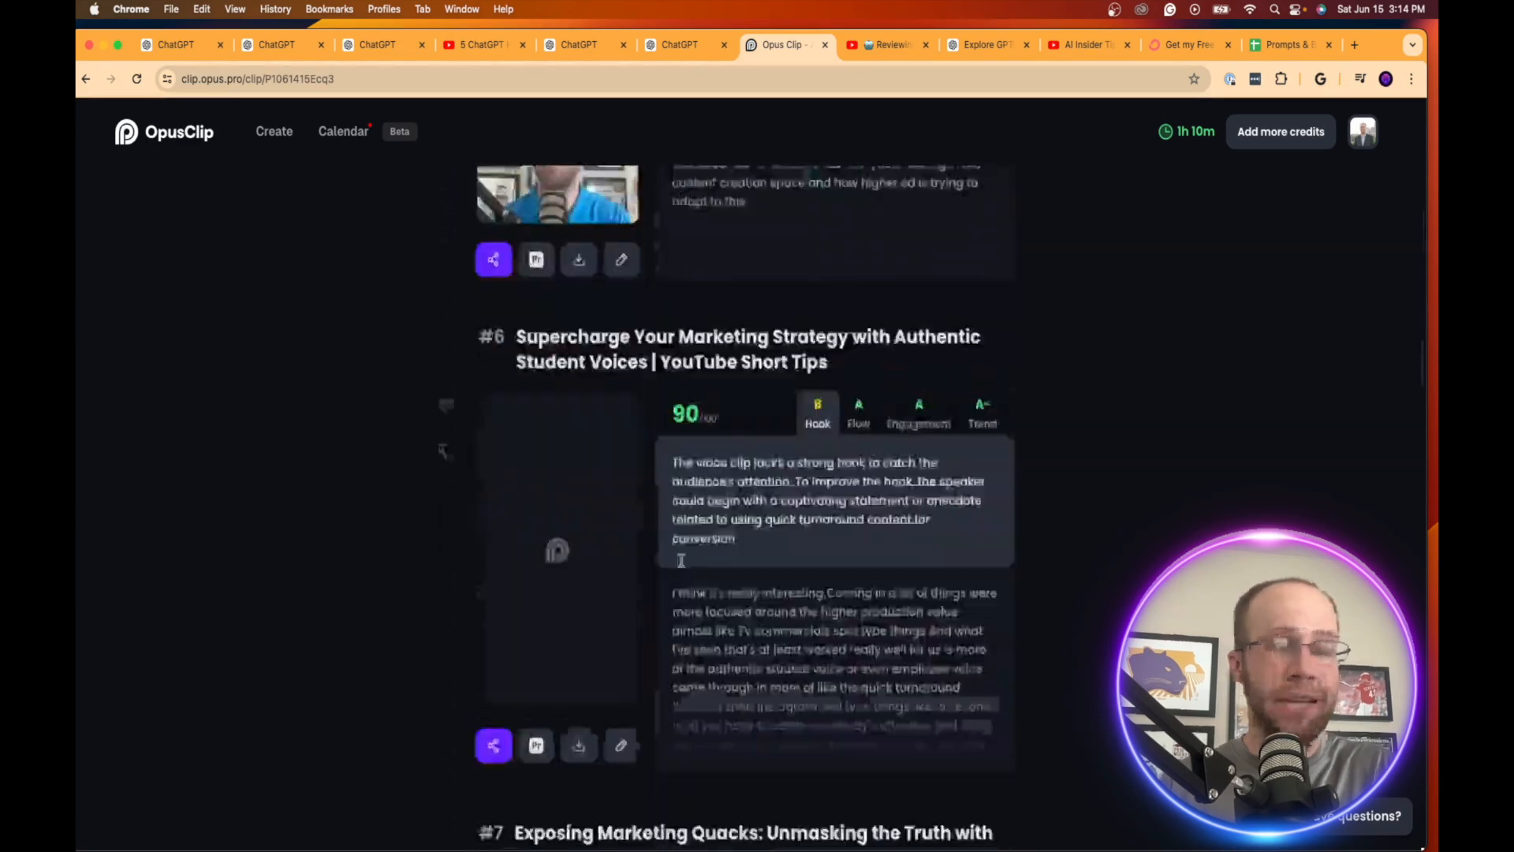
scroll(down, 3)
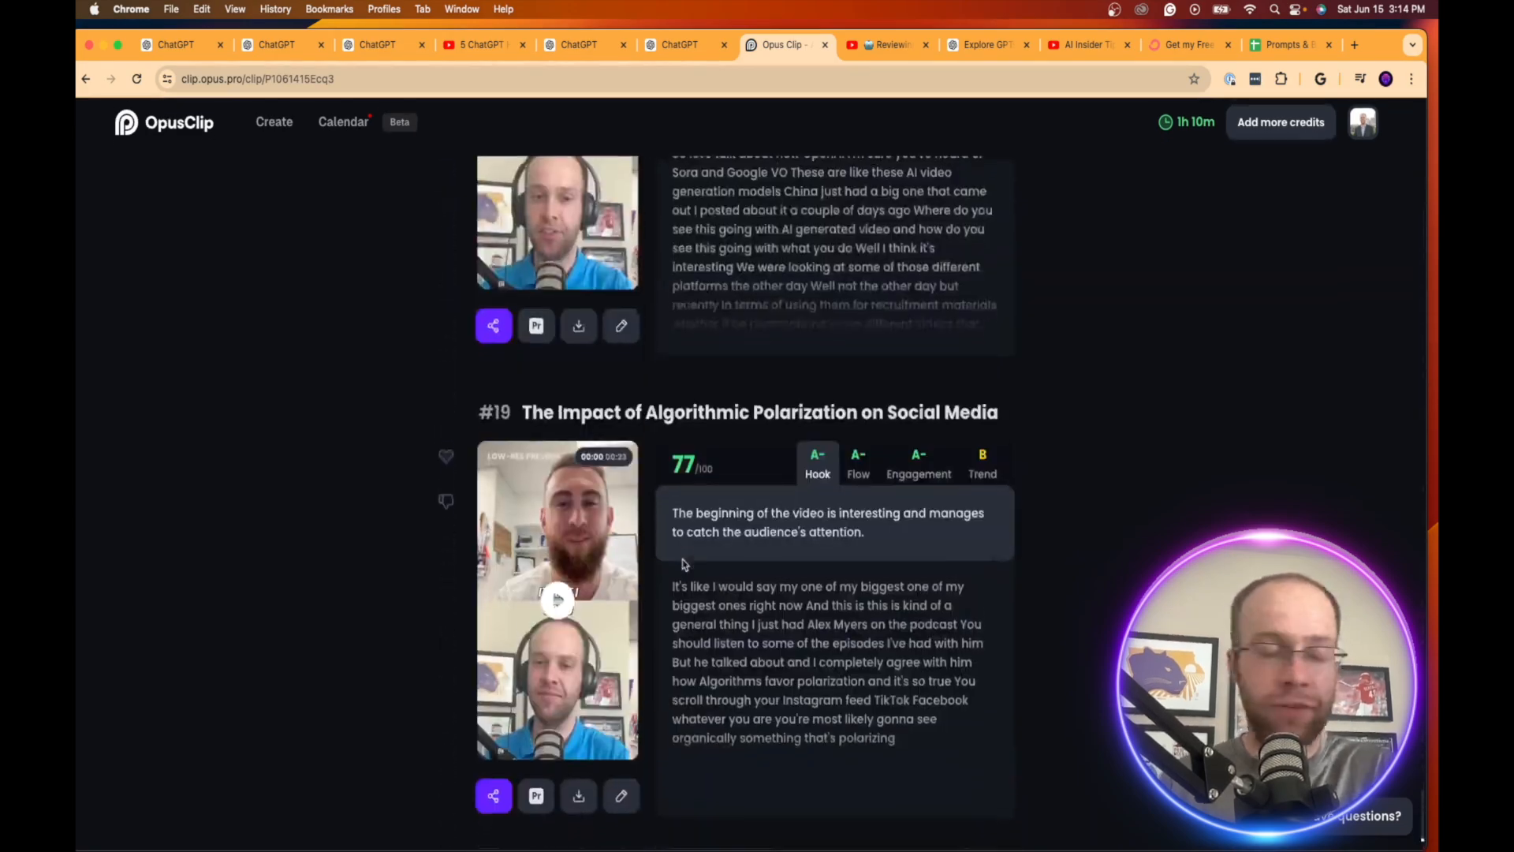
scroll(up, 3)
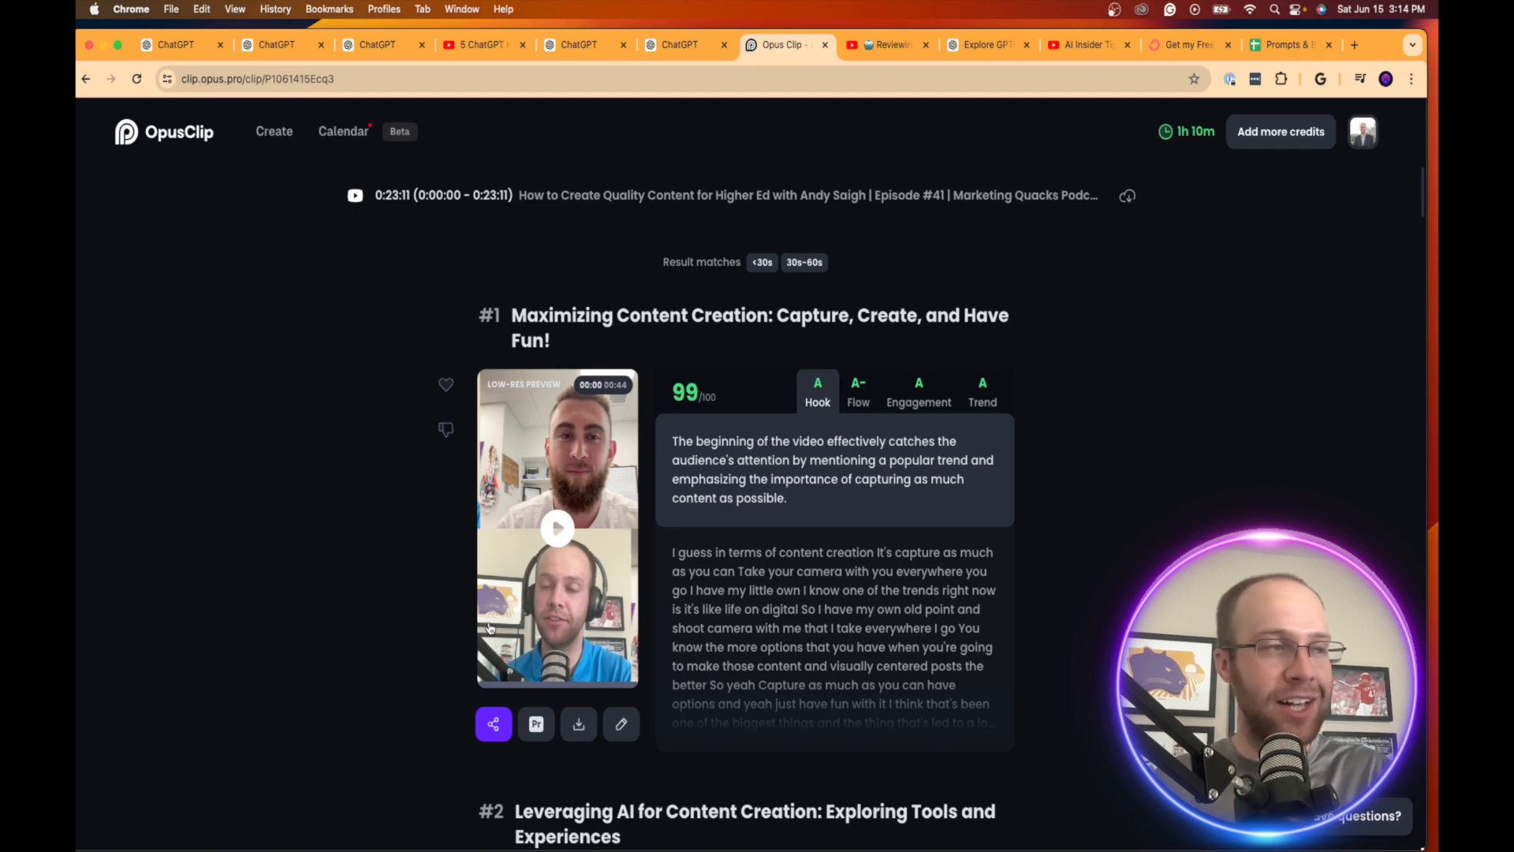
mouse_move(691, 511)
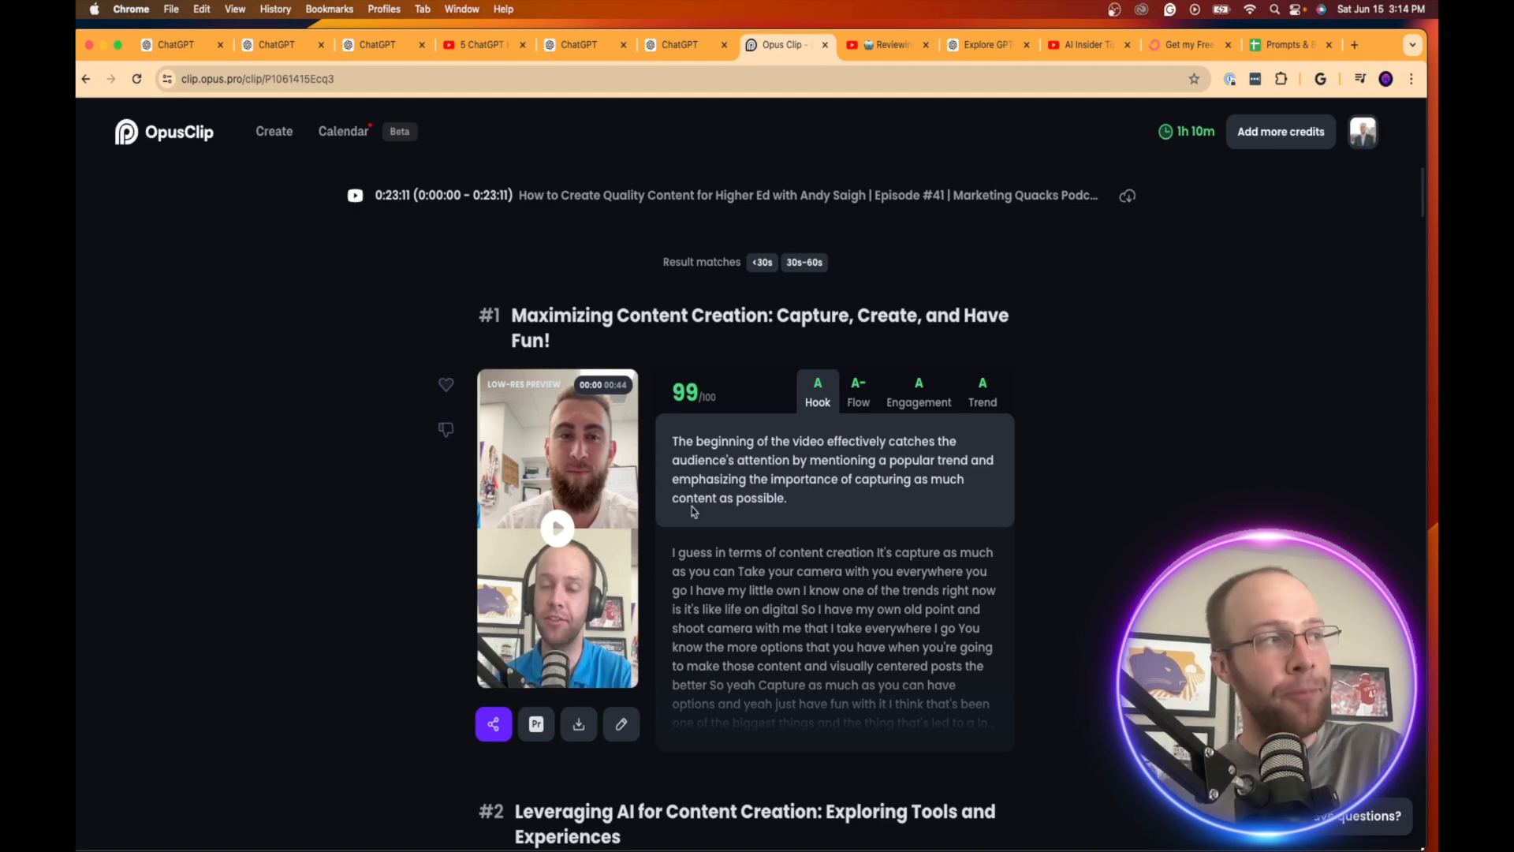
scroll(down, 3)
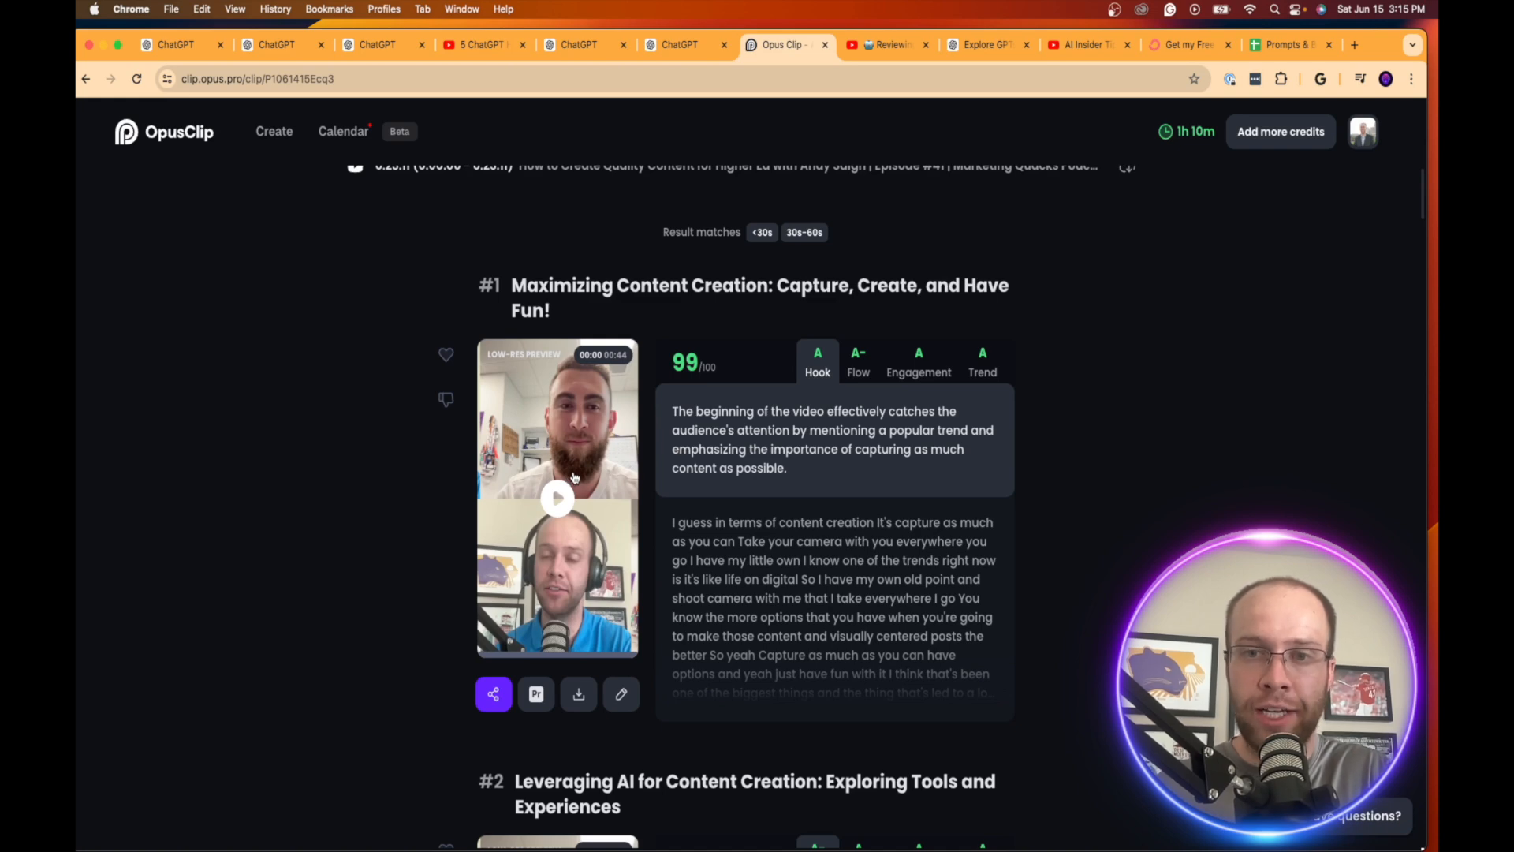
mouse_move(563, 487)
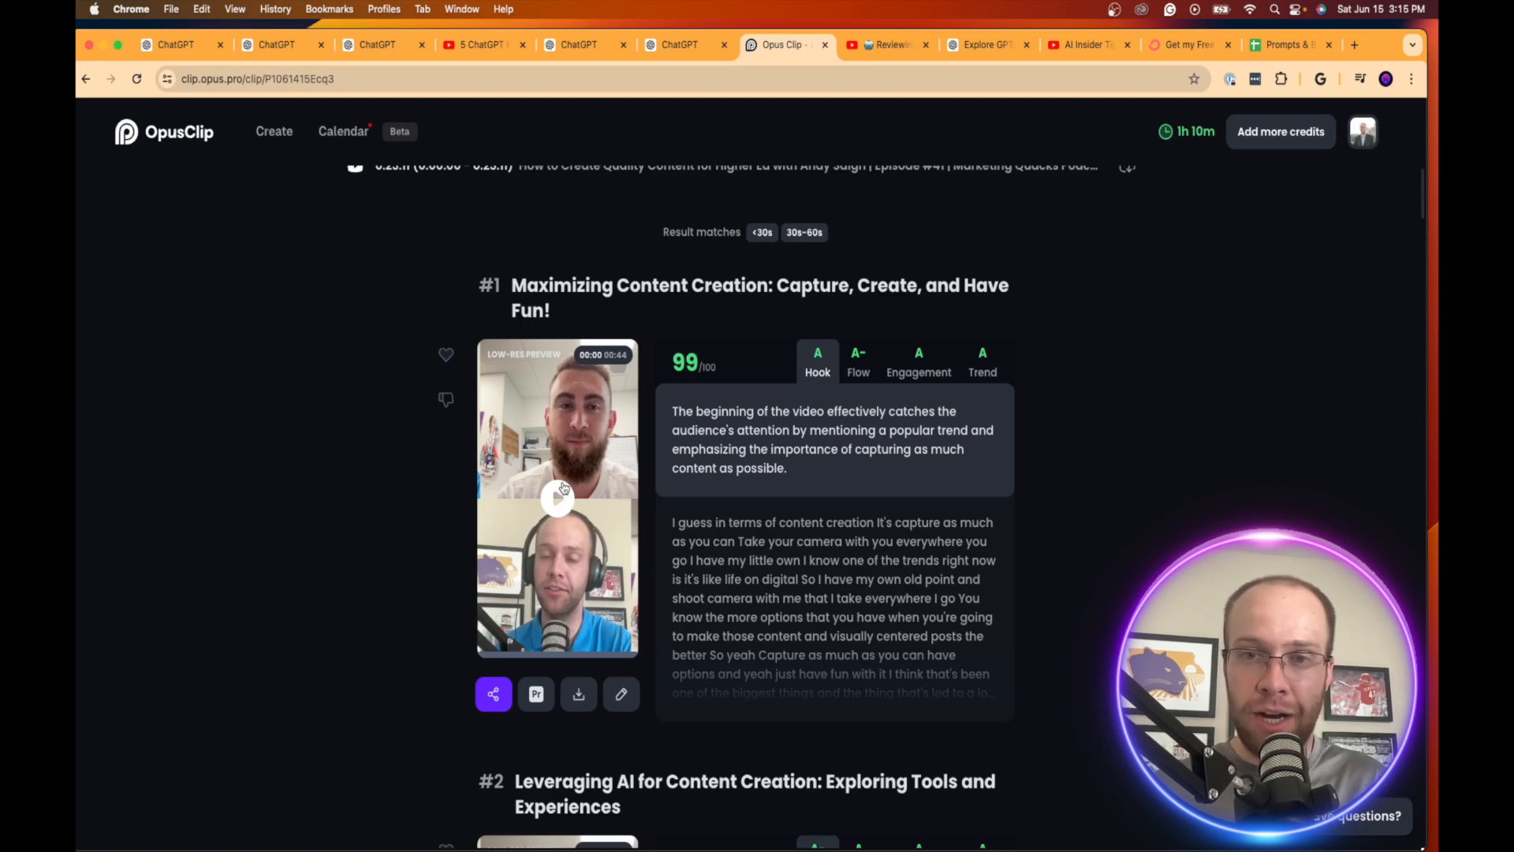
mouse_move(555, 504)
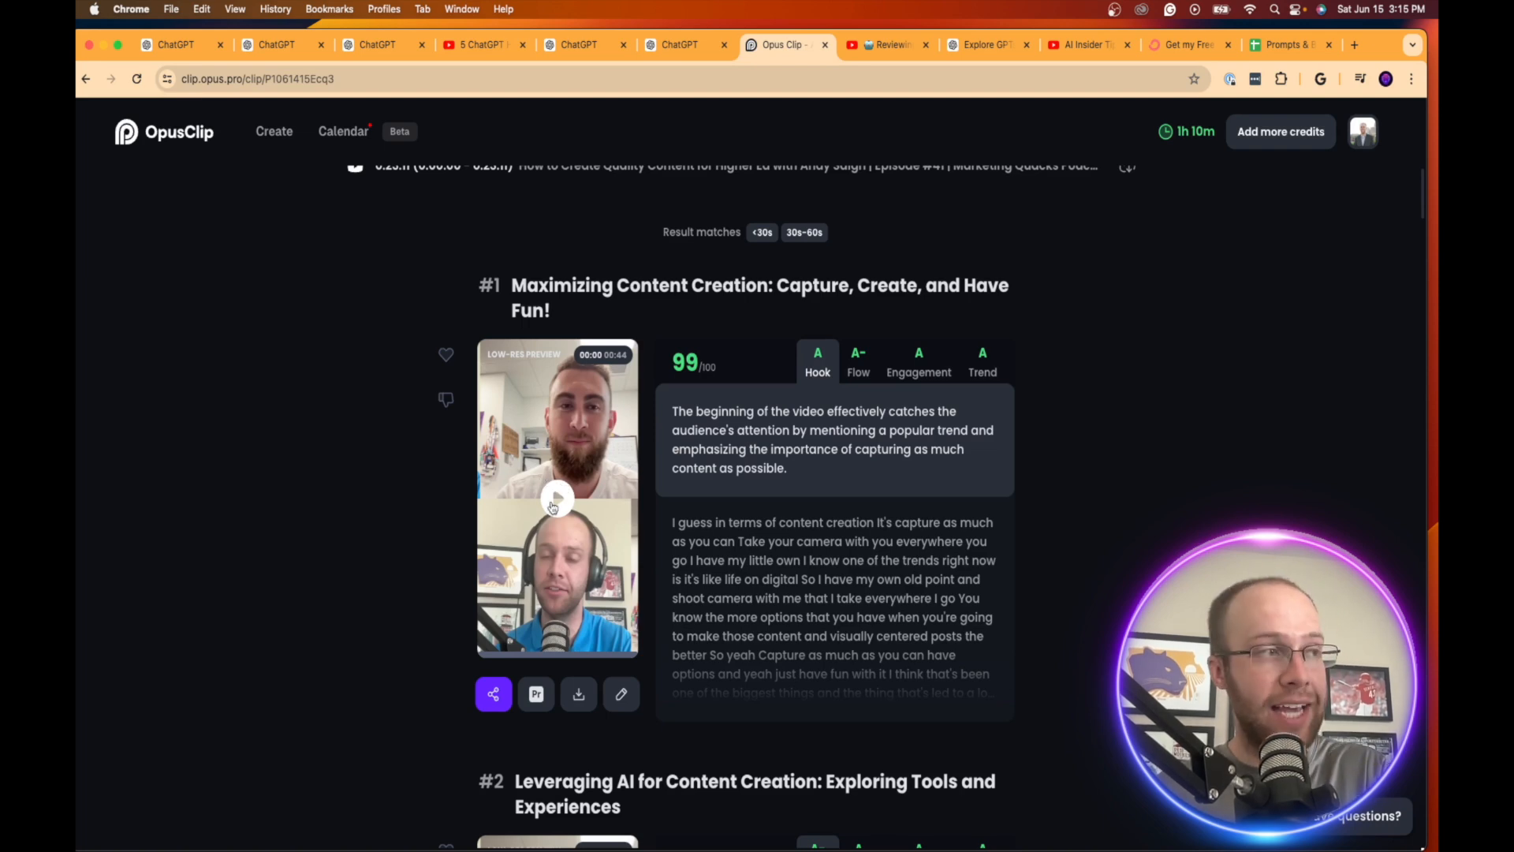
mouse_move(1035, 609)
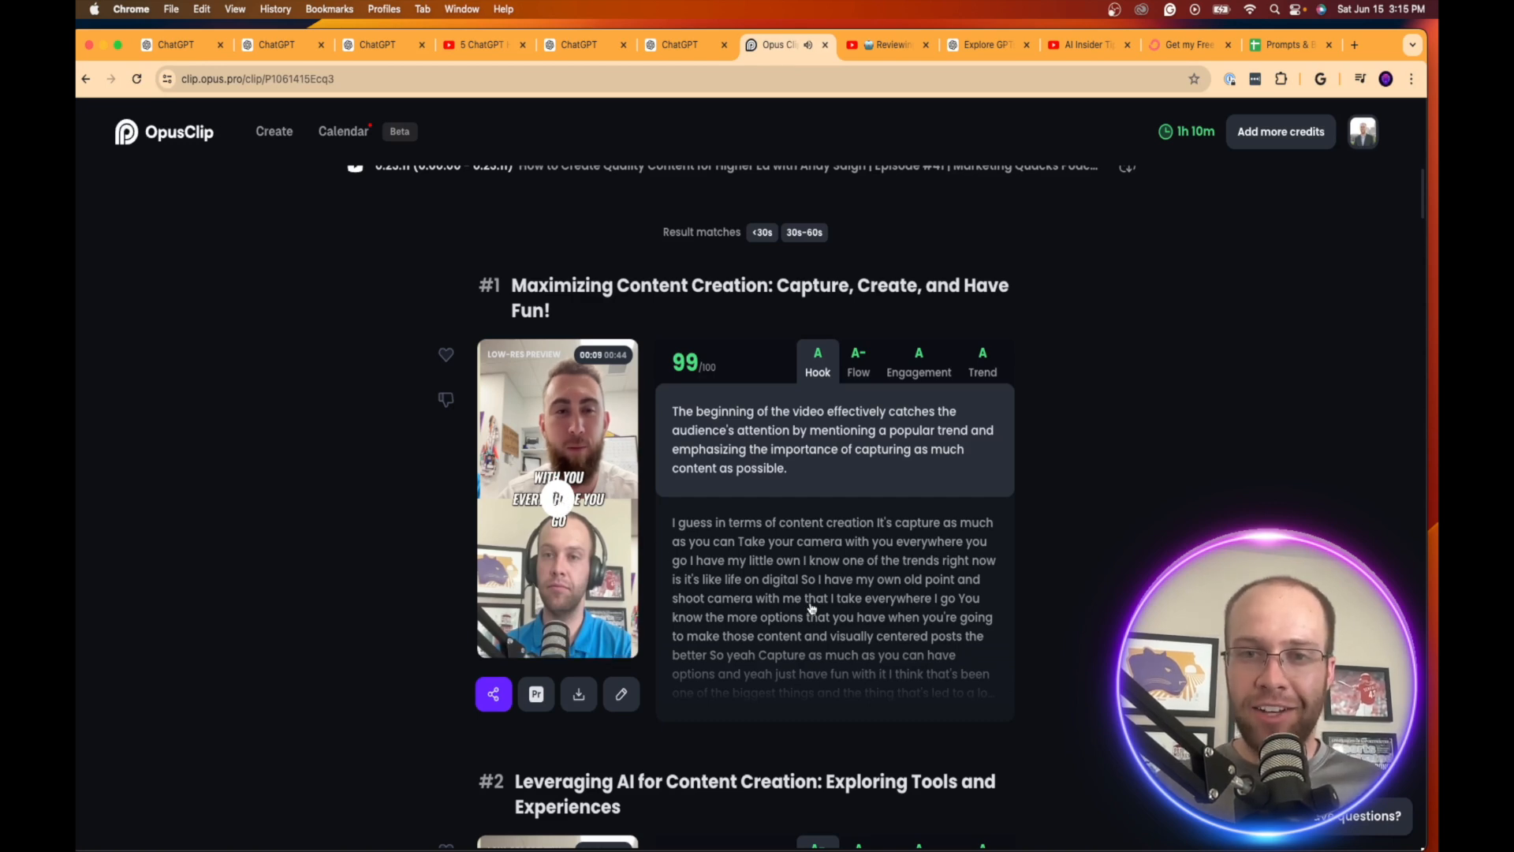
mouse_move(494, 694)
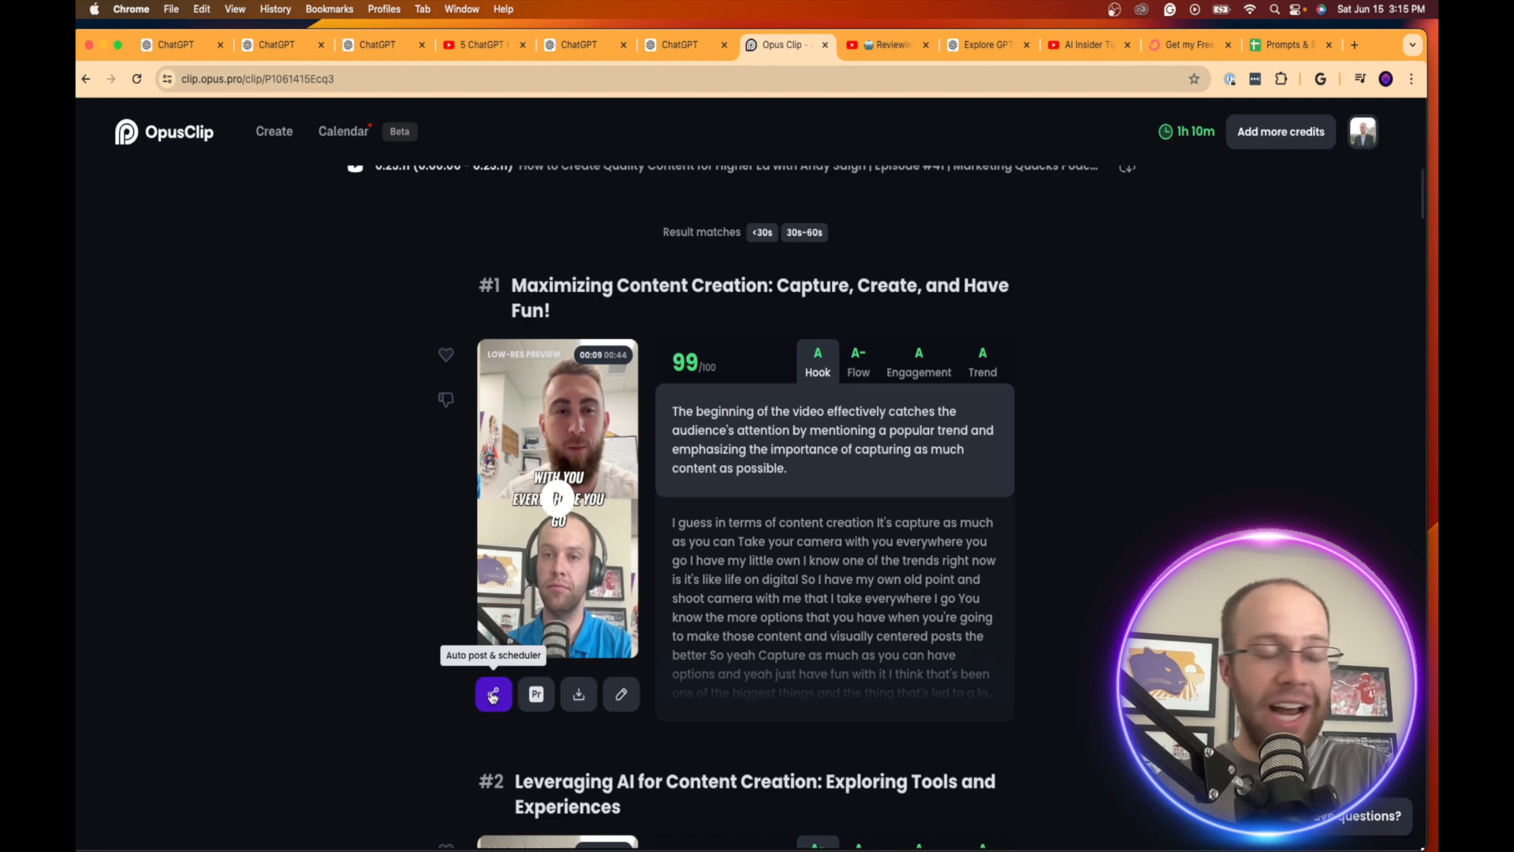
- Start scheduling a post of the top clip, then exit the scheduler without saving
click(492, 694)
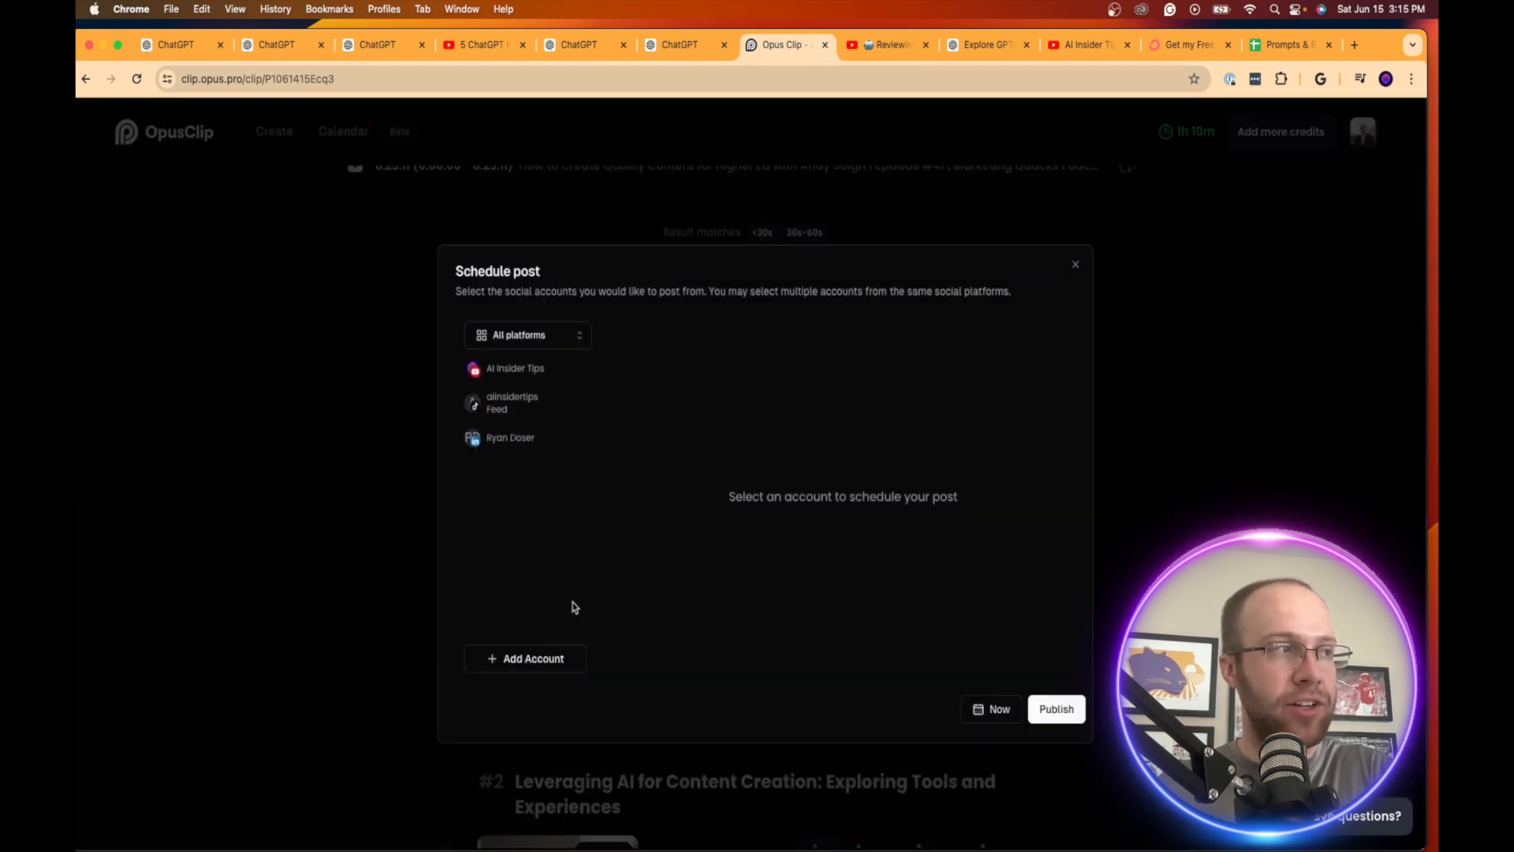
mouse_move(517, 428)
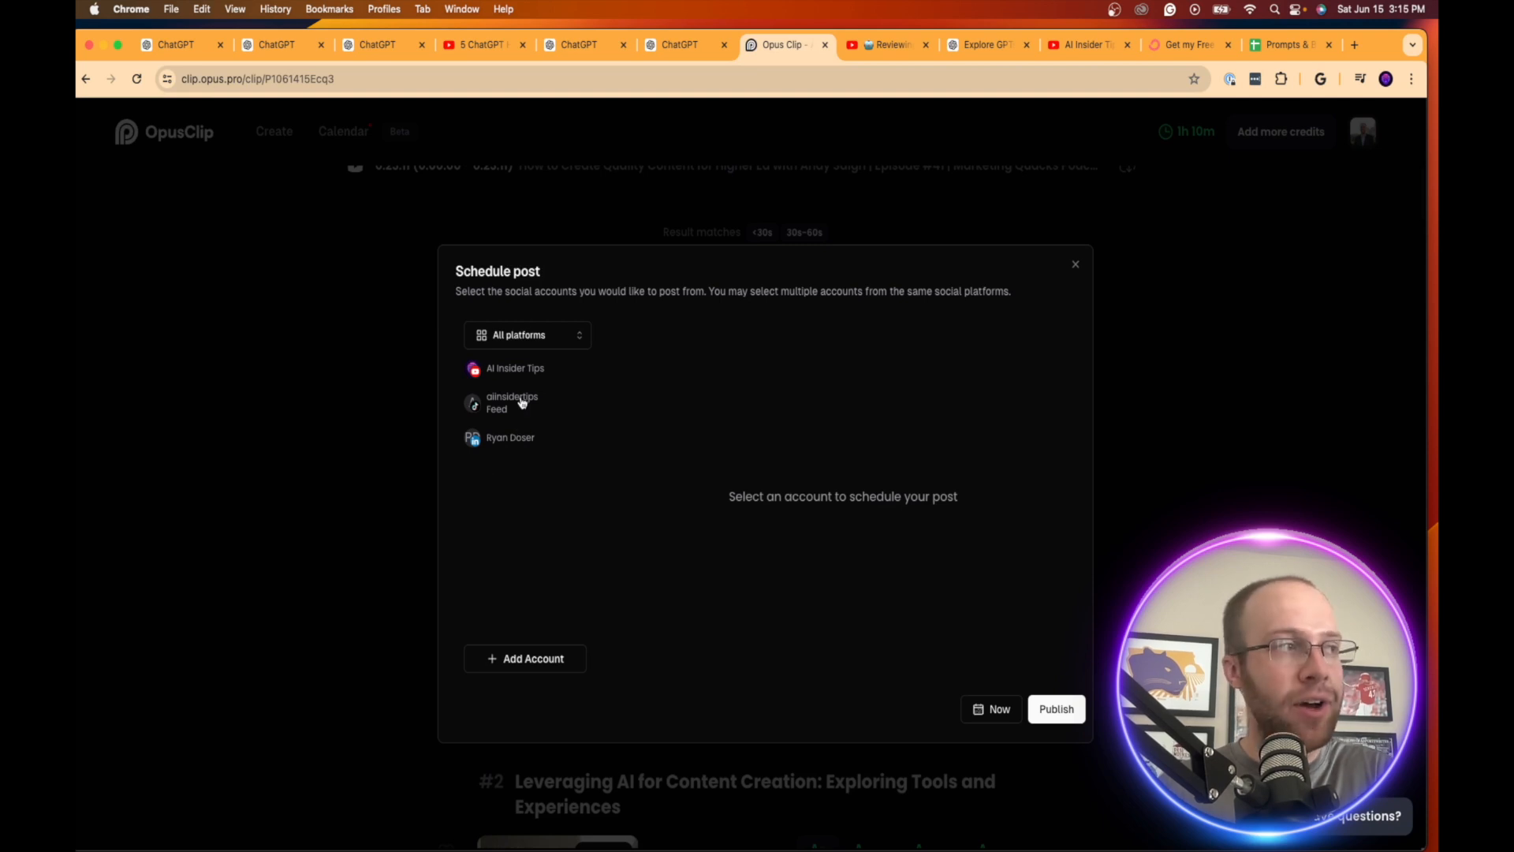
mouse_move(1032, 763)
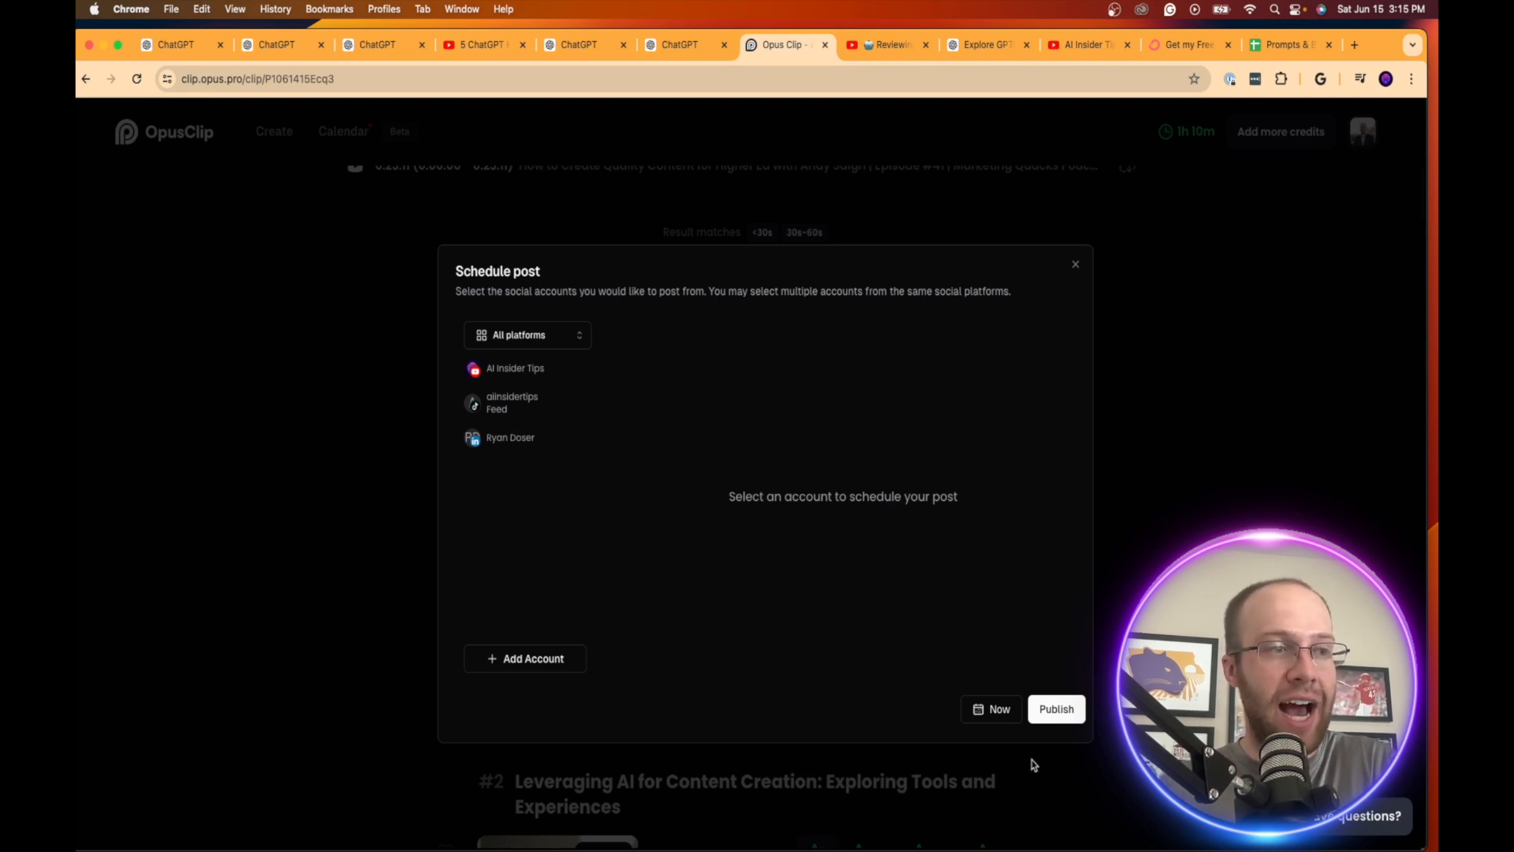
click(1074, 263)
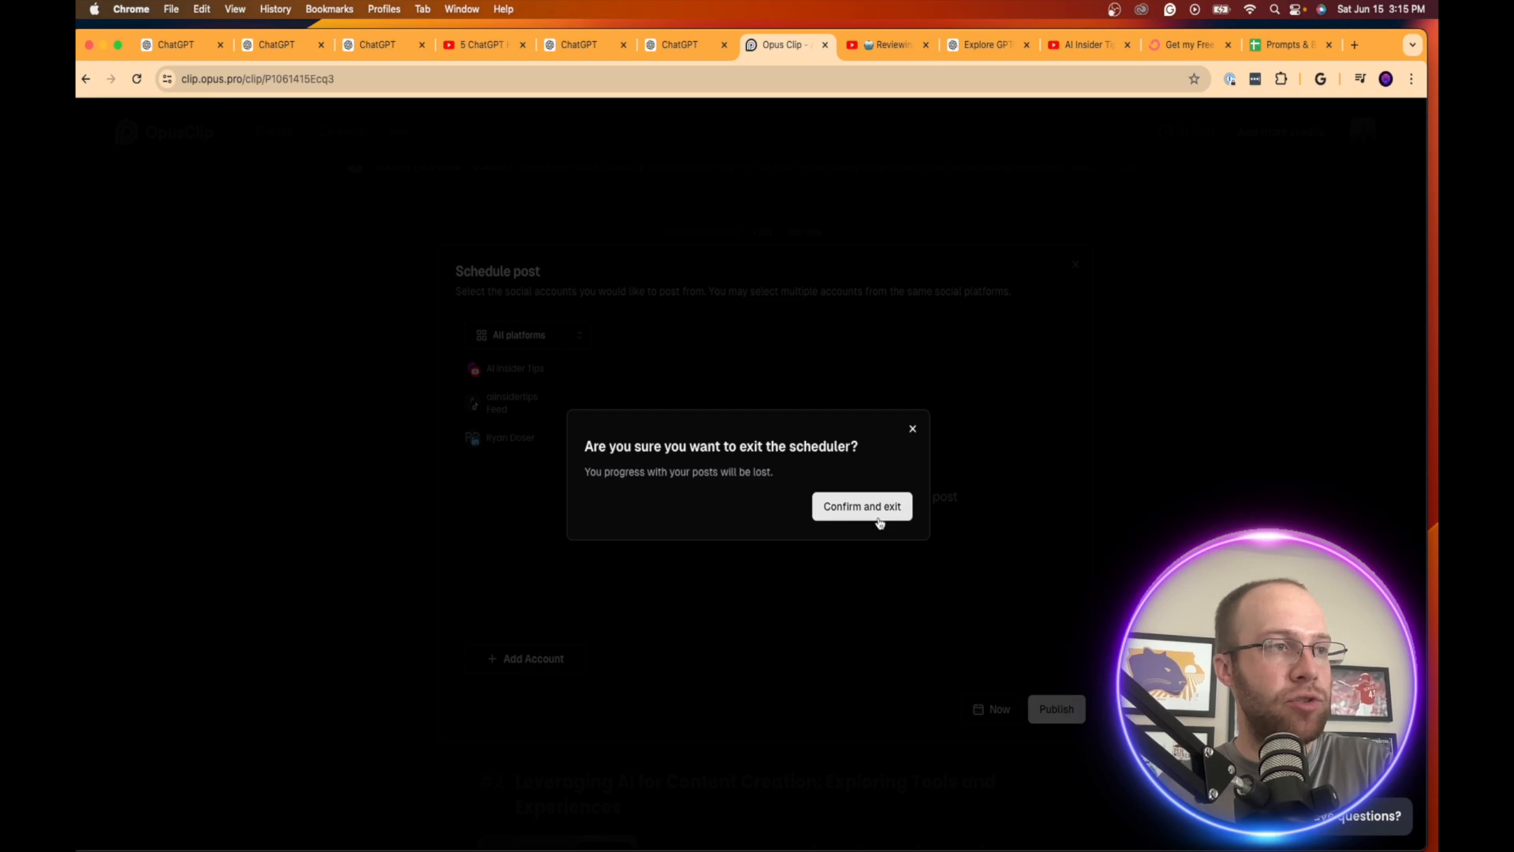
click(860, 506)
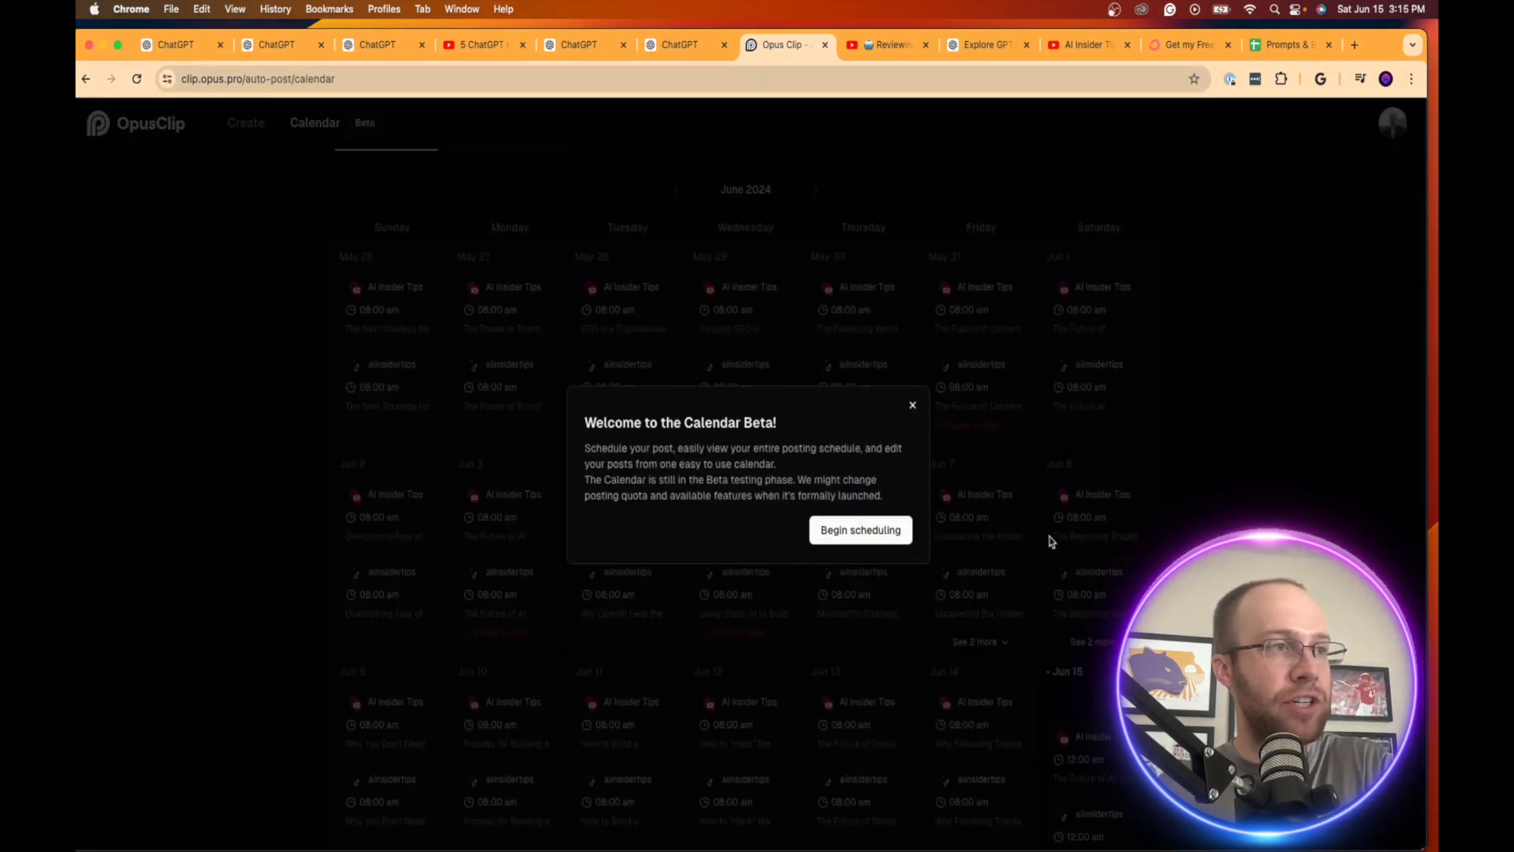
- Dismiss the Calendar Beta welcome and browse the scheduled posts for July 2024
click(858, 530)
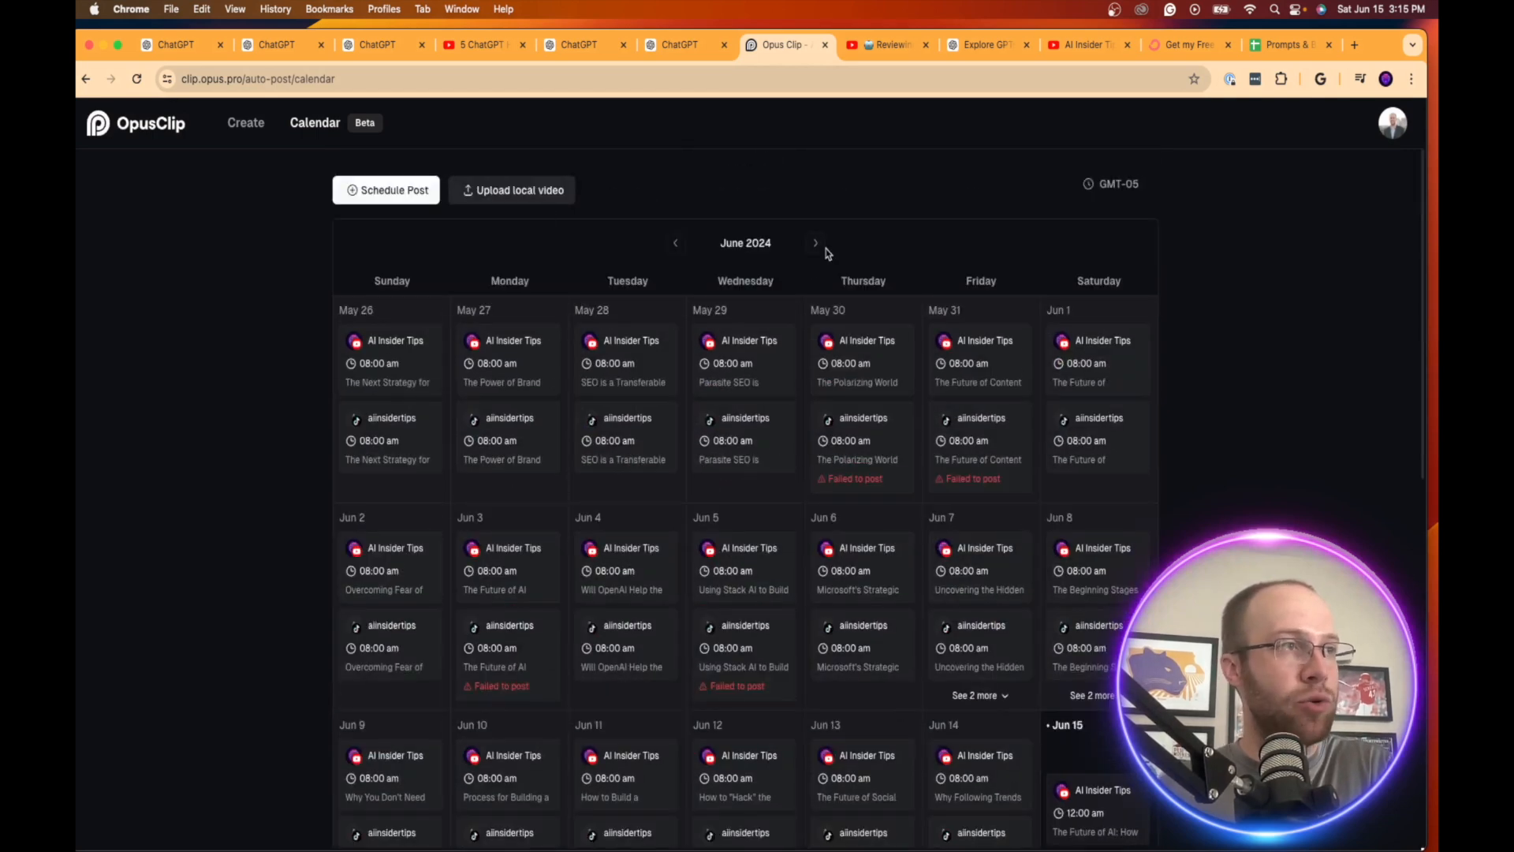
click(815, 243)
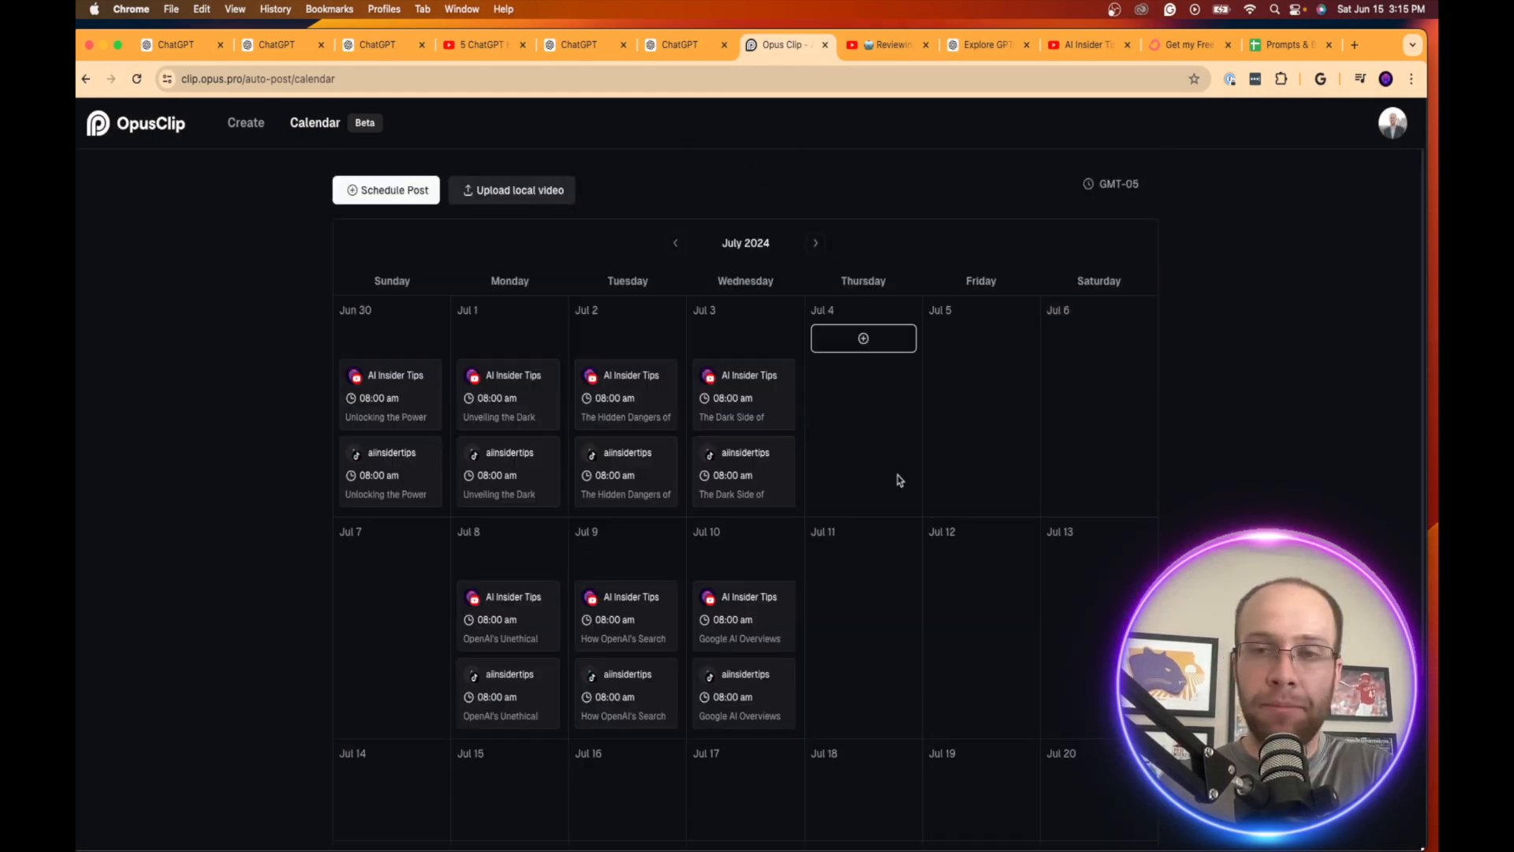
scroll(down, 3)
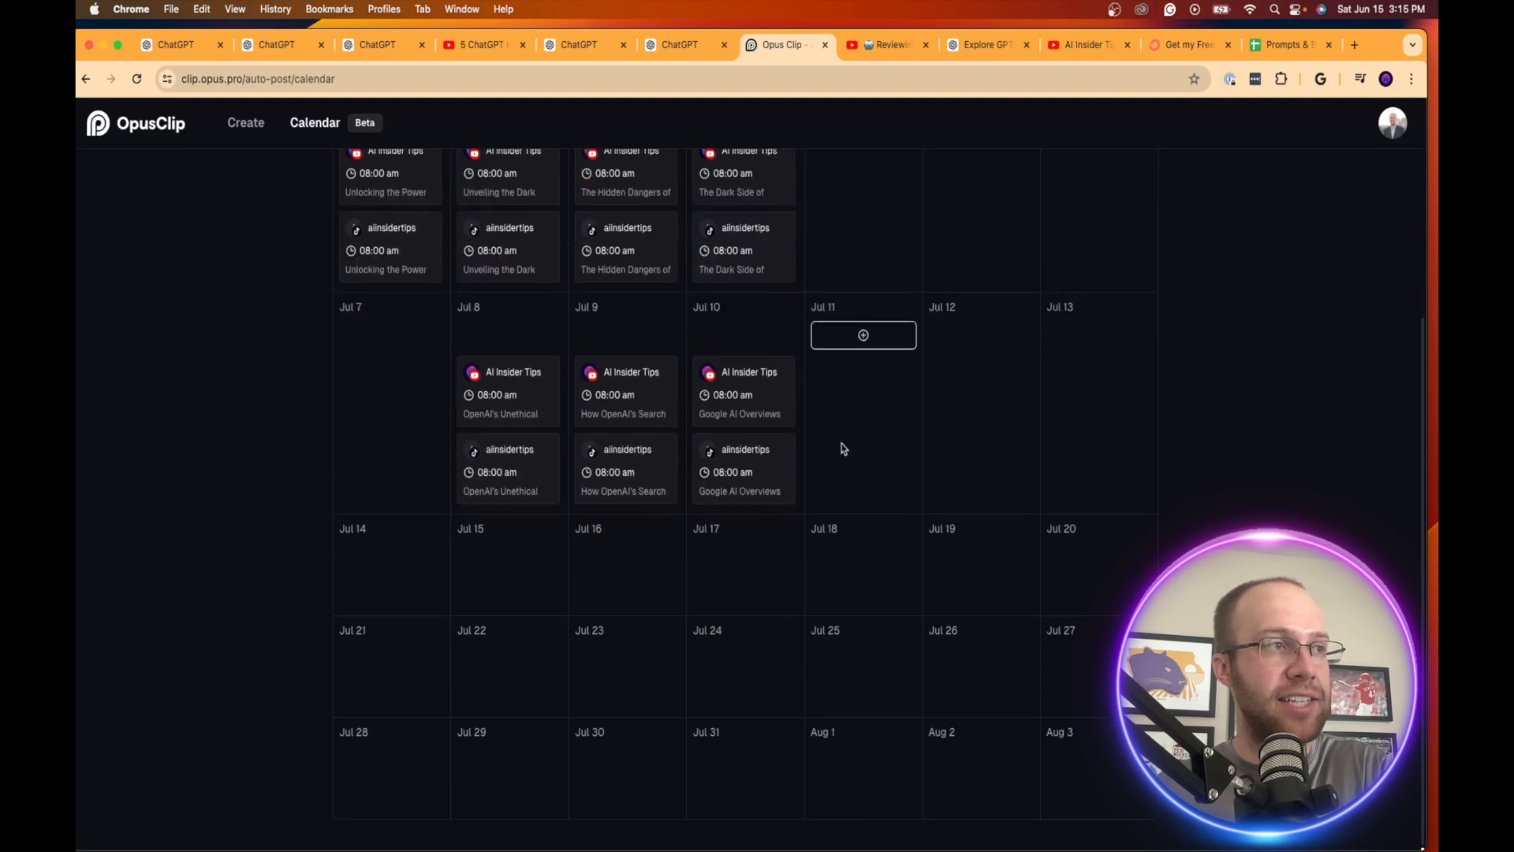
scroll(up, 3)
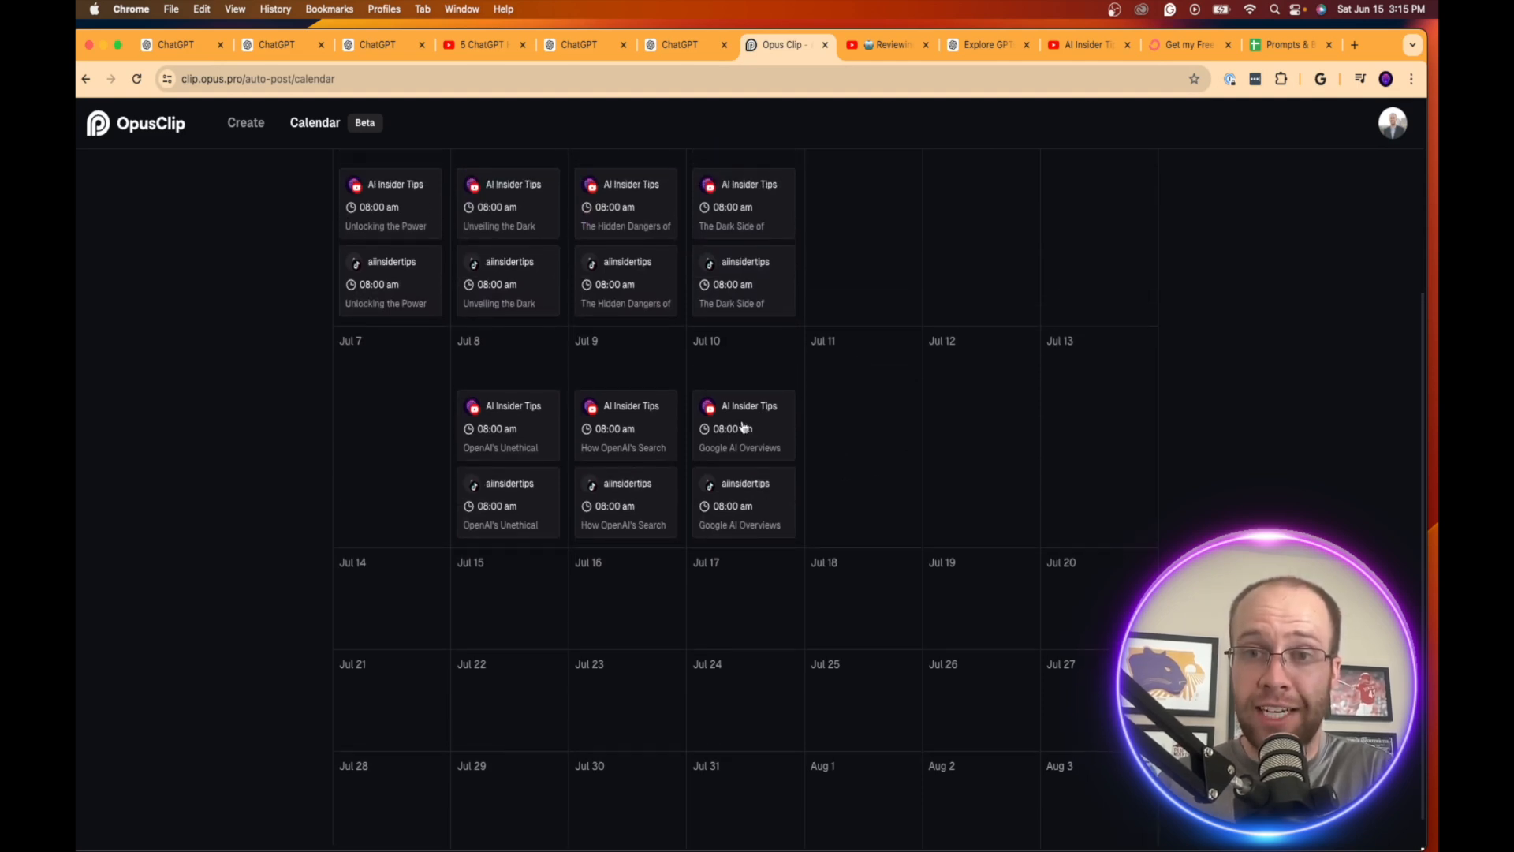
scroll(up, 3)
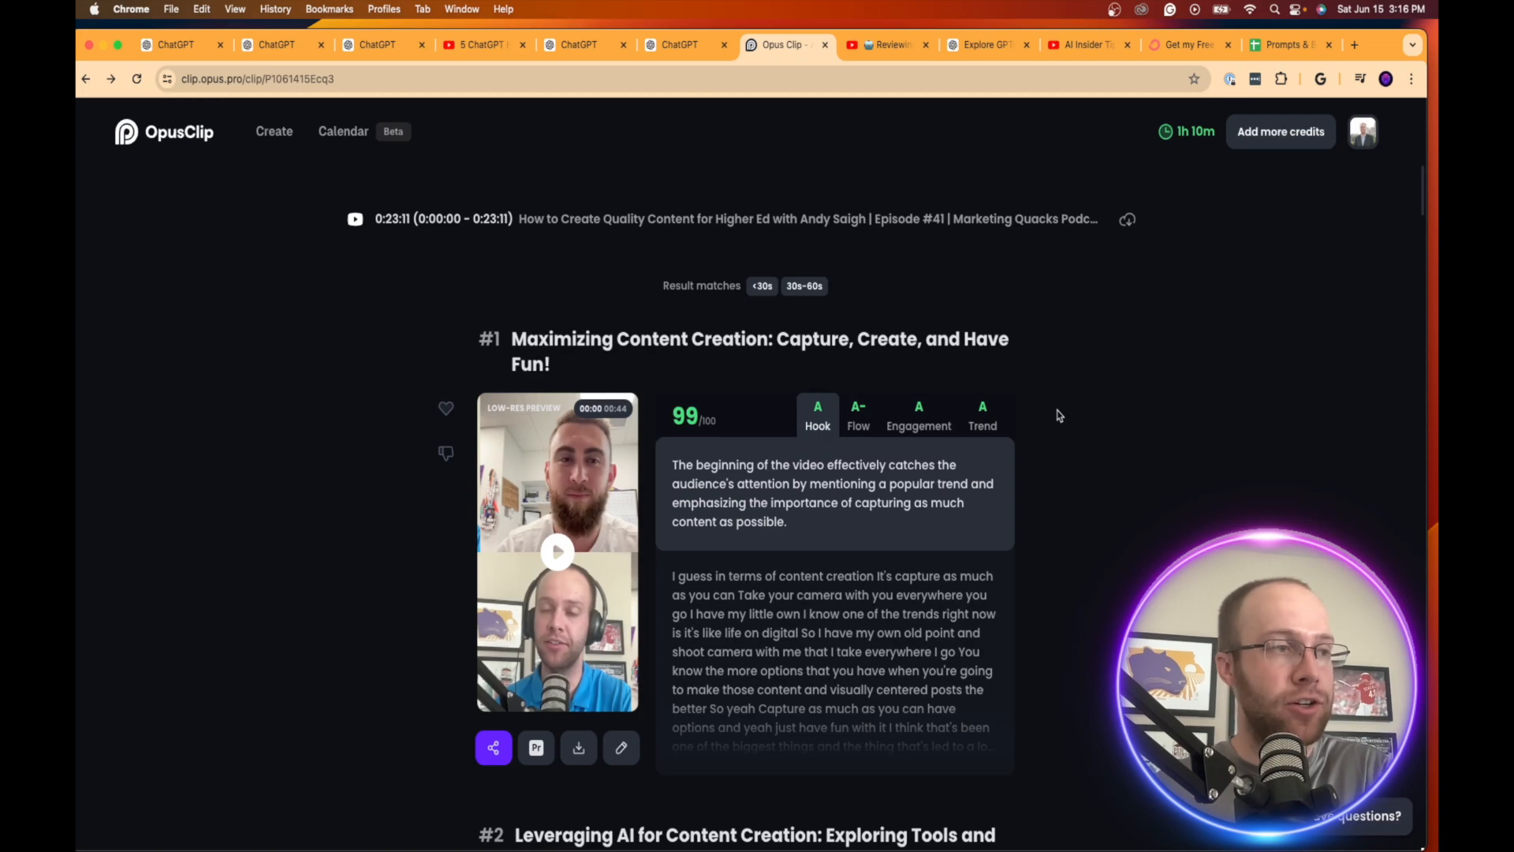
- Skim the OpusClip clip list down to #11 and back, then switch to the Explore GPTs page
scroll(down, 3)
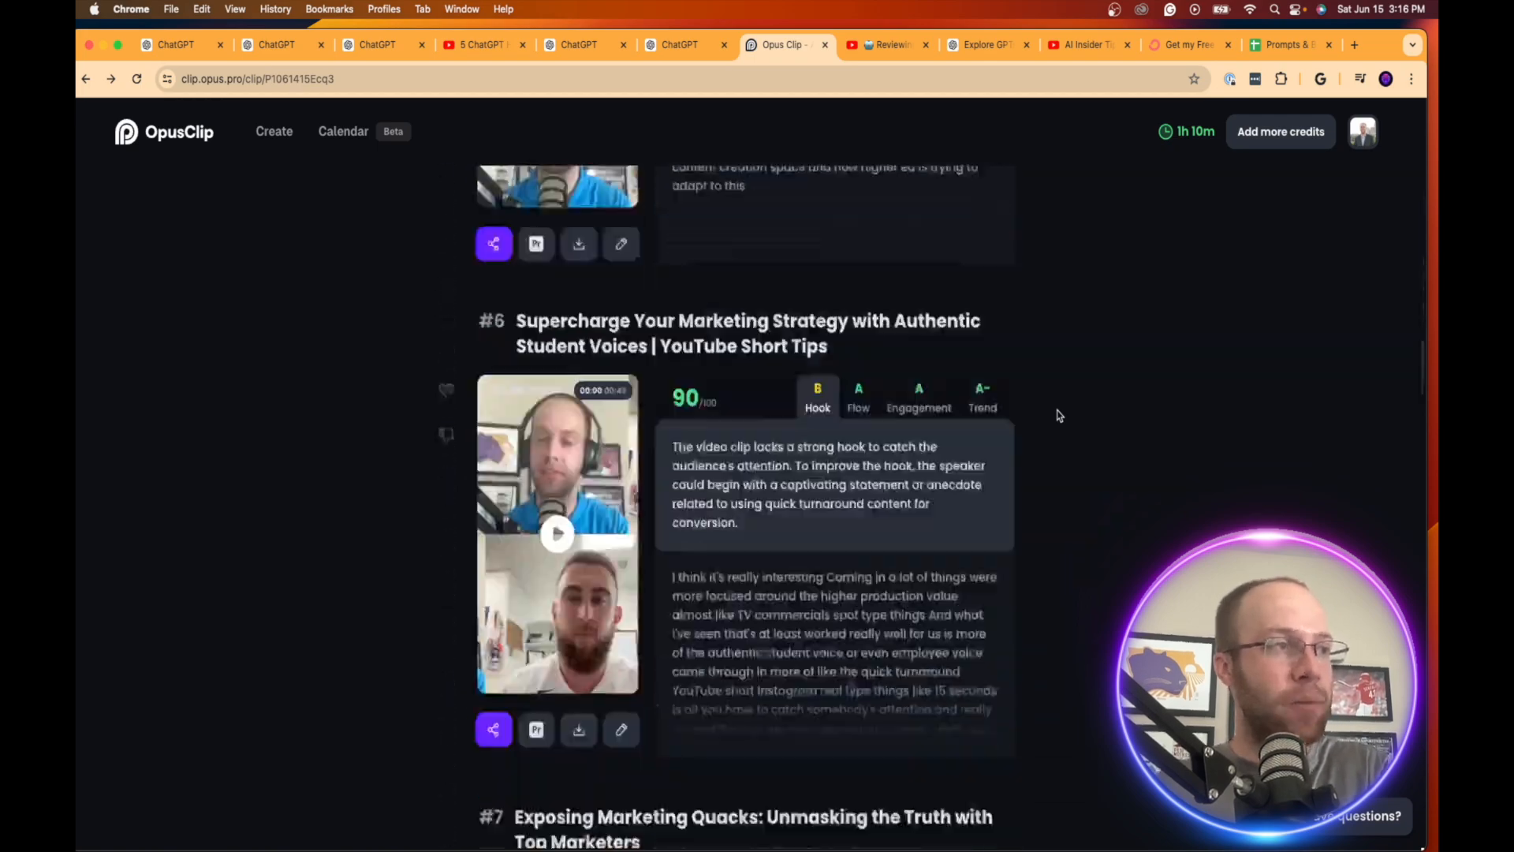
scroll(down, 3)
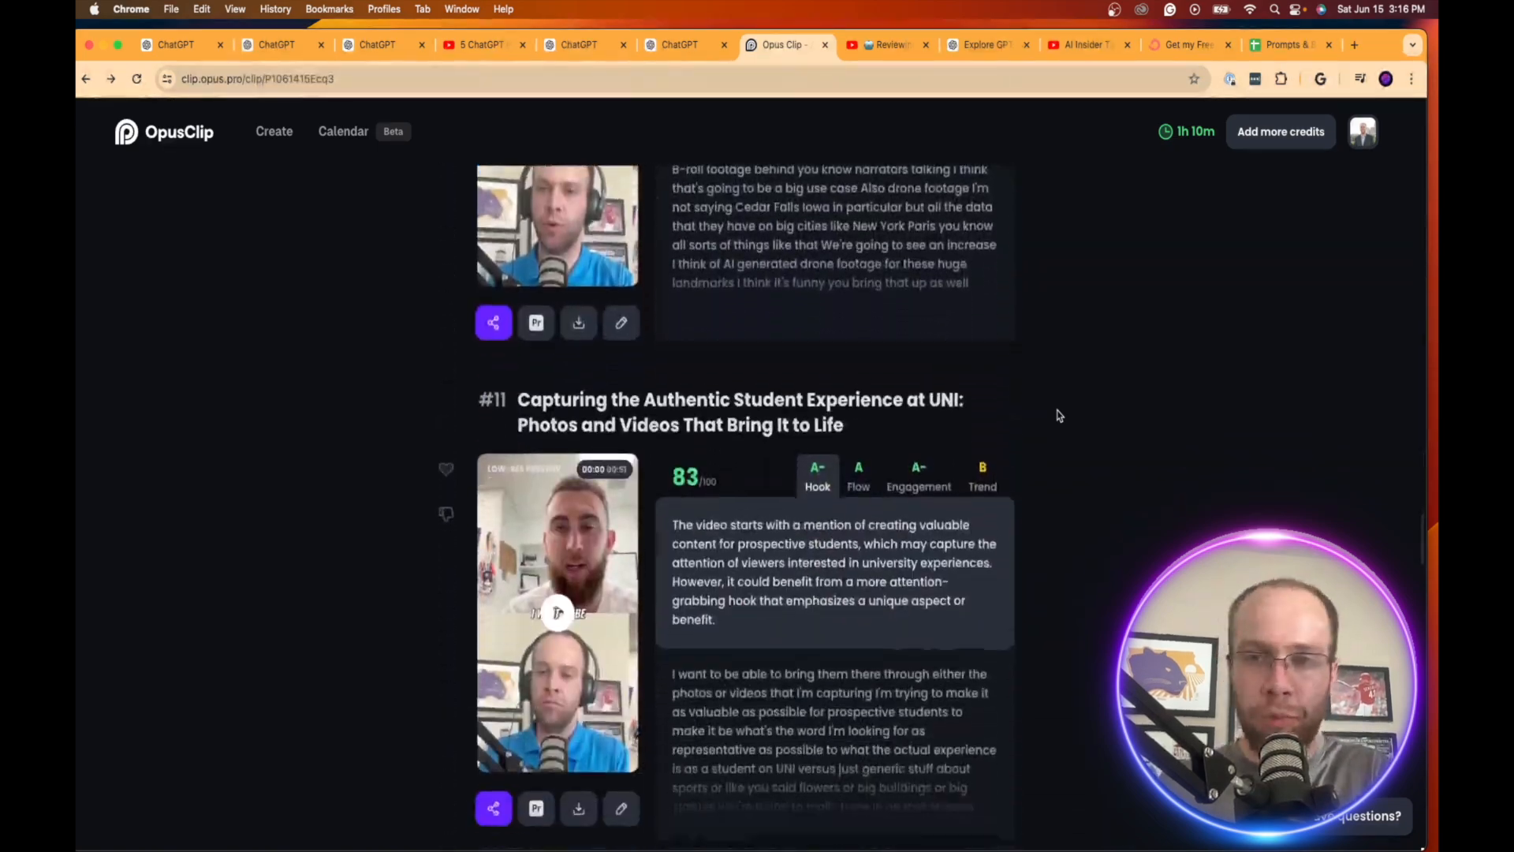
scroll(up, 3)
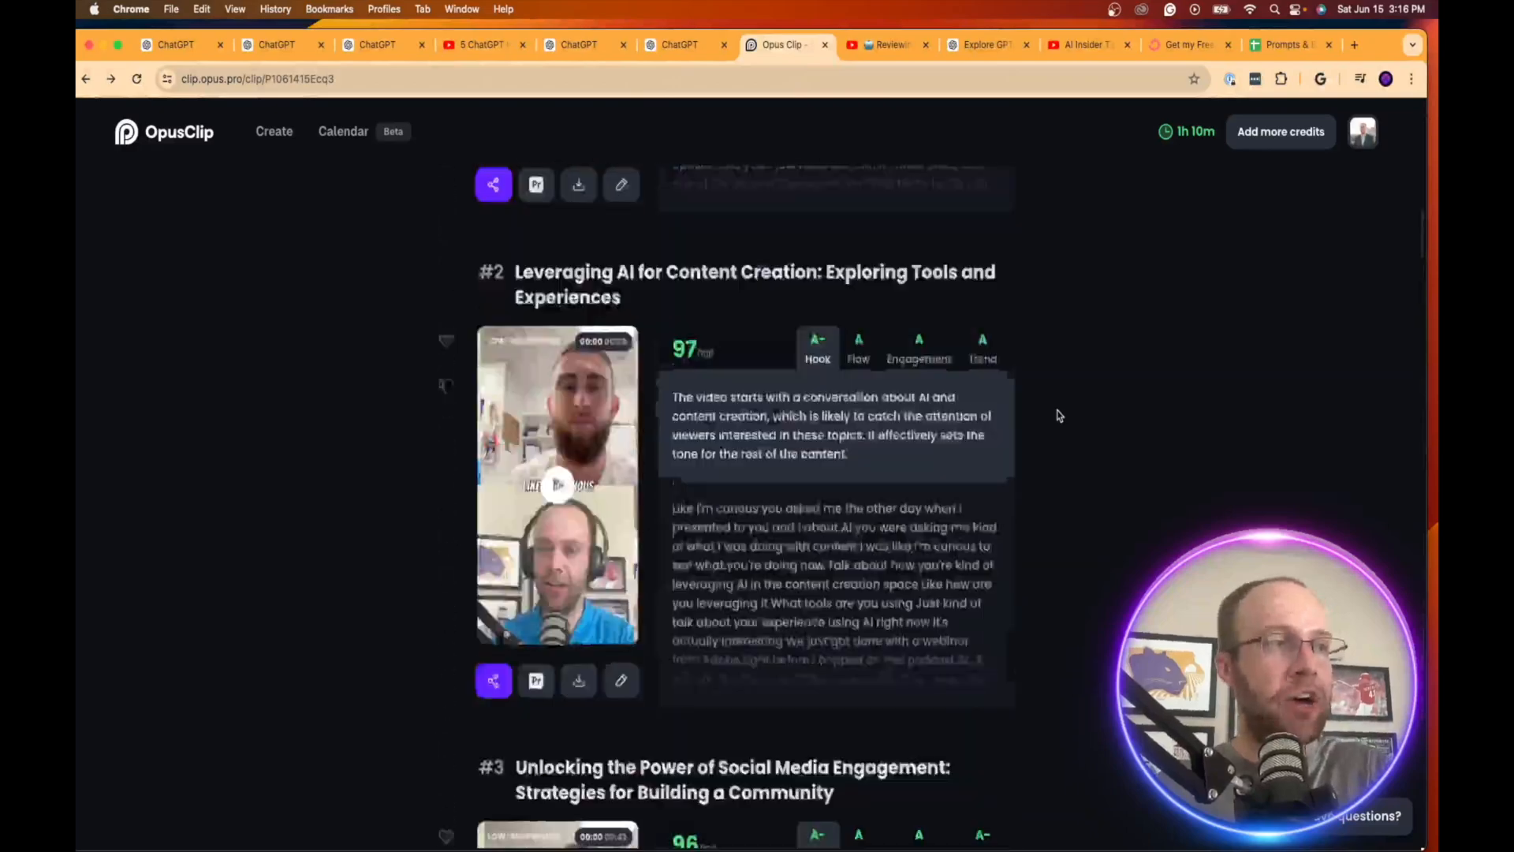
scroll(up, 3)
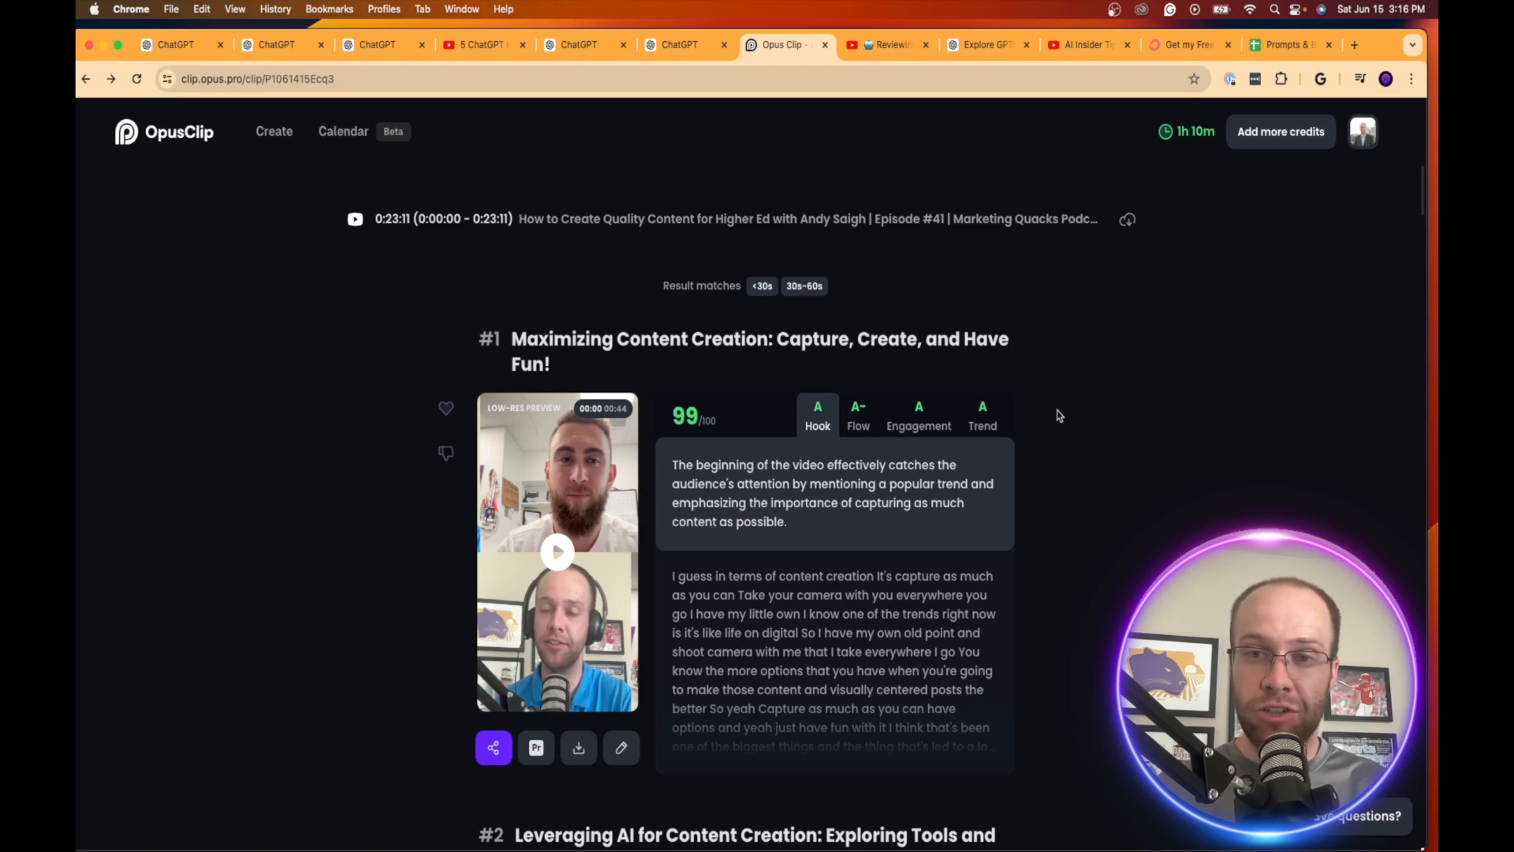
mouse_move(1052, 413)
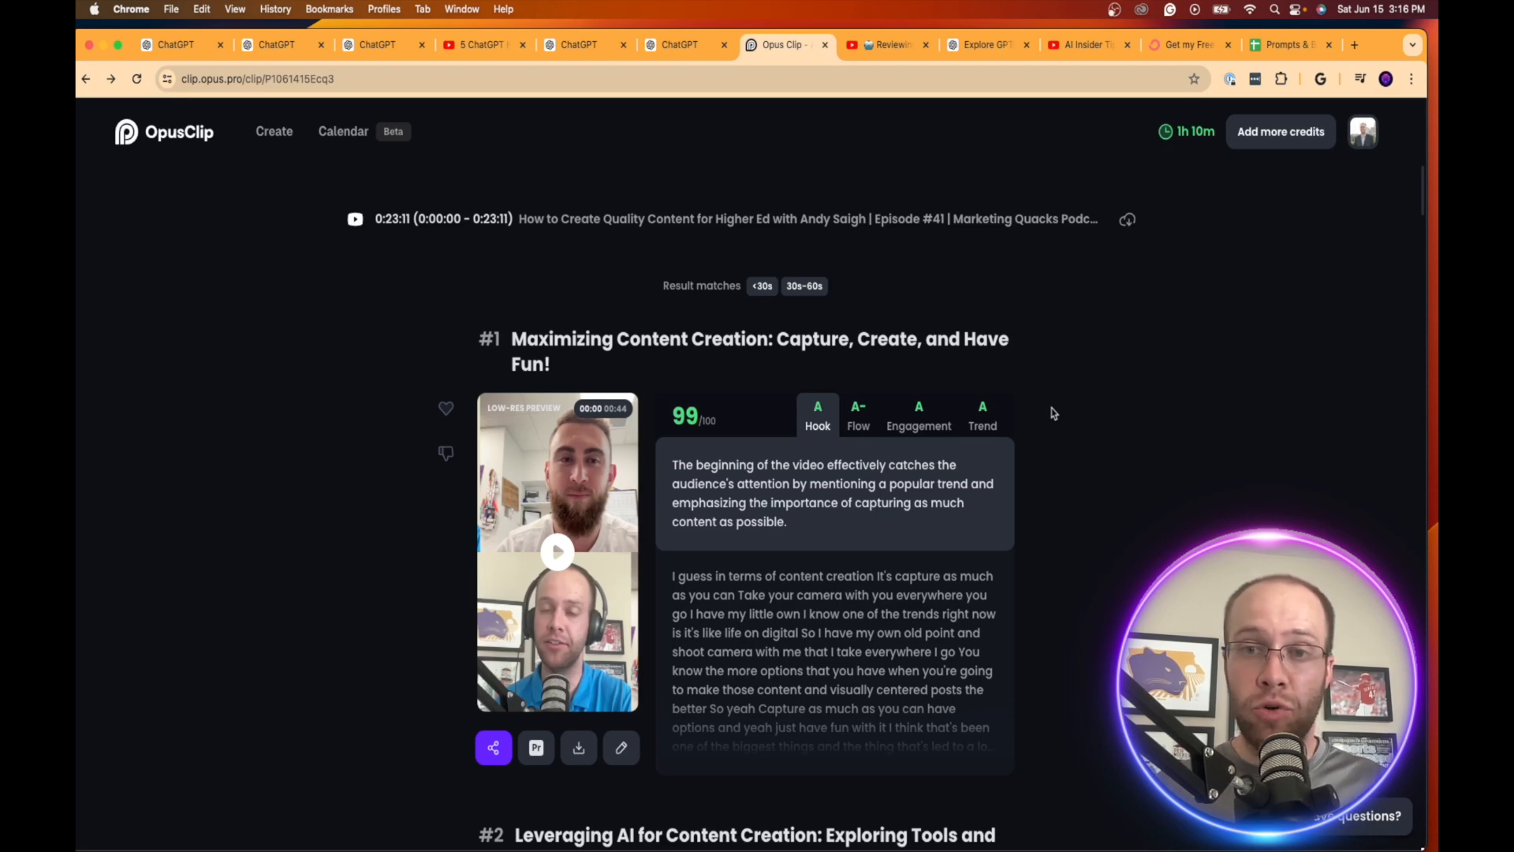
click(984, 45)
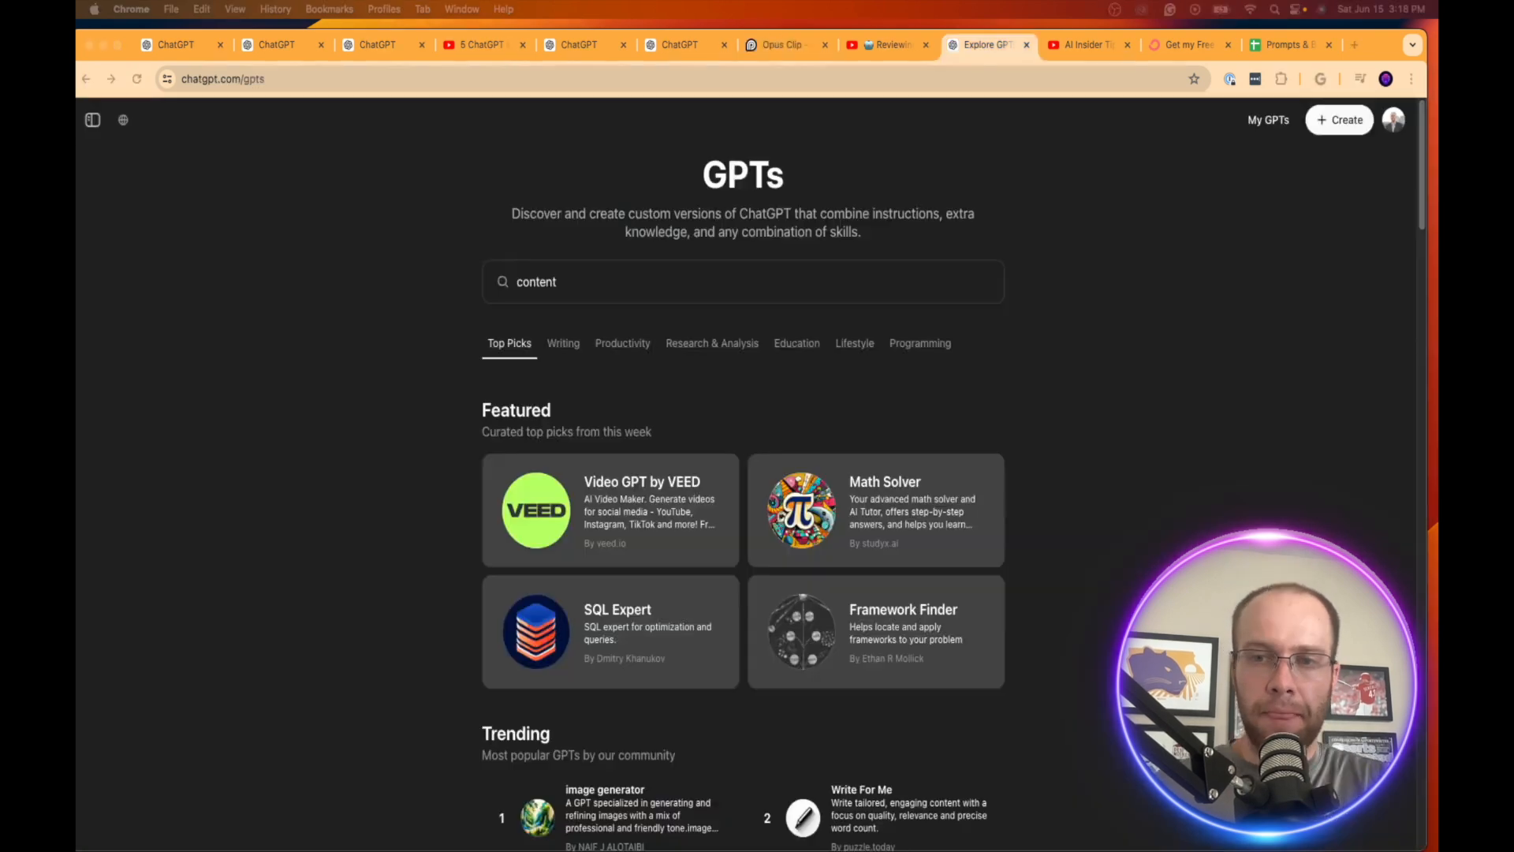
mouse_move(859, 421)
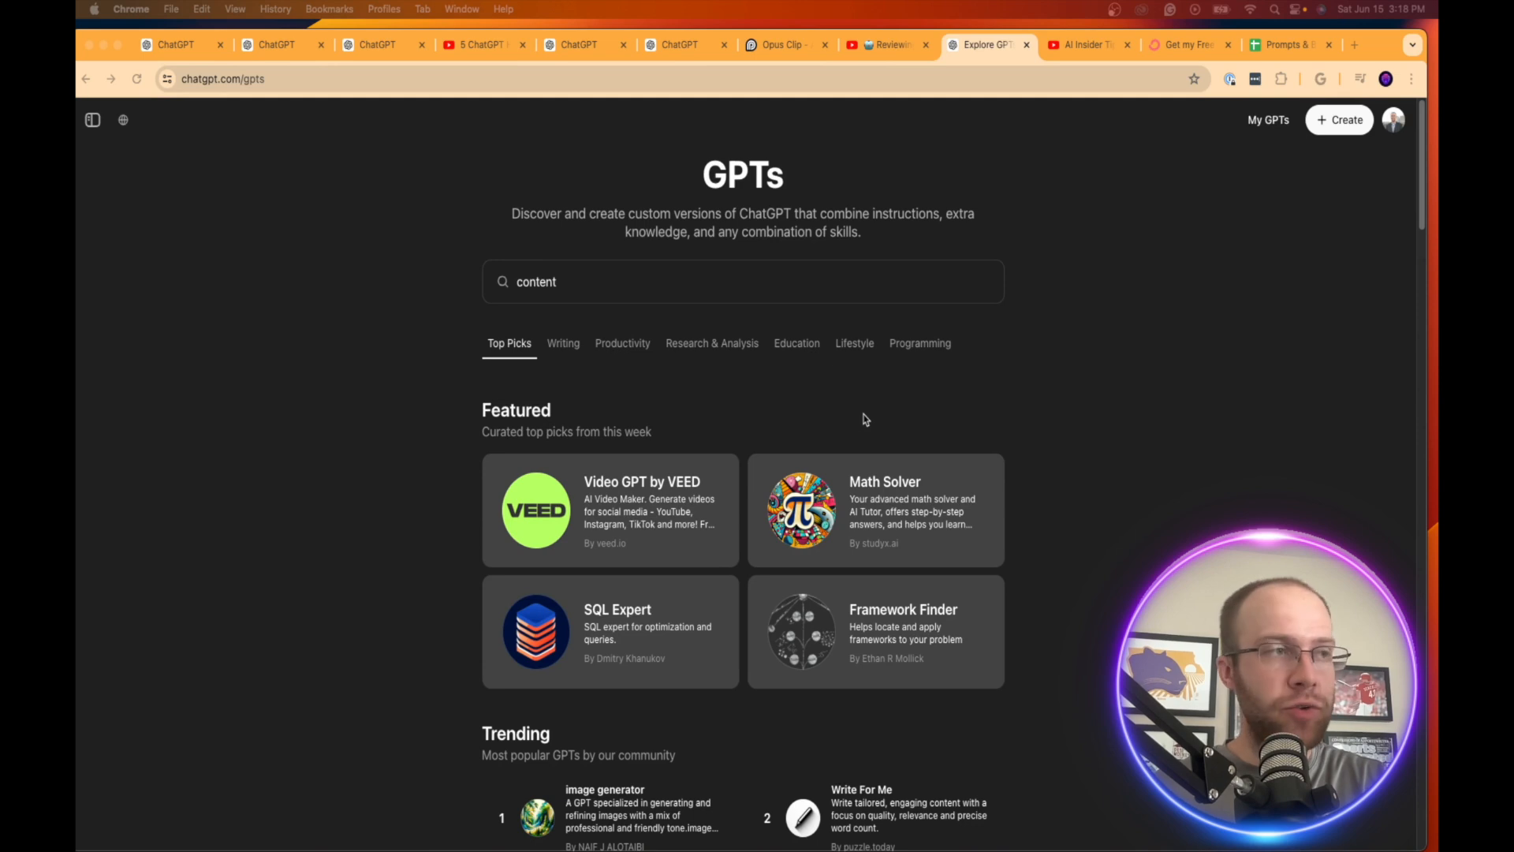
mouse_move(1134, 374)
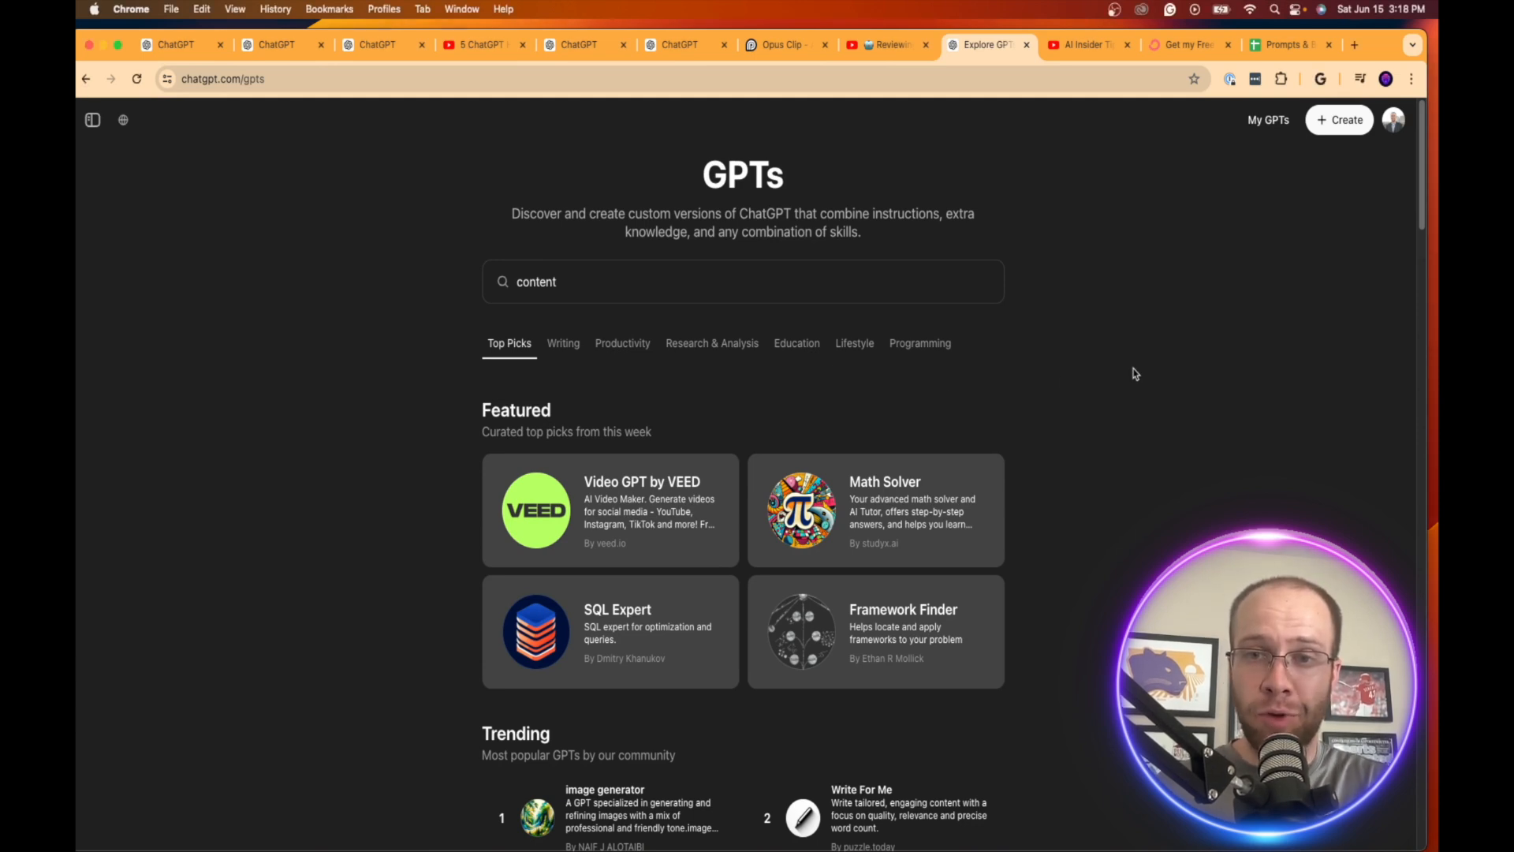
mouse_move(1094, 367)
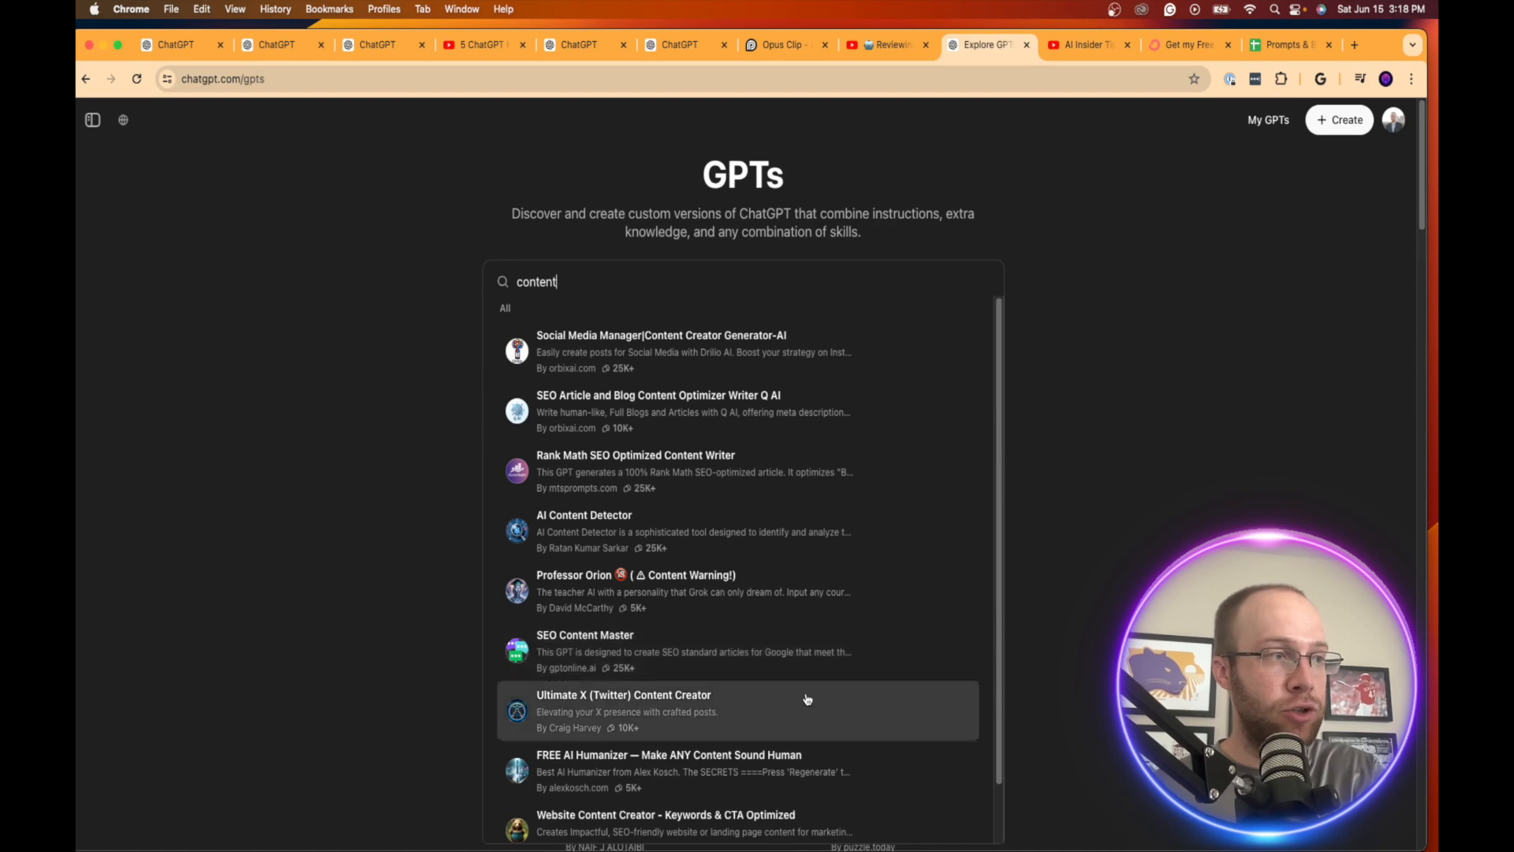
mouse_move(881, 558)
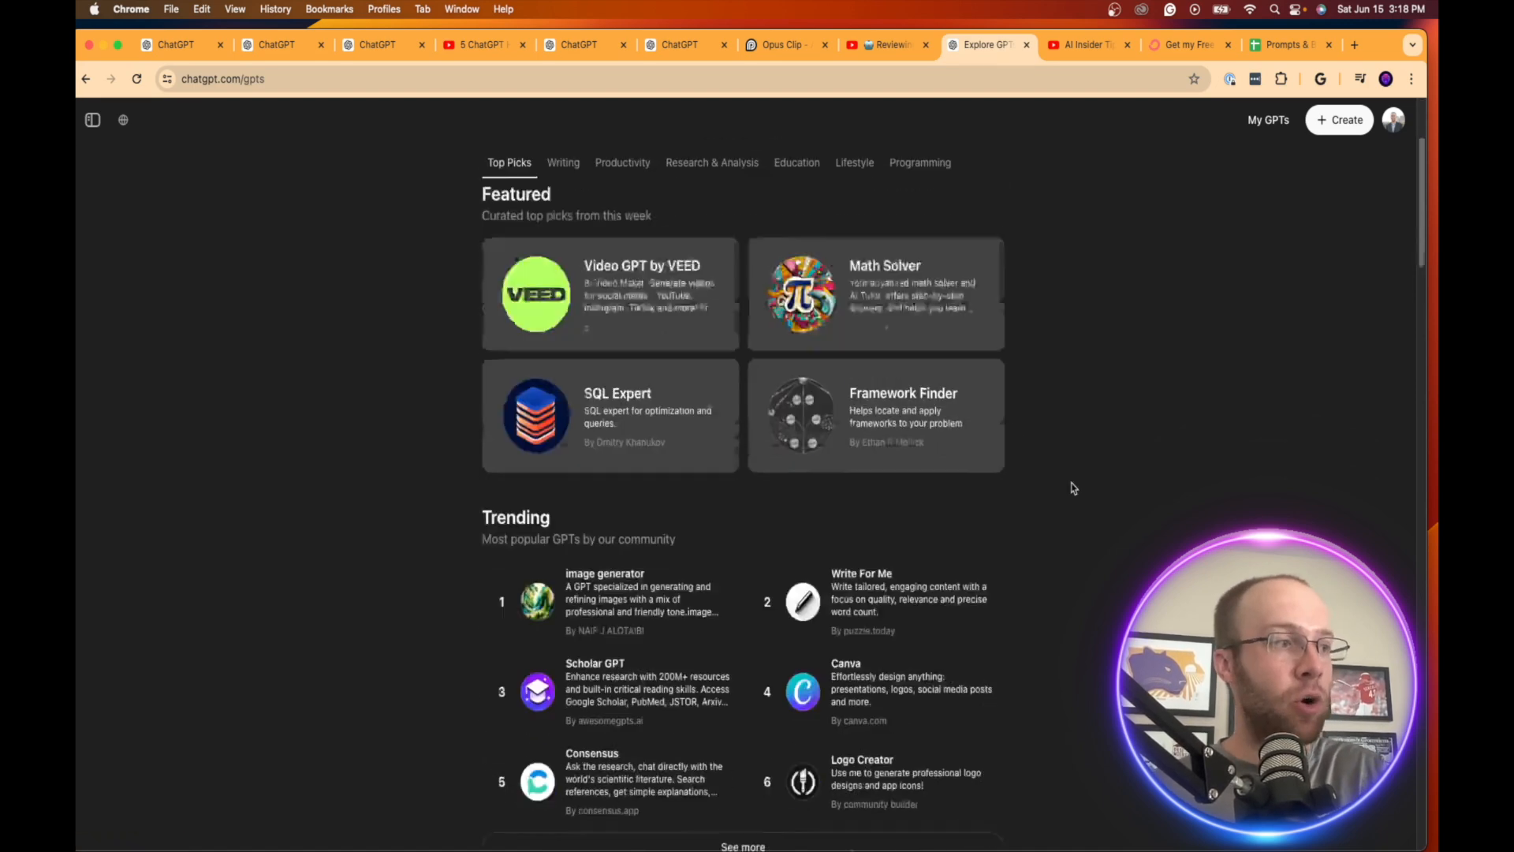
- Browse the Writing GPT category and view the AI Humanizer GPT's details
scroll(down, 3)
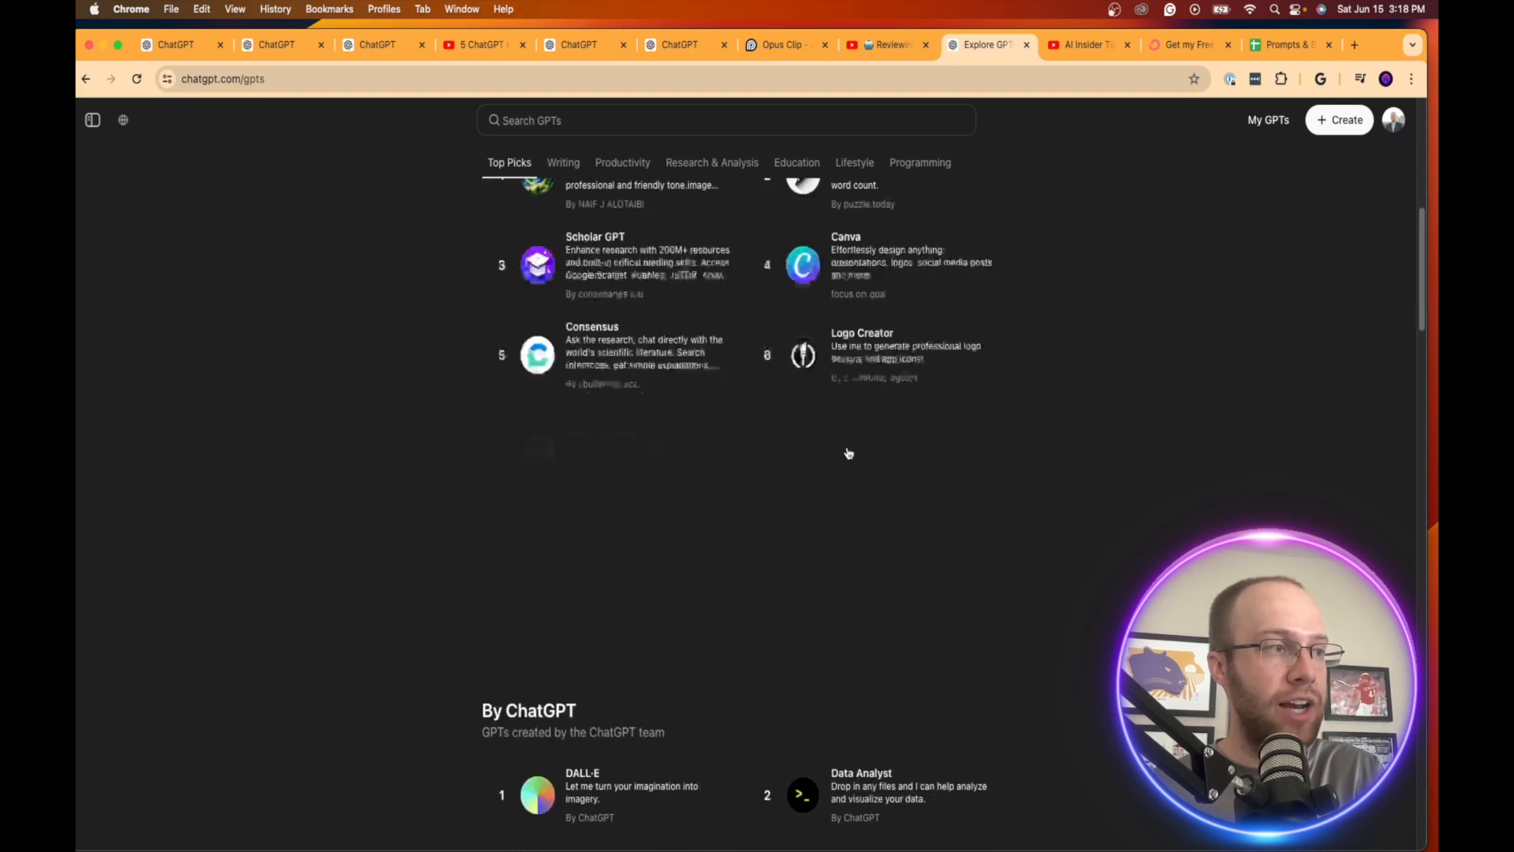
click(563, 163)
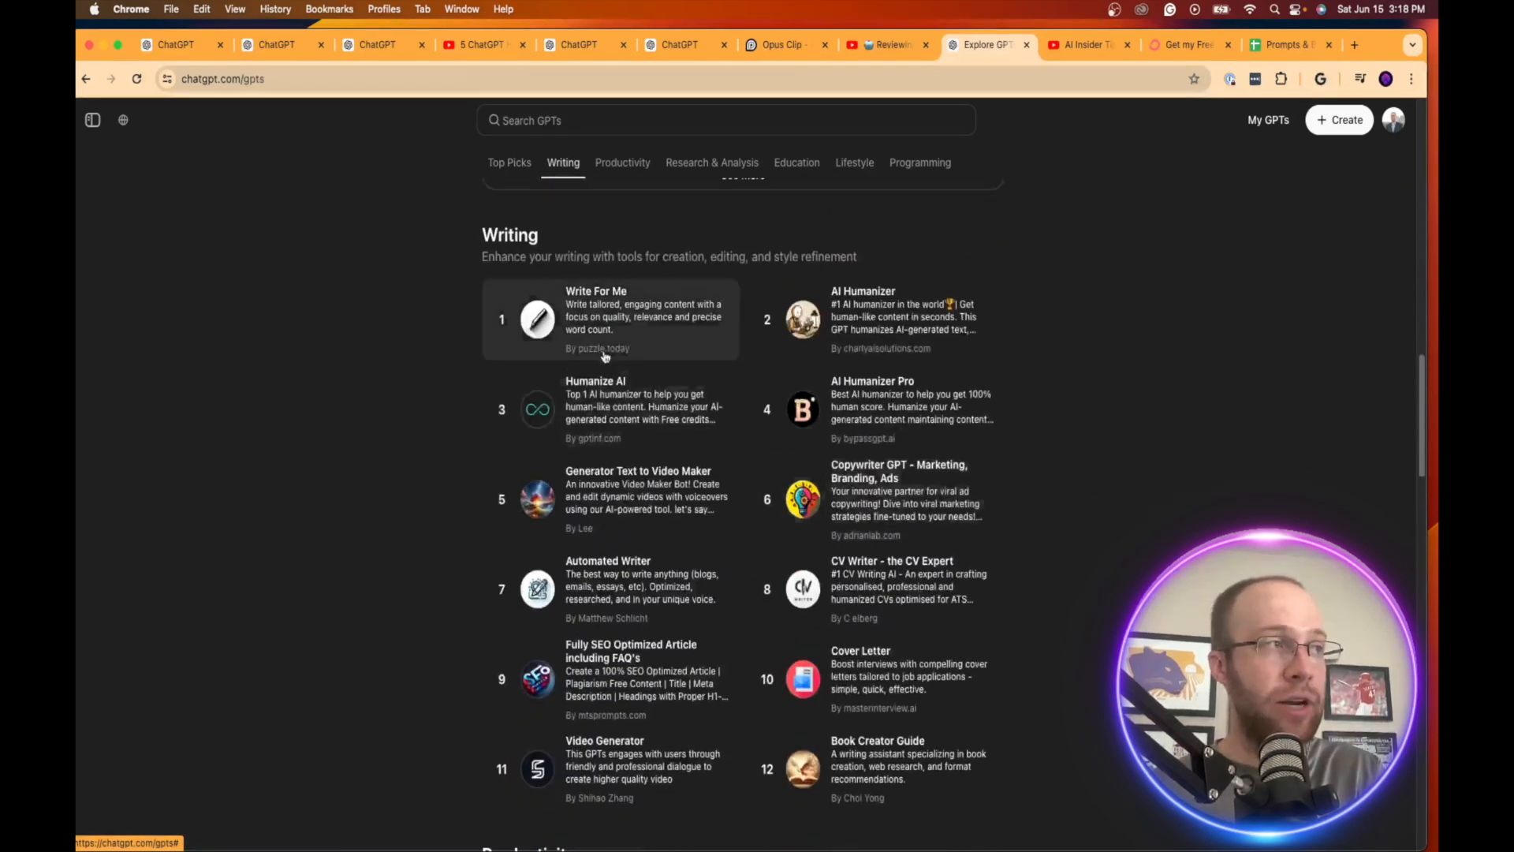
mouse_move(956, 293)
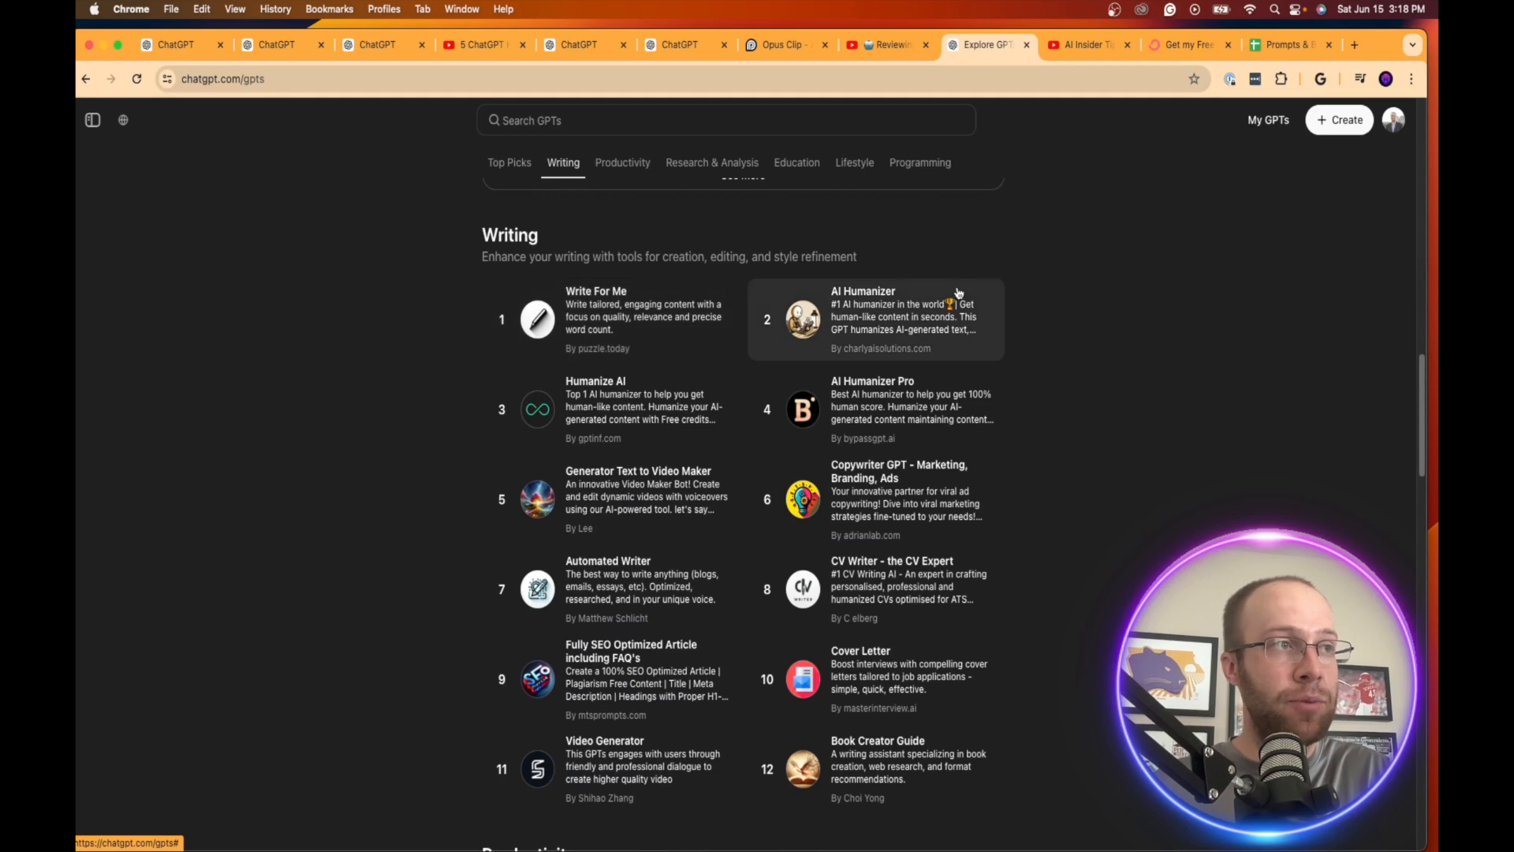
mouse_move(623, 496)
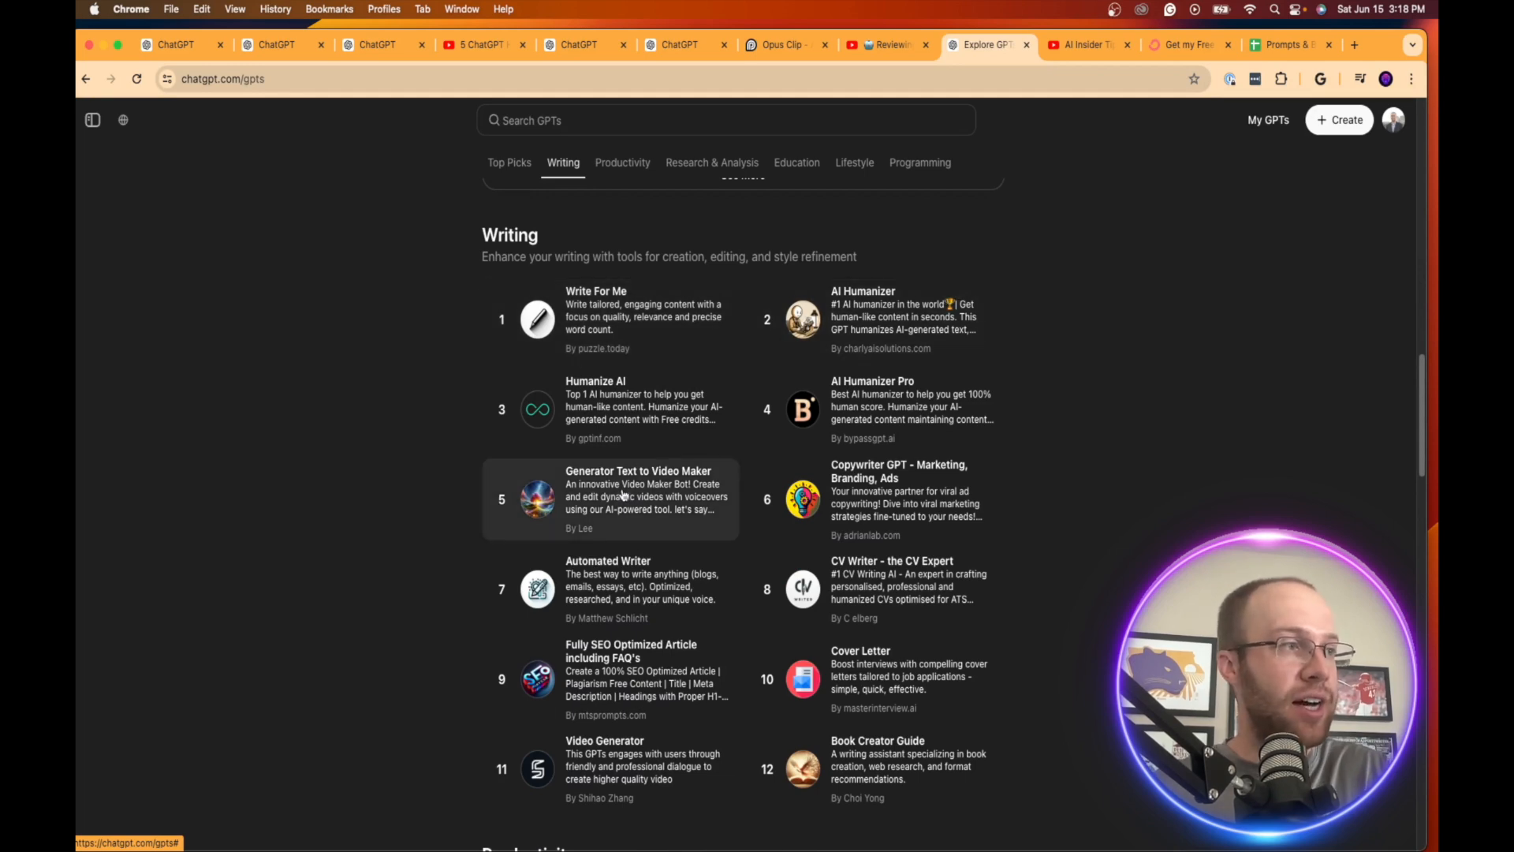
mouse_move(628, 700)
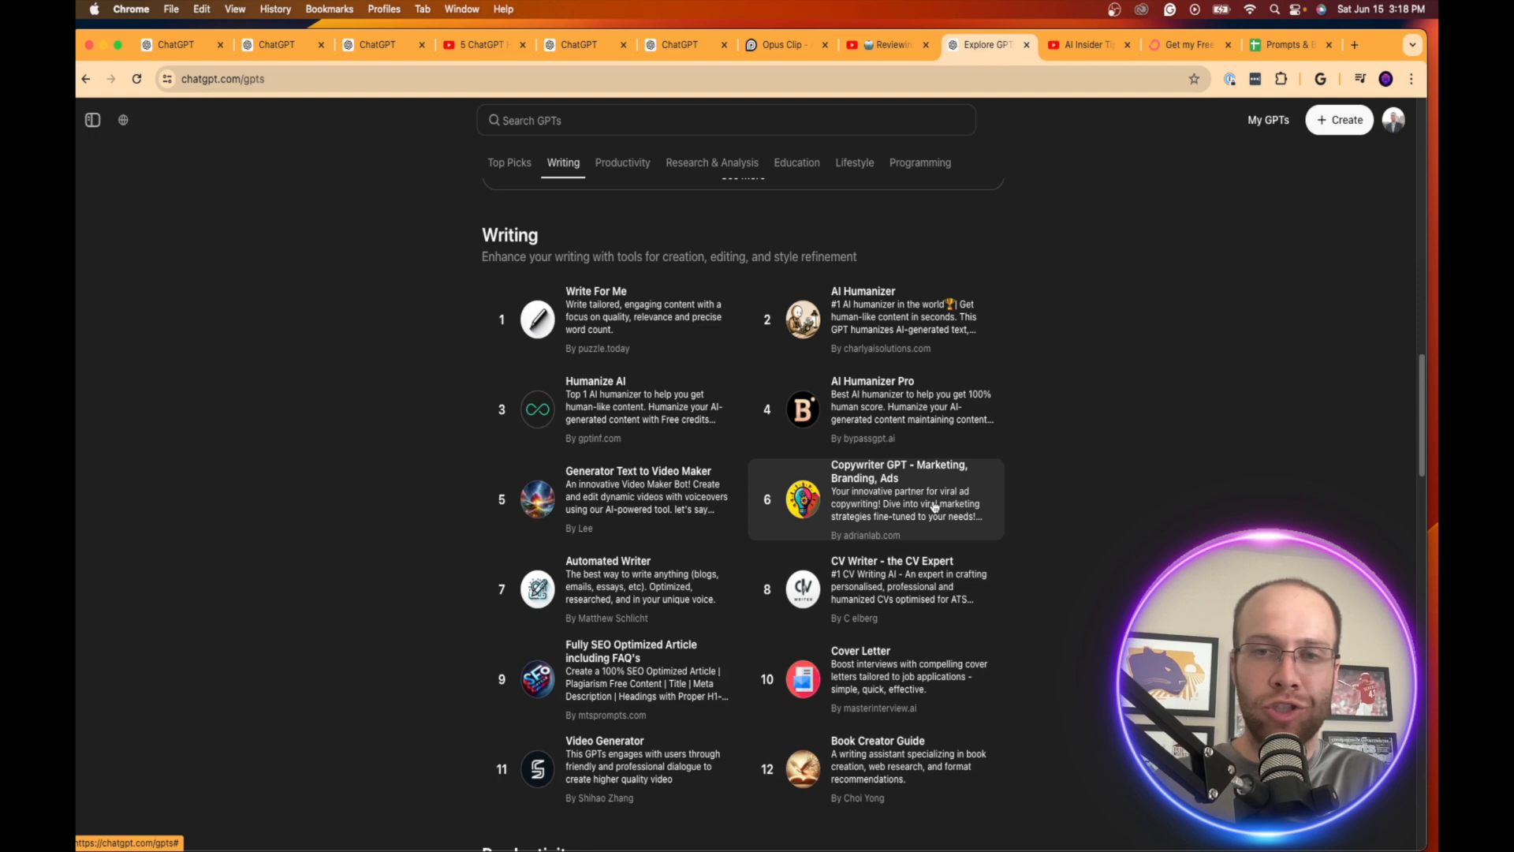
mouse_move(897, 319)
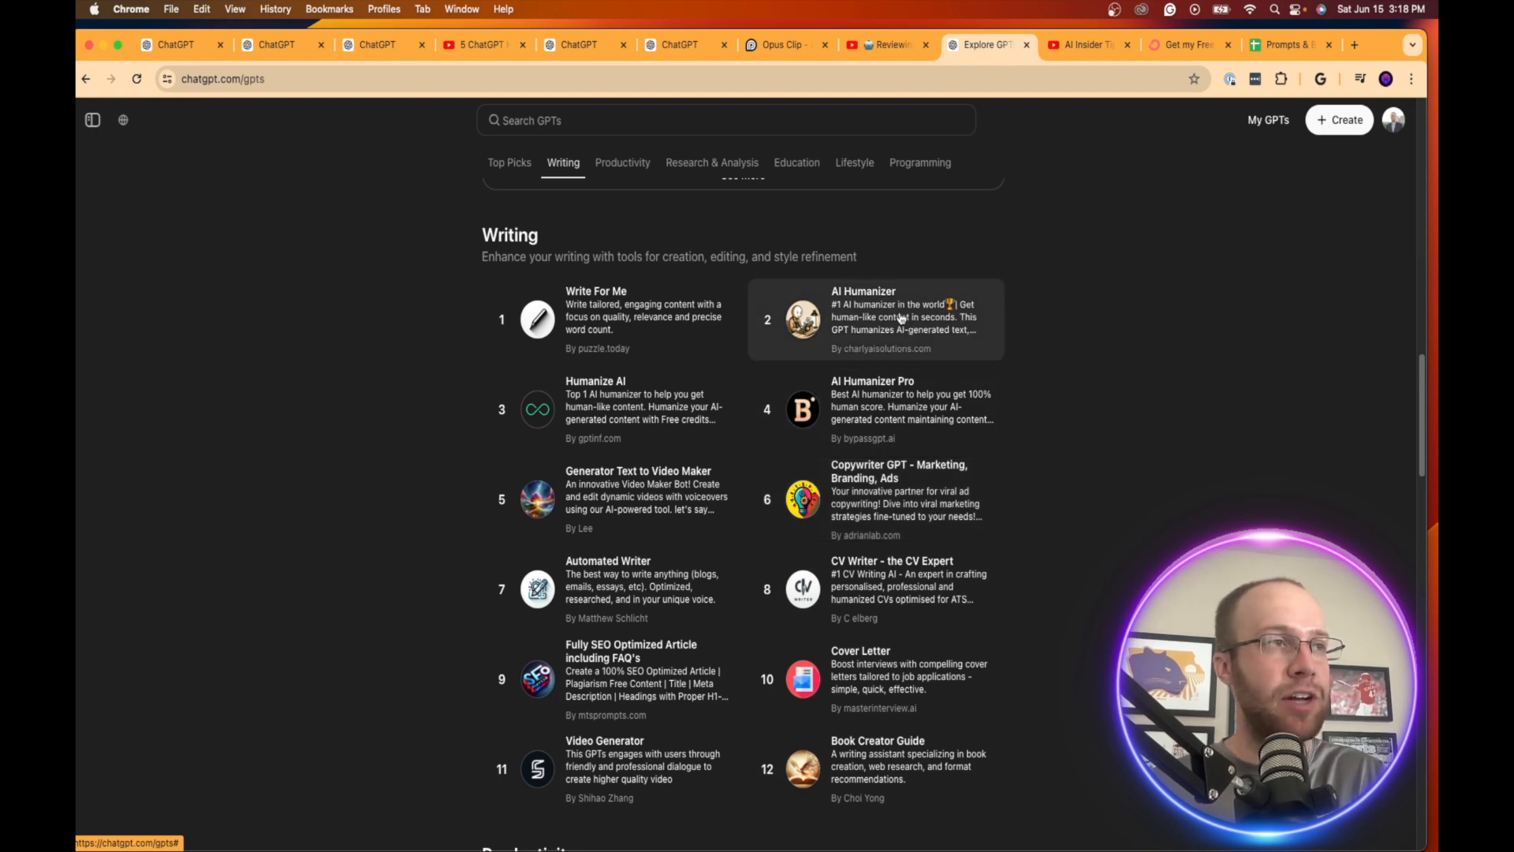
click(872, 319)
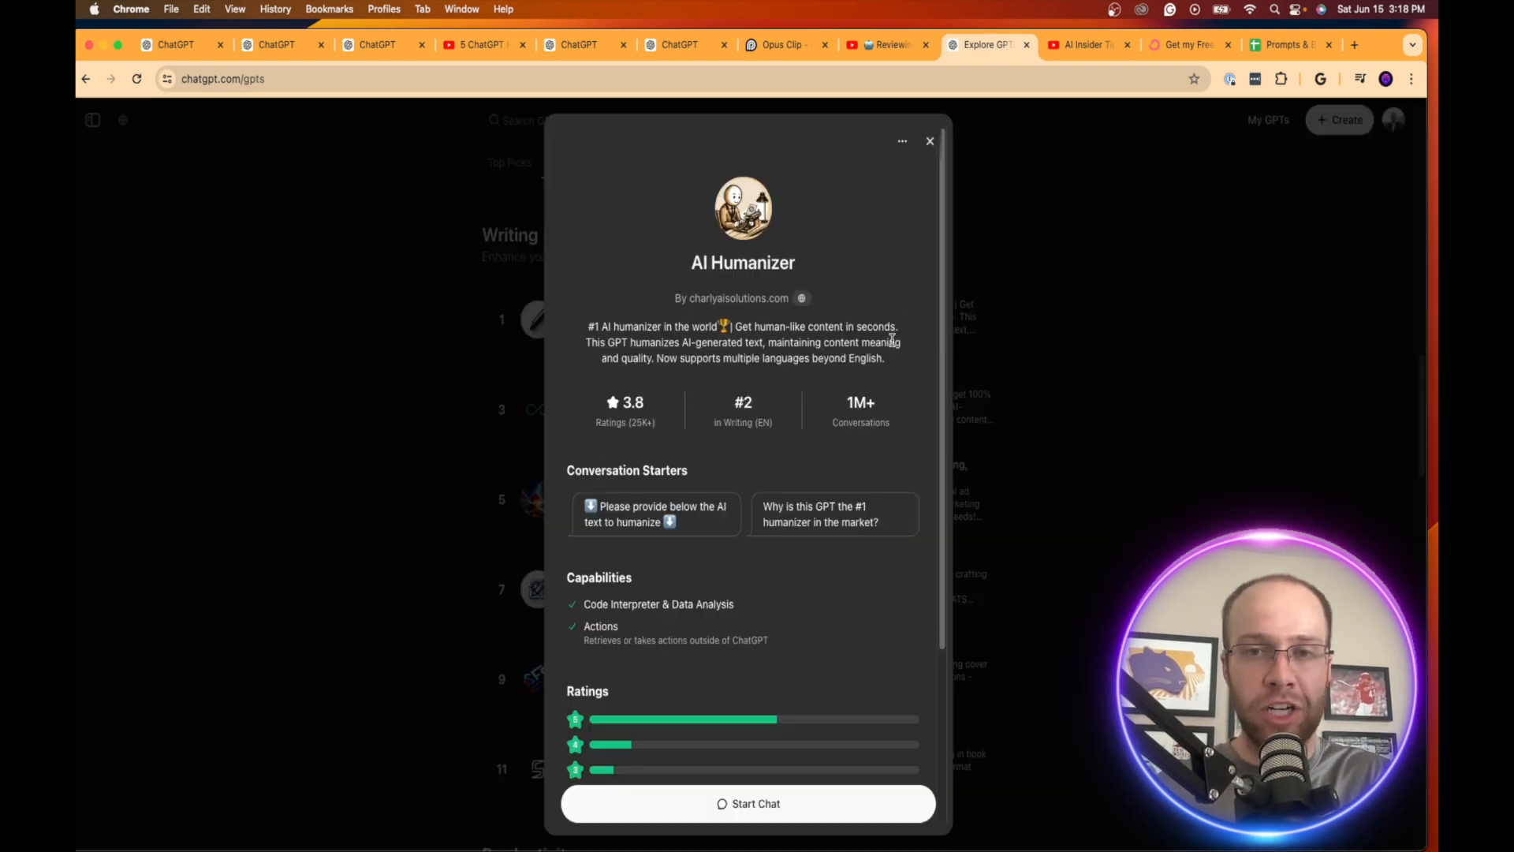
mouse_move(845, 399)
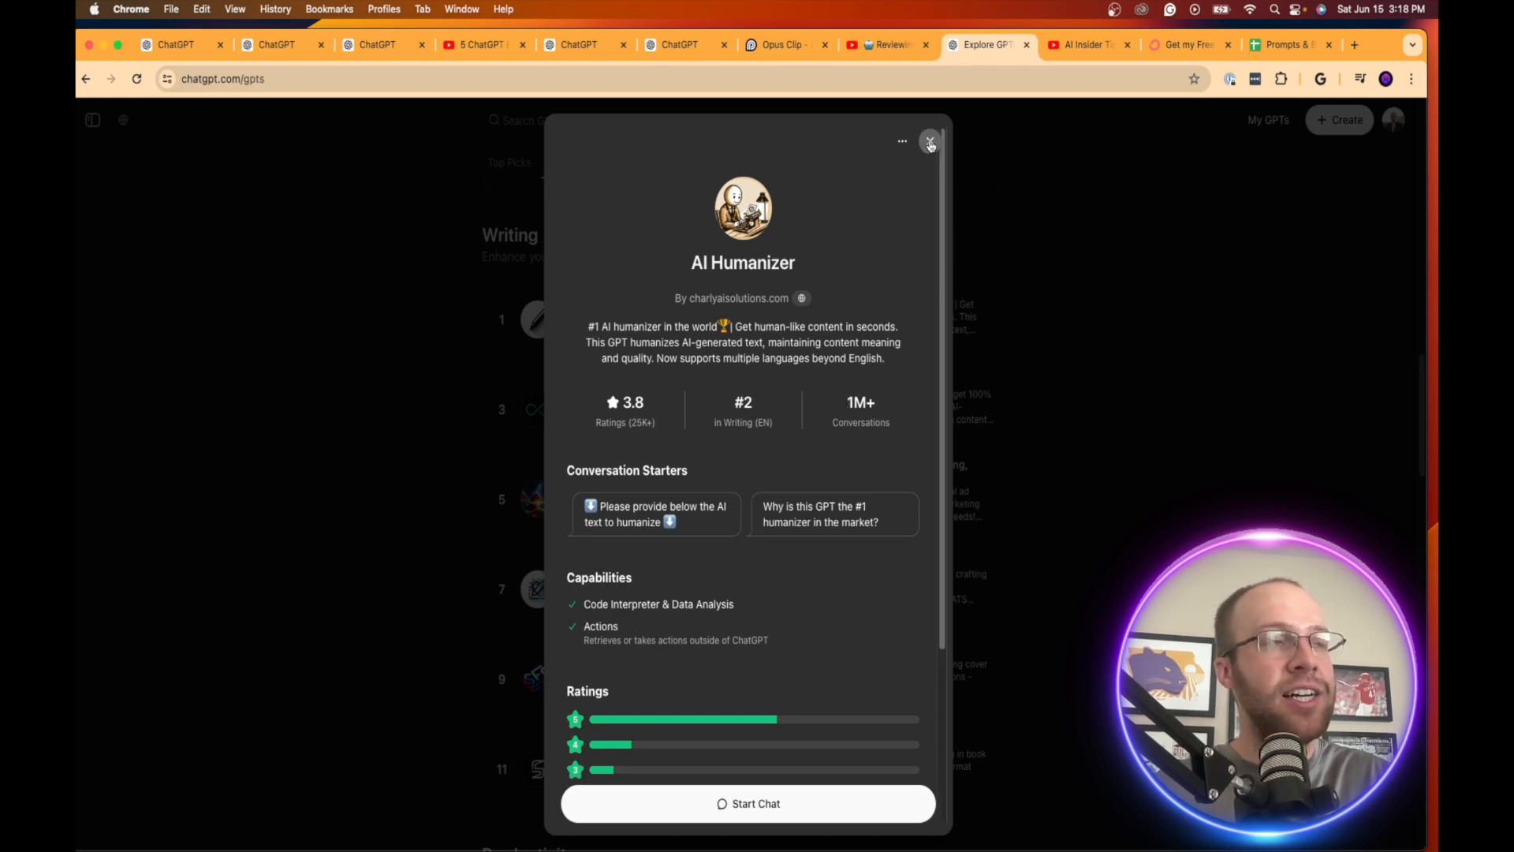
- Close the AI Humanizer detail card to return to the Writing GPT rankings
click(929, 142)
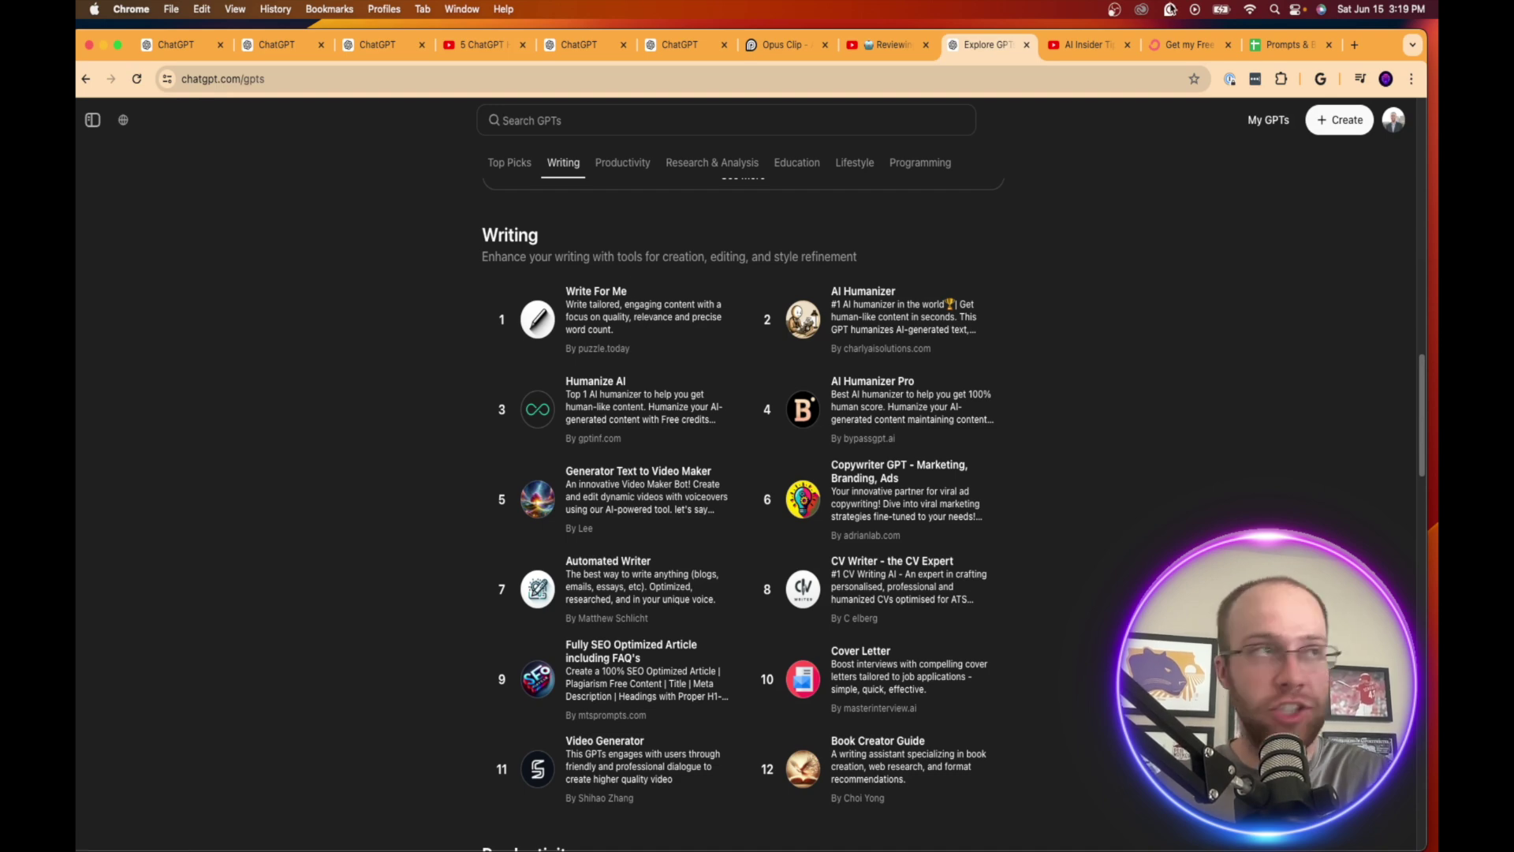
- Visit the free AI side hustles guide page, then the AI Insider Tips YouTube Videos page
click(1188, 45)
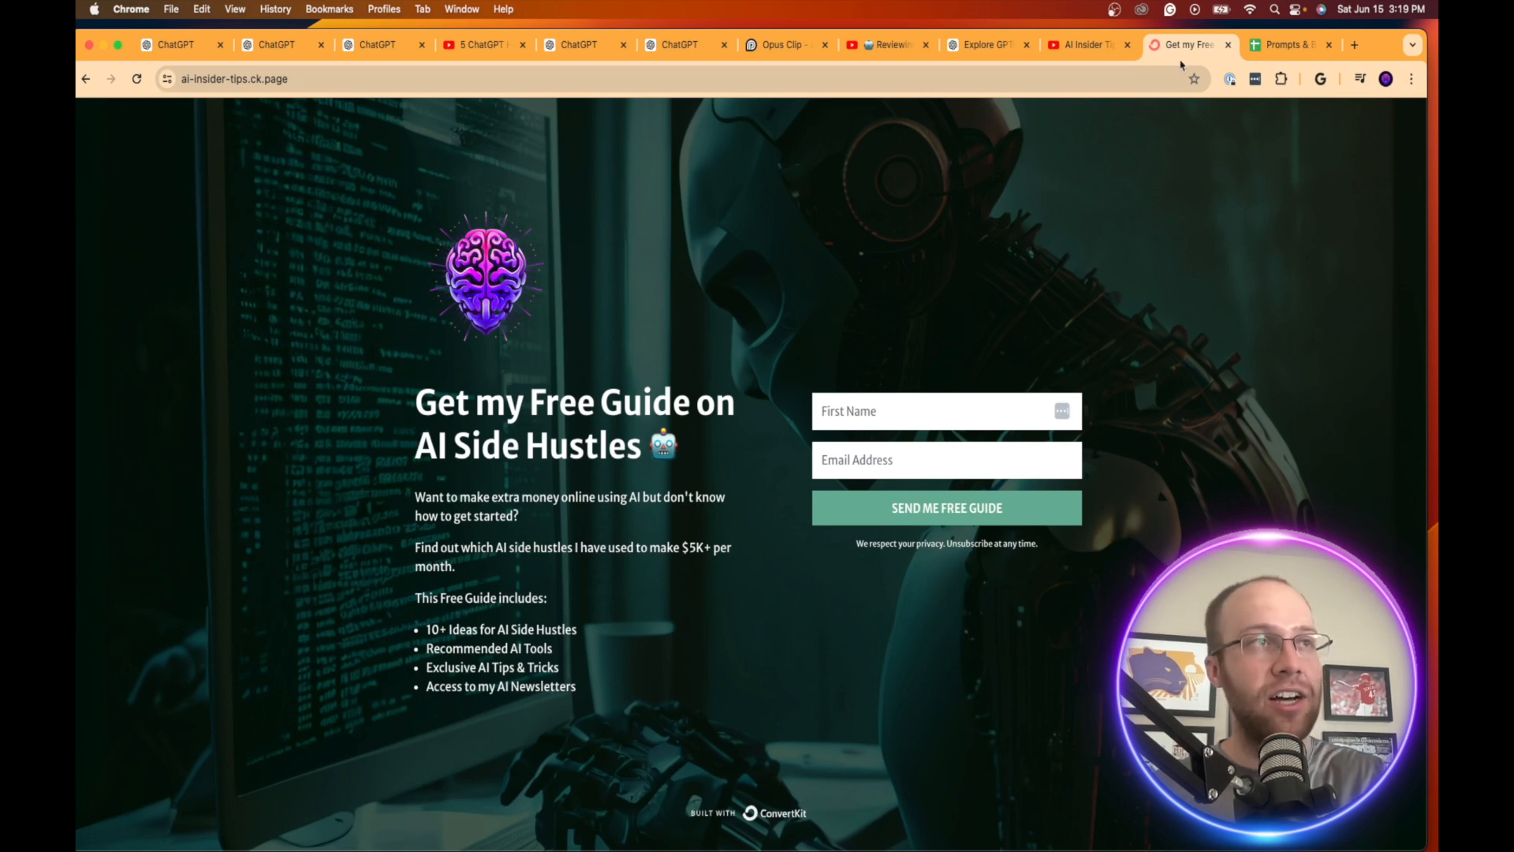
click(1084, 44)
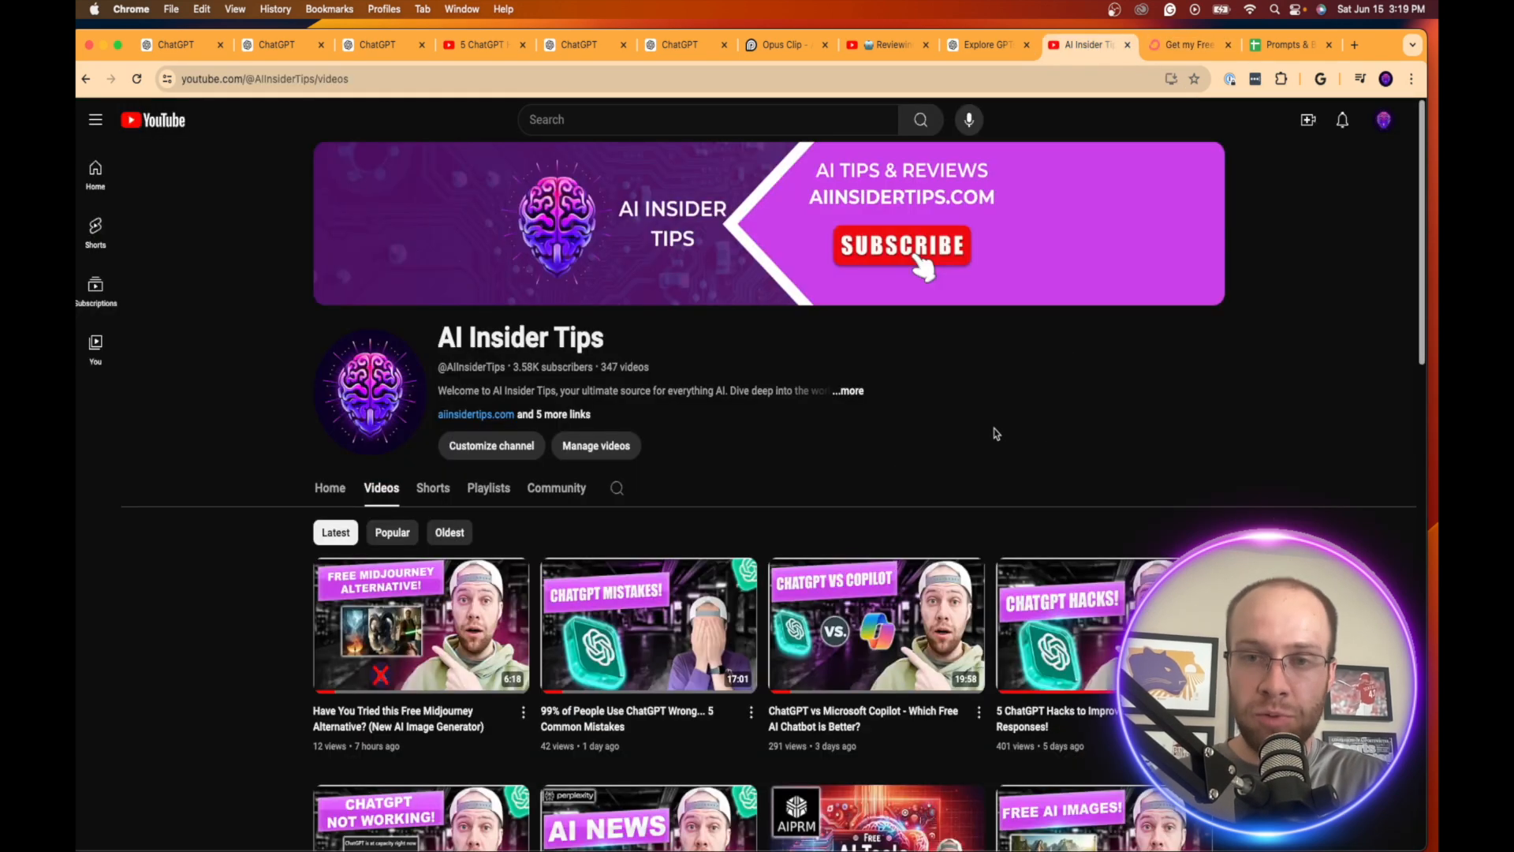